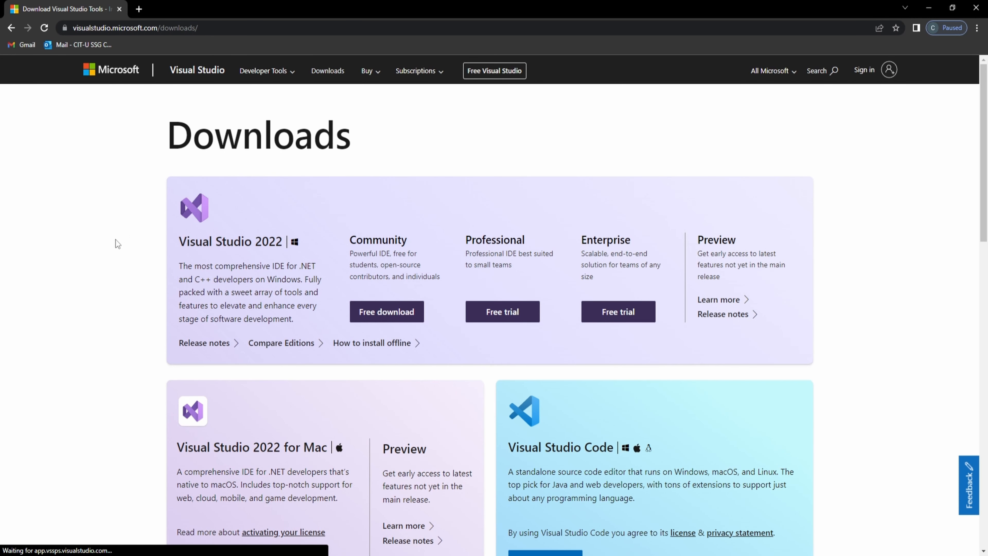
{"action": "mouse_move", "coordinate": [469, 171]}
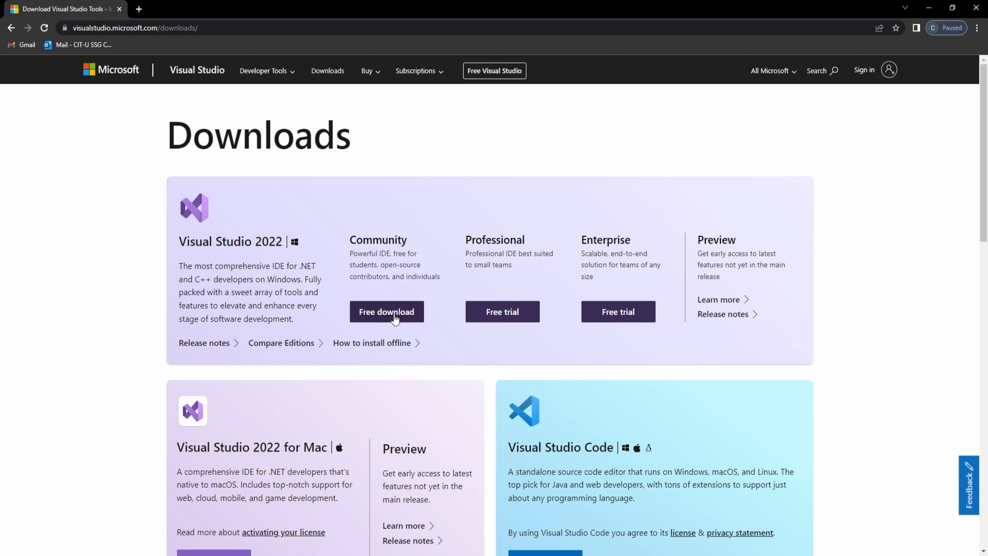
{"action": "mouse_move", "coordinate": [441, 332]}
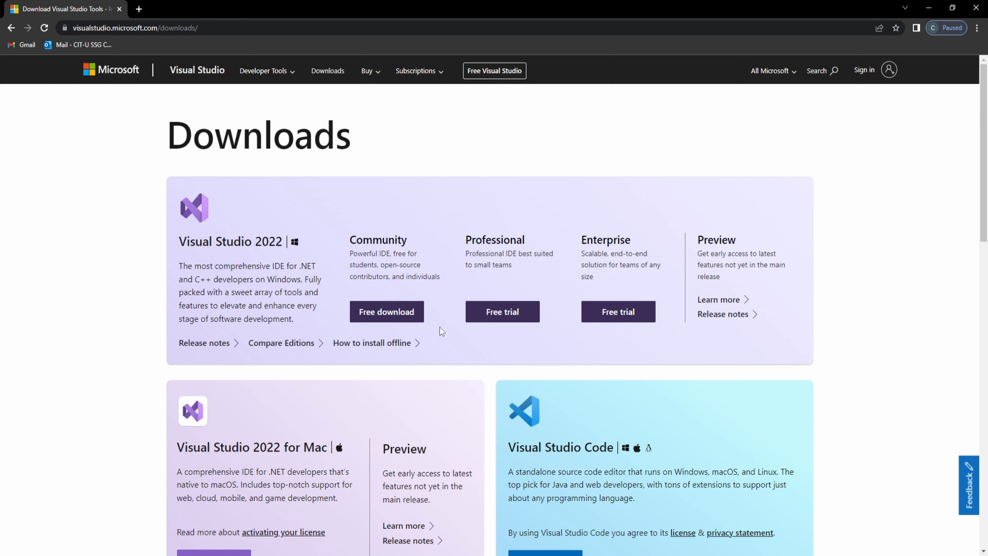
{"action": "mouse_move", "coordinate": [437, 331]}
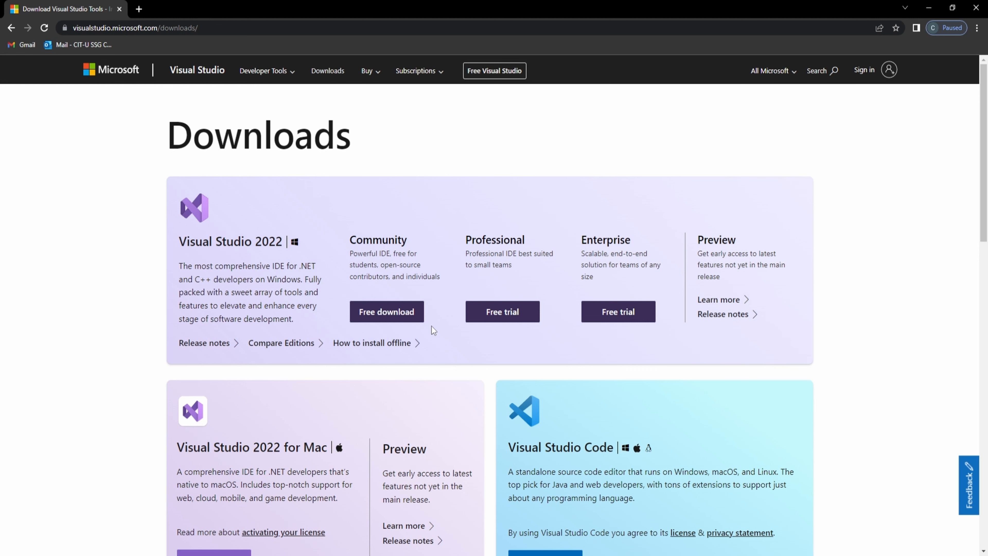
{"action": "mouse_move", "coordinate": [387, 312]}
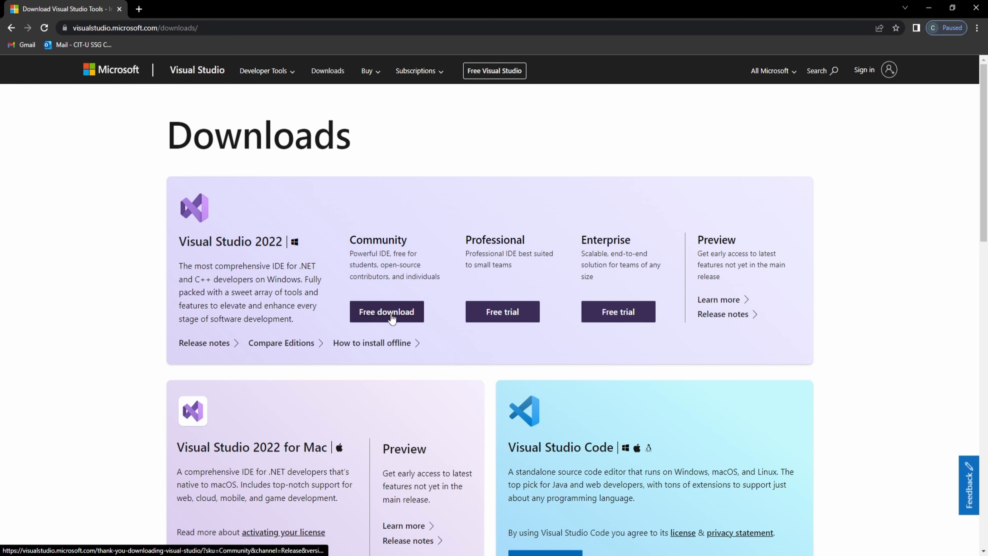
Download the free Visual Studio 2022 Community installer (VisualStudioSetup.exe).
{"action": "left_click", "coordinate": [387, 311]}
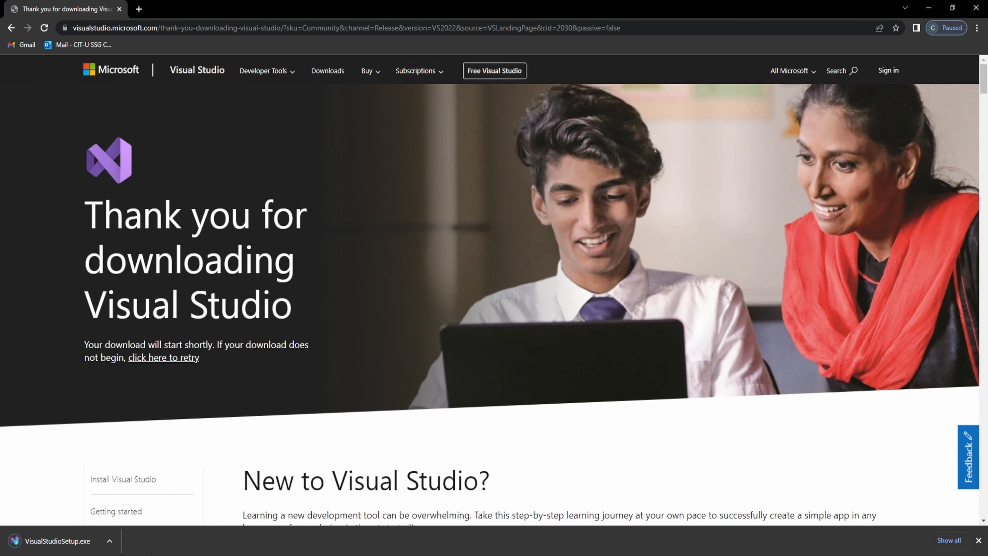
Launch VisualStudioSetup.exe, allow UAC changes and accept the installer terms.
{"action": "left_click", "coordinate": [55, 541]}
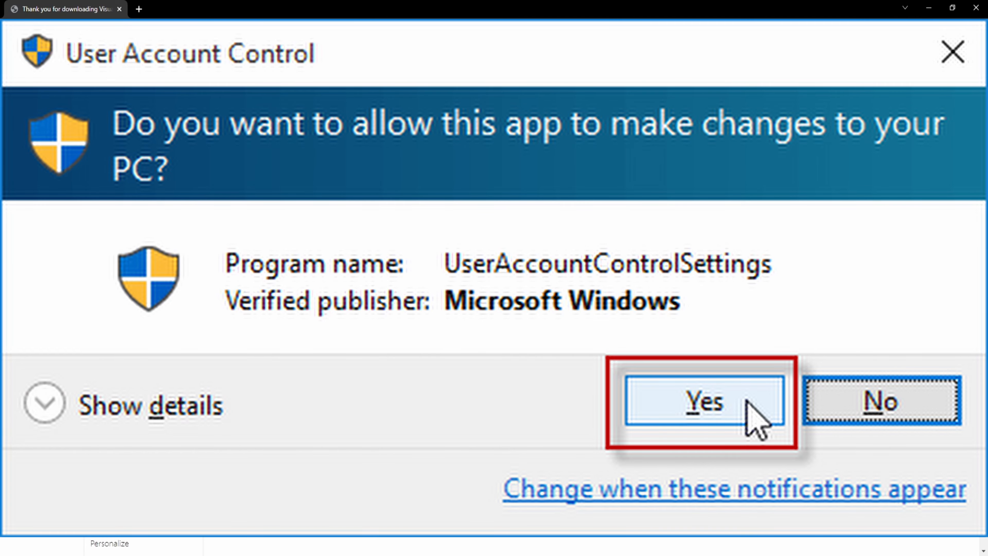
{"action": "left_click", "coordinate": [704, 400]}
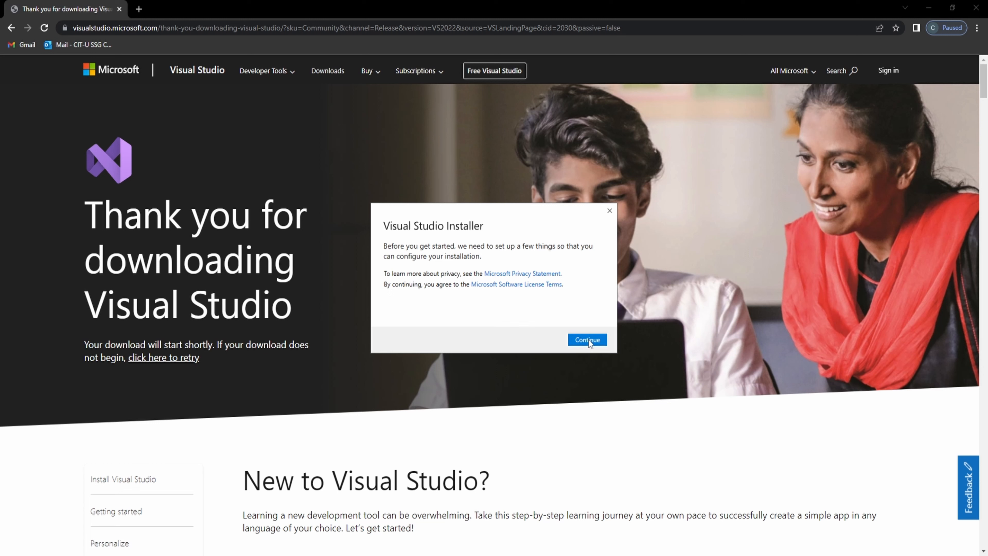
{"action": "left_click", "coordinate": [587, 340]}
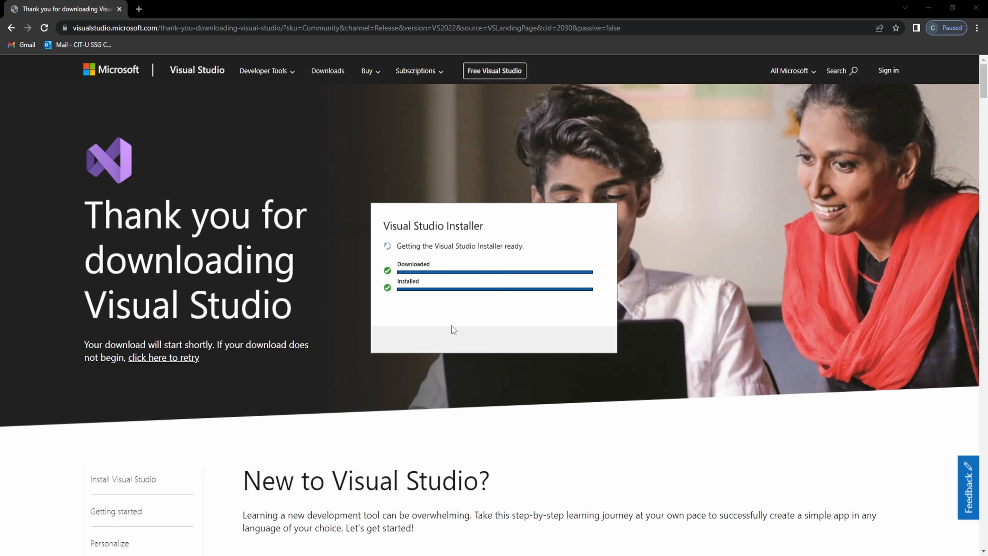
{"action": "mouse_move", "coordinate": [492, 328]}
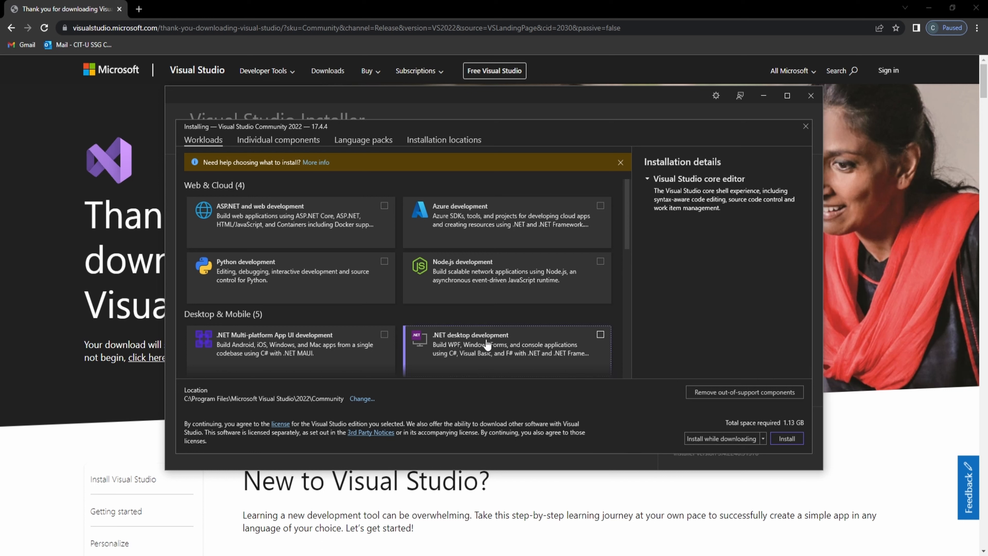
{"action": "mouse_move", "coordinate": [477, 354]}
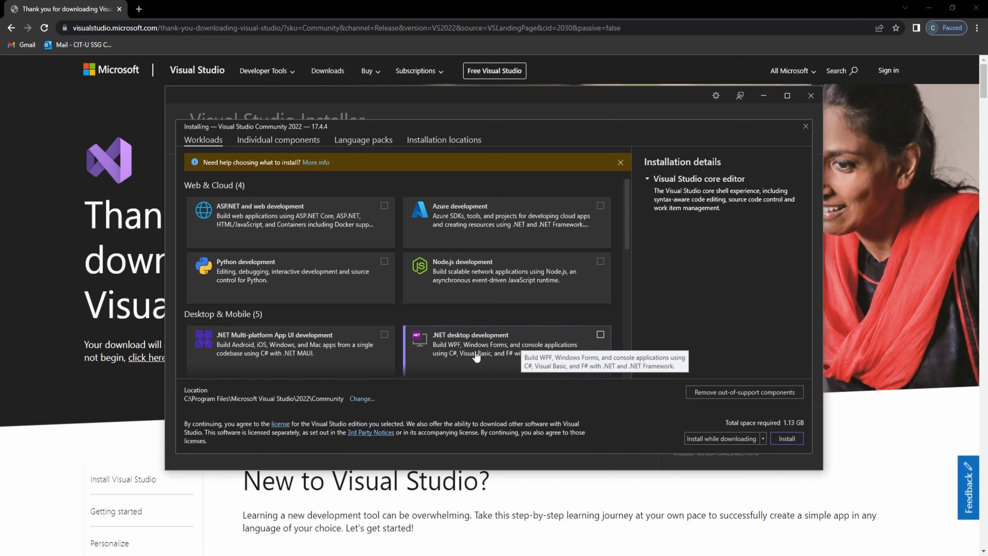
{"action": "mouse_move", "coordinate": [456, 355]}
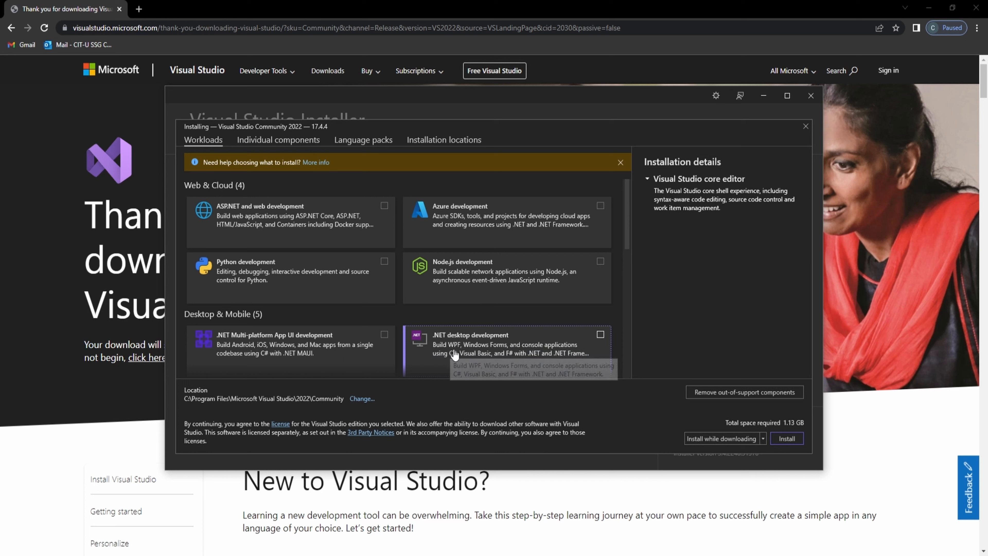
{"action": "mouse_move", "coordinate": [516, 354]}
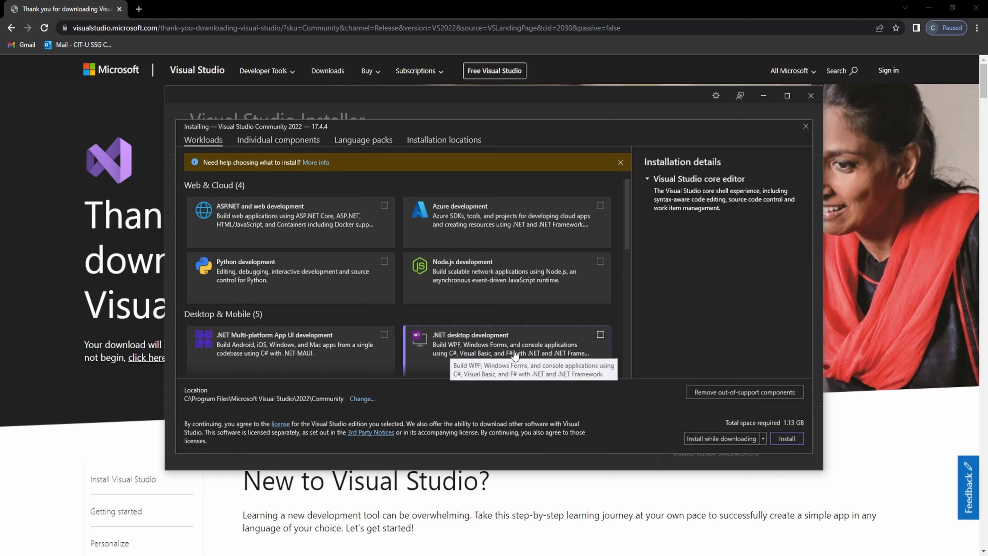
{"action": "mouse_move", "coordinate": [468, 370]}
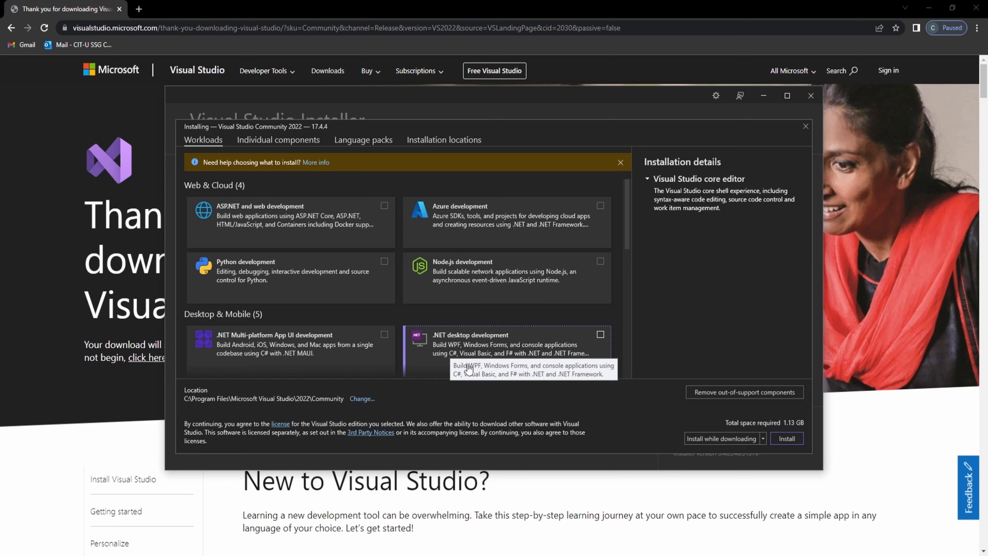
{"action": "mouse_move", "coordinate": [551, 370]}
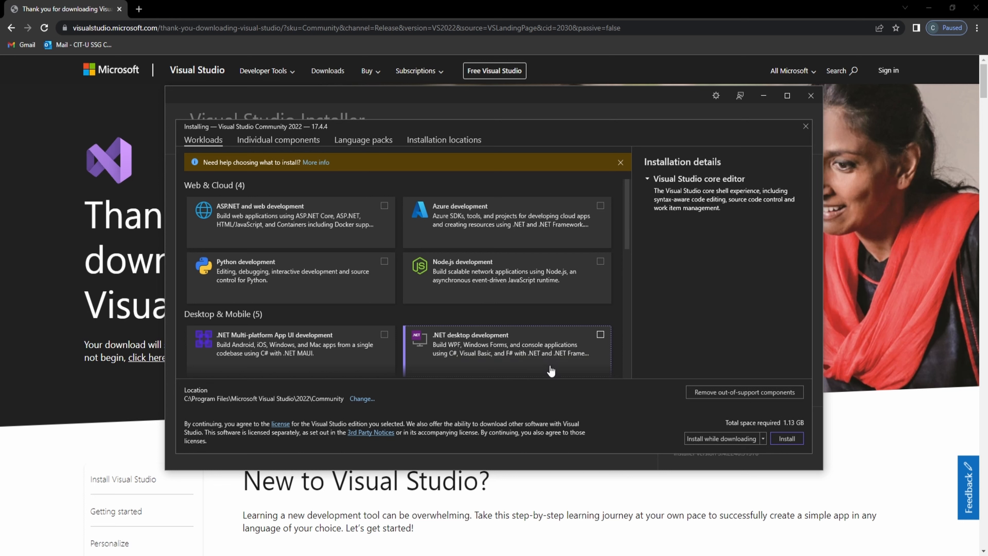
{"action": "mouse_move", "coordinate": [529, 356]}
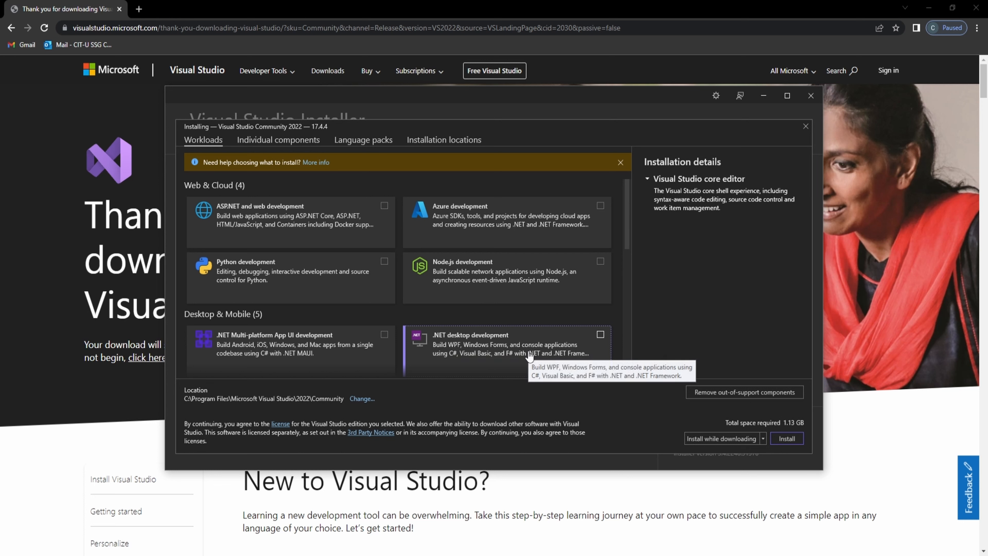
{"action": "mouse_move", "coordinate": [562, 353]}
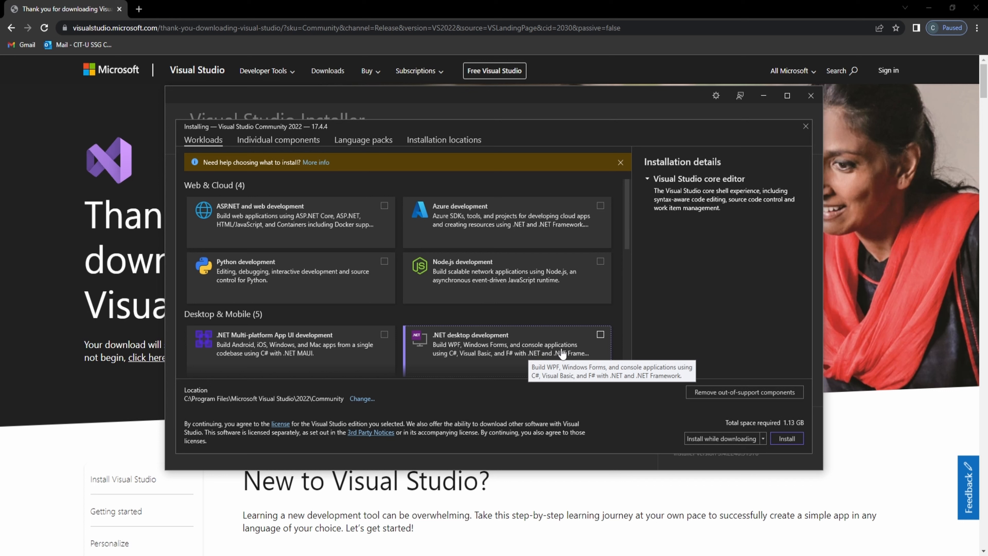
{"action": "mouse_move", "coordinate": [467, 360]}
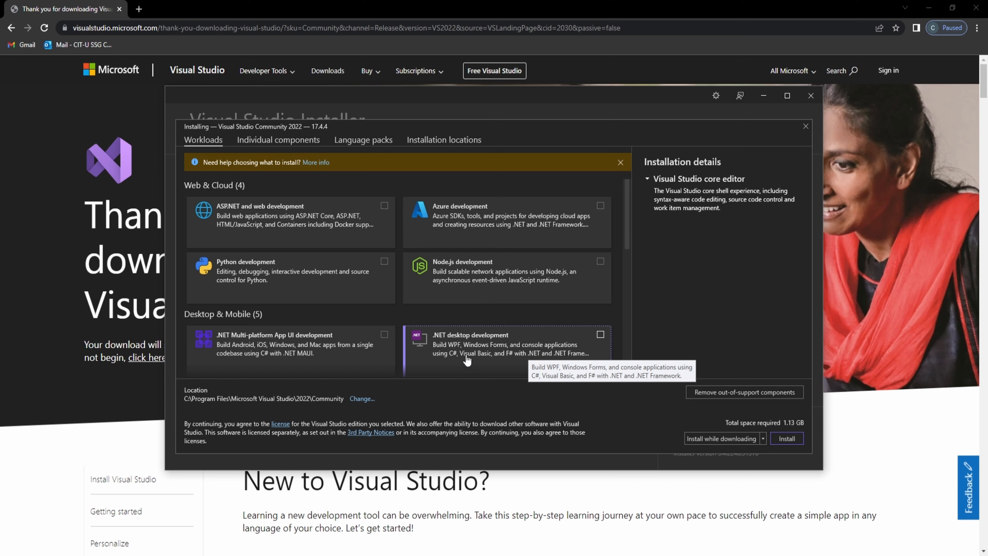
{"action": "mouse_move", "coordinate": [313, 211]}
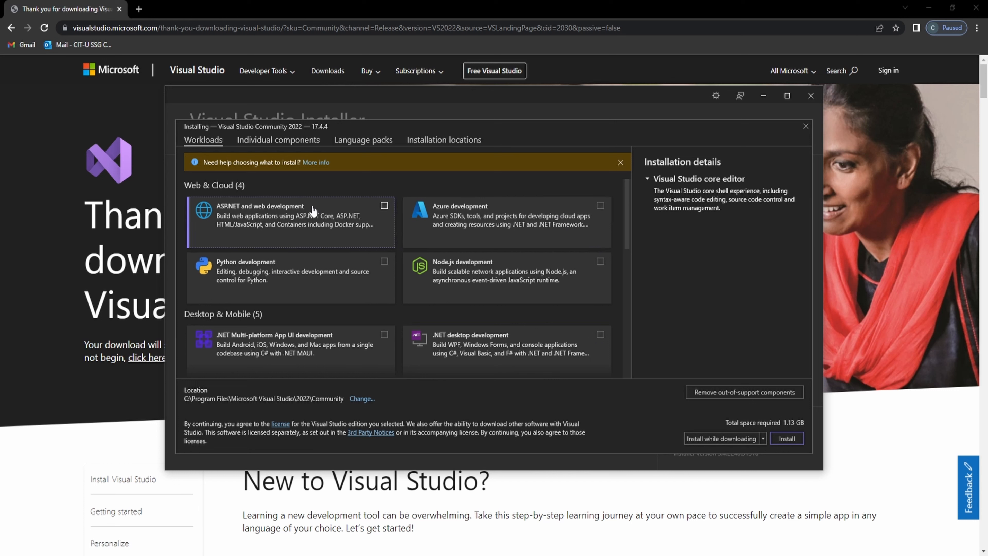
Choose the .NET desktop development workload and review the remaining workload list.
{"action": "left_click", "coordinate": [599, 335]}
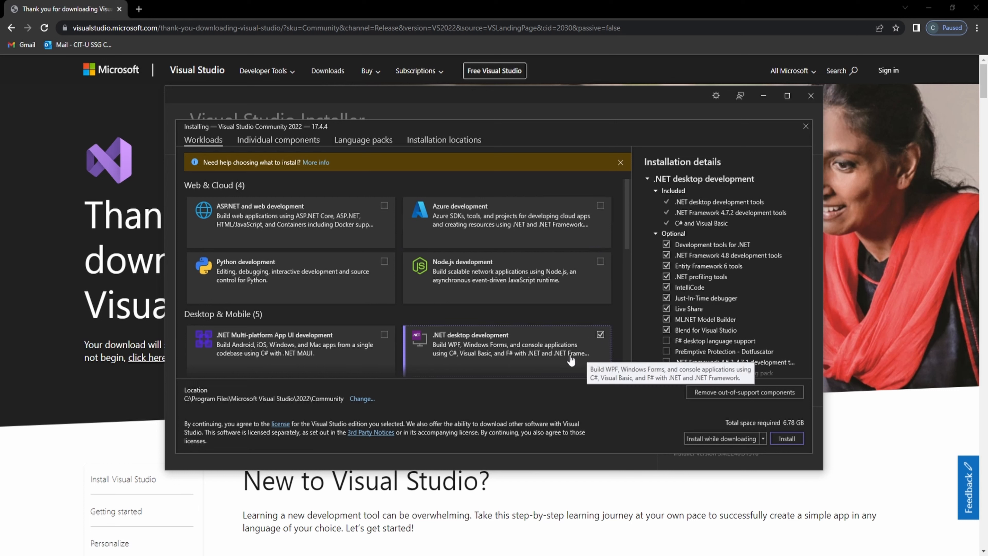
{"action": "mouse_move", "coordinate": [508, 300]}
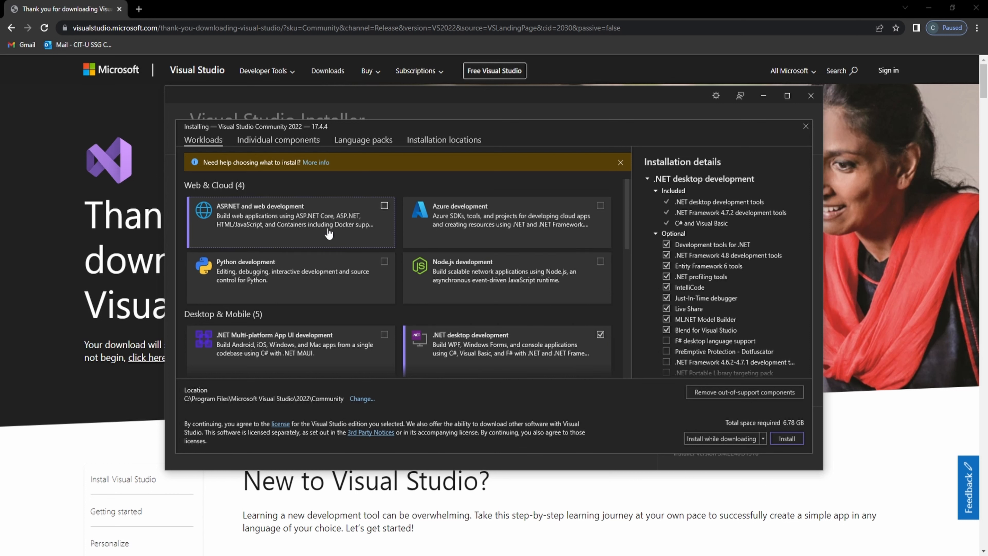
{"action": "scroll", "scroll_direction": "down", "scroll_amount": 3}
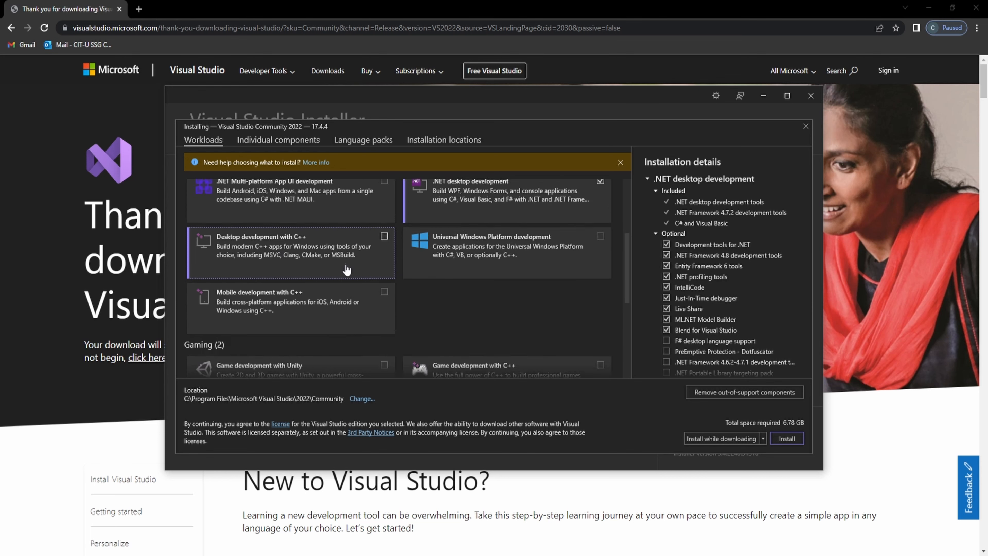
{"action": "scroll", "scroll_direction": "down", "scroll_amount": 3}
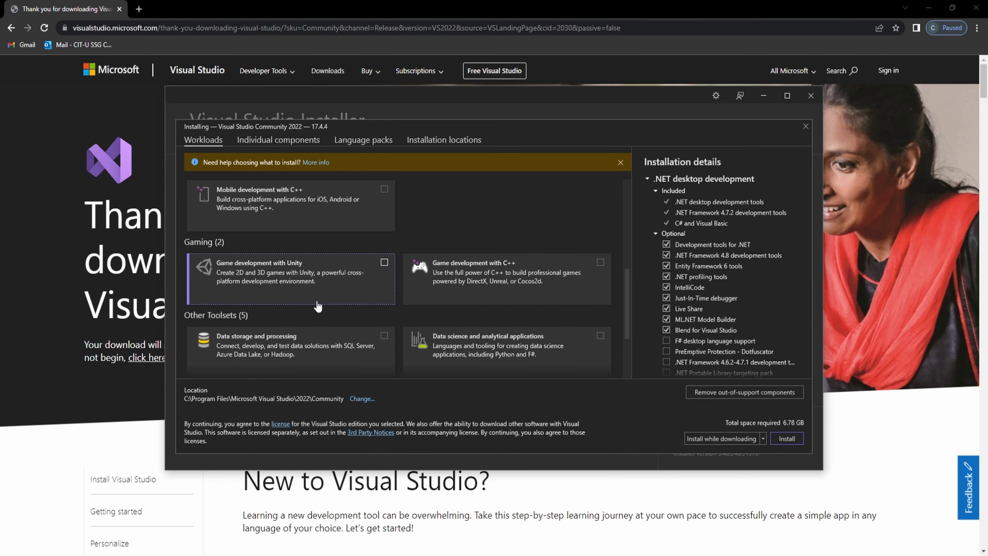
{"action": "mouse_move", "coordinate": [472, 219]}
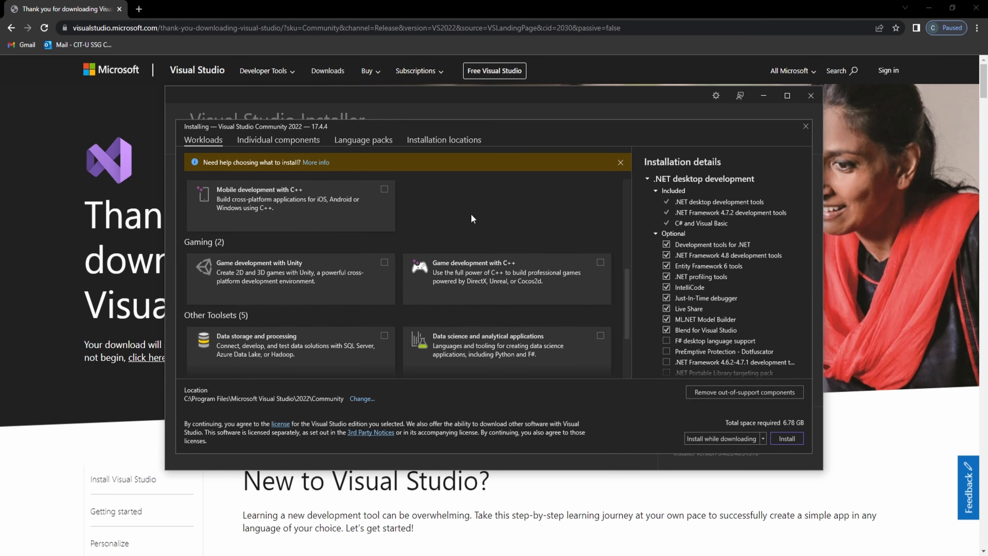
{"action": "scroll", "scroll_direction": "down", "scroll_amount": 3}
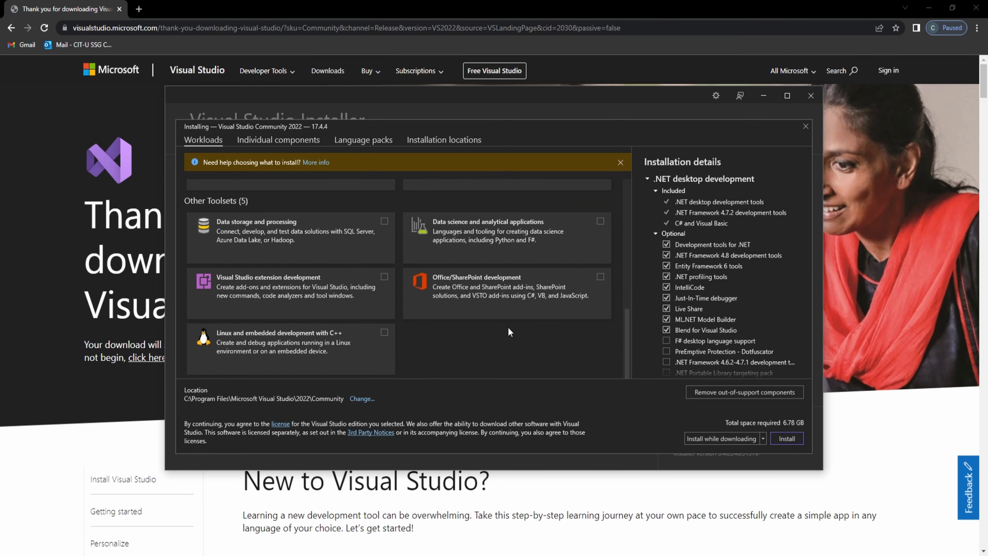
{"action": "scroll", "scroll_direction": "up", "scroll_amount": 3}
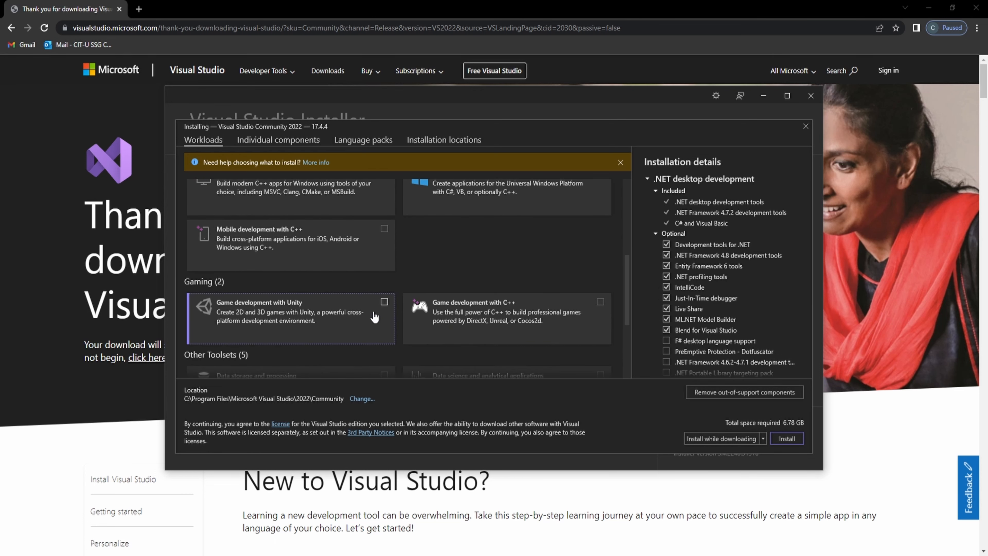
{"action": "scroll", "scroll_direction": "up", "scroll_amount": 3}
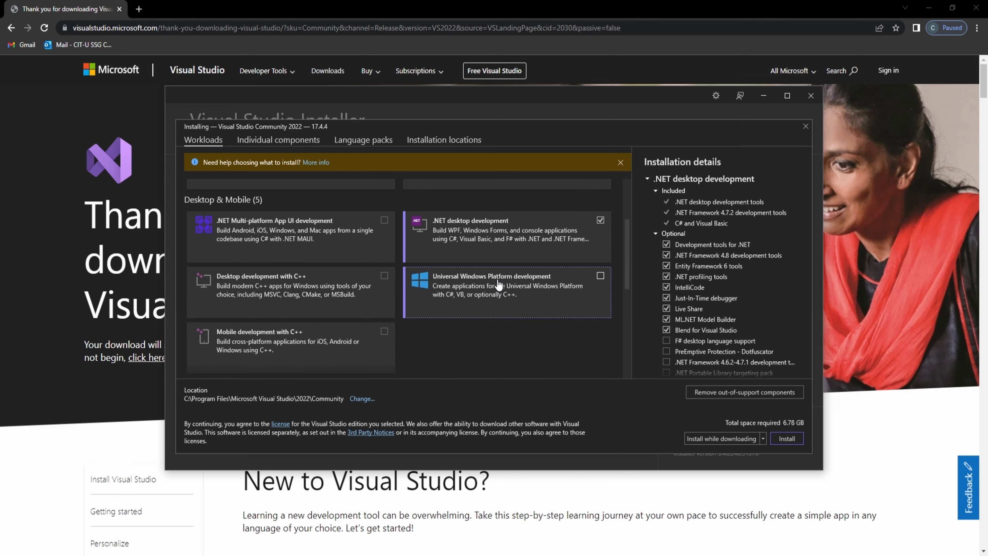
{"action": "scroll", "scroll_direction": "up", "scroll_amount": 3}
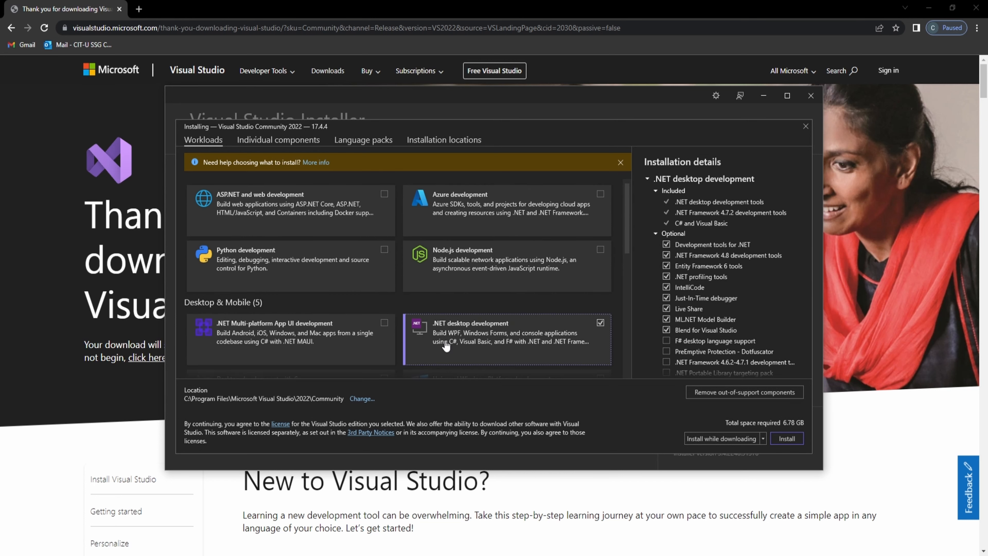
{"action": "scroll", "scroll_direction": "up", "scroll_amount": 3}
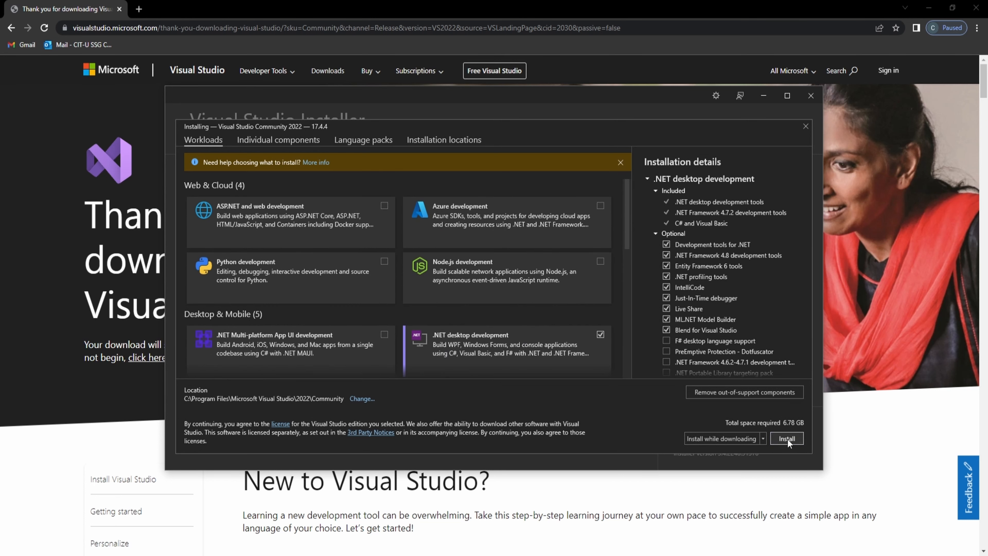
Install the chosen workload and launch Visual Studio Community 2022 to its start window.
{"action": "left_click", "coordinate": [787, 438]}
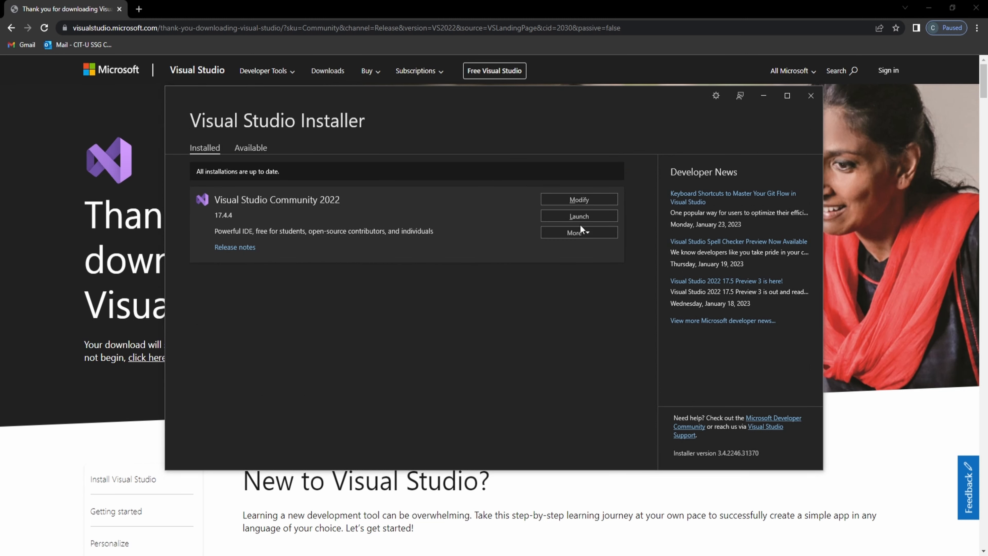
{"action": "left_click", "coordinate": [578, 216]}
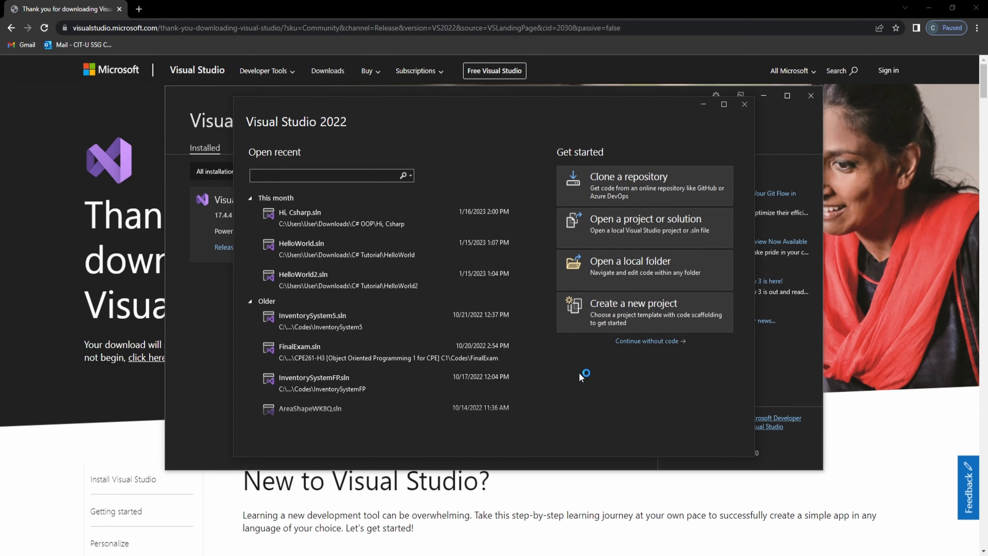
{"action": "mouse_move", "coordinate": [667, 424]}
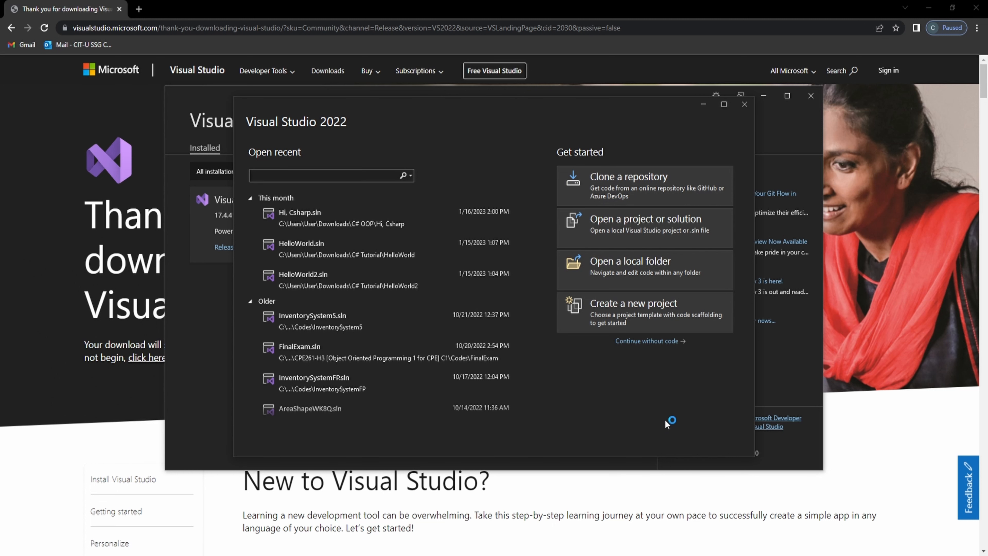
{"action": "mouse_move", "coordinate": [390, 452]}
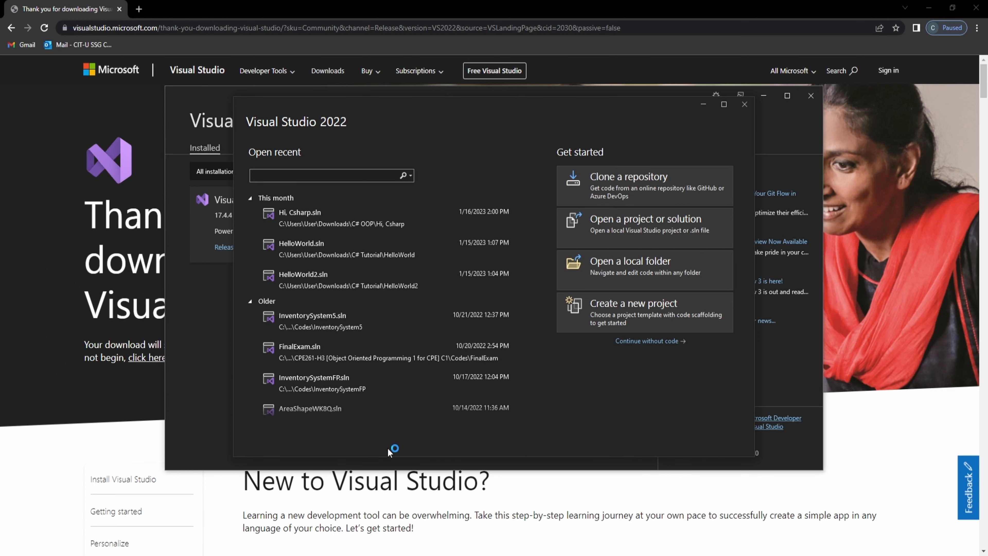
{"action": "mouse_move", "coordinate": [550, 404]}
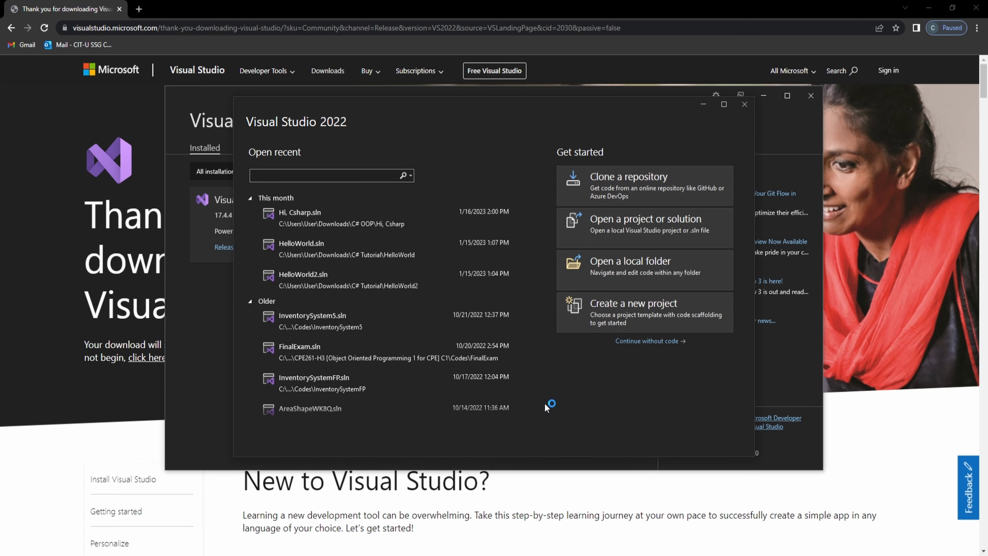
{"action": "mouse_move", "coordinate": [472, 187]}
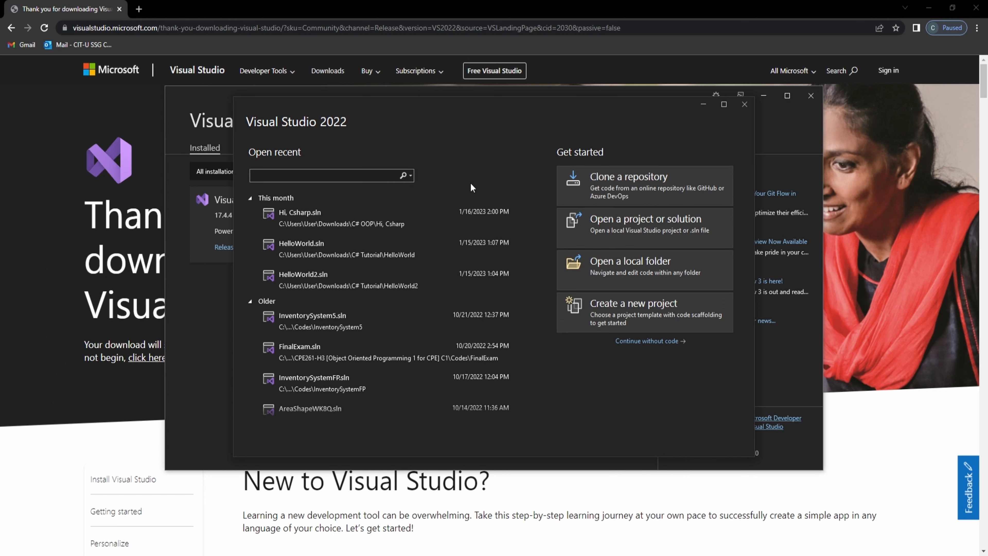
{"action": "left_click", "coordinate": [328, 175]}
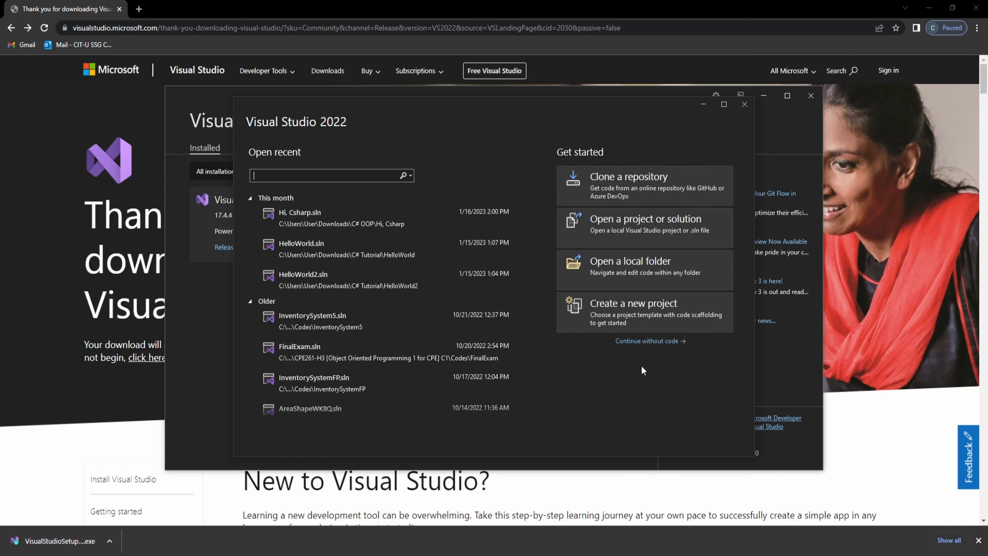
{"action": "mouse_move", "coordinate": [783, 129]}
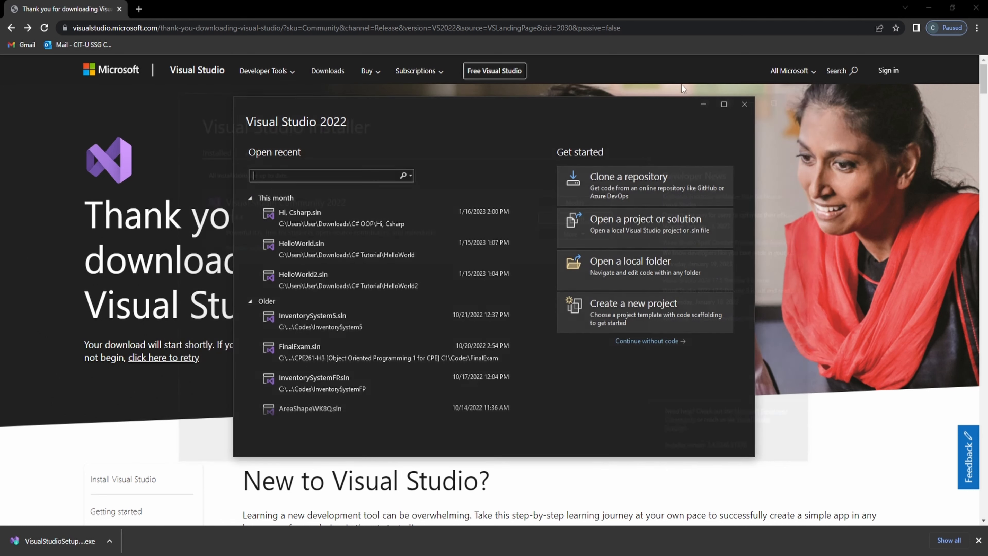
Navigate Chrome to dotnet.microsoft.com/en-us/download to view the .NET SDK options.
{"action": "left_click", "coordinate": [744, 104]}
{"action": "type", "text": "dotnet."}
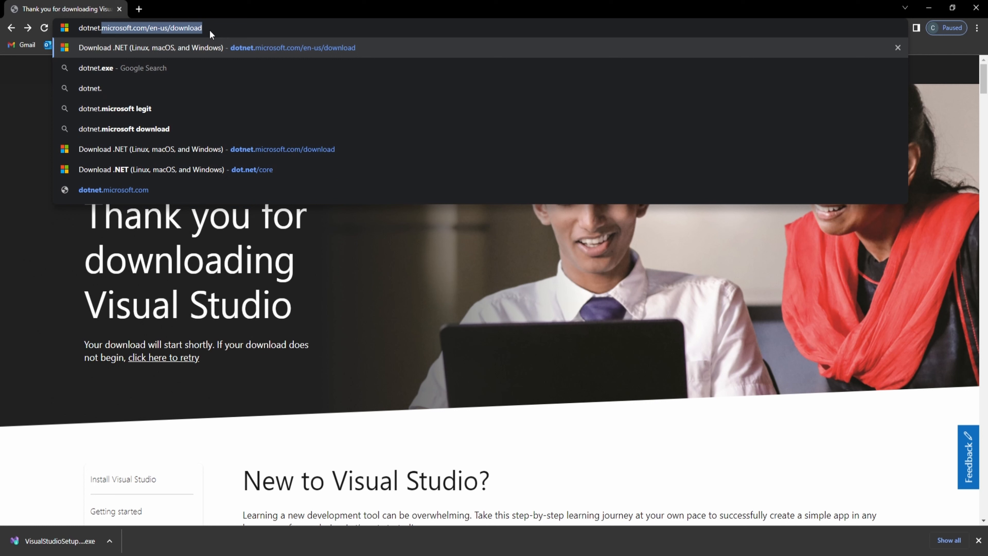
{"action": "type", "text": "om/en-us/download"}
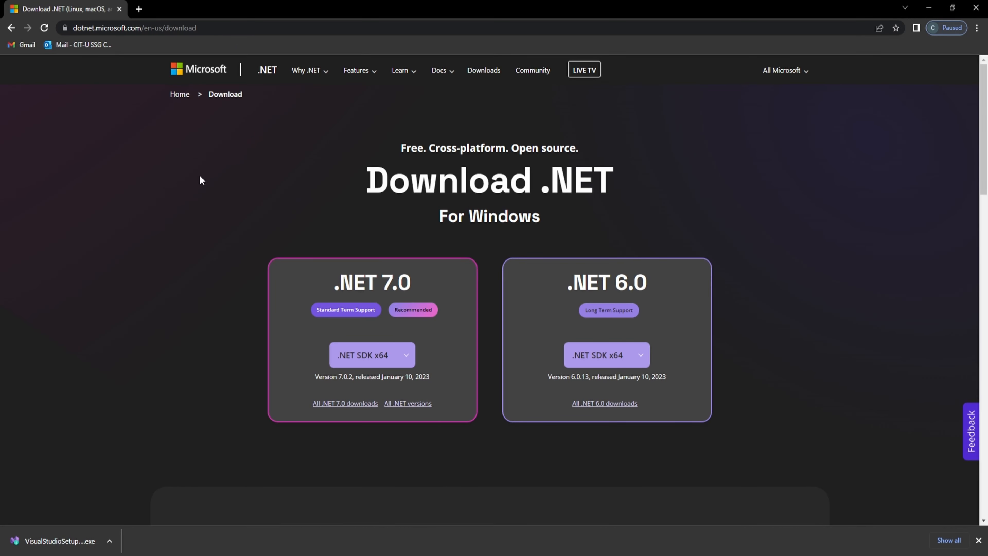
{"action": "mouse_move", "coordinate": [439, 233]}
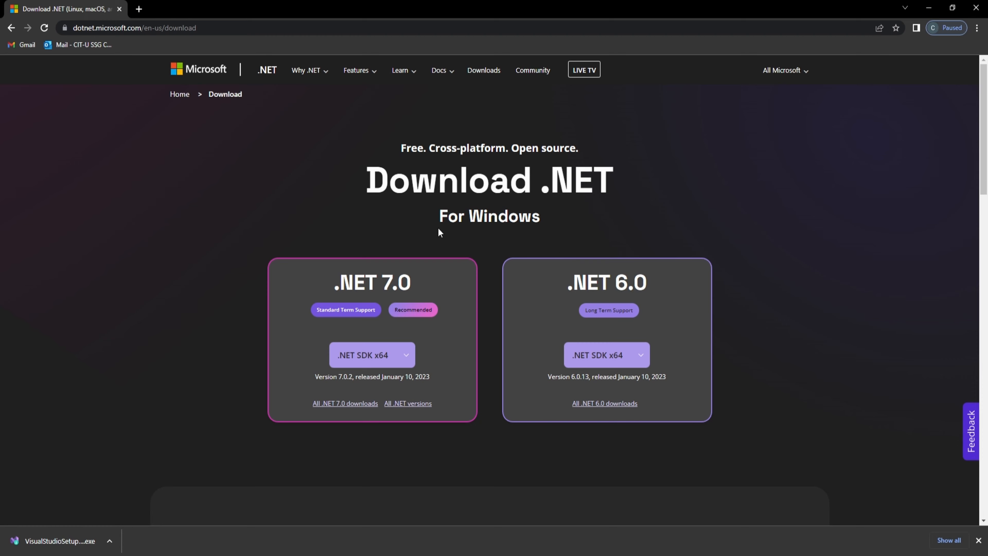
{"action": "mouse_move", "coordinate": [589, 448]}
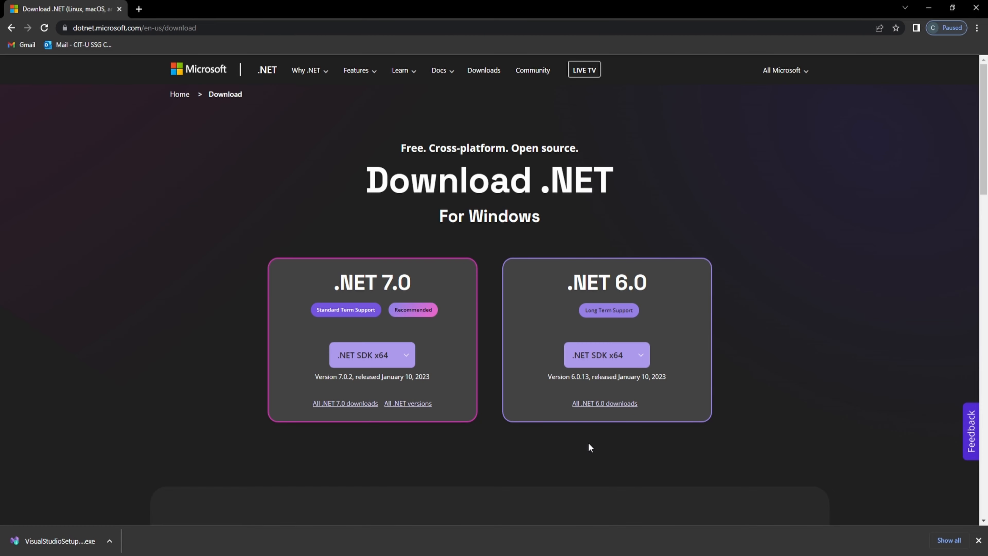
{"action": "mouse_move", "coordinate": [577, 325]}
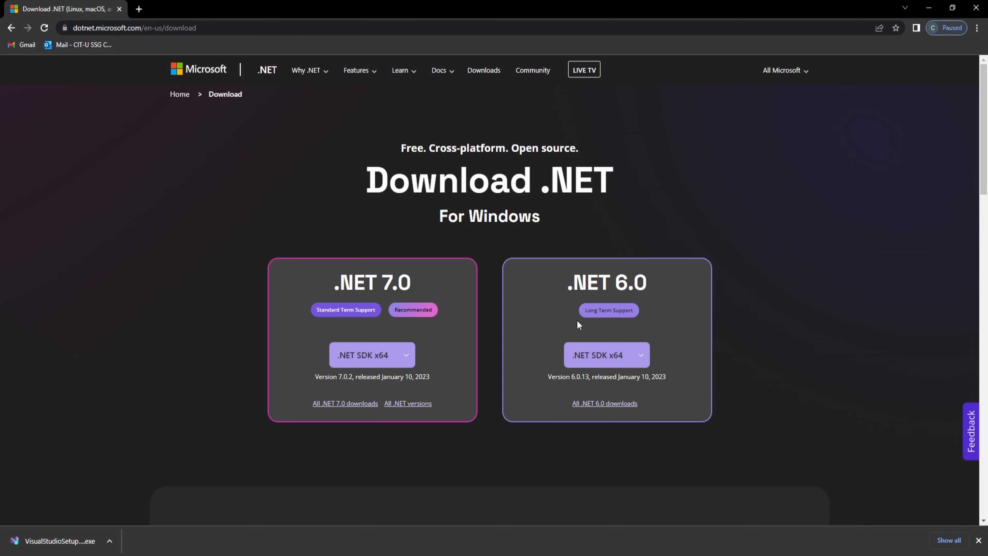
{"action": "mouse_move", "coordinate": [556, 291]}
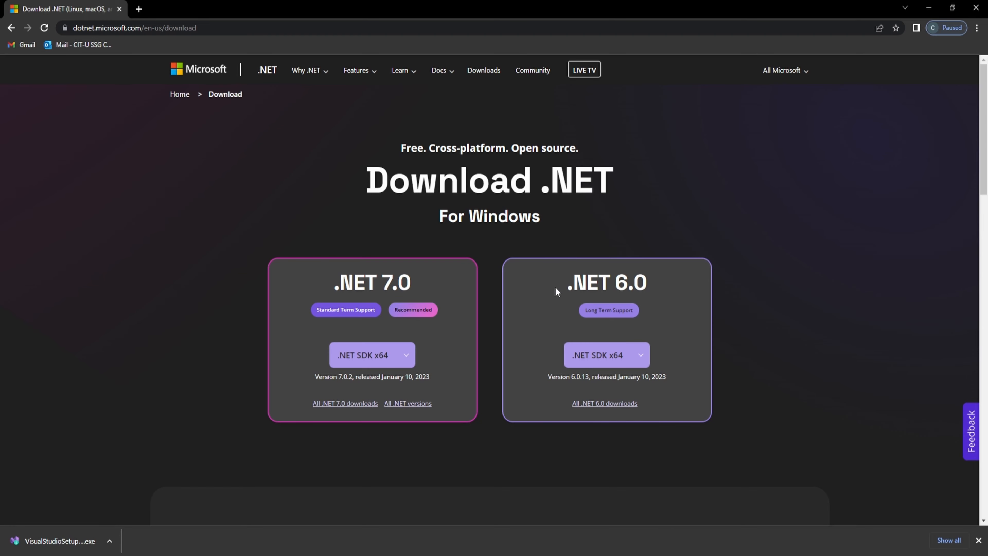
{"action": "mouse_move", "coordinate": [469, 433]}
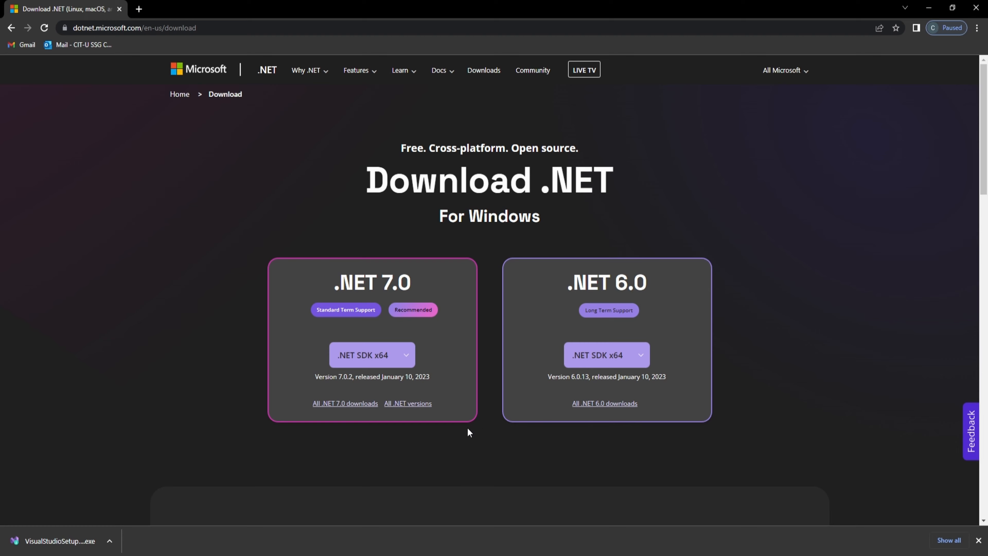
{"action": "mouse_move", "coordinate": [433, 368]}
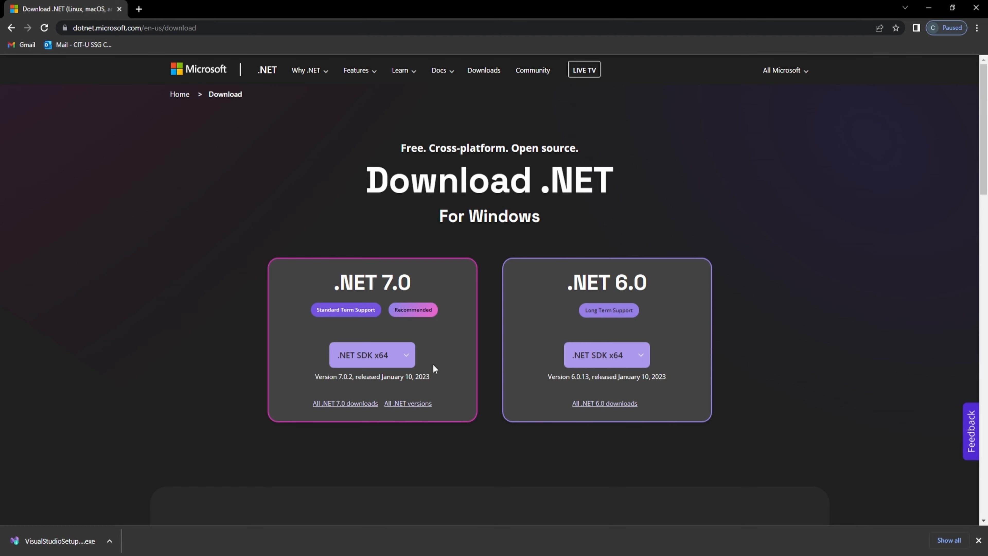
{"action": "mouse_move", "coordinate": [410, 259]}
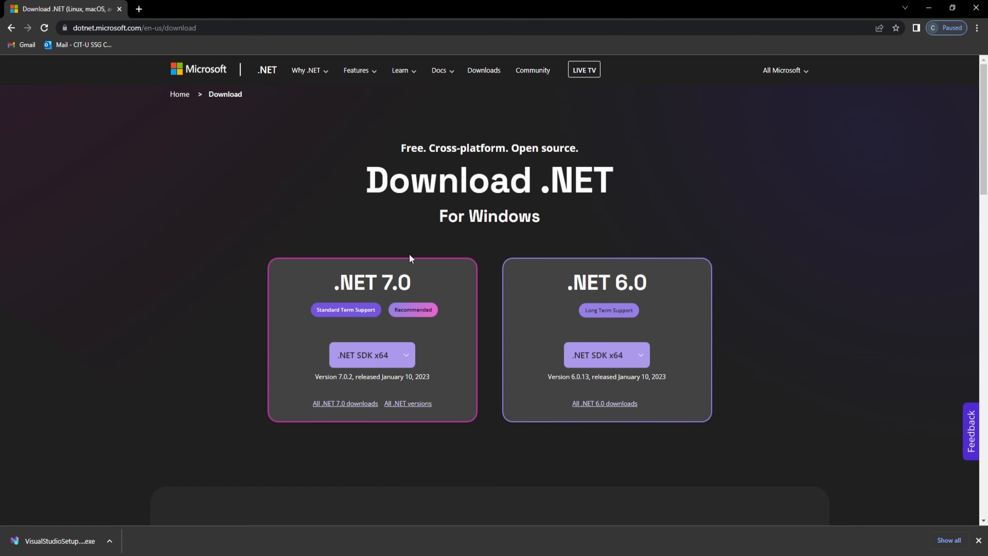
{"action": "mouse_move", "coordinate": [298, 279]}
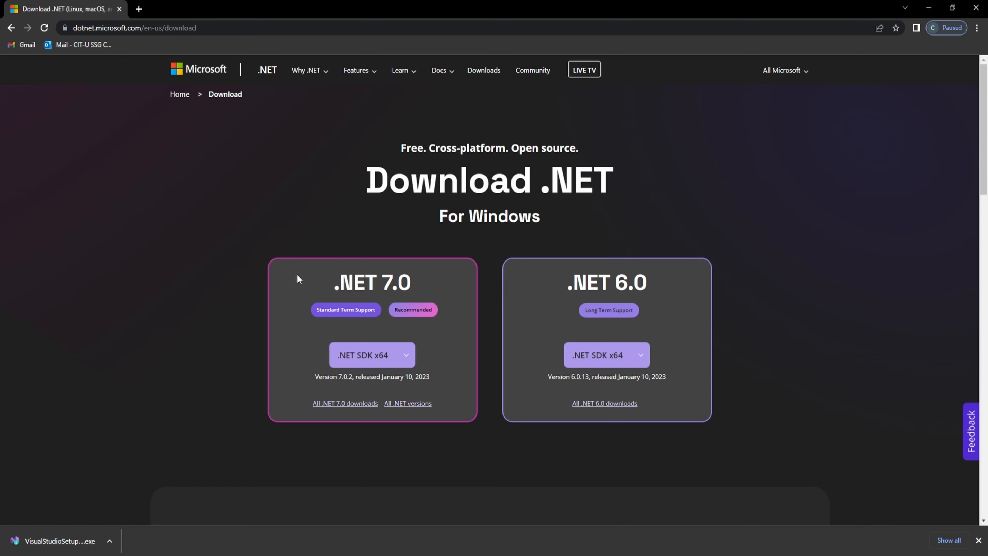
{"action": "mouse_move", "coordinate": [446, 413]}
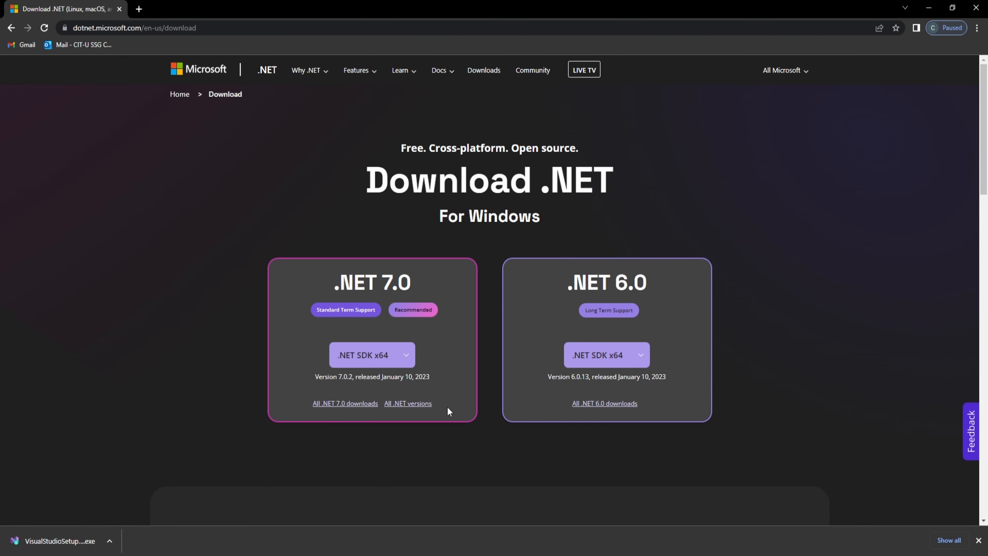
{"action": "mouse_move", "coordinate": [517, 415]}
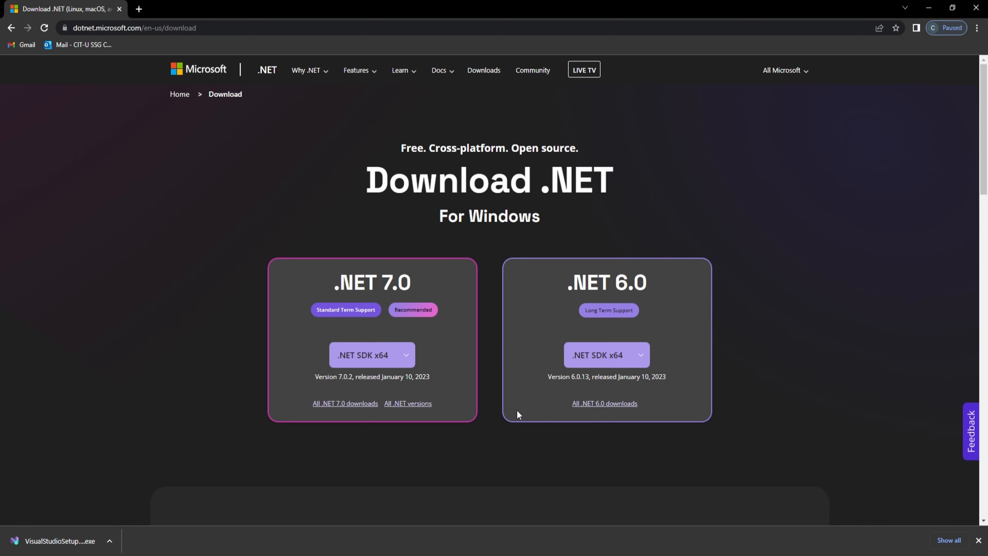
{"action": "mouse_move", "coordinate": [441, 456]}
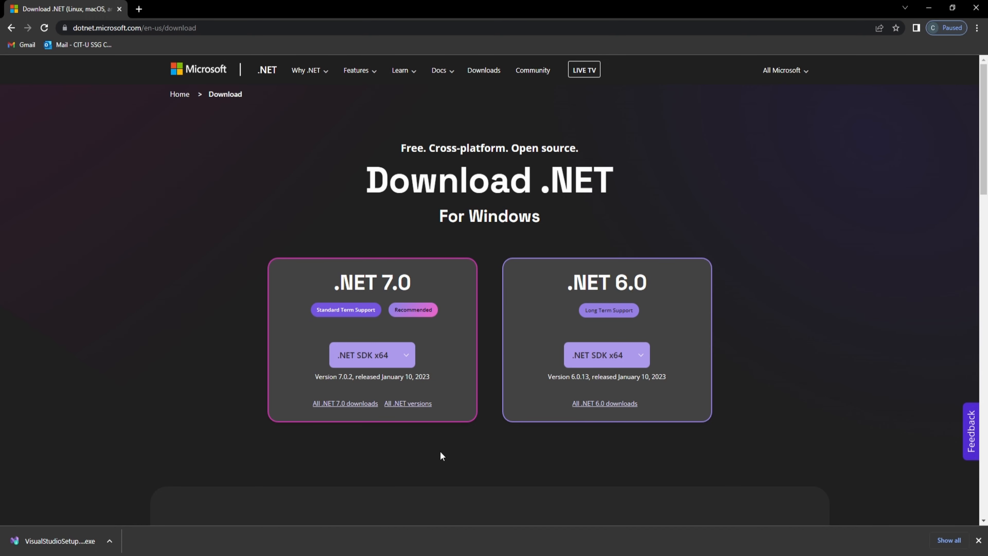
{"action": "mouse_move", "coordinate": [418, 216]}
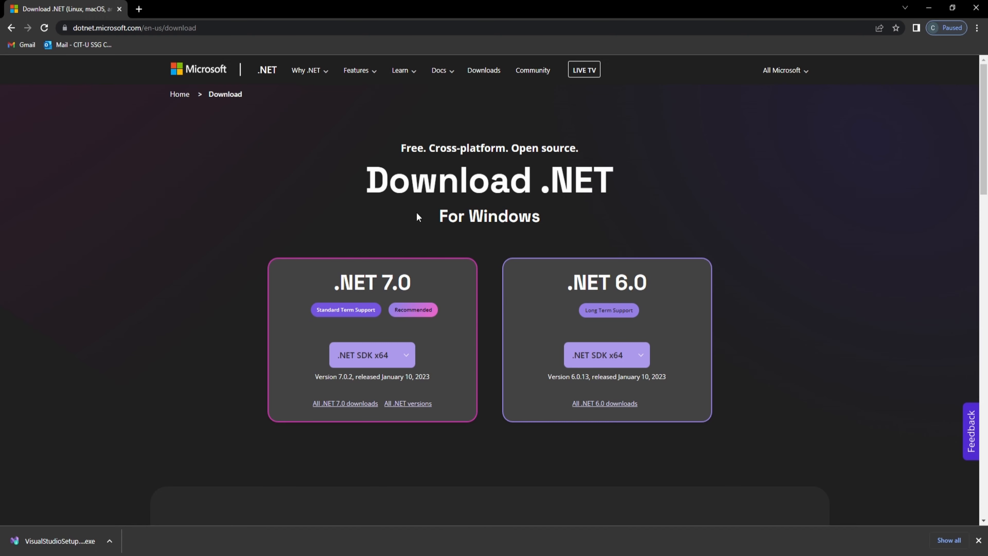
{"action": "mouse_move", "coordinate": [211, 355]}
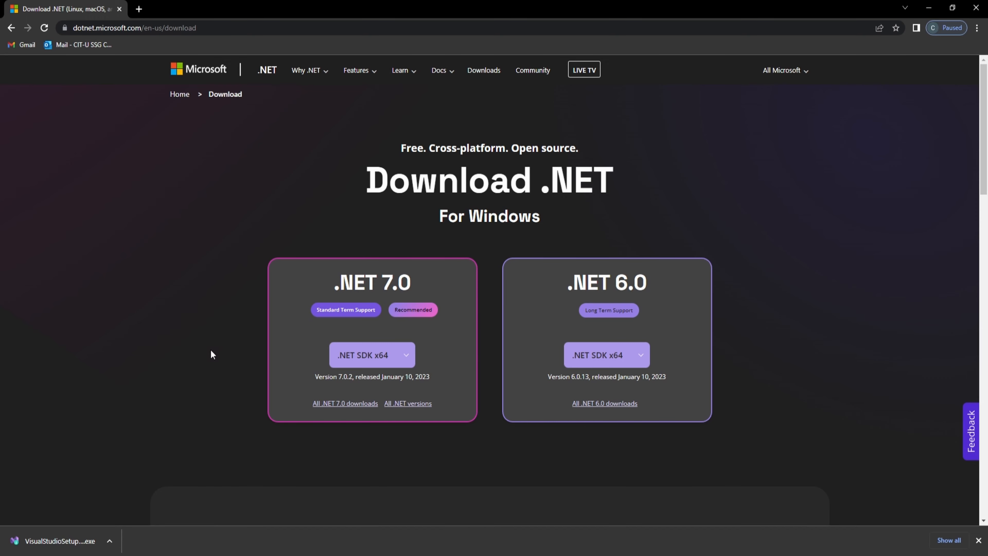
{"action": "mouse_move", "coordinate": [508, 463]}
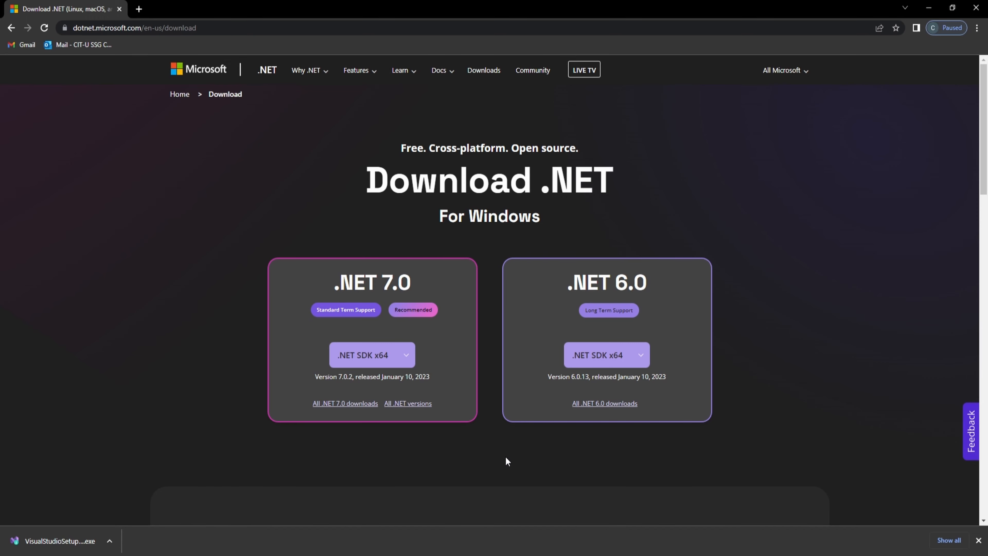
{"action": "mouse_move", "coordinate": [488, 461]}
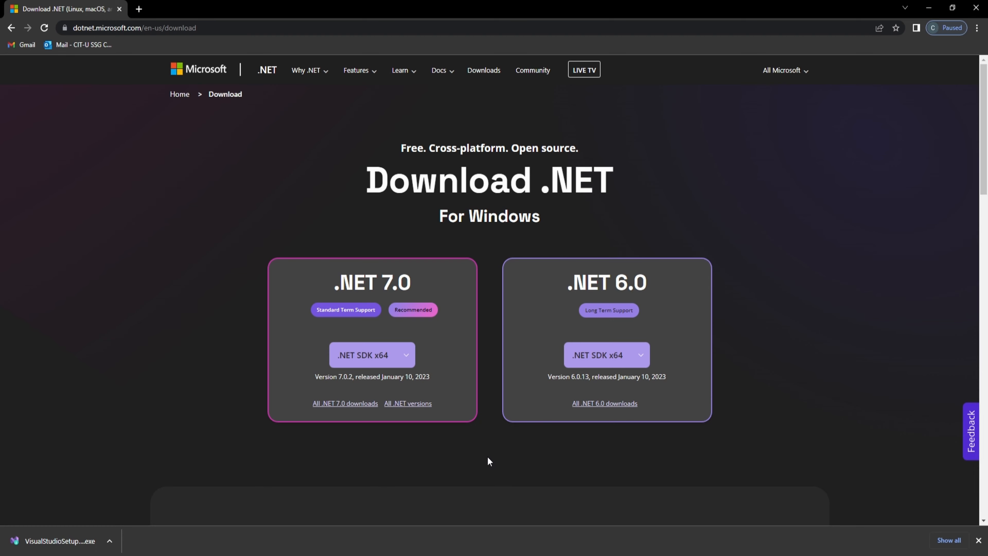
{"action": "mouse_move", "coordinate": [457, 458]}
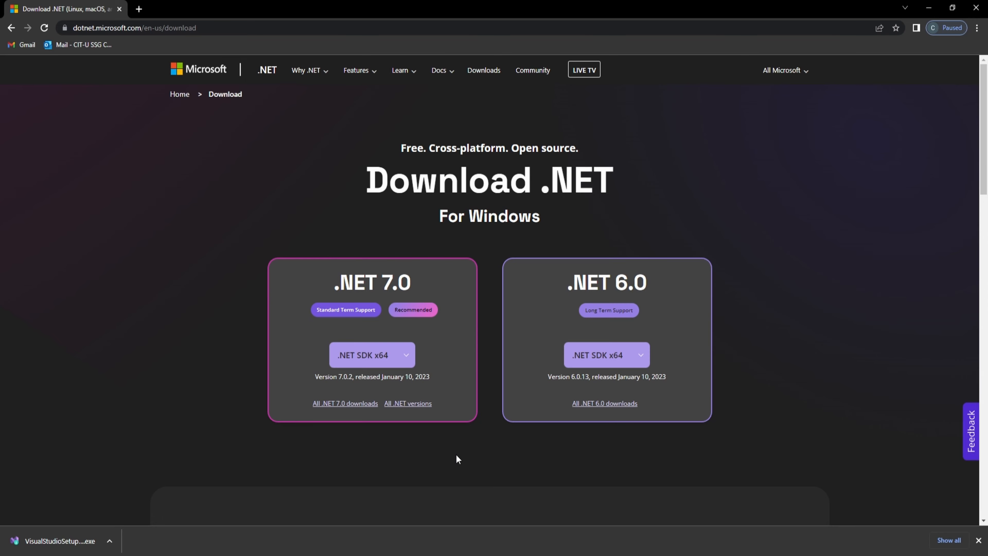
{"action": "mouse_move", "coordinate": [164, 438]}
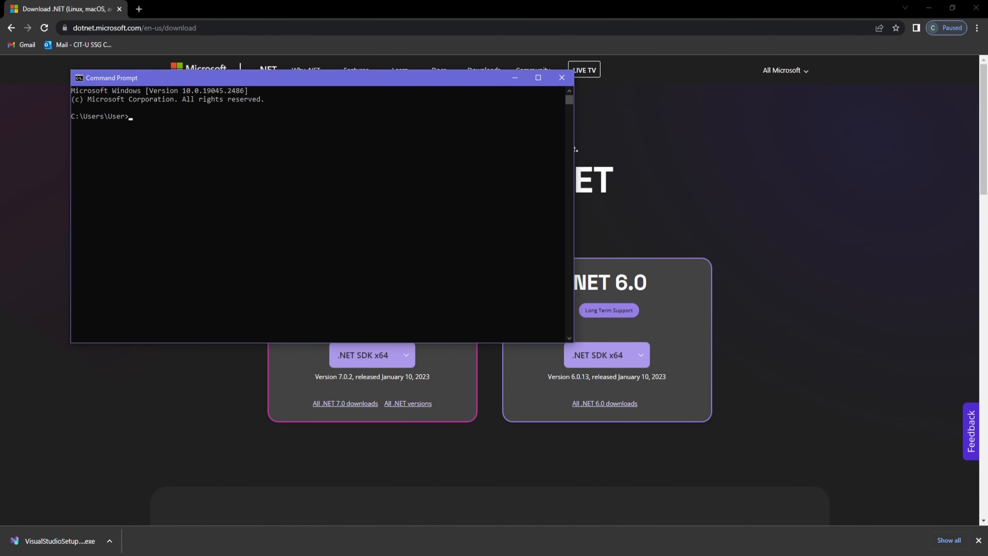
Run dotnet --version in Command Prompt to check the installed SDK version.
{"action": "type", "text": "dotnet"}
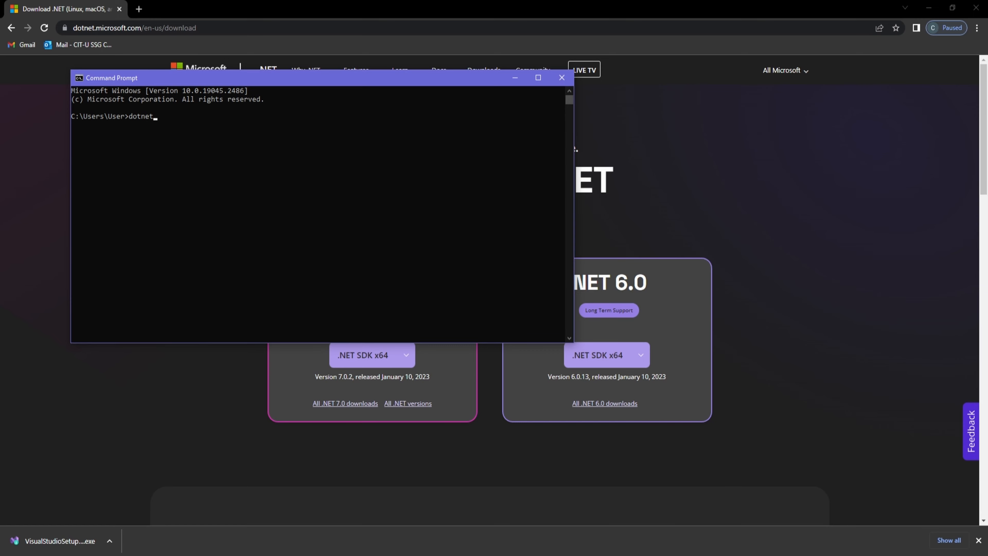
{"action": "type", "text": "--version"}
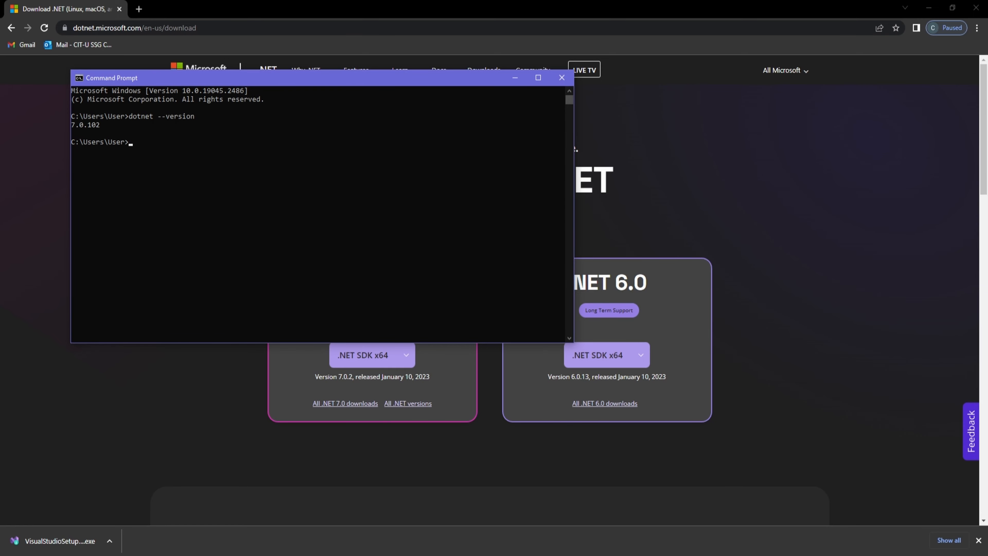
{"action": "mouse_move", "coordinate": [103, 129]}
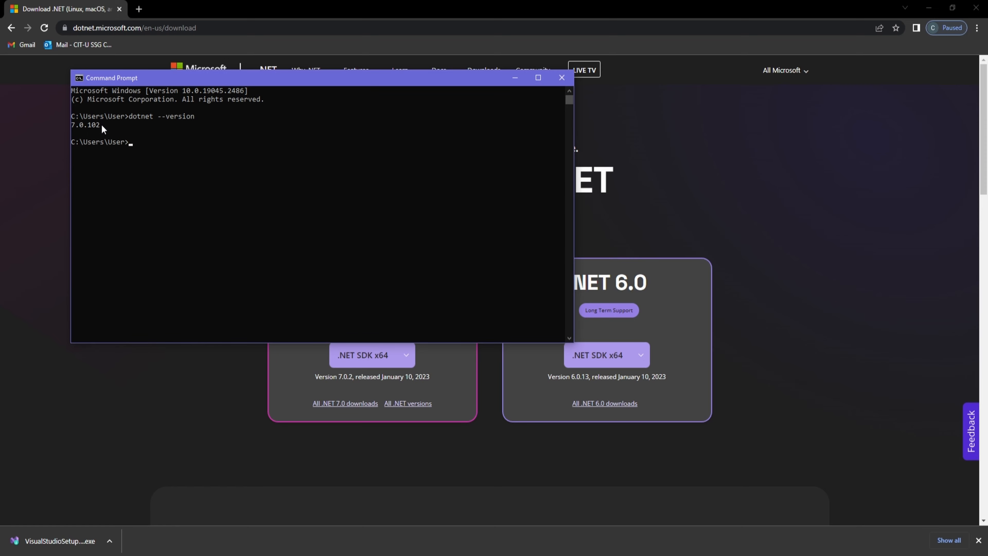
{"action": "mouse_move", "coordinate": [75, 130]}
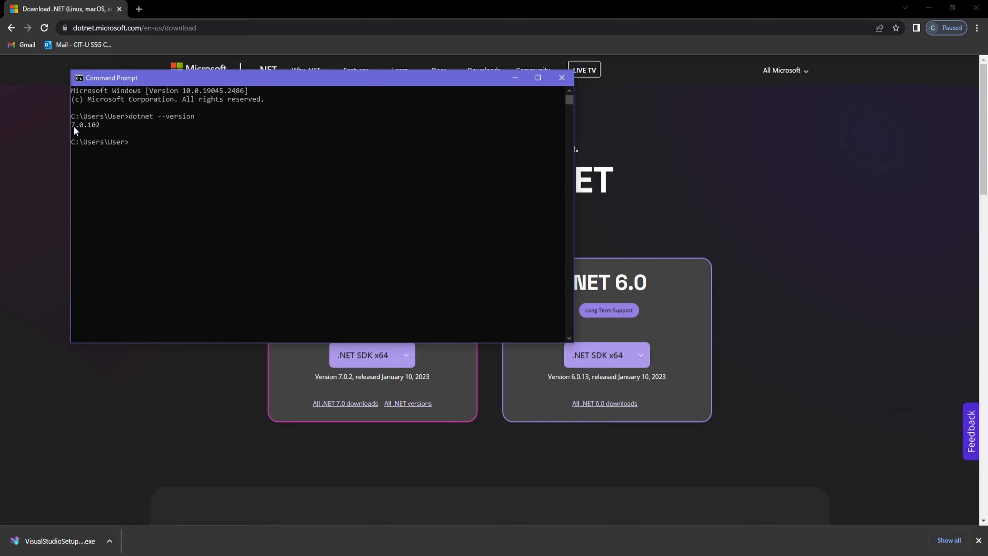
{"action": "mouse_move", "coordinate": [92, 131]}
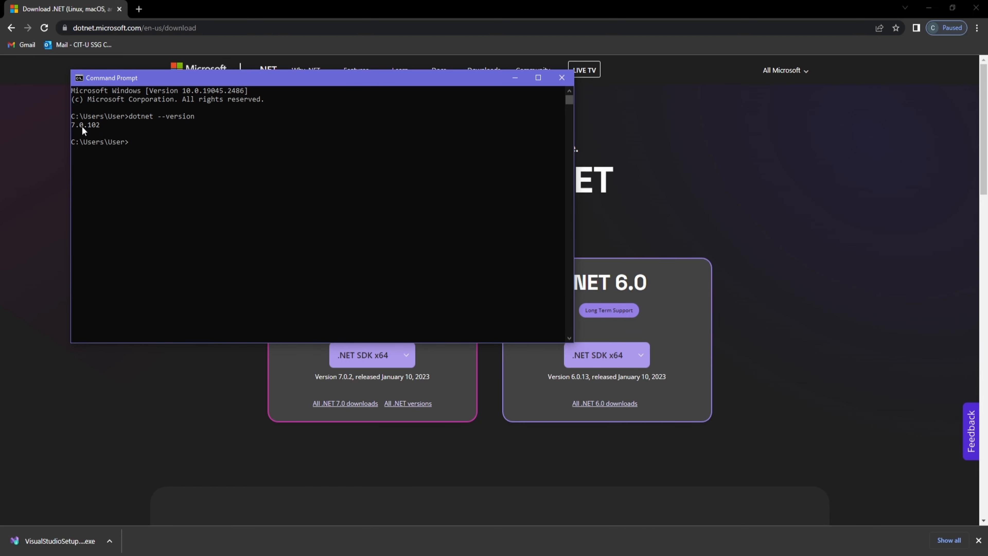
{"action": "mouse_move", "coordinate": [527, 82]}
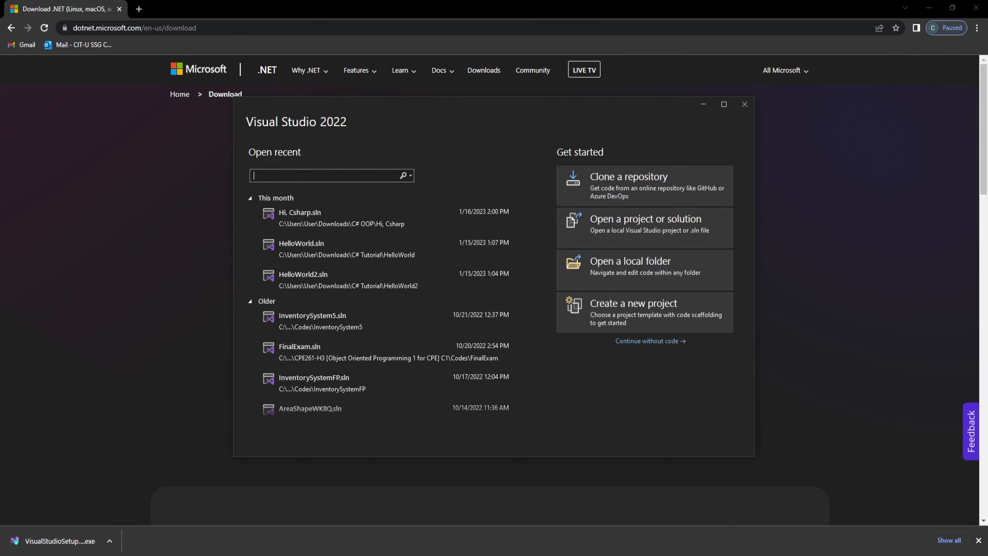
{"action": "left_click", "coordinate": [633, 303]}
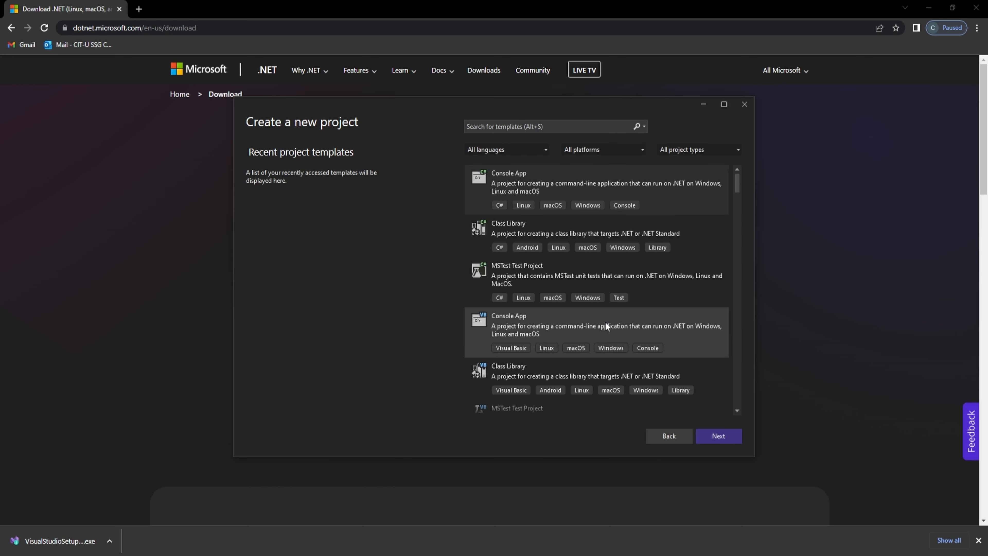
{"action": "left_click", "coordinate": [717, 435]}
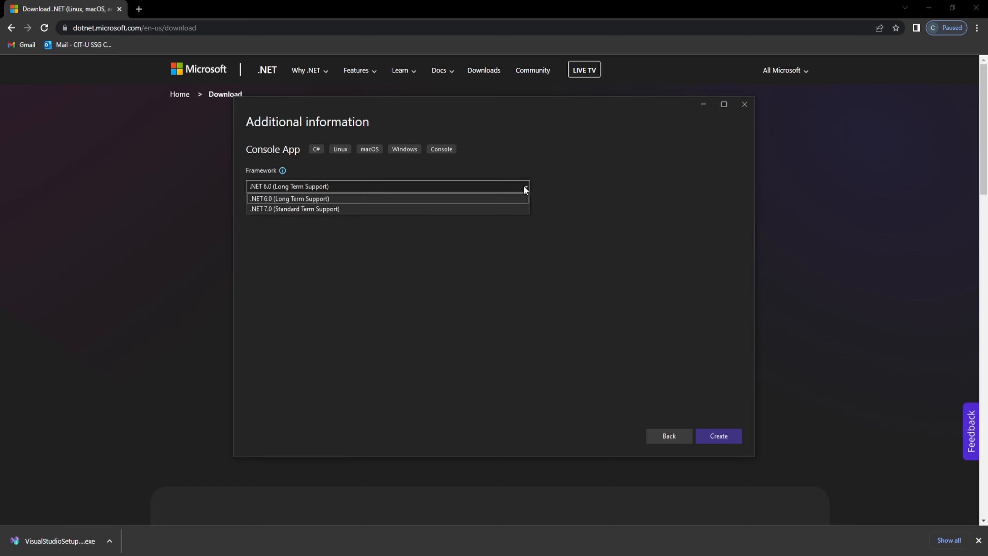
{"action": "mouse_move", "coordinate": [573, 217]}
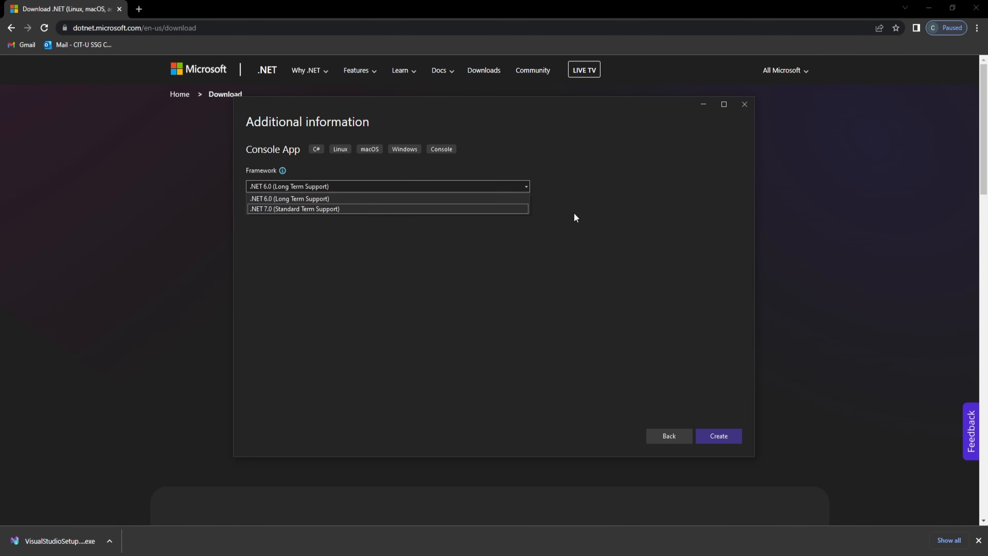
{"action": "mouse_move", "coordinate": [278, 201]}
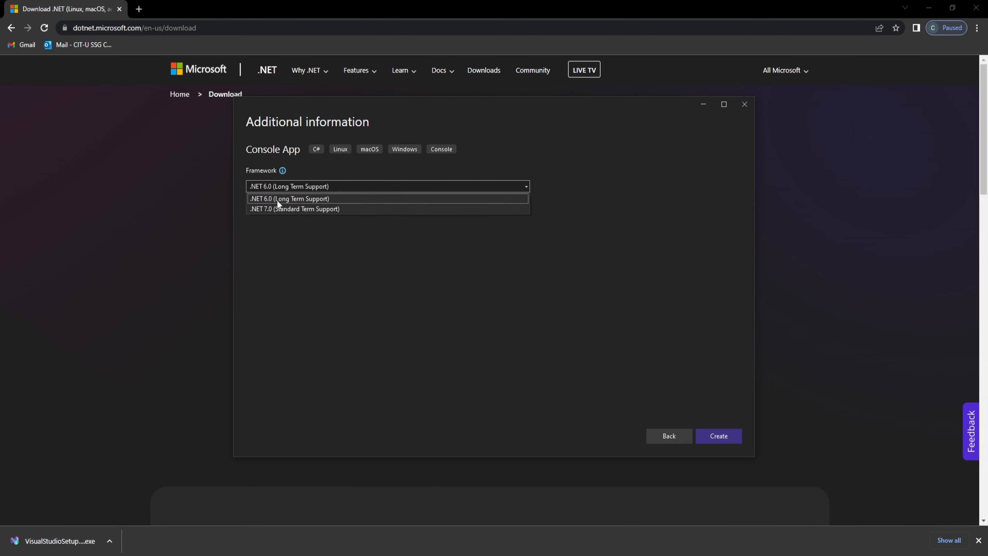
{"action": "mouse_move", "coordinate": [325, 205]}
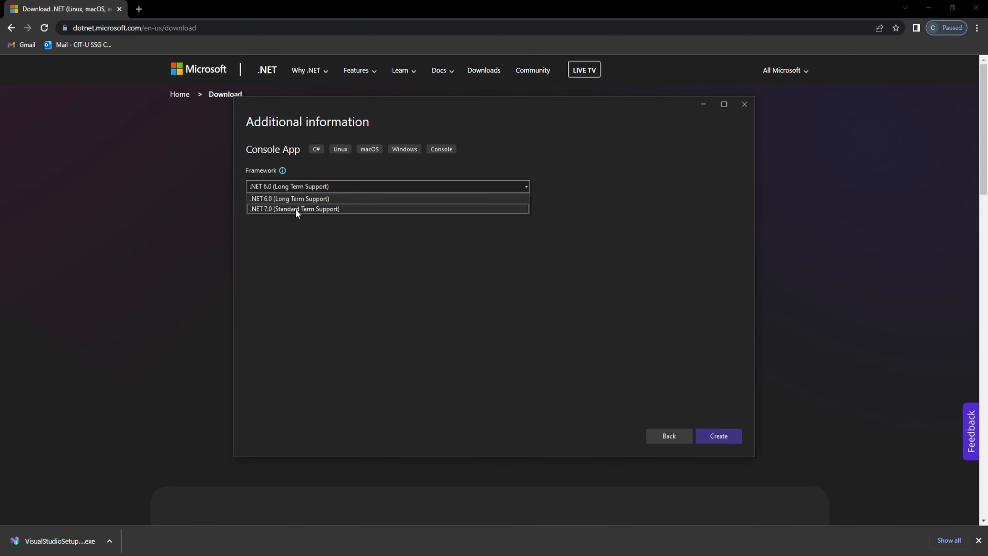
{"action": "mouse_move", "coordinate": [358, 203]}
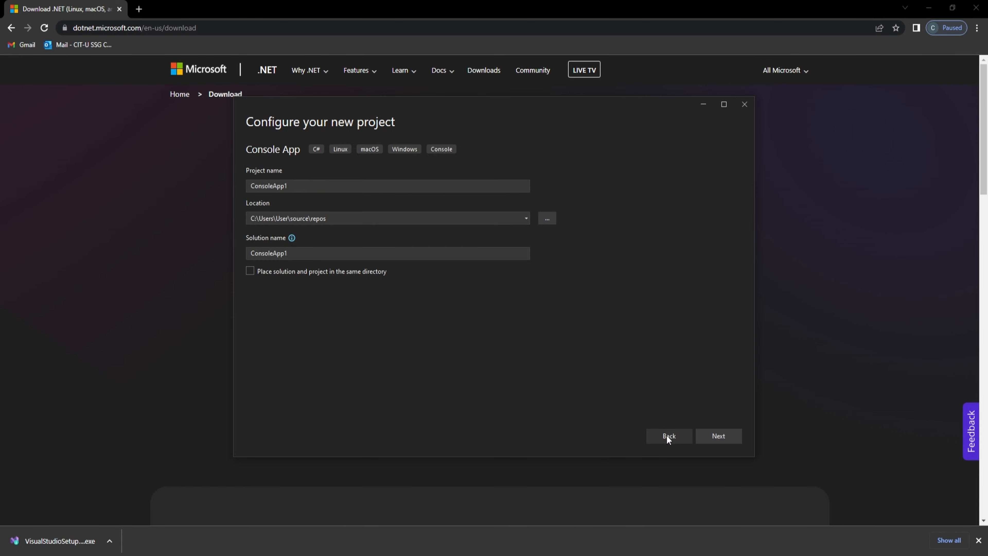
{"action": "left_click", "coordinate": [668, 435]}
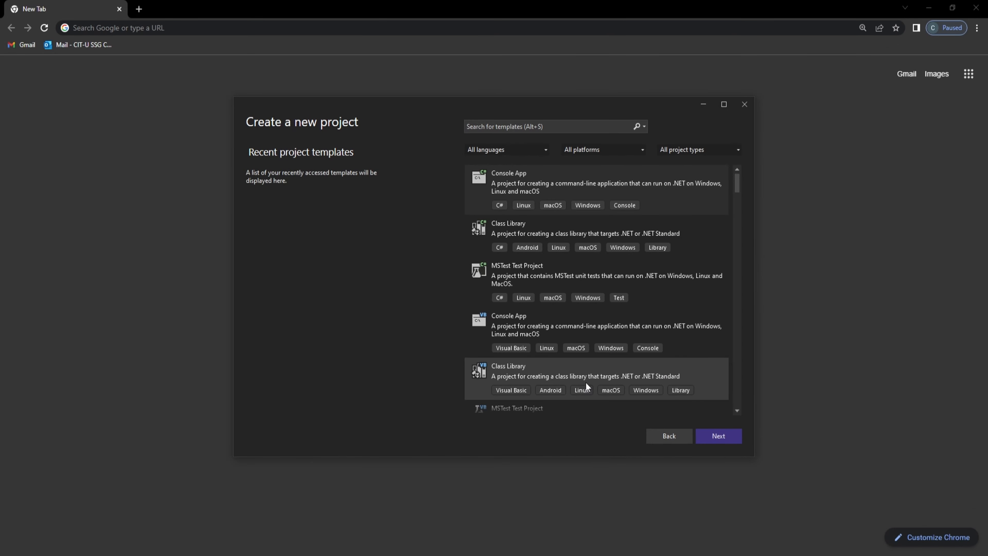
{"action": "mouse_move", "coordinate": [404, 250]}
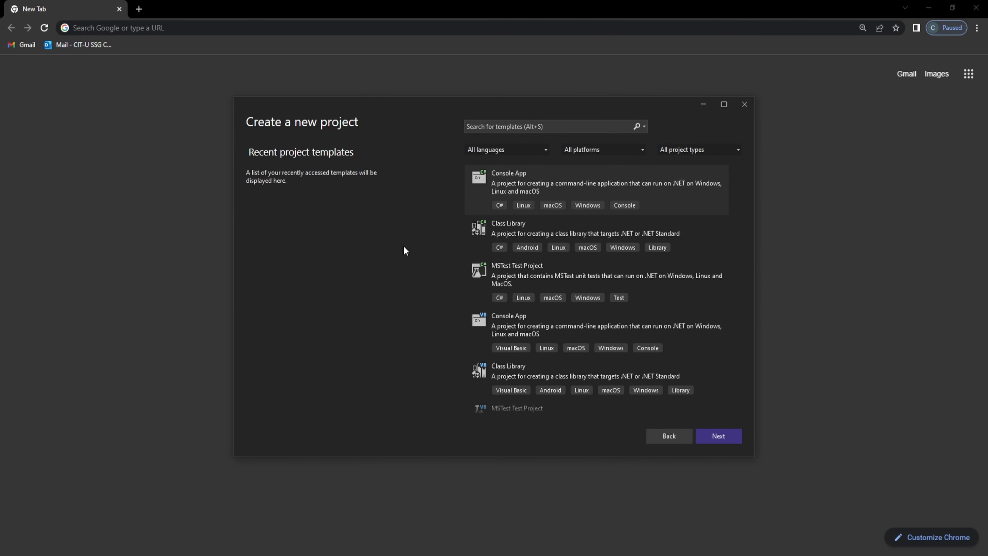
{"action": "mouse_move", "coordinate": [374, 222]}
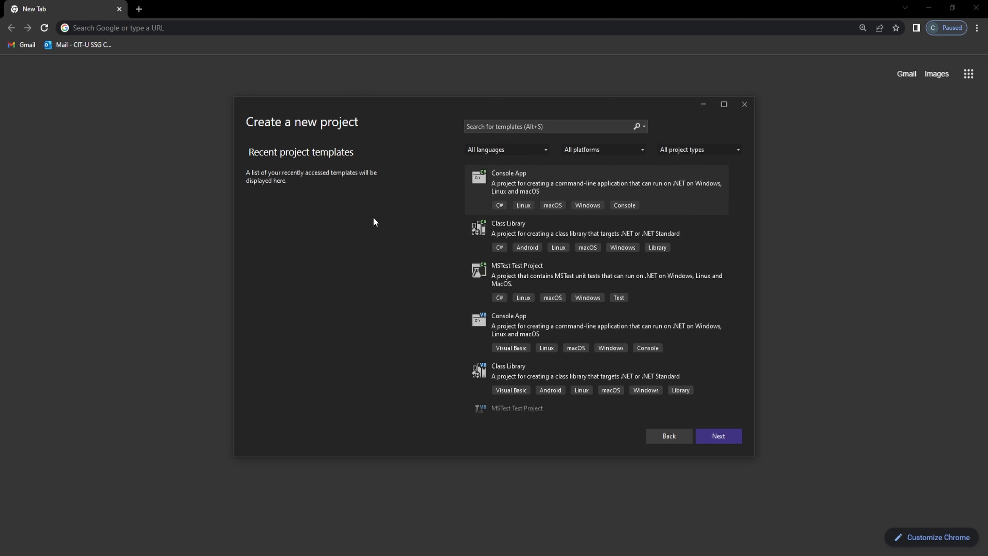
{"action": "mouse_move", "coordinate": [544, 191]}
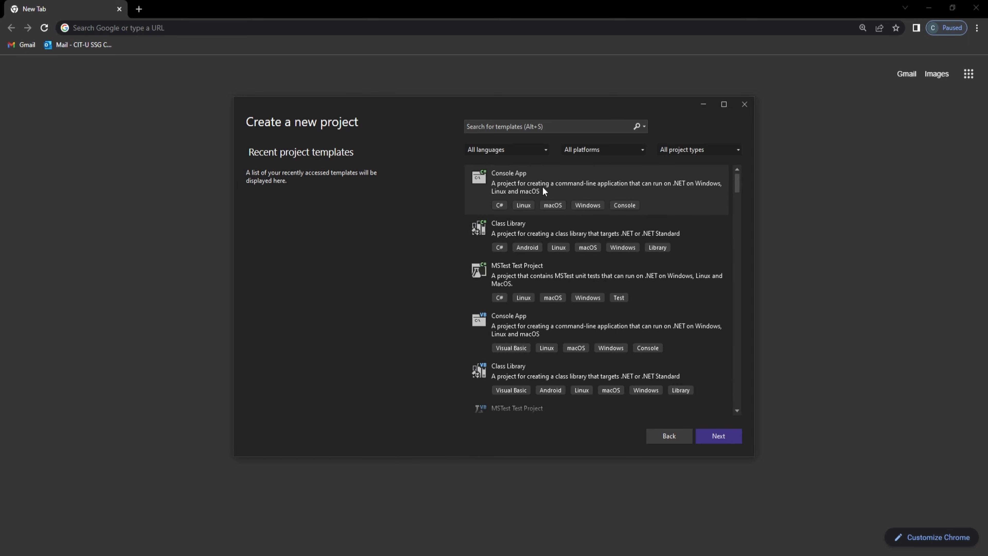
{"action": "mouse_move", "coordinate": [591, 190]}
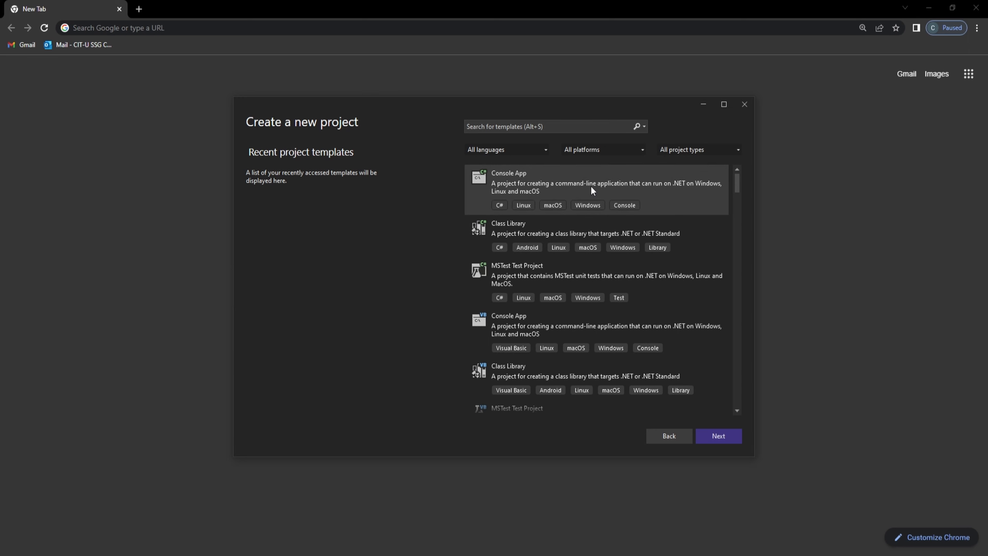
Continue with the C# Console App template and name the project HiCSharp.
{"action": "left_click", "coordinate": [718, 436]}
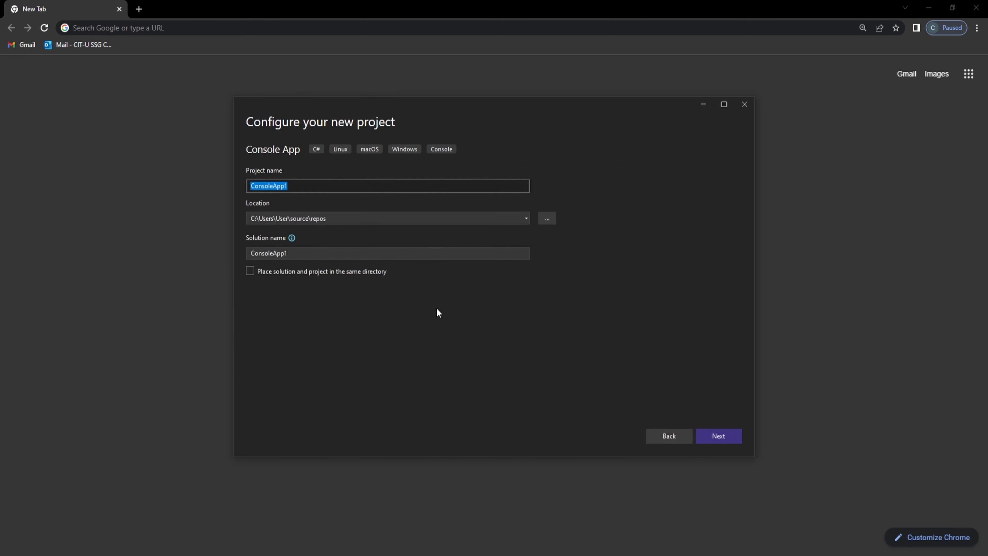
{"action": "mouse_move", "coordinate": [448, 331]}
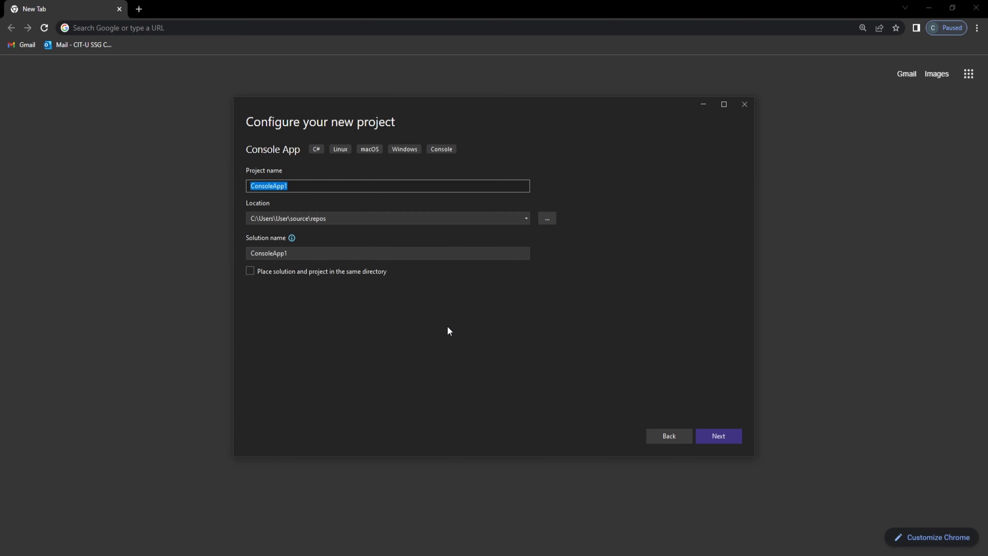
{"action": "type", "text": "HiC"}
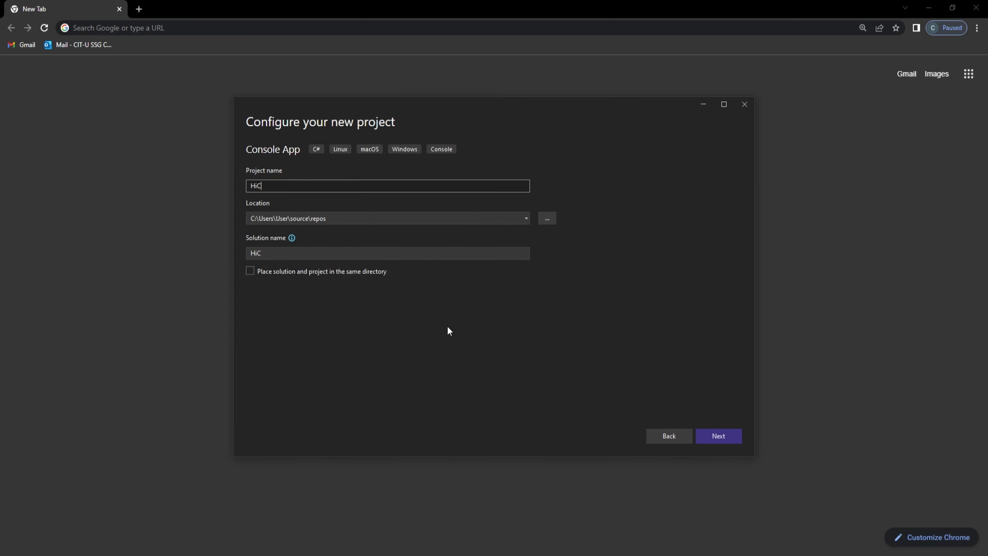
{"action": "type", "text": "Sharp"}
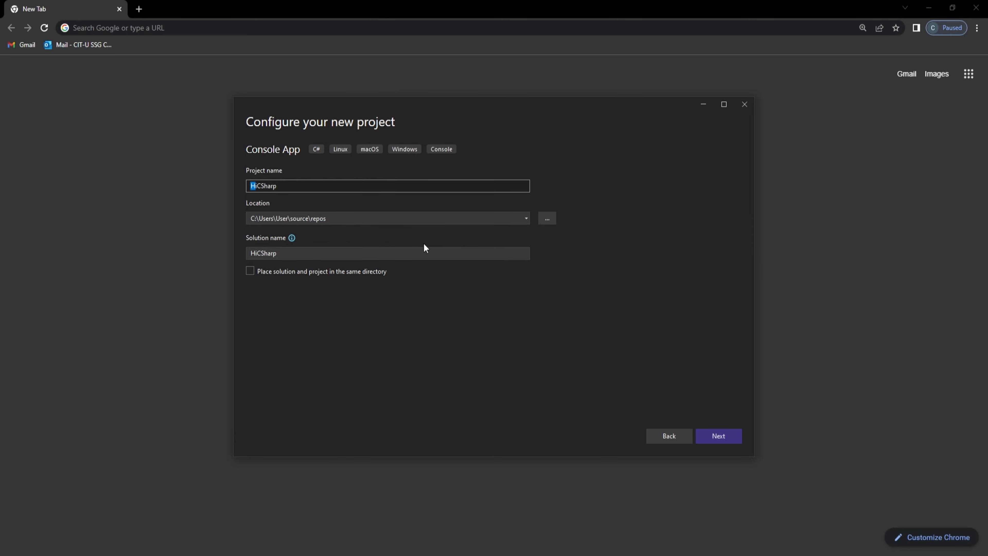
{"action": "type", "text": "hiCSharp"}
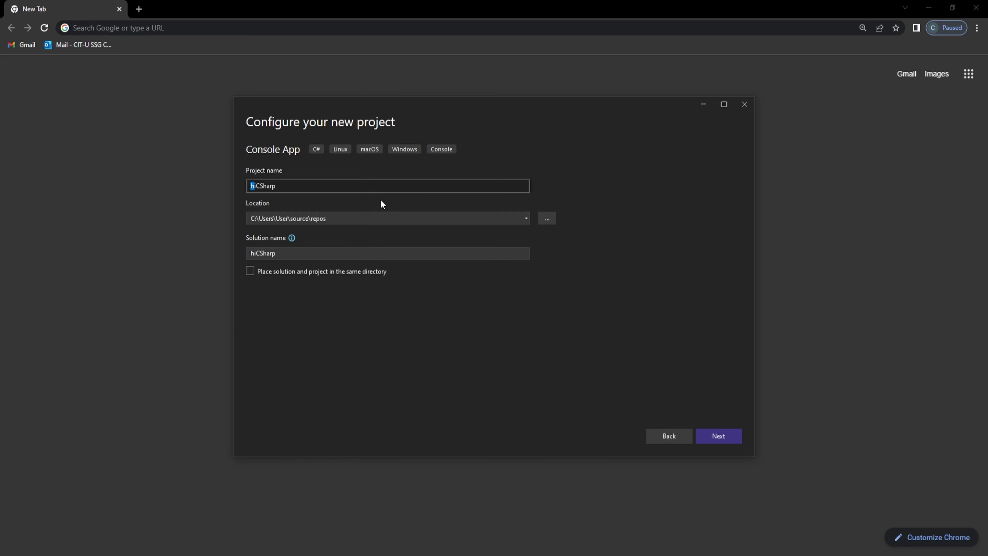
{"action": "type", "text": "HiCSharp"}
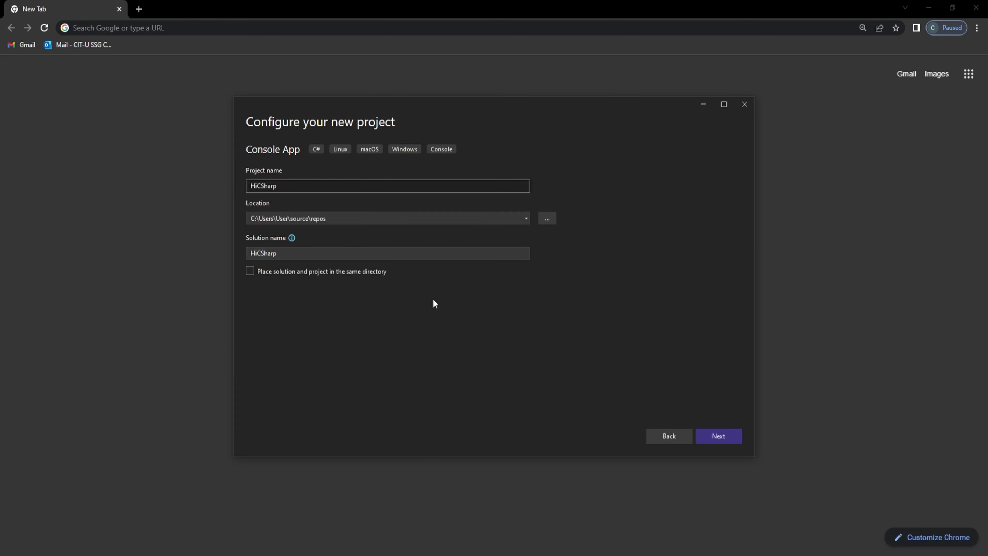
{"action": "mouse_move", "coordinate": [384, 271]}
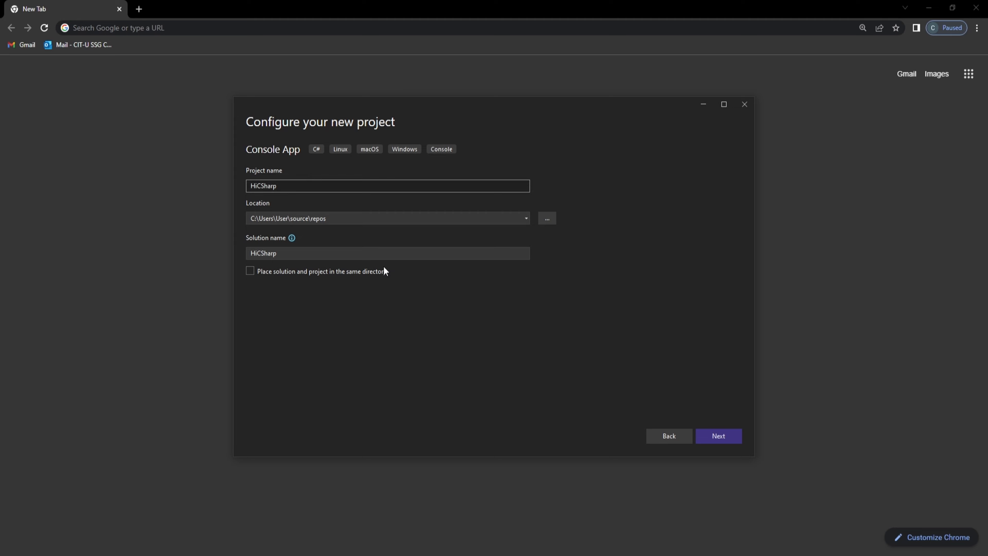
{"action": "mouse_move", "coordinate": [547, 218]}
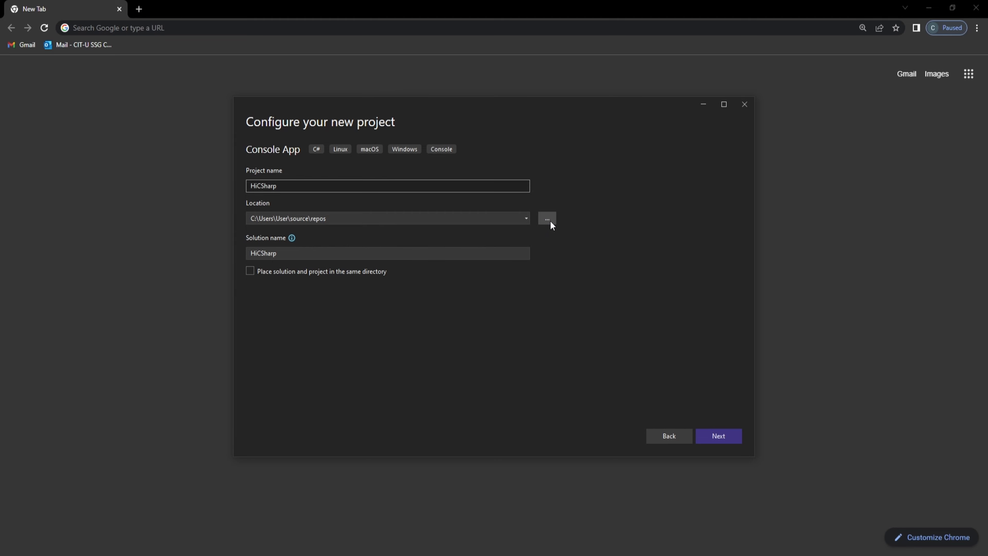
Create a 'C# OOP Tutorial Series' folder in Downloads and select it as the project location.
{"action": "left_click", "coordinate": [546, 218]}
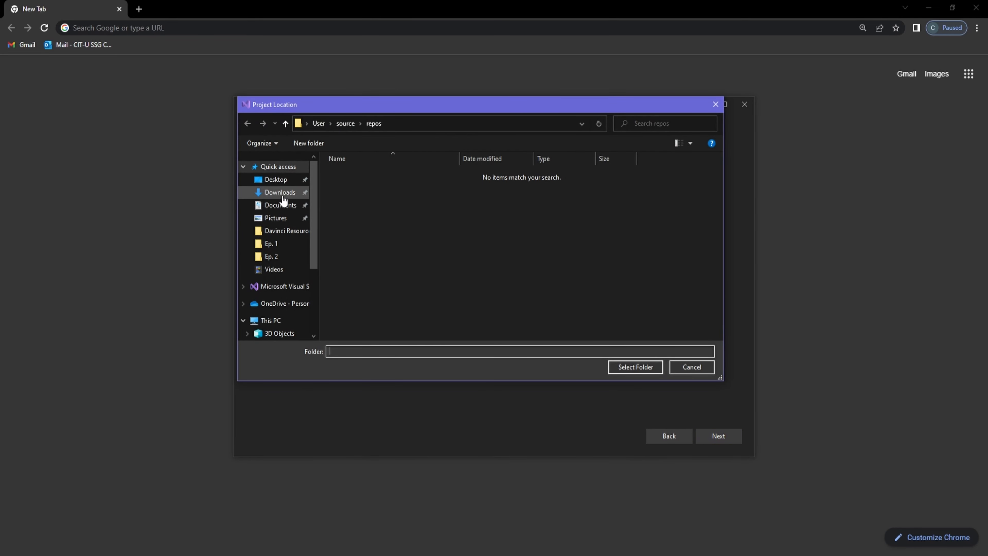
{"action": "left_click", "coordinate": [280, 192]}
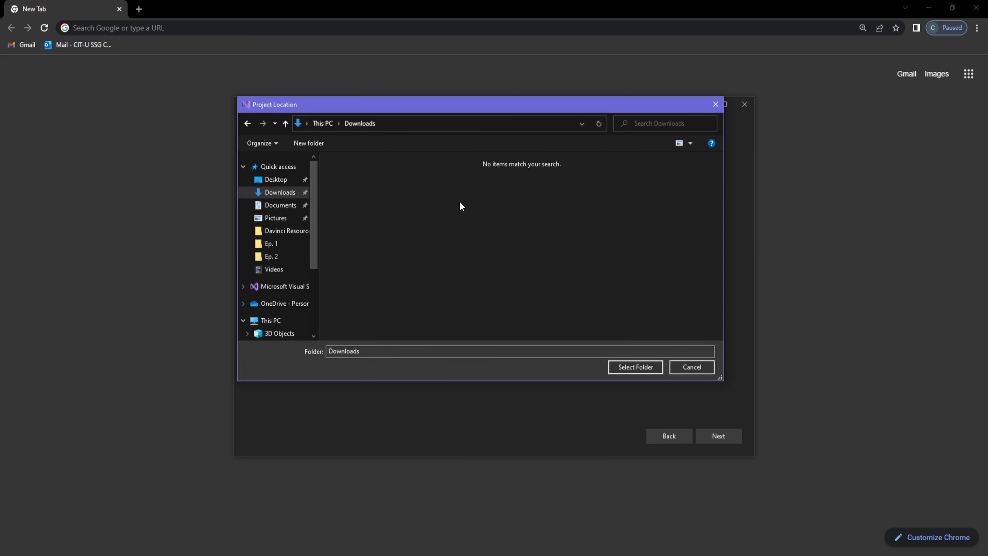
{"action": "right_click", "coordinate": [460, 206]}
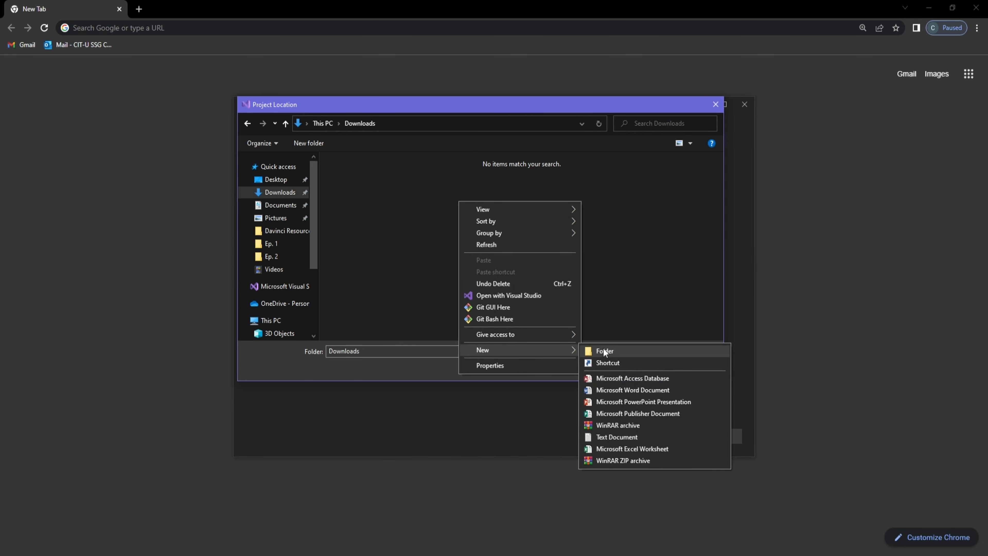
{"action": "left_click", "coordinate": [604, 351]}
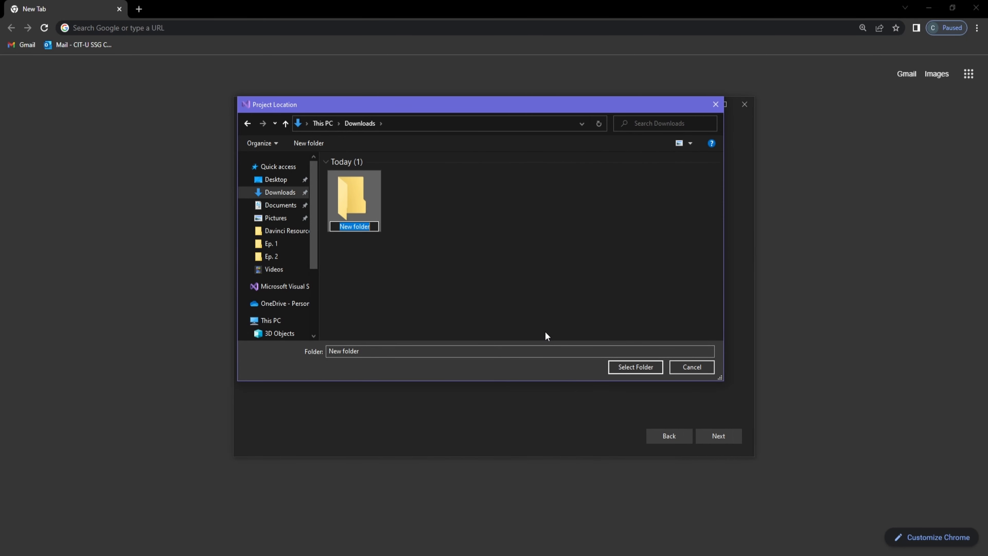
{"action": "type", "text": "C#"}
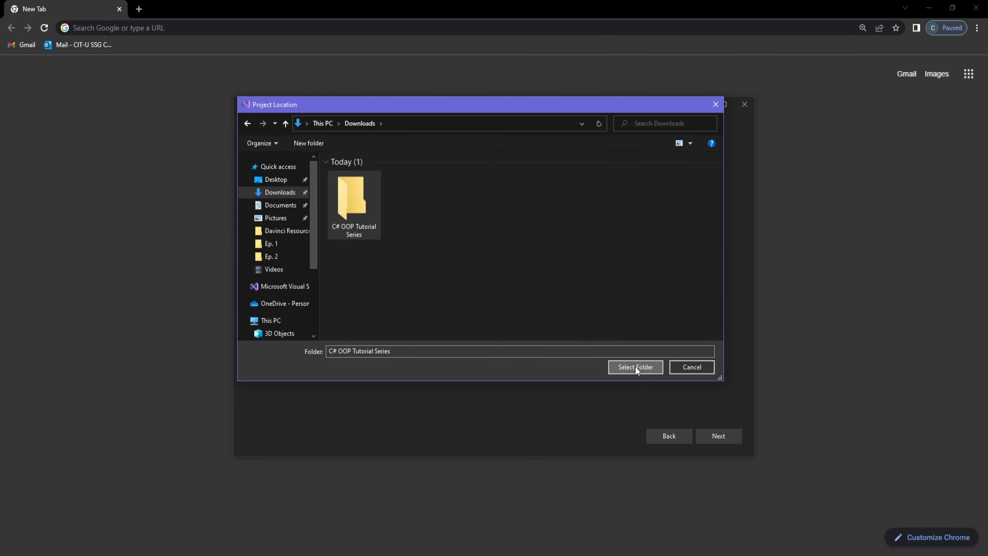
{"action": "left_click", "coordinate": [634, 367]}
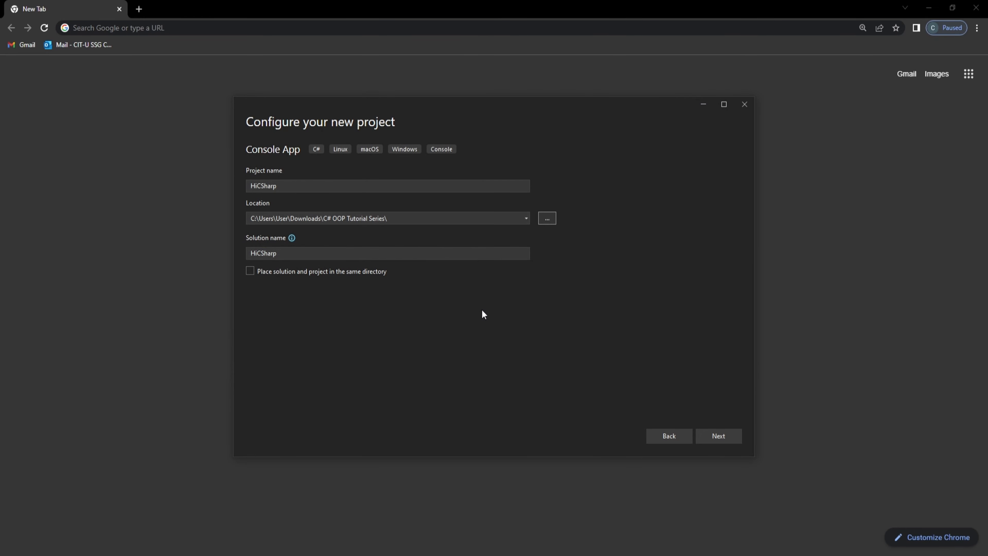
Keep .NET 7.0, turn off top-level statements, and create the HiCSharp project.
{"action": "left_click", "coordinate": [717, 435]}
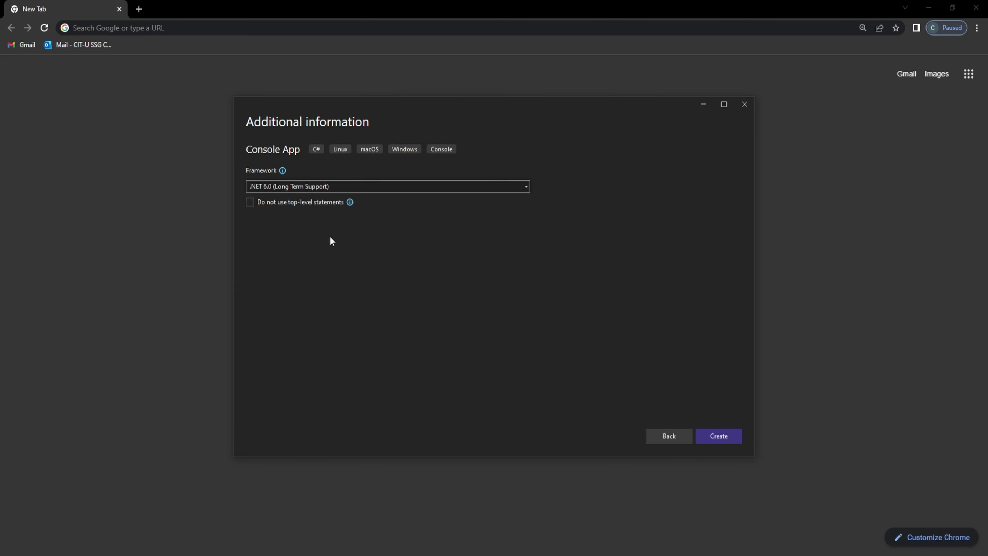
{"action": "mouse_move", "coordinate": [525, 239]}
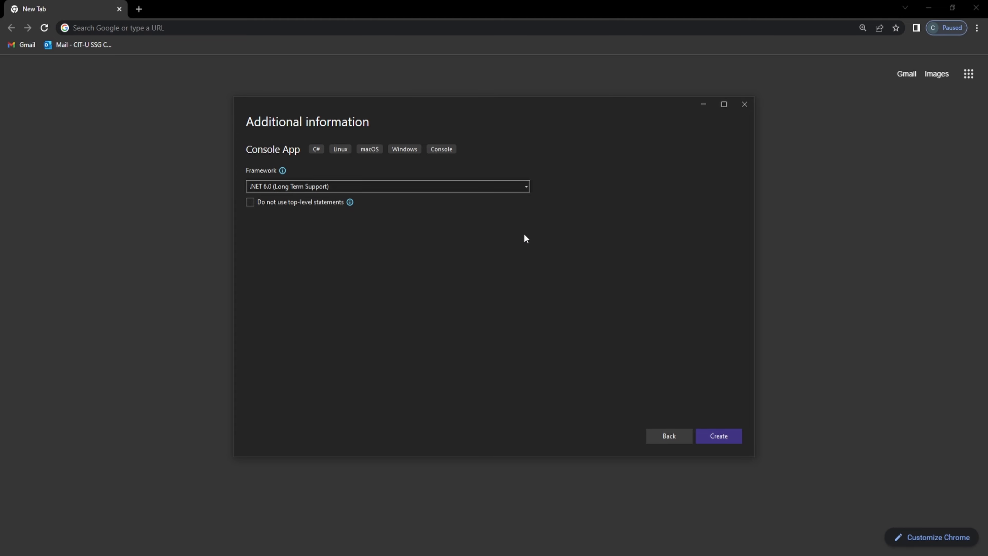
{"action": "mouse_move", "coordinate": [583, 214]}
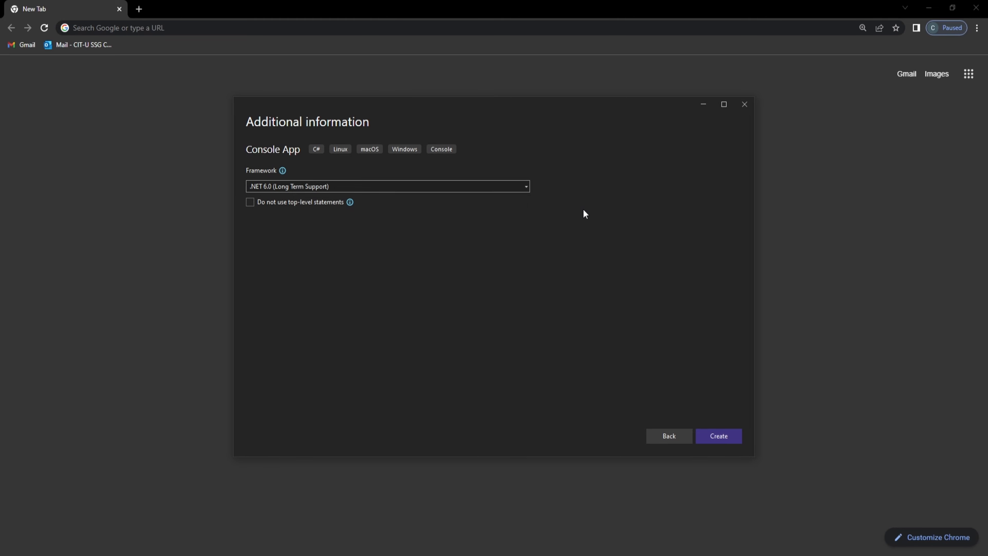
{"action": "left_click", "coordinate": [387, 185]}
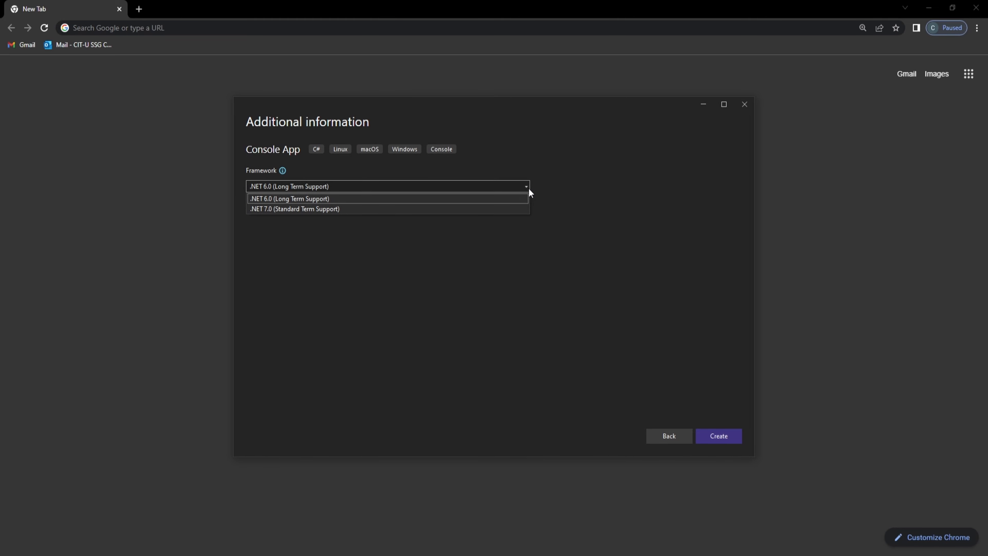
{"action": "mouse_move", "coordinate": [337, 209]}
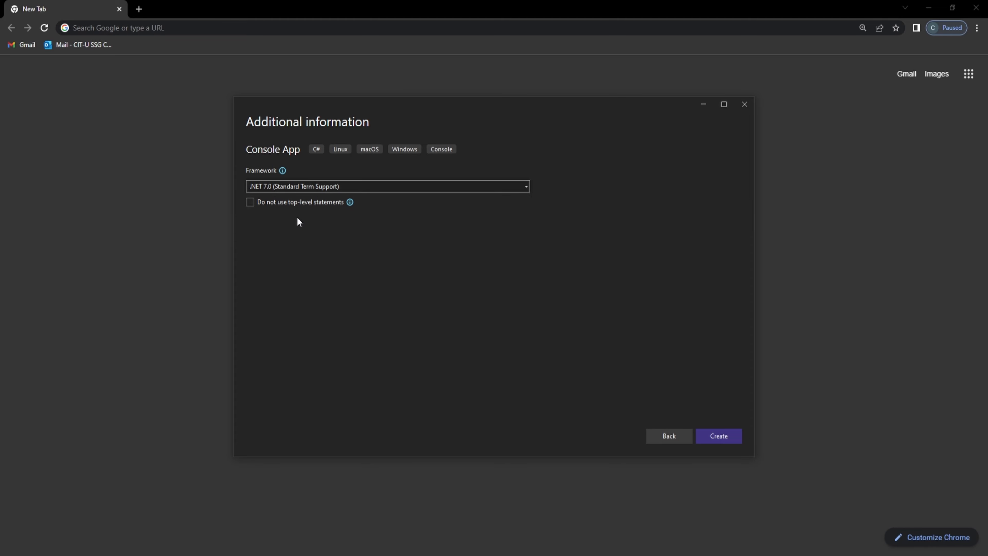
{"action": "mouse_move", "coordinate": [292, 238]}
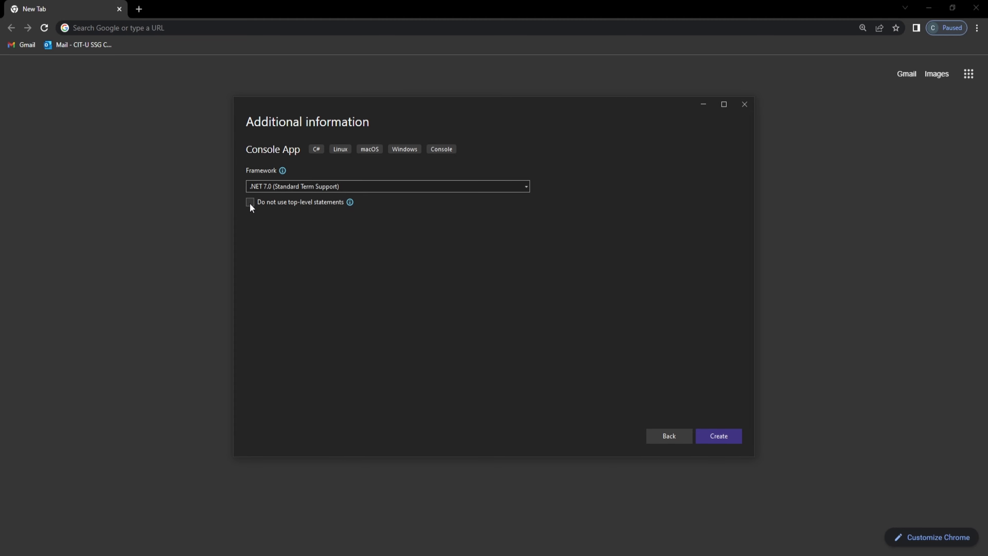
{"action": "mouse_move", "coordinate": [252, 235]}
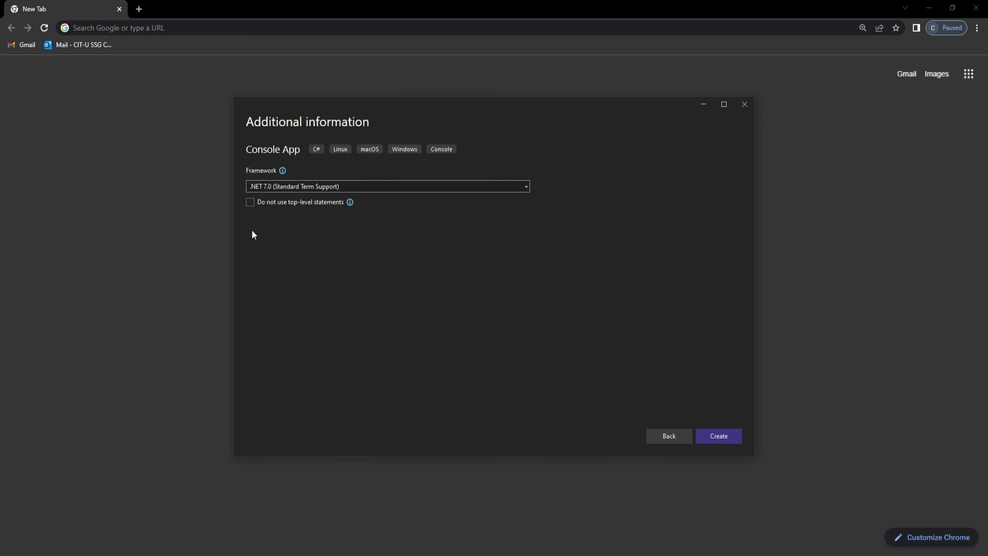
{"action": "left_click", "coordinate": [250, 202]}
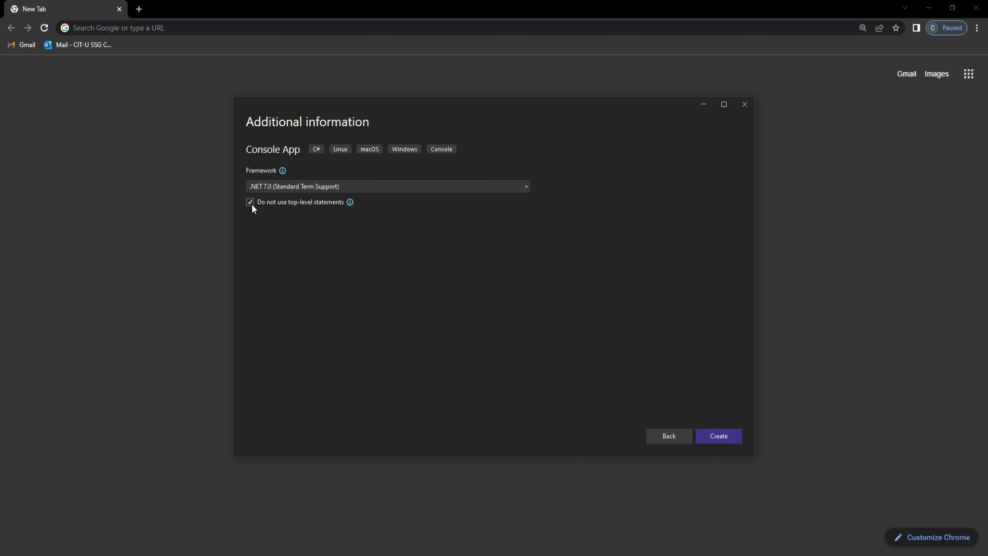
{"action": "left_click", "coordinate": [718, 435]}
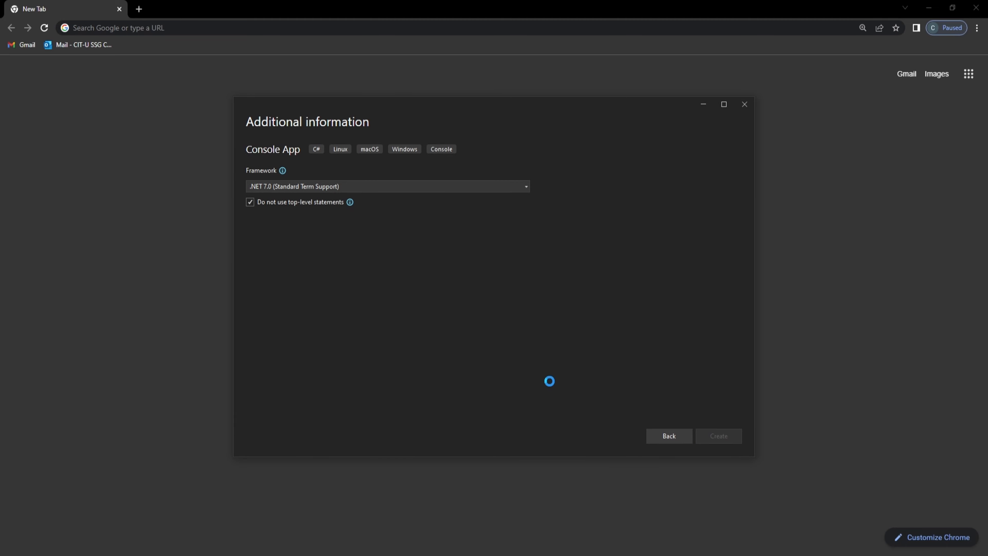
{"action": "mouse_move", "coordinate": [545, 385]}
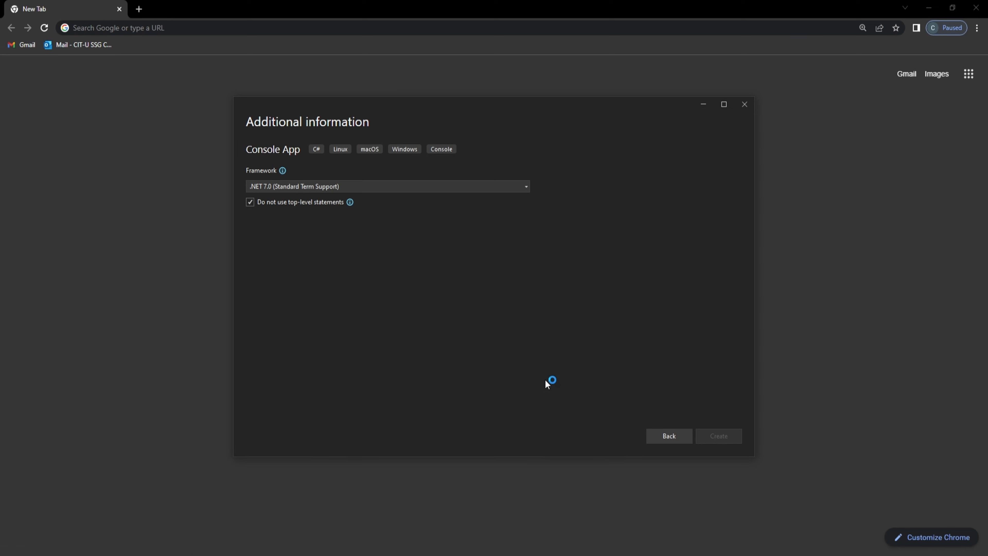
Create a second console project, HiCSharp2, keeping top-level statements enabled.
{"action": "left_click", "coordinate": [718, 436]}
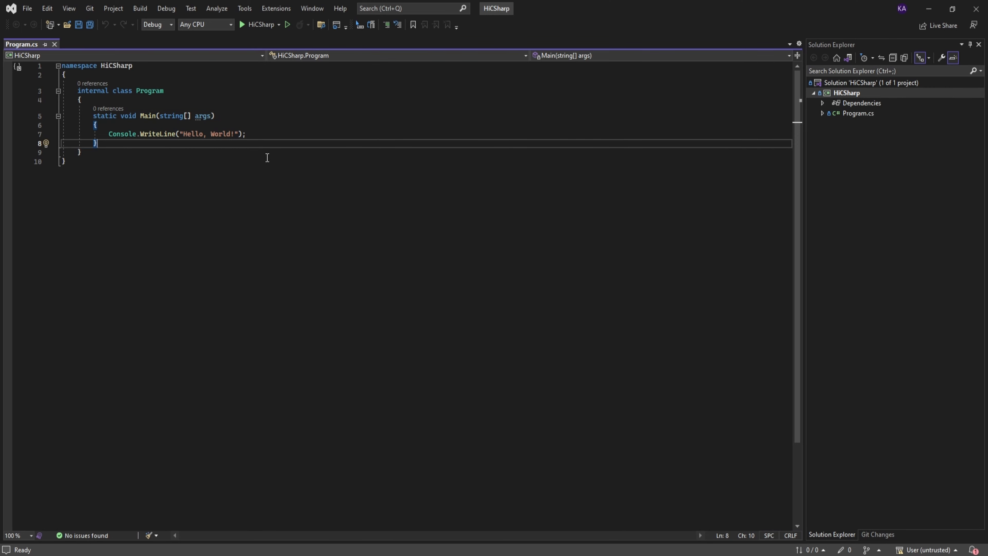
{"action": "mouse_move", "coordinate": [723, 65]}
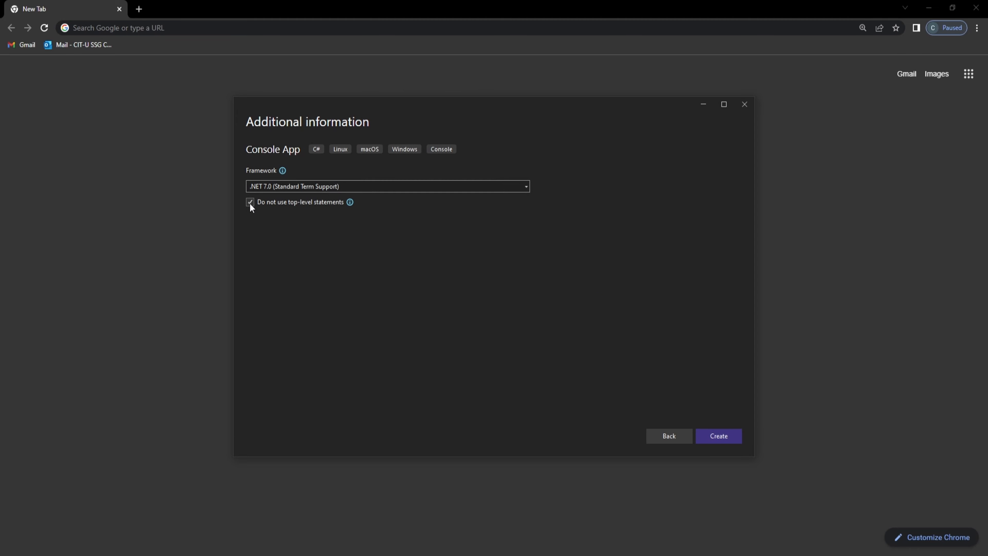
{"action": "left_click", "coordinate": [250, 202]}
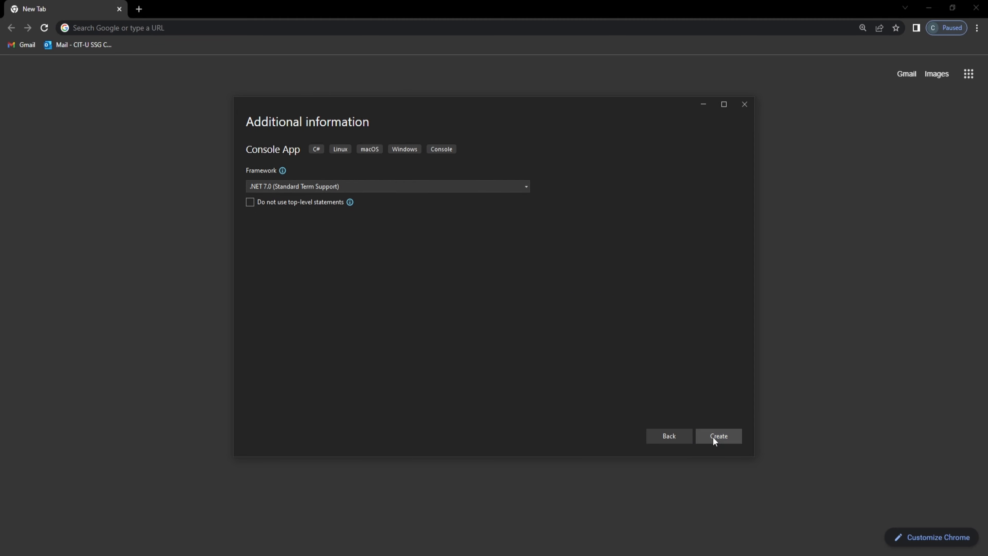
{"action": "left_click", "coordinate": [718, 436]}
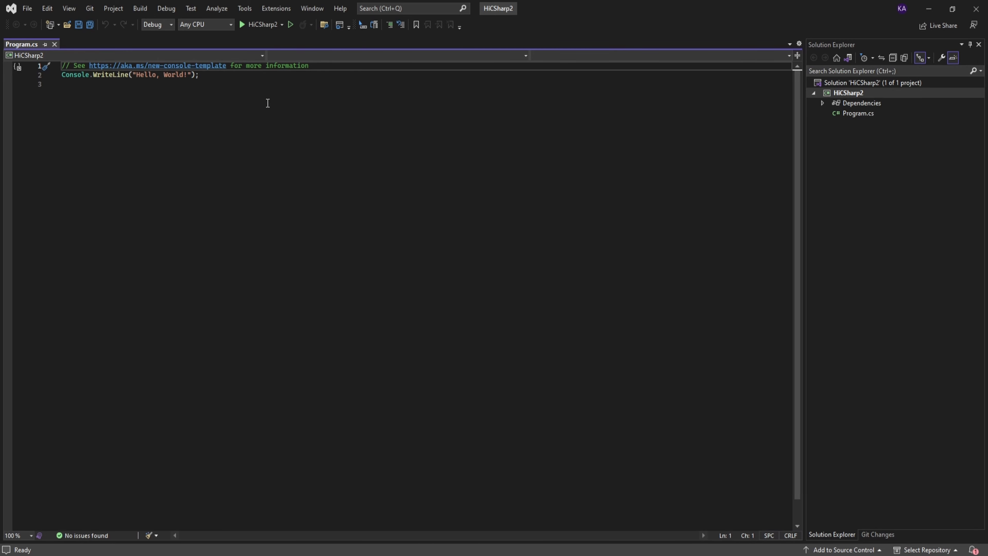
{"action": "mouse_move", "coordinate": [275, 113]}
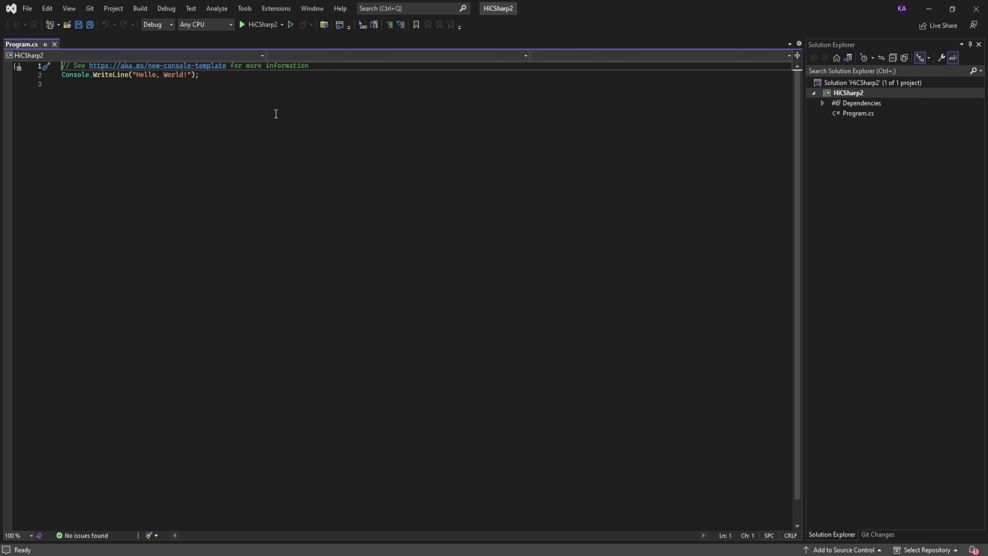
{"action": "mouse_move", "coordinate": [230, 85]}
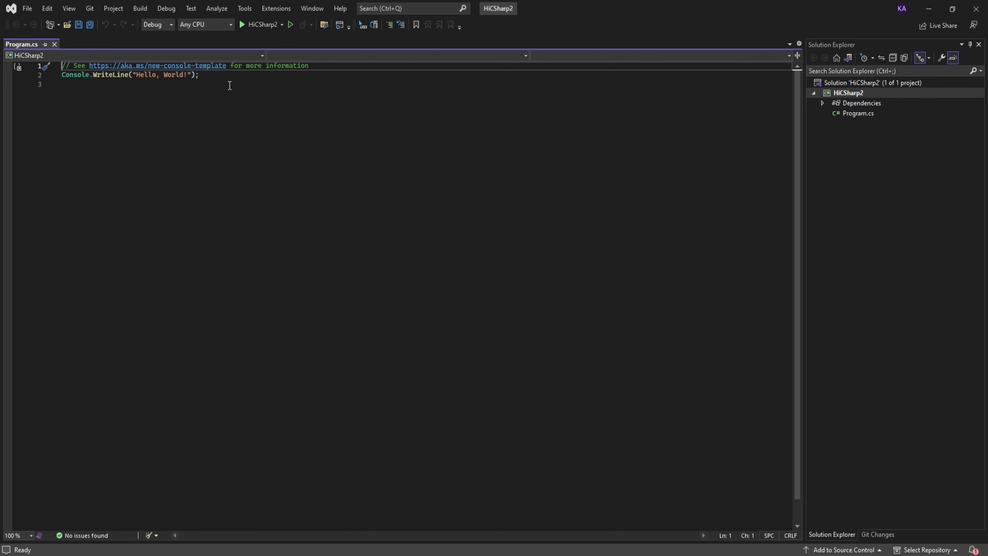
{"action": "mouse_move", "coordinate": [238, 83]}
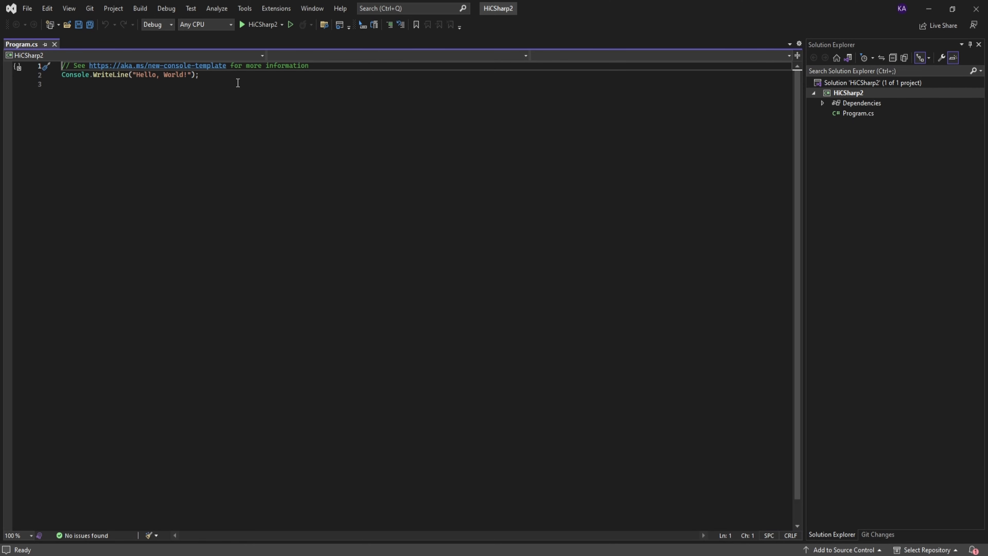
{"action": "mouse_move", "coordinate": [242, 87]}
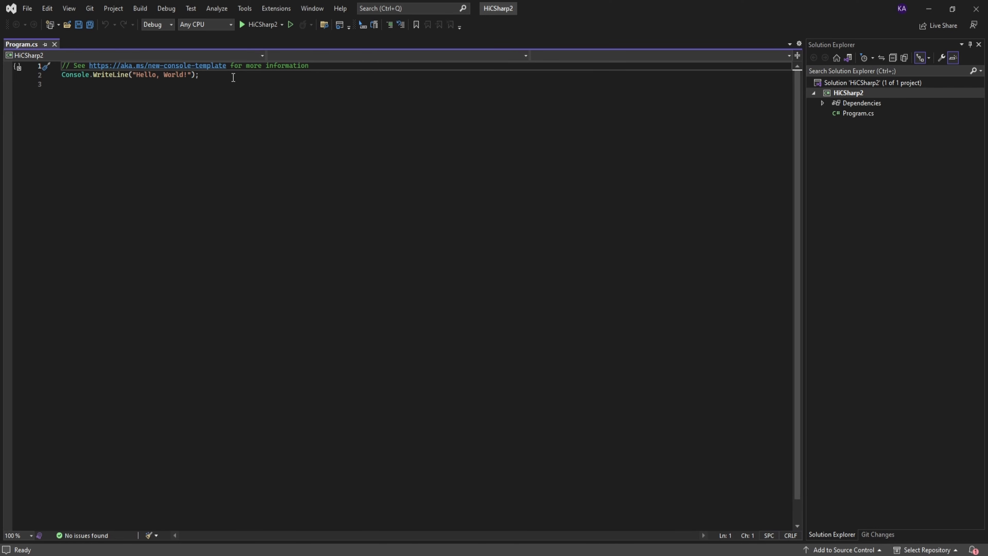
{"action": "mouse_move", "coordinate": [216, 81]}
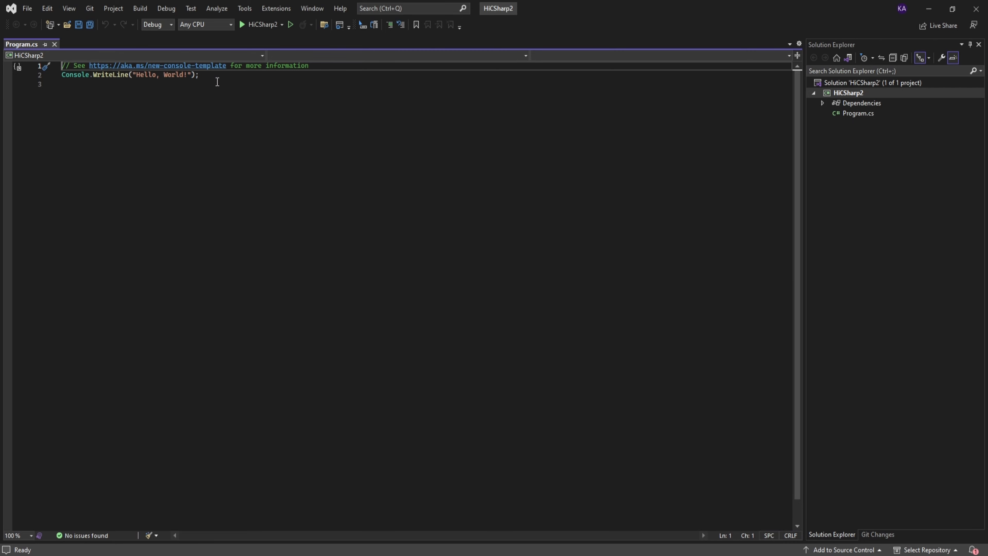
{"action": "mouse_move", "coordinate": [208, 65]}
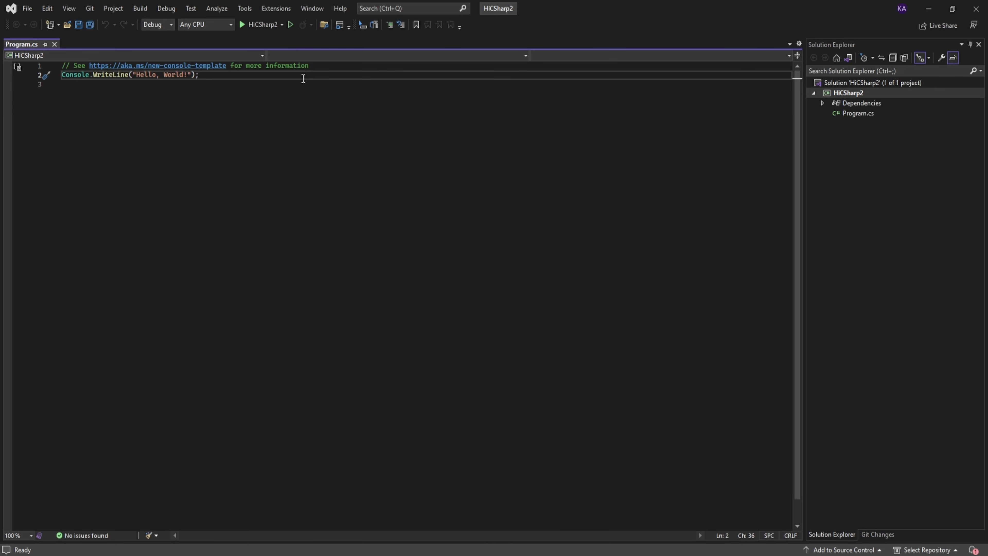
Place the caret after the WriteLine statement in HiCSharp2's Program.cs.
{"action": "left_click", "coordinate": [199, 74]}
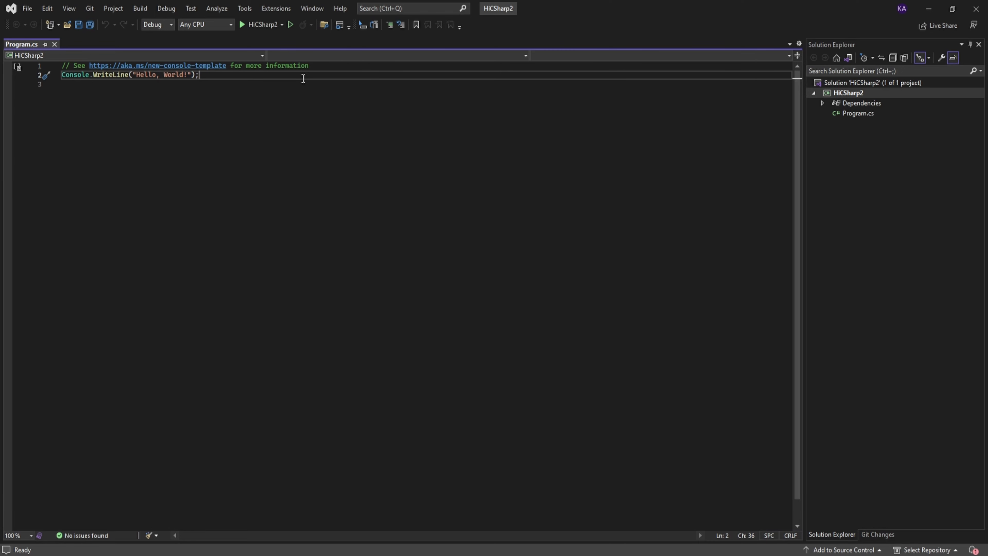
{"action": "mouse_move", "coordinate": [314, 73]}
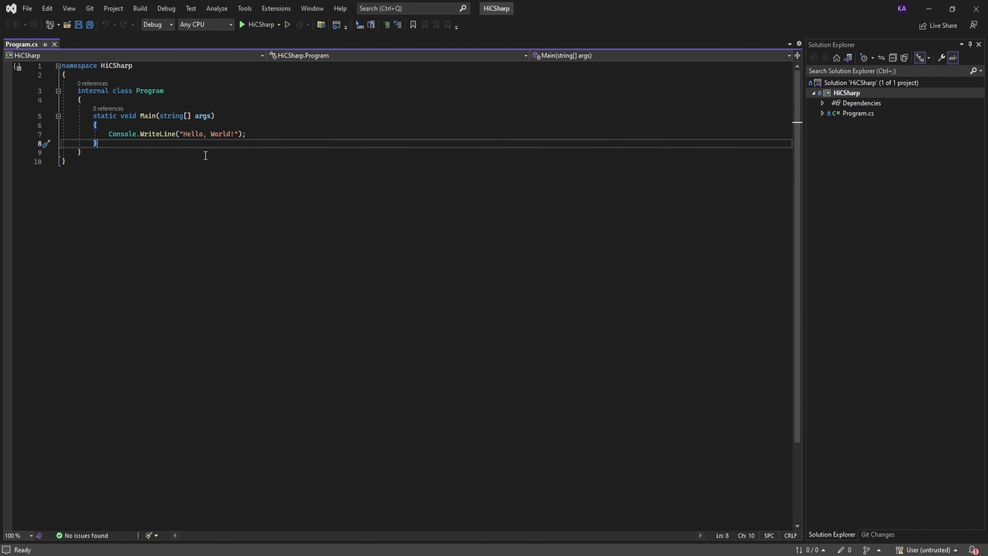
{"action": "mouse_move", "coordinate": [231, 165]}
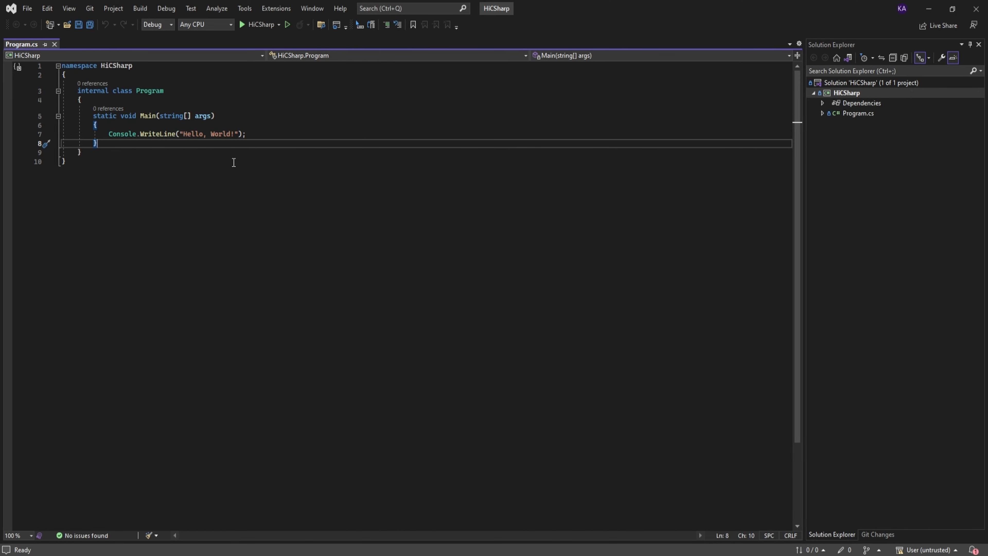
{"action": "mouse_move", "coordinate": [593, 237]}
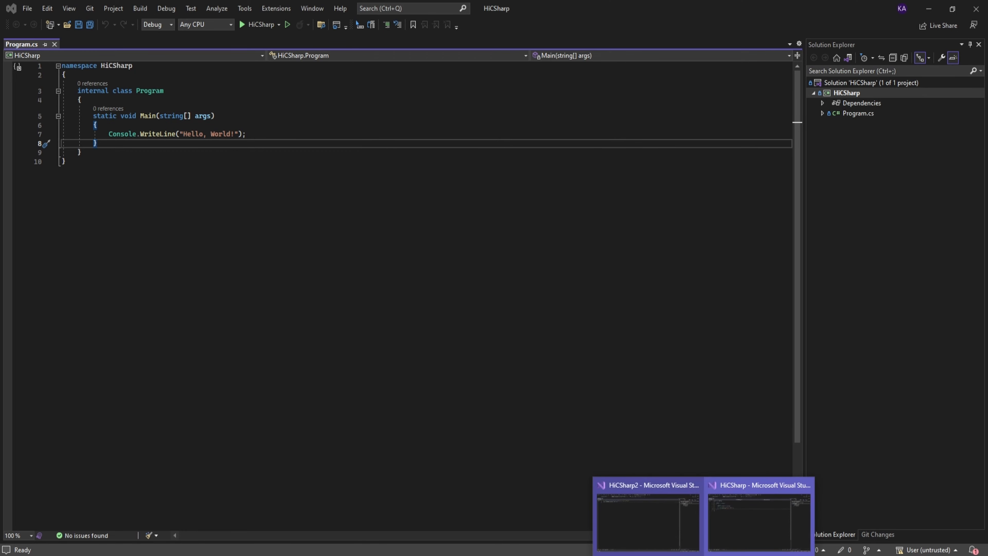
Switch to the HiCSharp window, build and run it, then dismiss the console so it exits with code 0.
{"action": "left_click", "coordinate": [647, 513]}
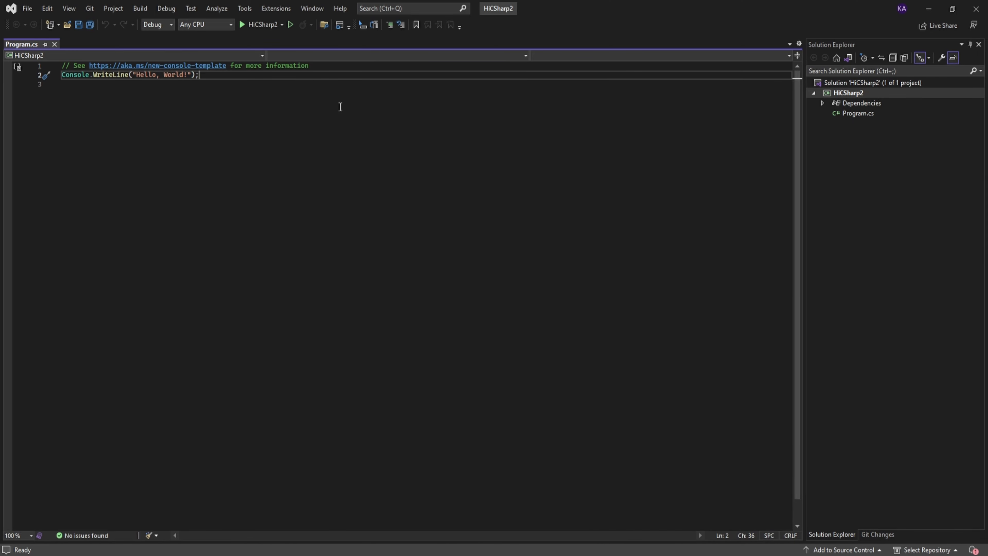
{"action": "mouse_move", "coordinate": [258, 36]}
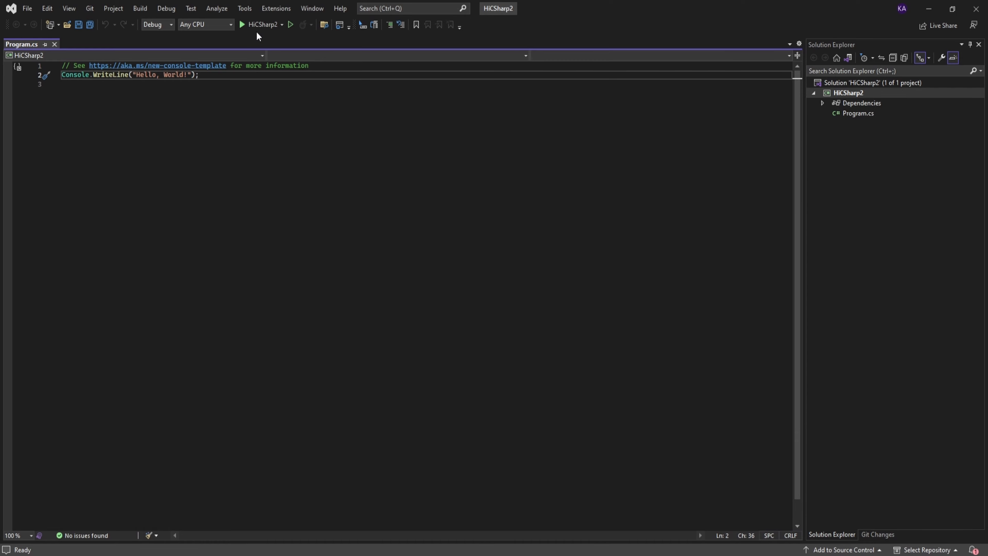
{"action": "left_click", "coordinate": [259, 25]}
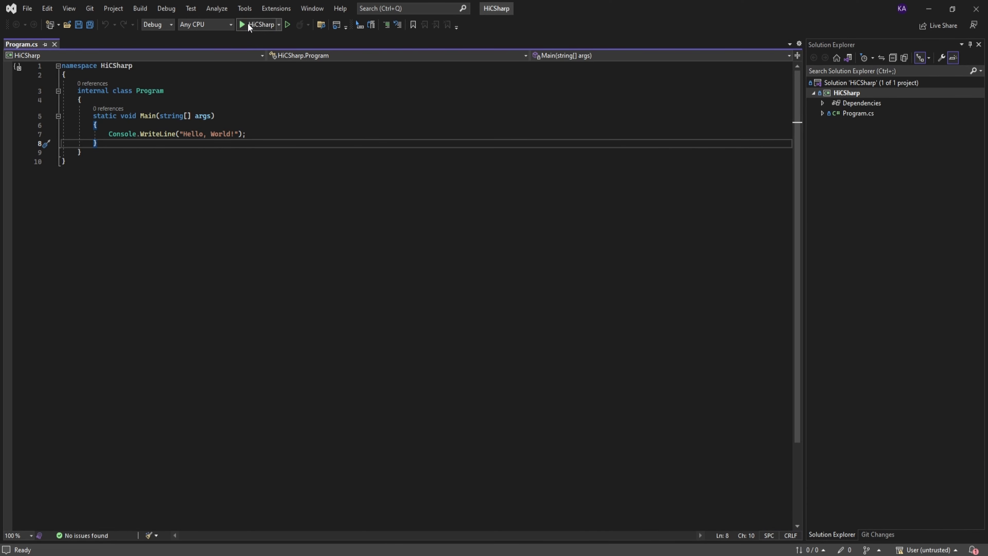
{"action": "left_click", "coordinate": [242, 24]}
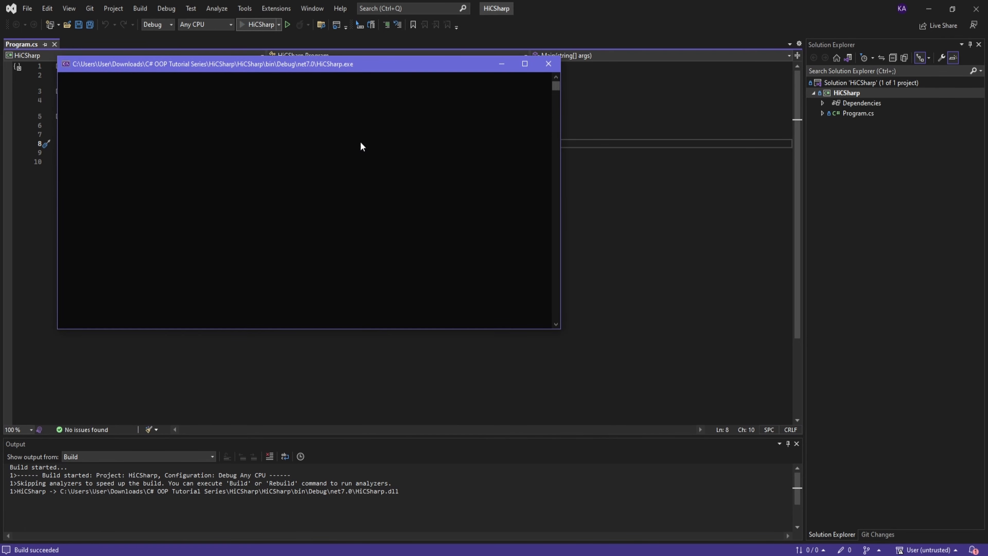
{"action": "left_click", "coordinate": [287, 25]}
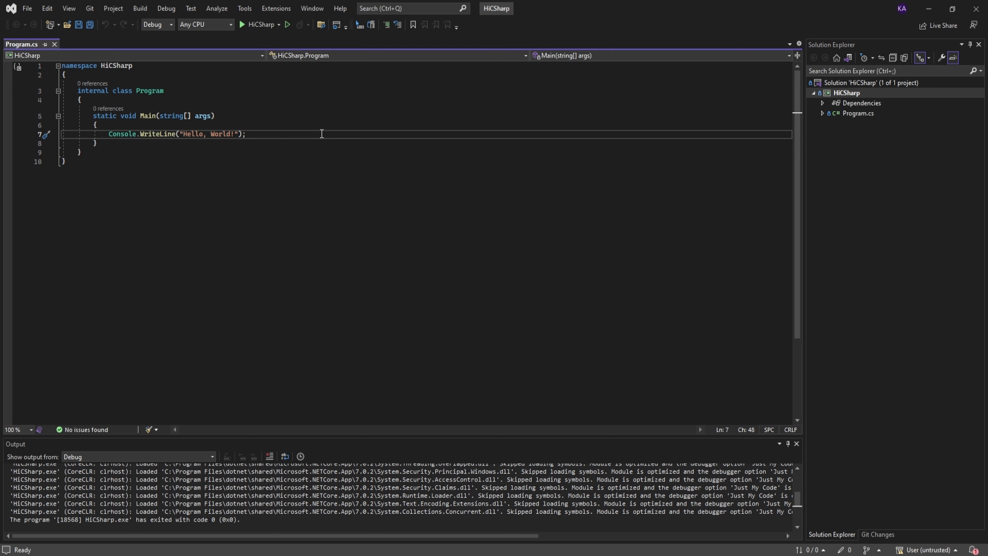
Select all of Program.cs's code and then clear the selection again in the editor.
{"action": "key", "text": "ctrl+a"}
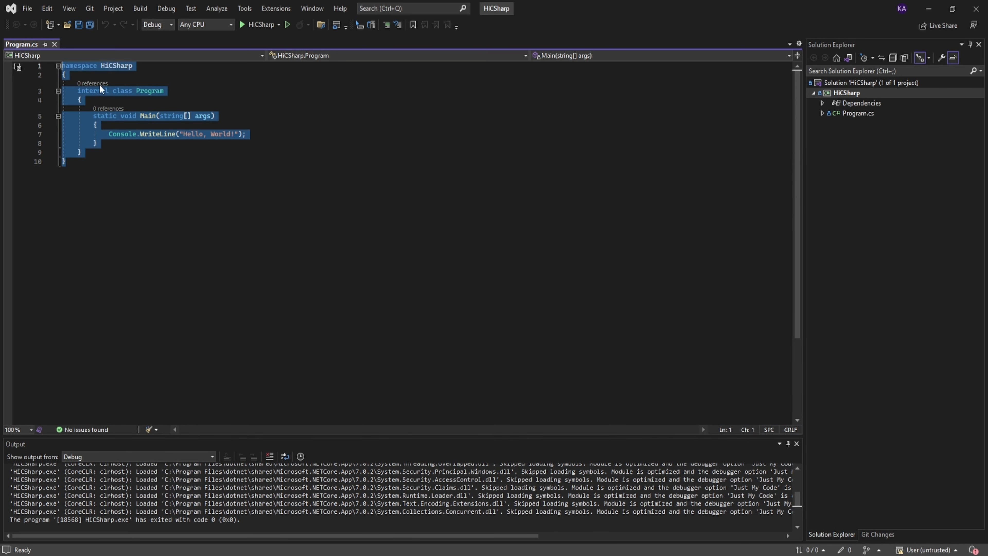
{"action": "left_click", "coordinate": [245, 134]}
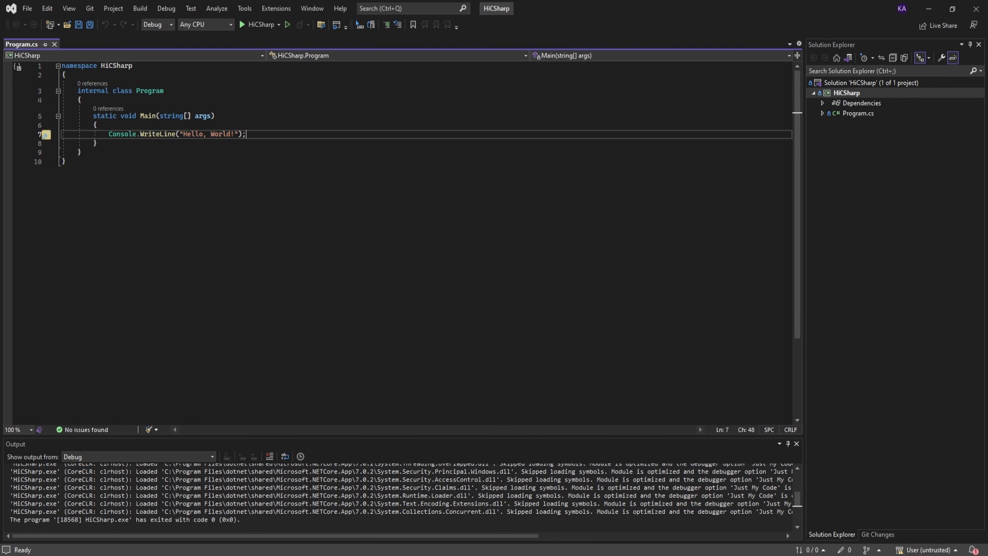
{"action": "left_click", "coordinate": [44, 135]}
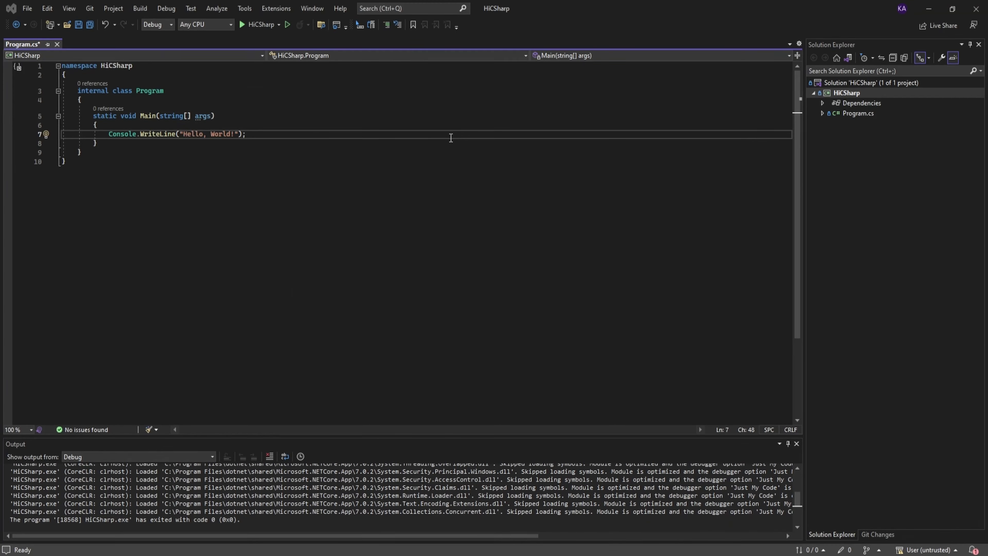
{"action": "mouse_move", "coordinate": [446, 135]}
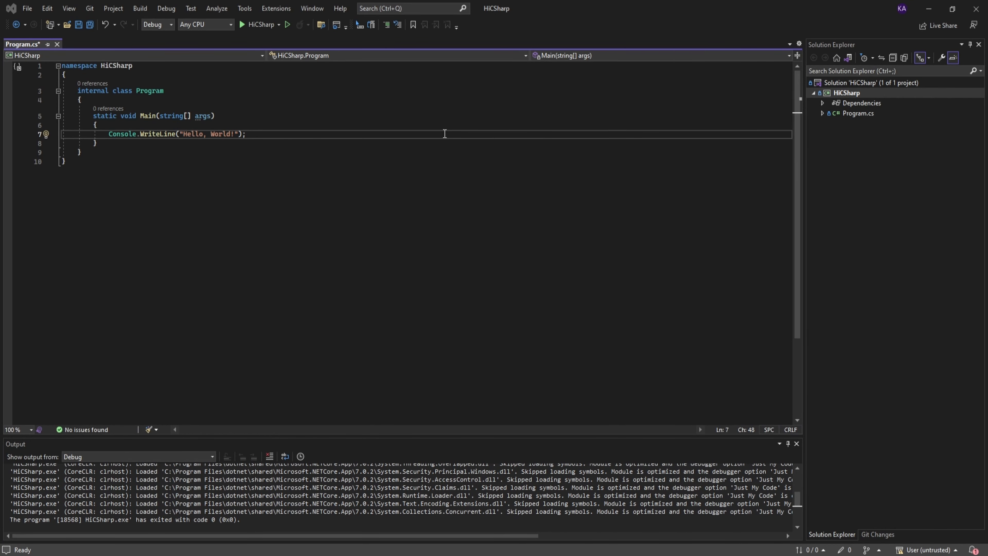
{"action": "mouse_move", "coordinate": [339, 135]}
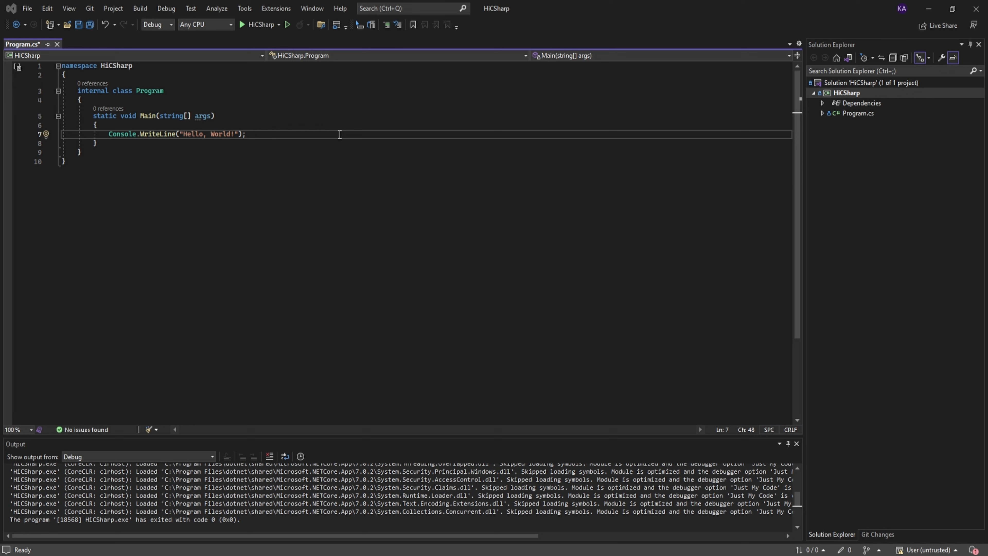
Zoom the editor in and back out with Ctrl+scroll, leaving the code at about 110%.
{"action": "scroll", "scroll_direction": "up", "scroll_amount": 3}
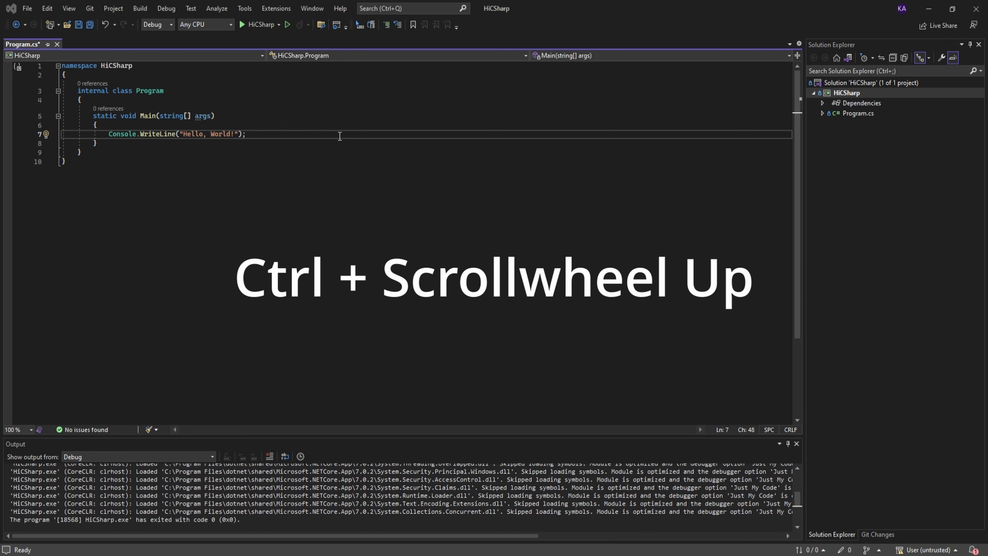
{"action": "scroll", "scroll_direction": "up", "scroll_amount": 3}
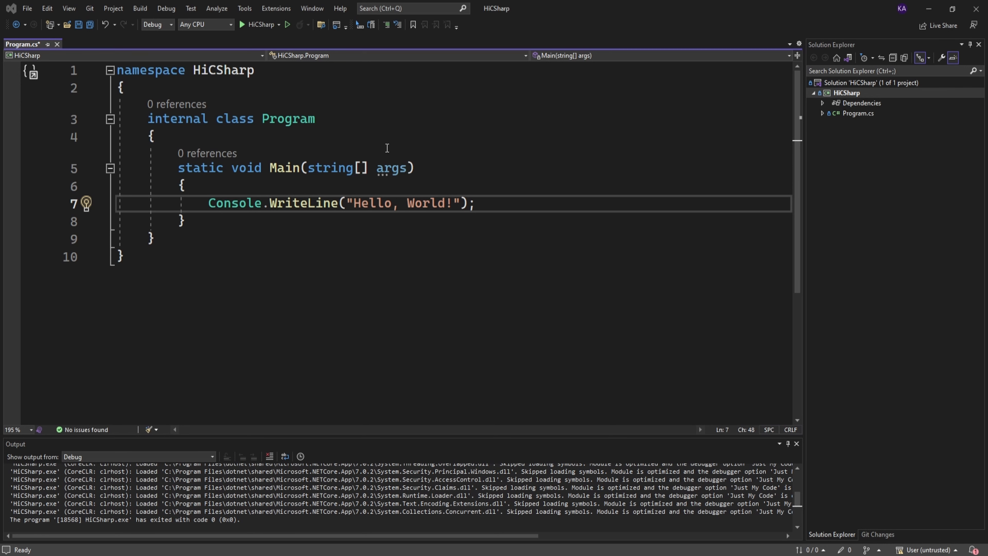
{"action": "scroll", "scroll_direction": "down", "scroll_amount": 3}
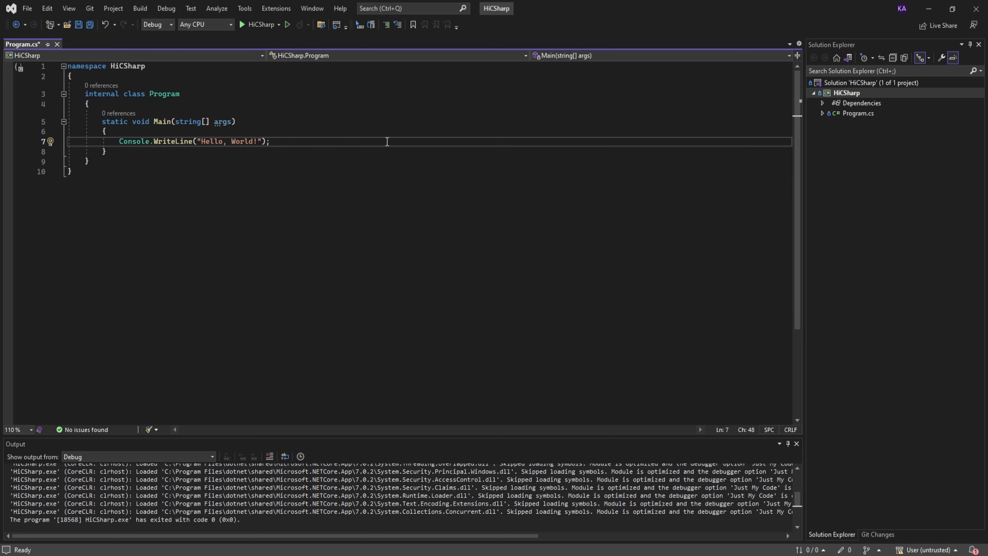
Enlarge and shrink the code text with the zoom shortcuts, settling around 236% magnification.
{"action": "key", "text": "ctrl+shift+."}
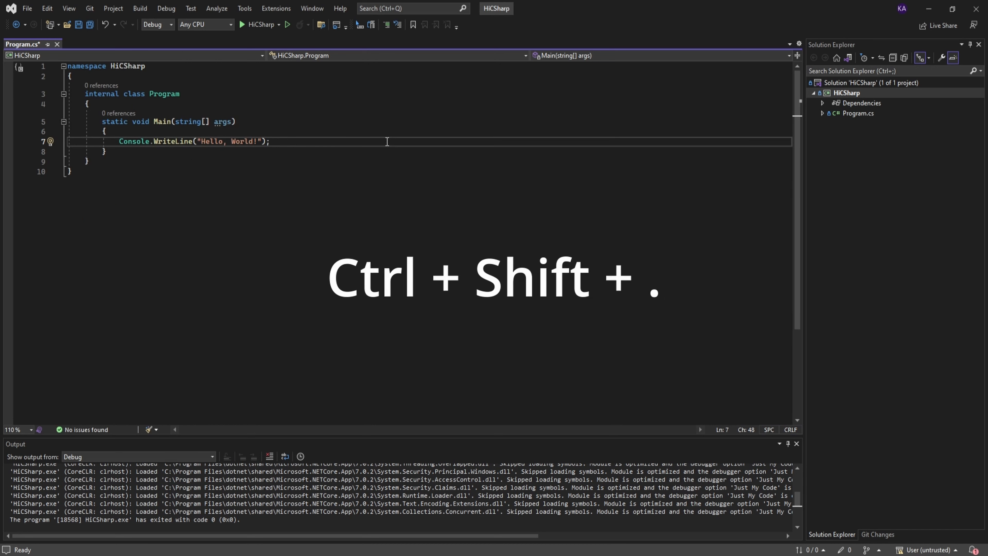
{"action": "key", "text": "ctrl+shift+."}
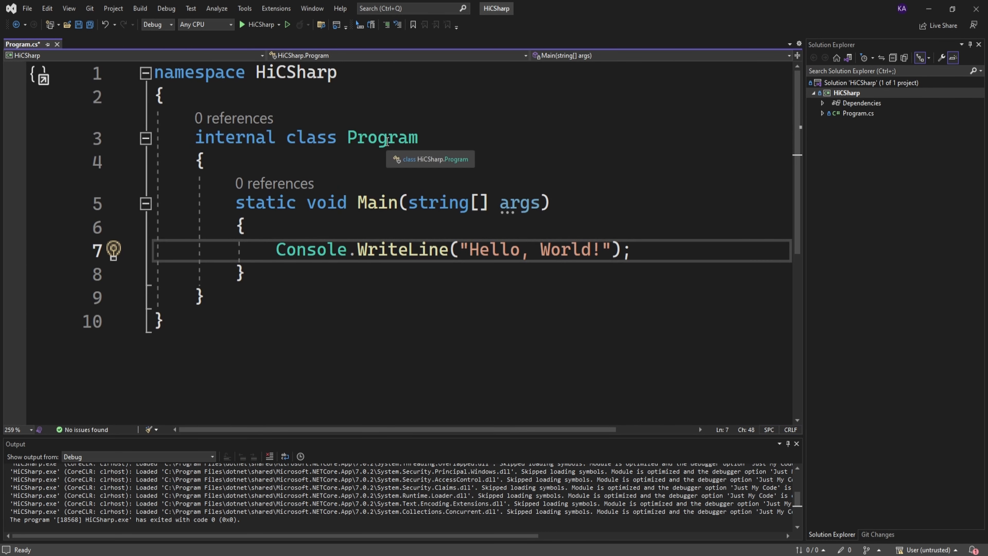
{"action": "left_click", "coordinate": [630, 249]}
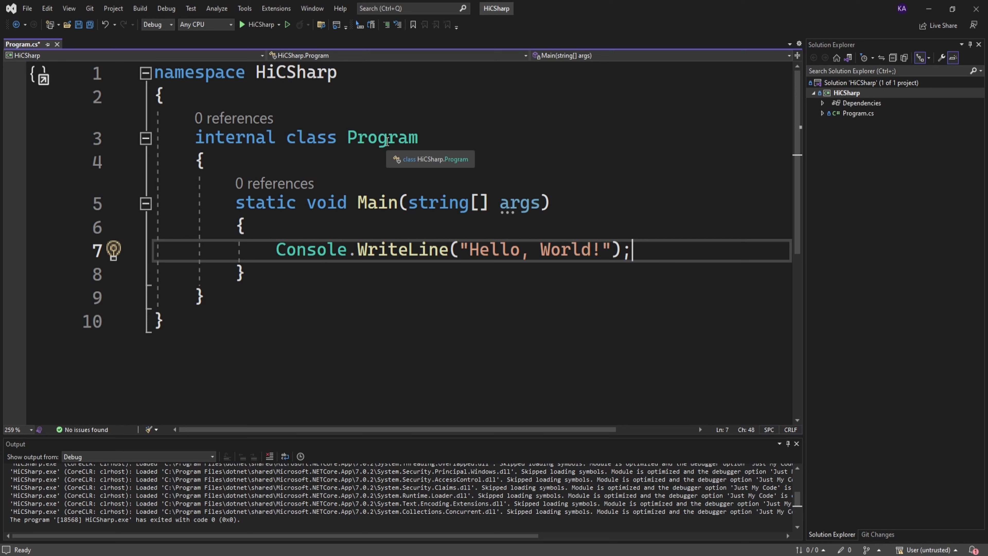
{"action": "key", "text": "Ctrl+Shift+,"}
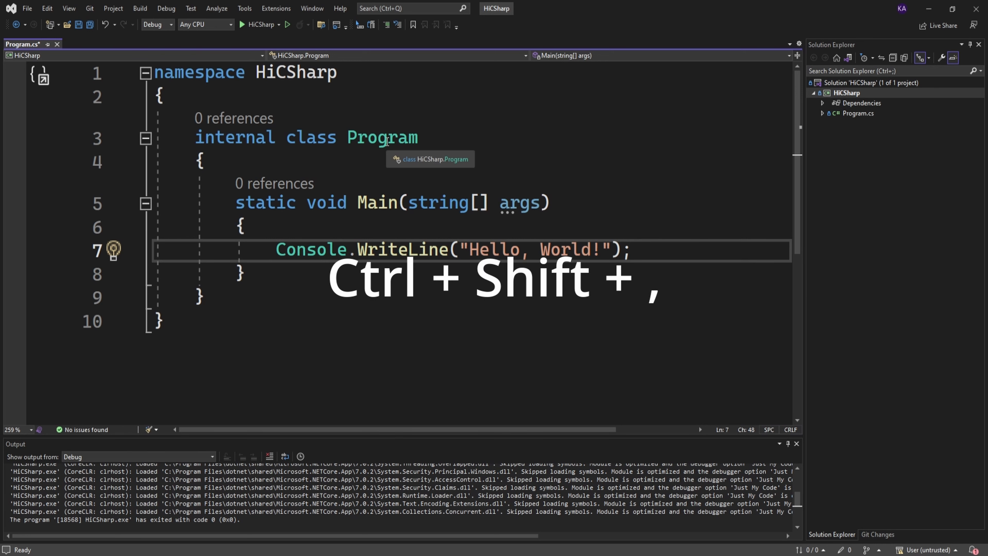
{"action": "key", "text": "ctrl+shift+,"}
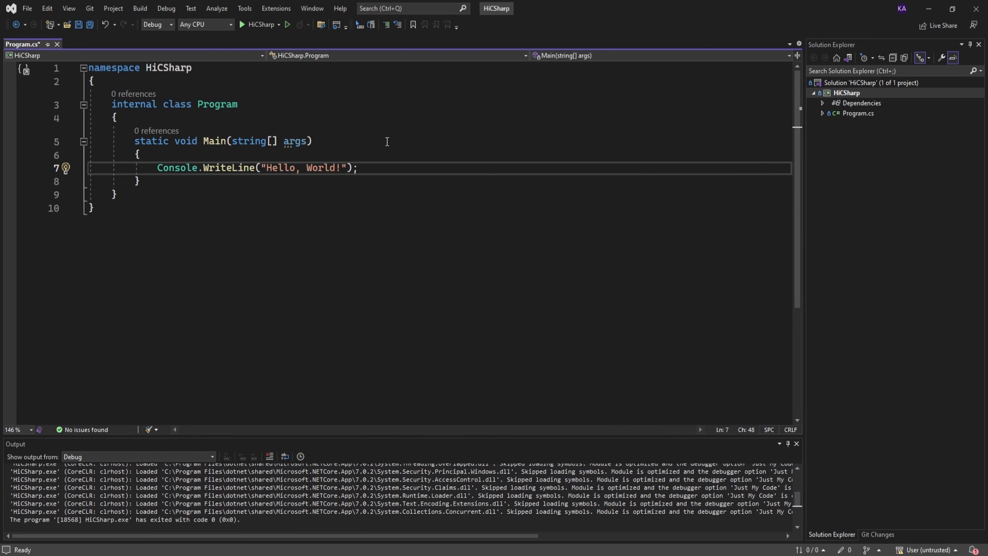
{"action": "scroll", "scroll_direction": "up", "scroll_amount": 3}
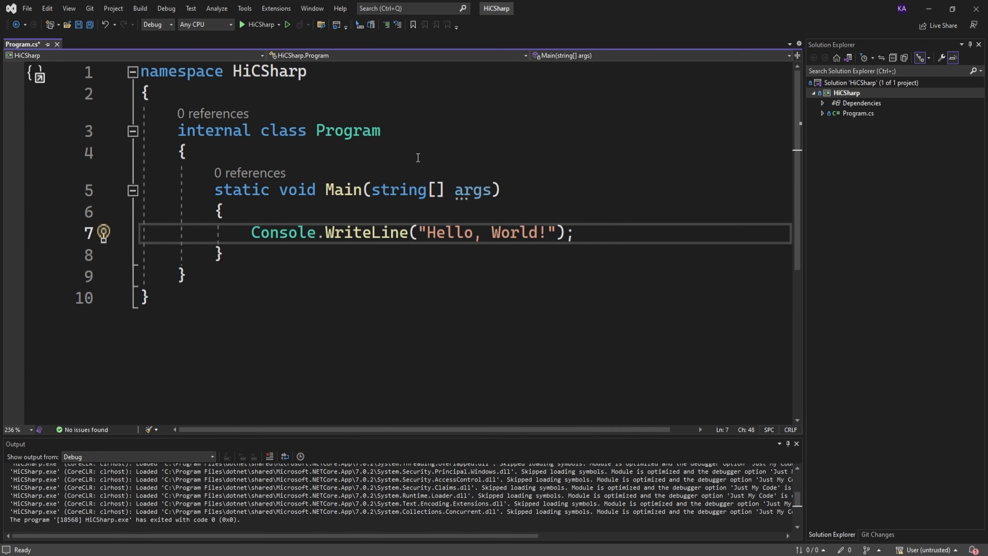
{"action": "left_click", "coordinate": [574, 233]}
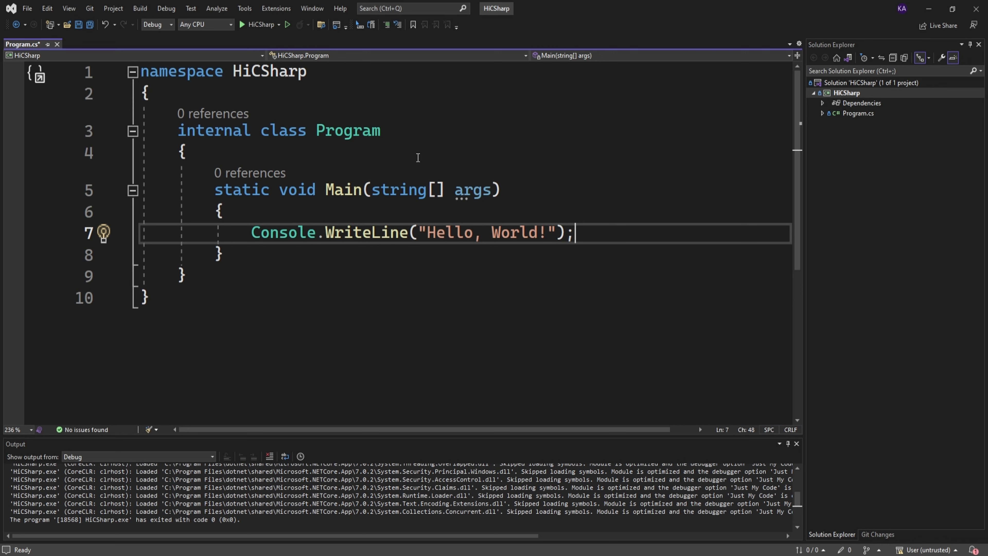
{"action": "mouse_move", "coordinate": [610, 228]}
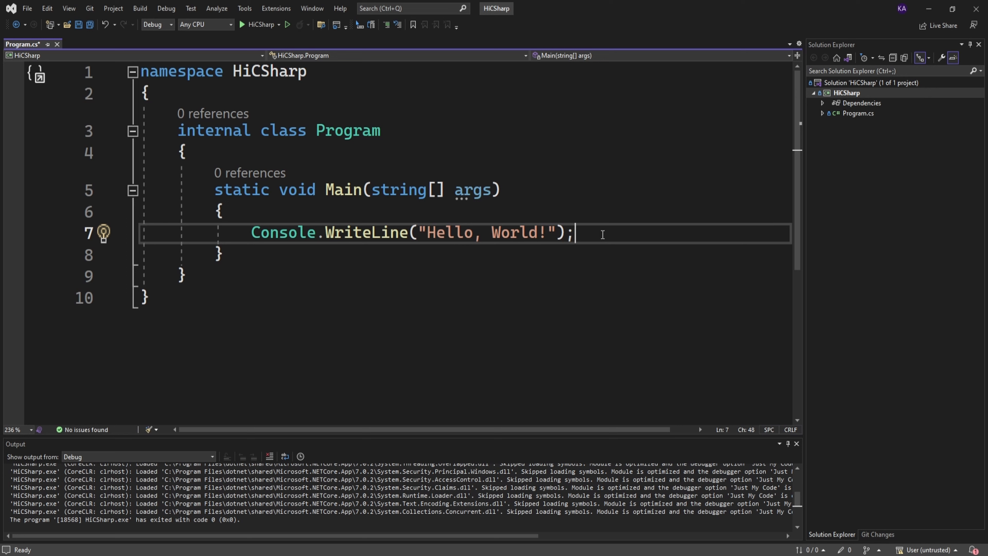
{"action": "mouse_move", "coordinate": [535, 253]}
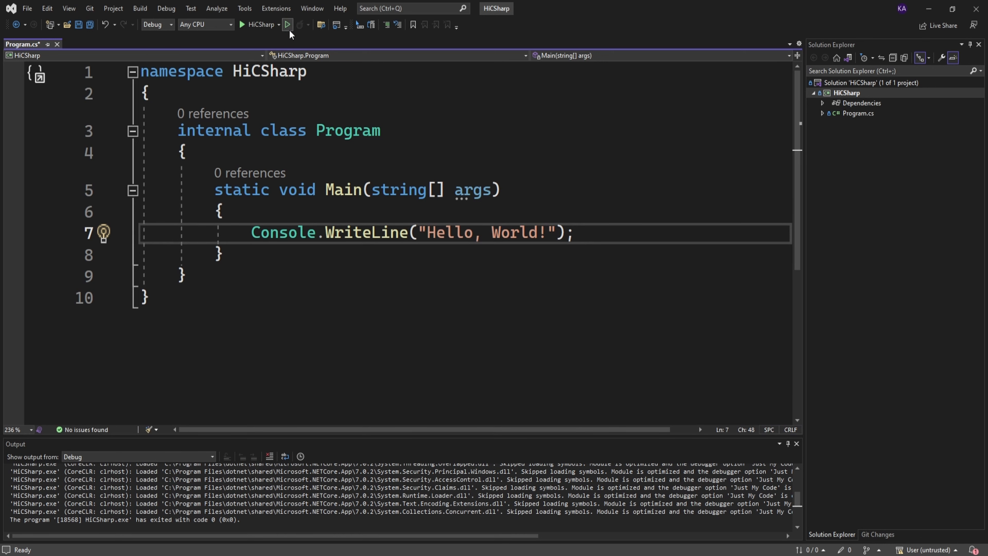
{"action": "mouse_move", "coordinate": [584, 232]}
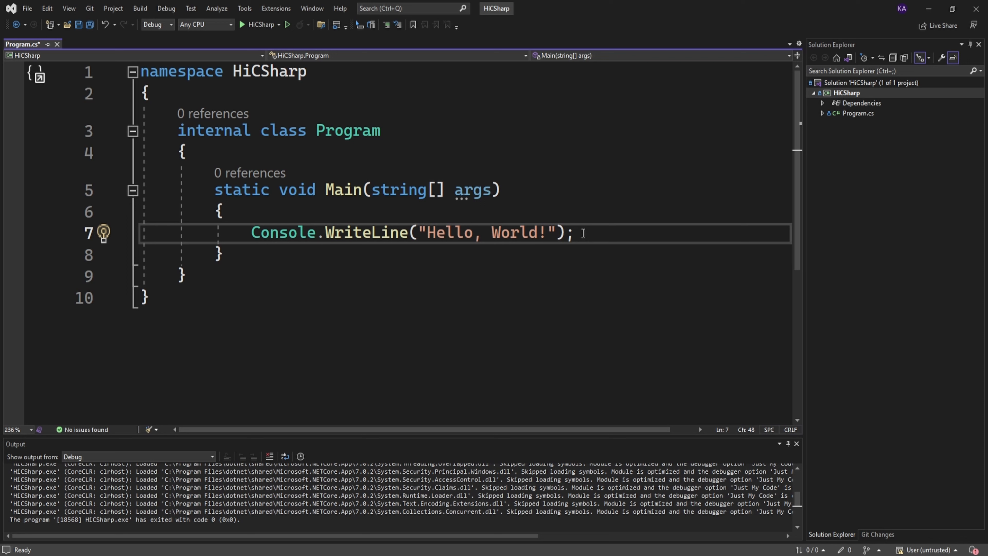
{"action": "mouse_move", "coordinate": [554, 211]}
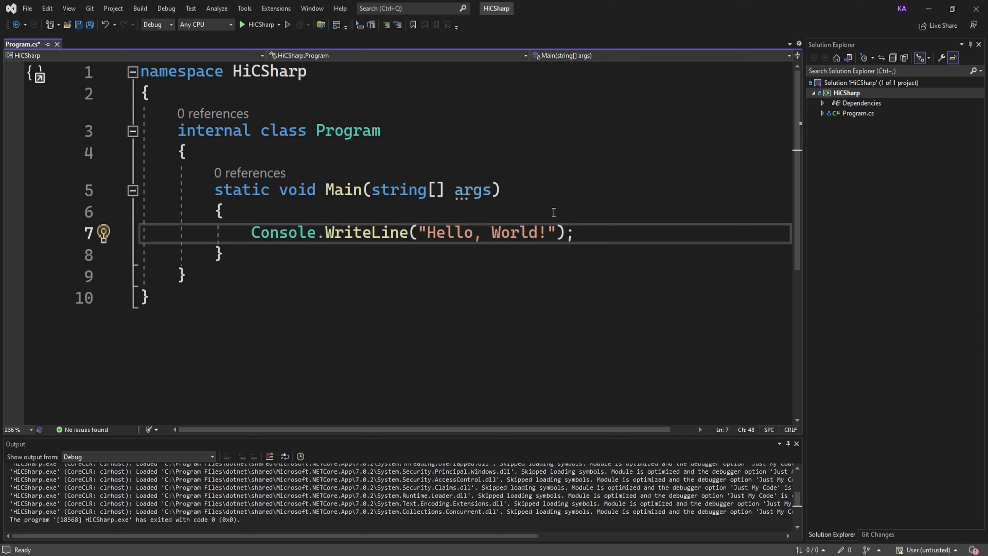
{"action": "mouse_move", "coordinate": [287, 25]}
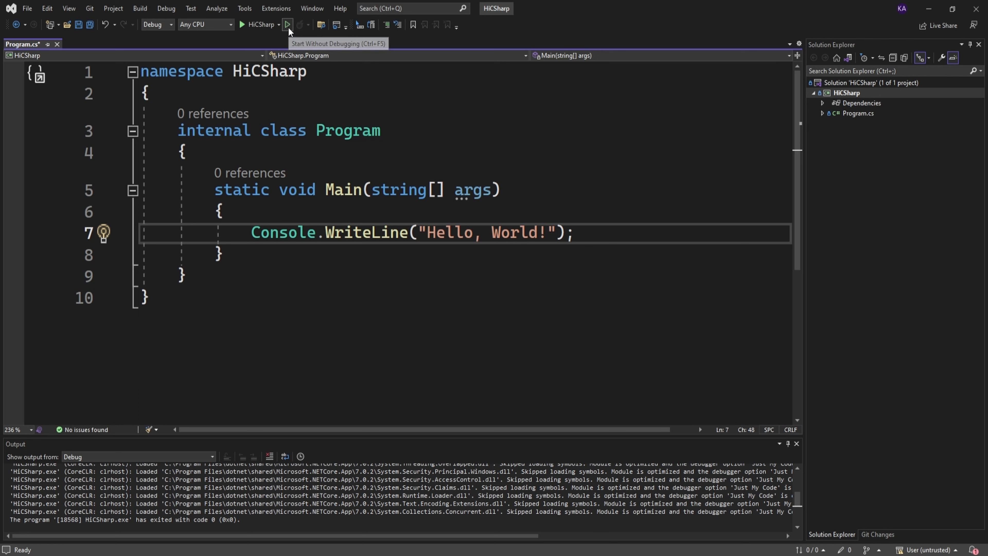
Start HiCSharp without debugging, saving Program.cs and building the project successfully.
{"action": "left_click", "coordinate": [287, 25]}
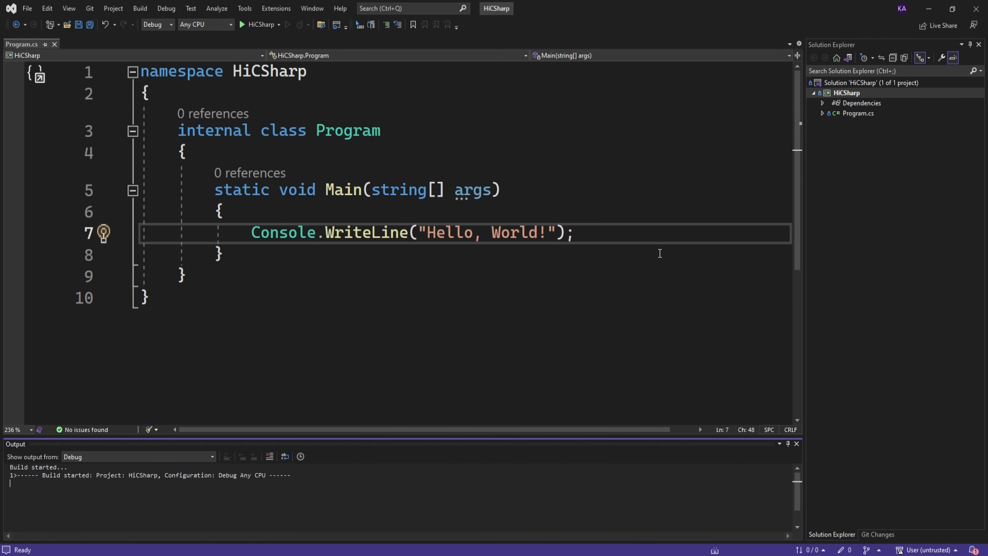
{"action": "left_click", "coordinate": [242, 24]}
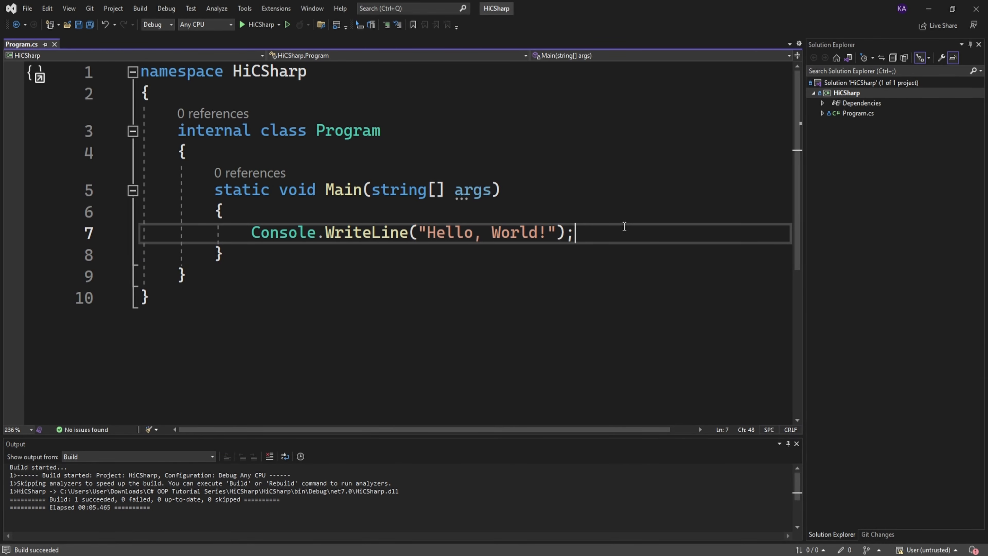
{"action": "mouse_move", "coordinate": [549, 232]}
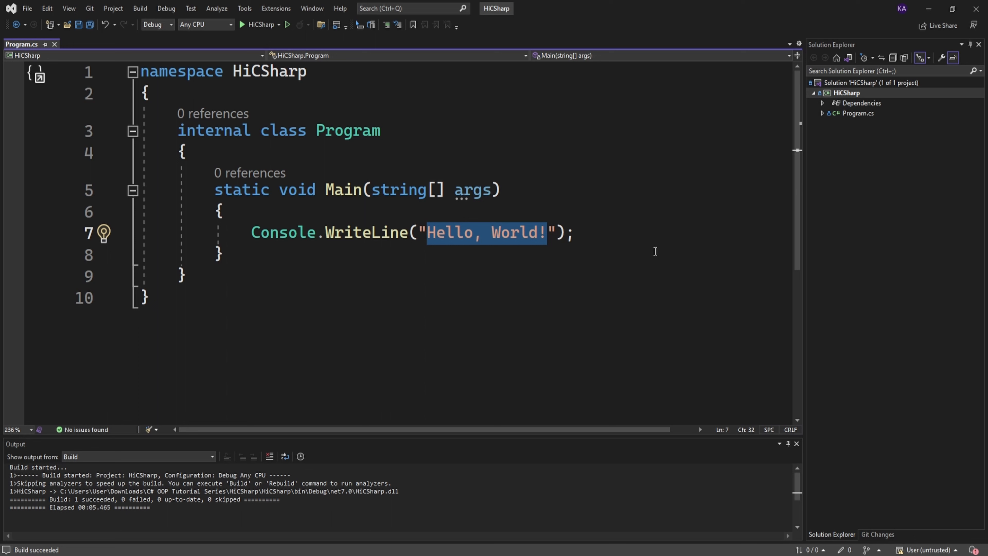
Change the greeting to "Hi, C#", run the program to print it, and close the console.
{"action": "type", "text": "Hi"}
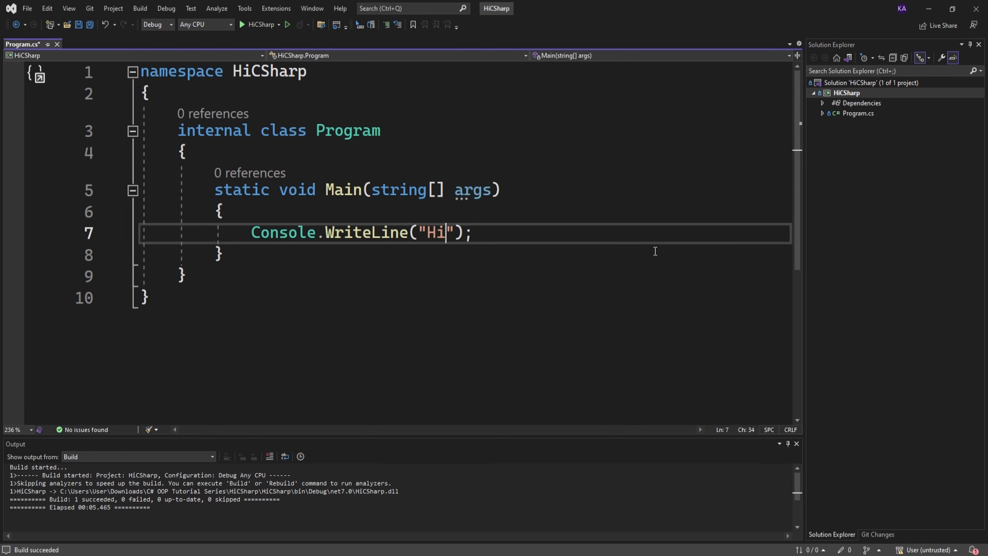
{"action": "type", "text": ", C#"}
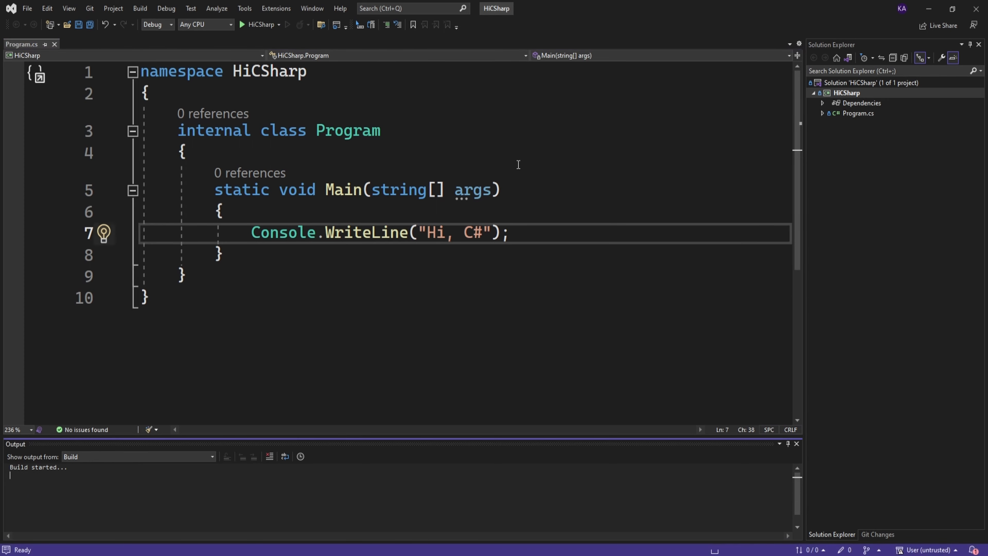
{"action": "left_click", "coordinate": [242, 24]}
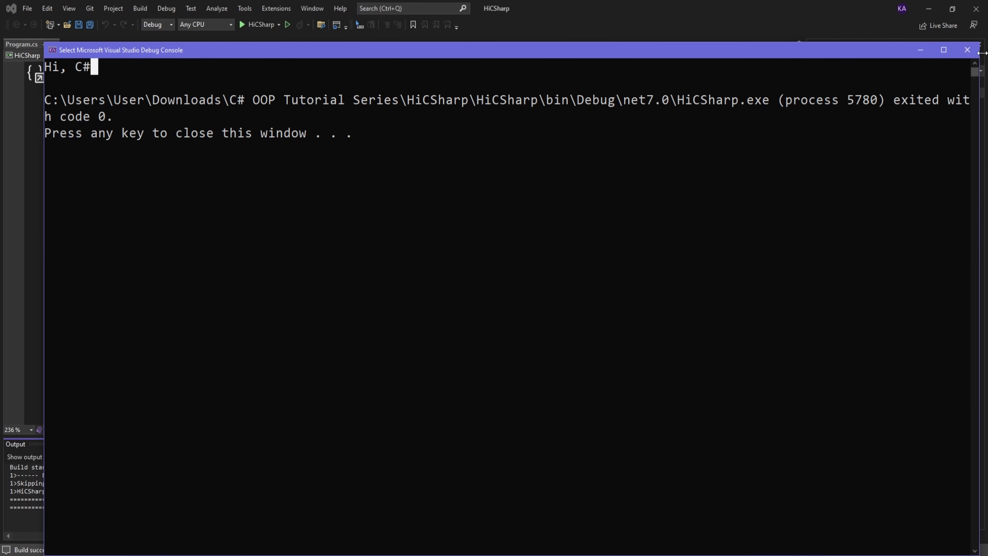
{"action": "left_click", "coordinate": [967, 50]}
{"action": "type", "text": "Console"}
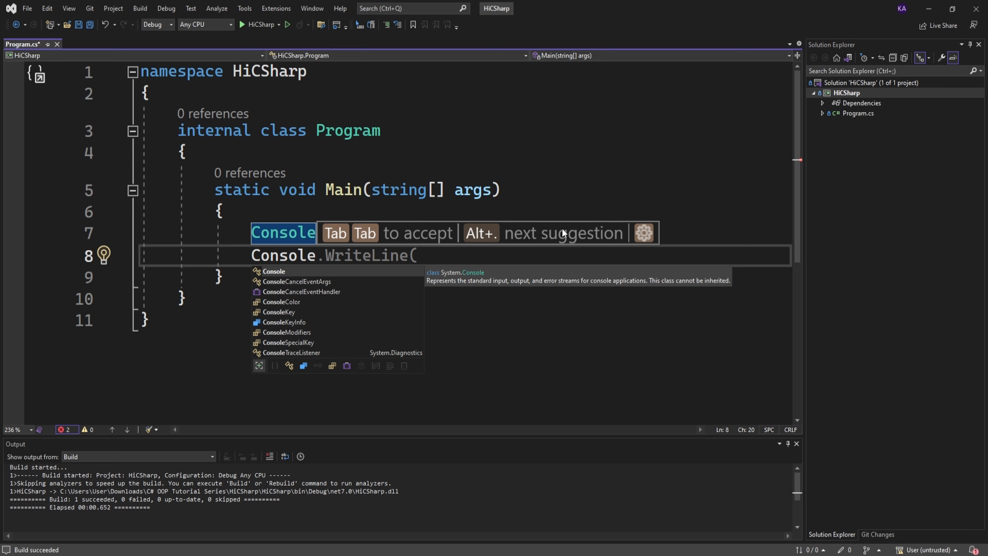
{"action": "mouse_move", "coordinate": [580, 329]}
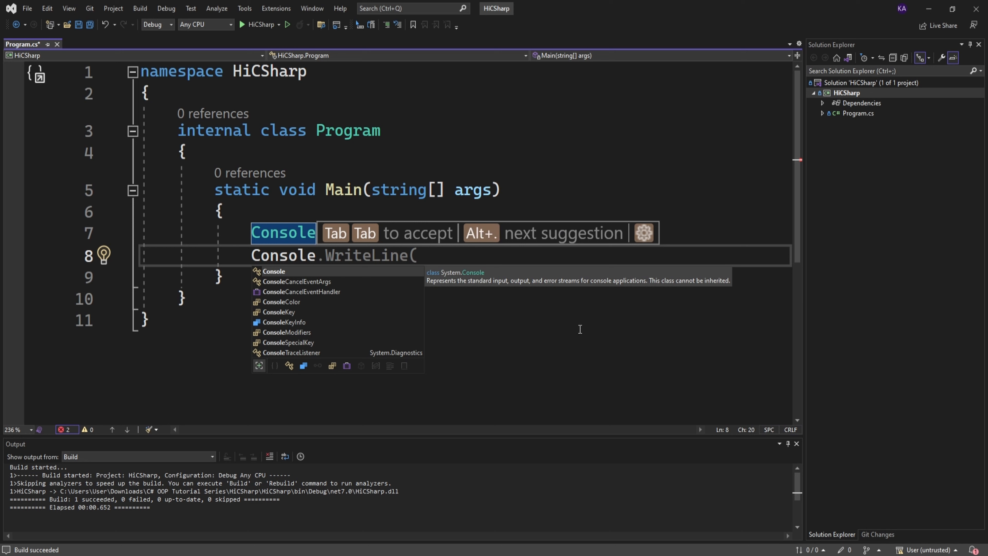
{"action": "mouse_move", "coordinate": [446, 315]}
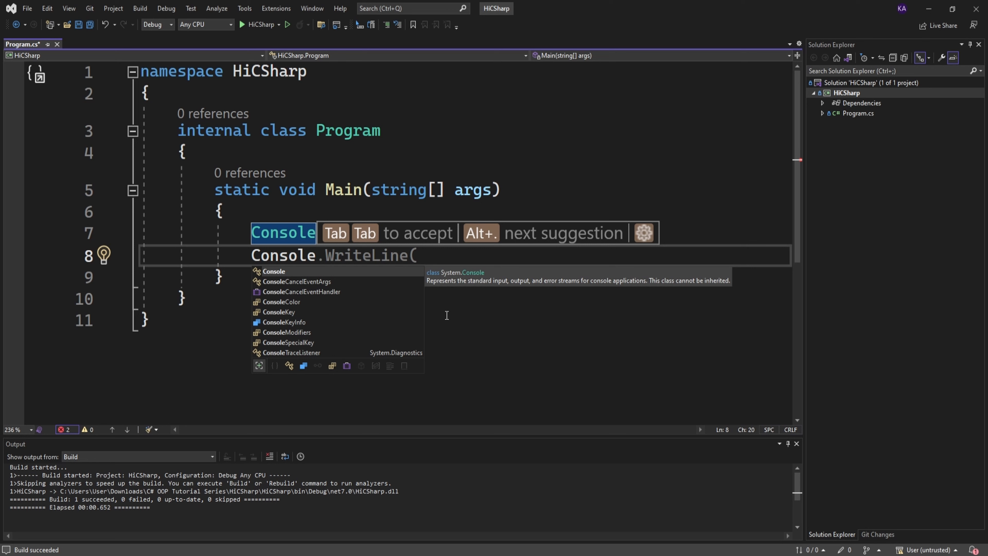
{"action": "mouse_move", "coordinate": [485, 312]}
{"action": "type", "text": ".WriteLine("}
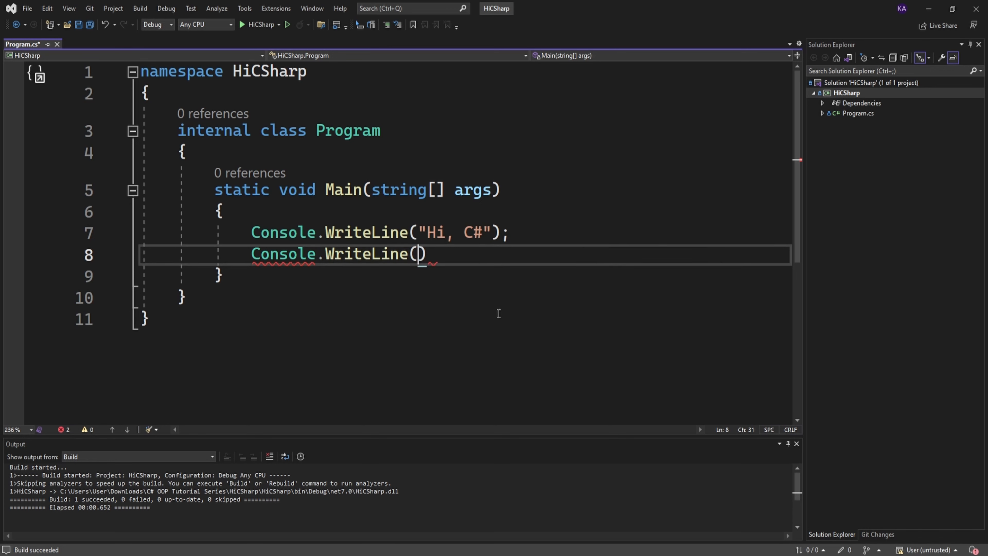
Fill the second WriteLine with the string "This is John of all trades".
{"action": "type", "text": "\"\""}
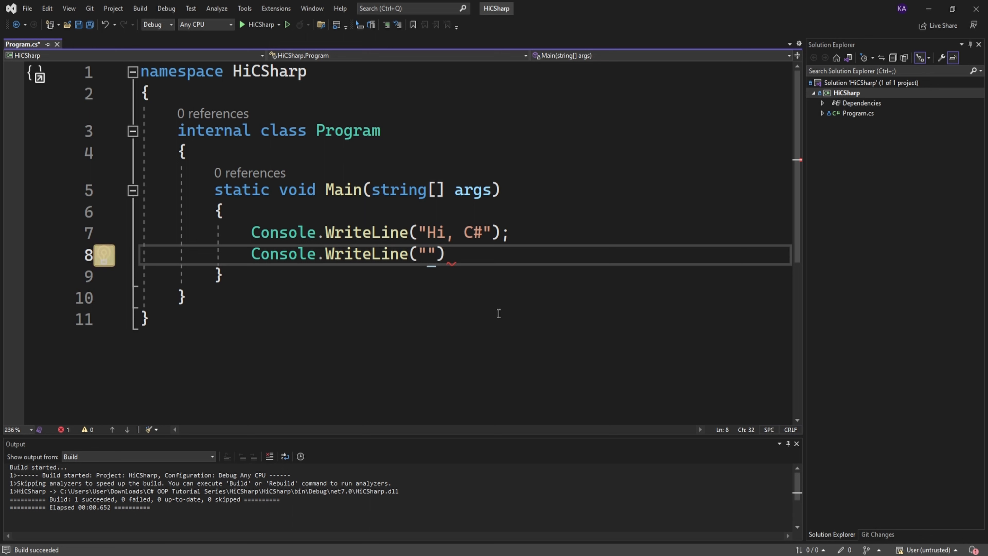
{"action": "type", "text": "T"}
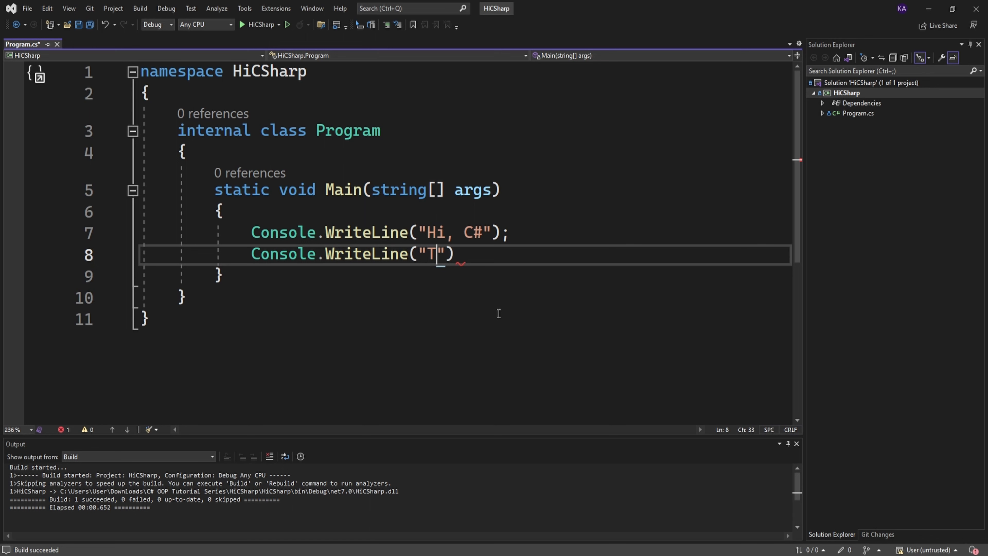
{"action": "type", "text": "his is John of"}
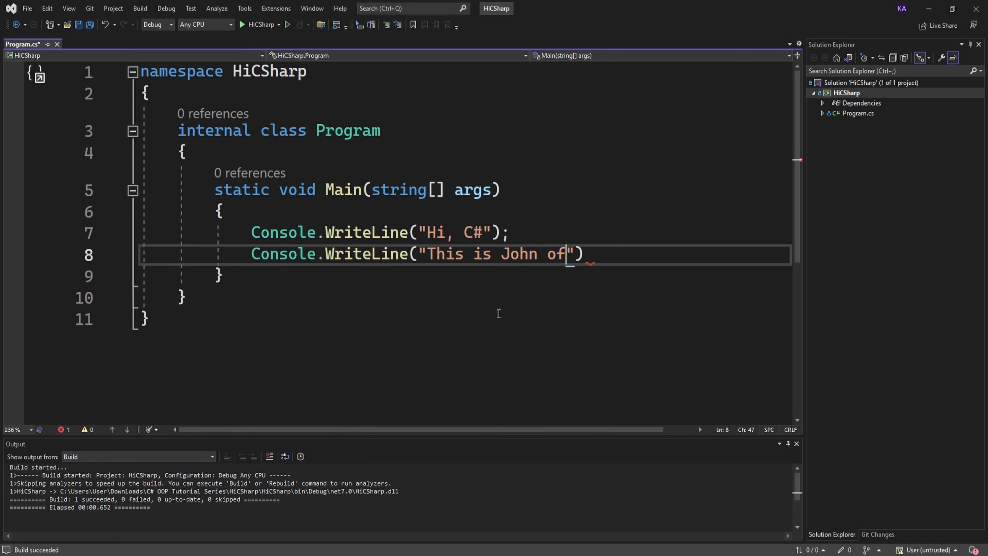
{"action": "type", "text": "all trades"}
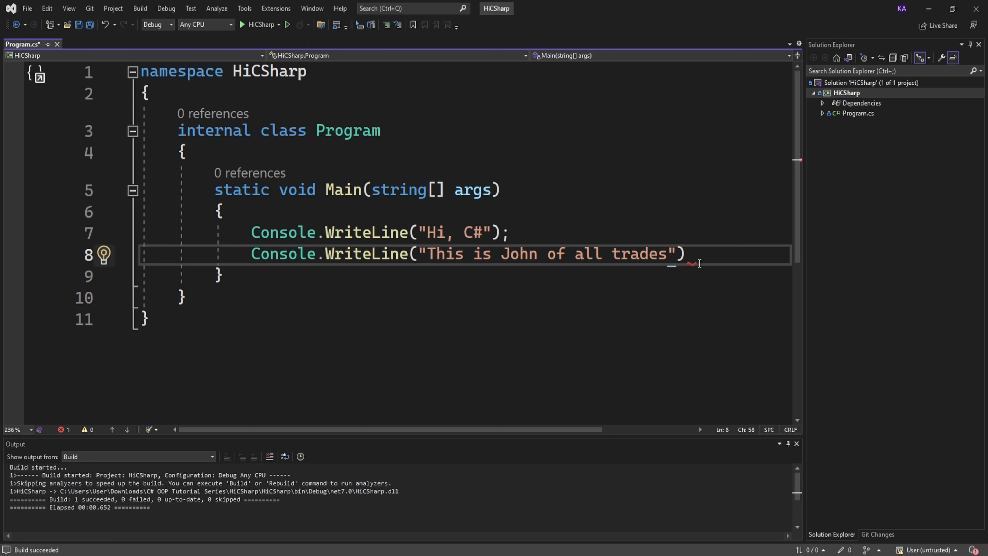
{"action": "mouse_move", "coordinate": [679, 272]}
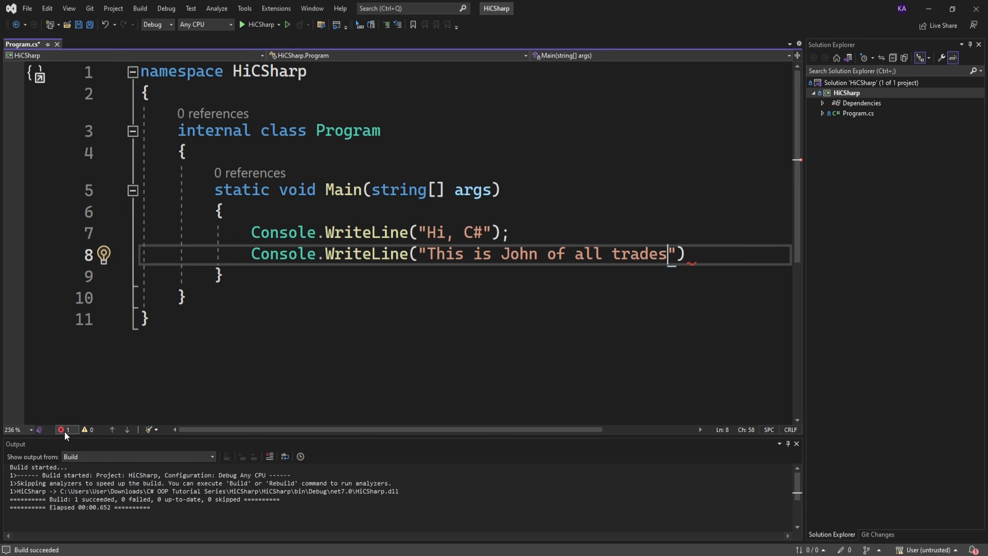
{"action": "mouse_move", "coordinate": [65, 429]}
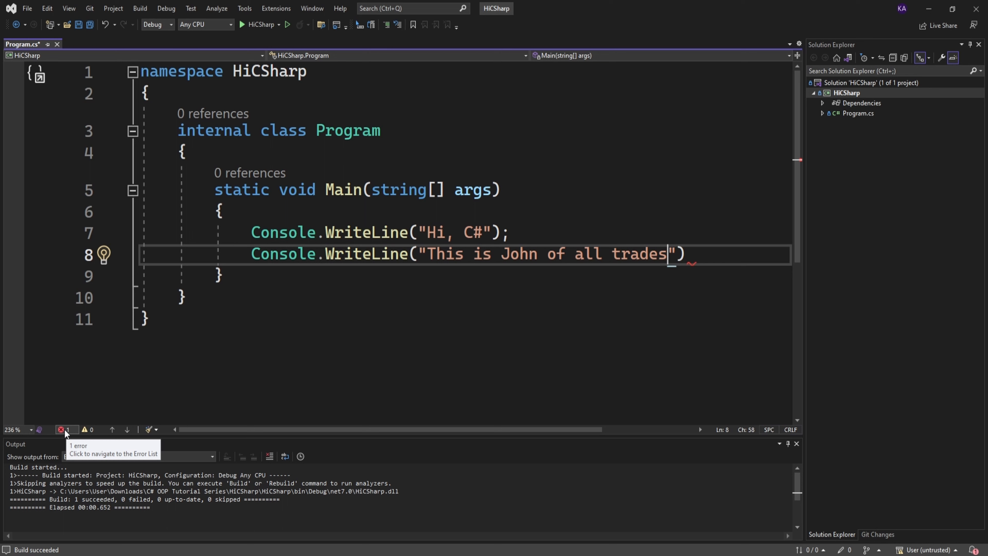
View the error list, add the missing semicolon on line 8, then remove it again.
{"action": "left_click", "coordinate": [62, 429]}
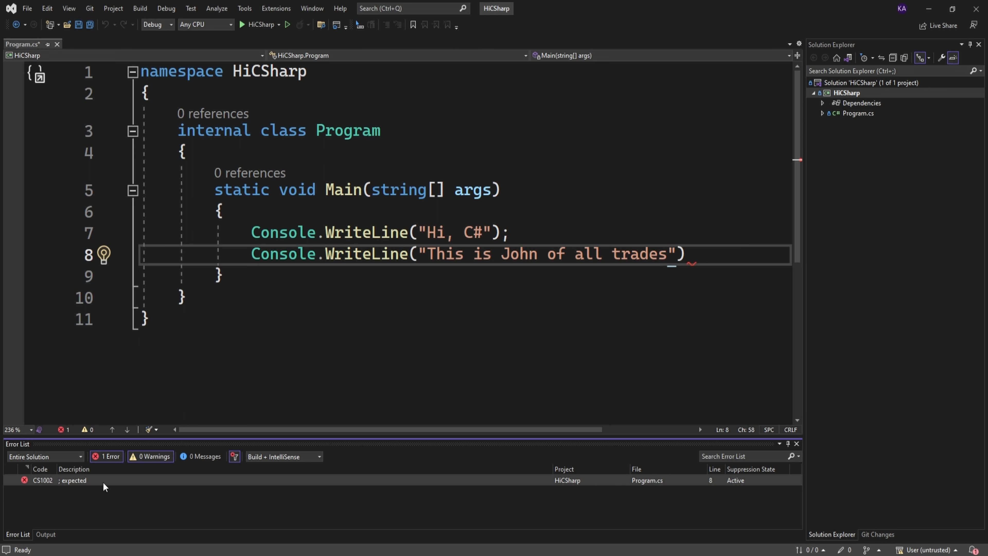
{"action": "mouse_move", "coordinate": [62, 489]}
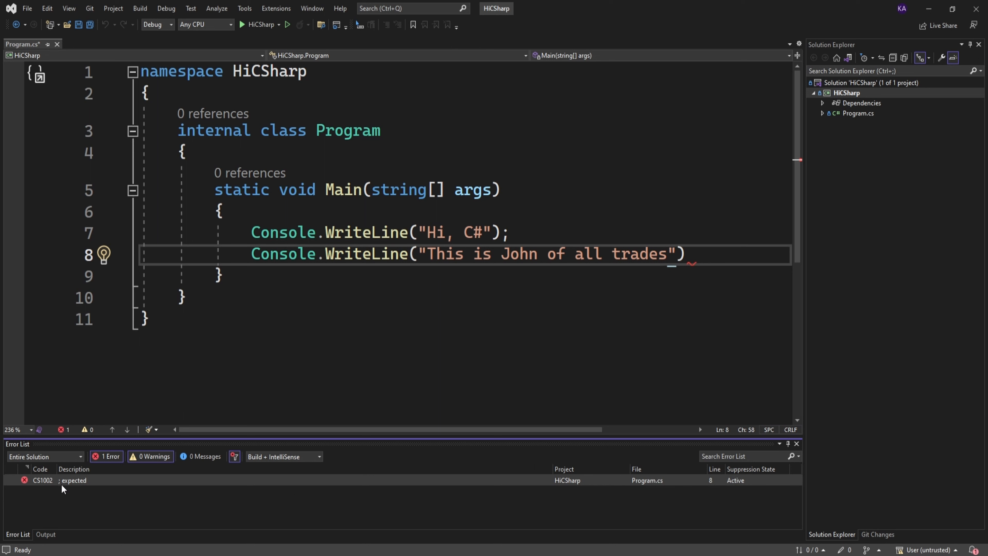
{"action": "mouse_move", "coordinate": [690, 261]}
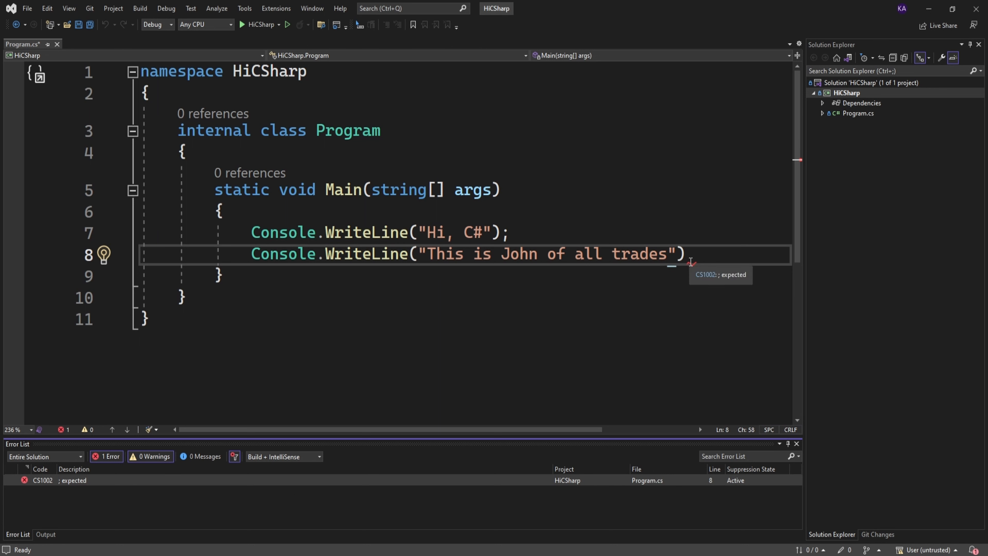
{"action": "left_click", "coordinate": [687, 253]}
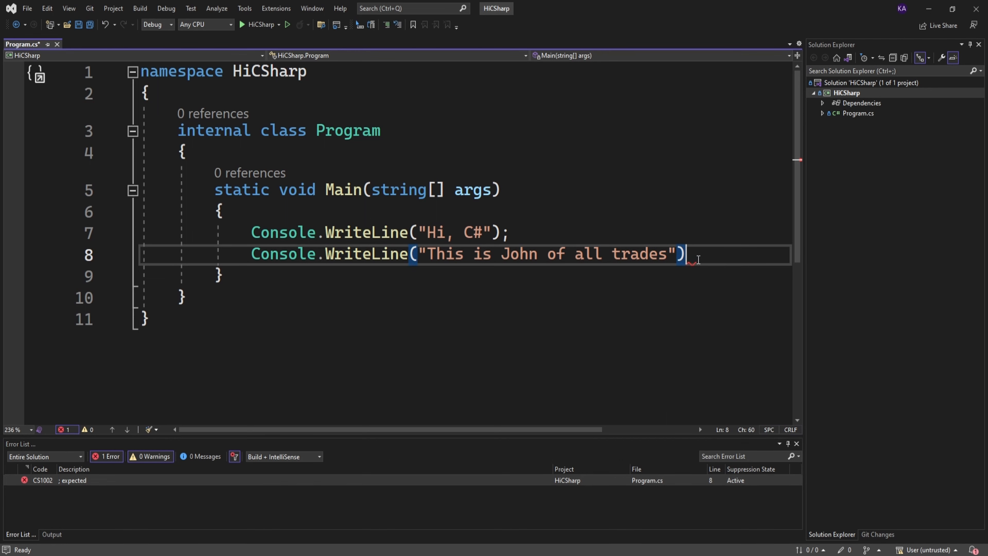
{"action": "type", "text": ";"}
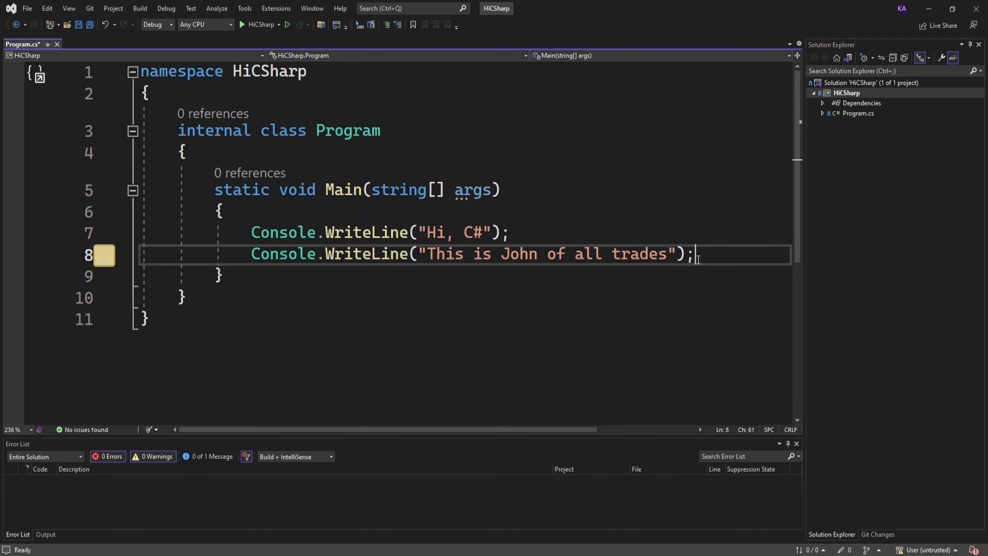
{"action": "key", "text": "Backspace"}
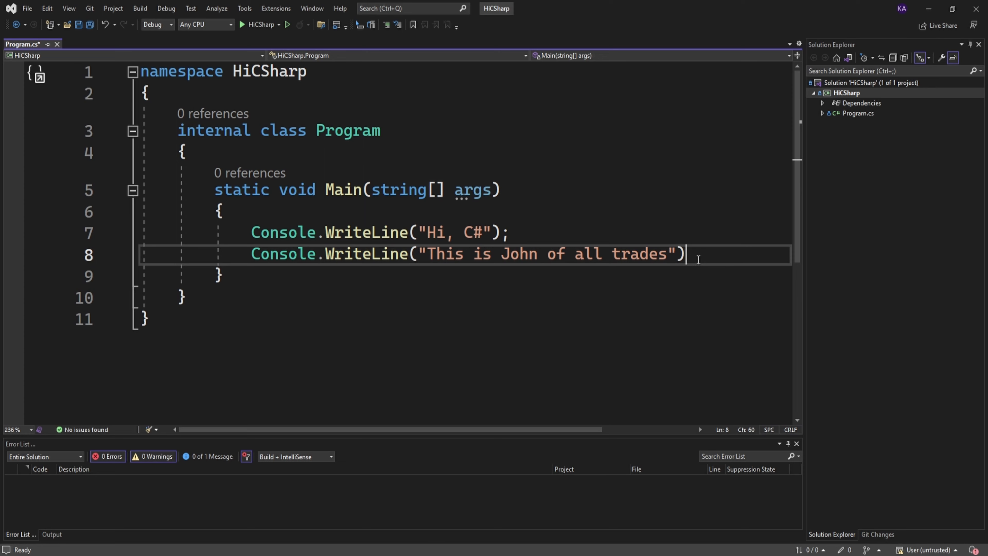
Attempt to run without debugging, let the build fail on CS1002, and decline running the last good build.
{"action": "left_click", "coordinate": [288, 26]}
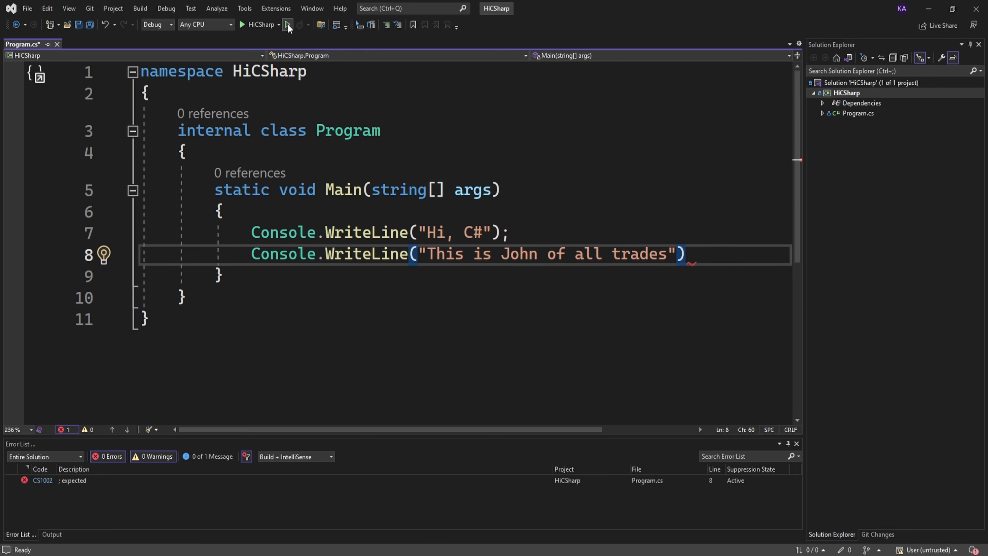
{"action": "left_click", "coordinate": [289, 24]}
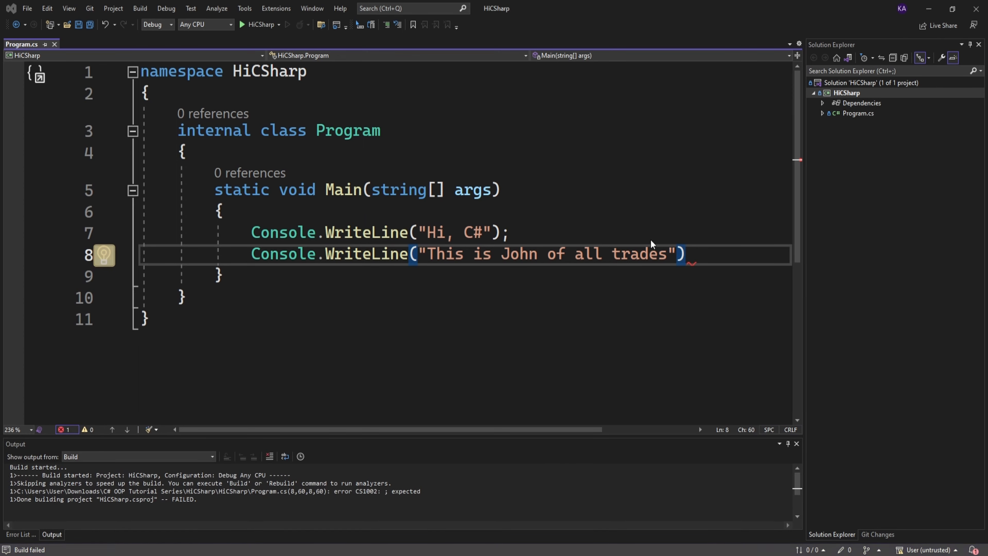
{"action": "left_click", "coordinate": [242, 25]}
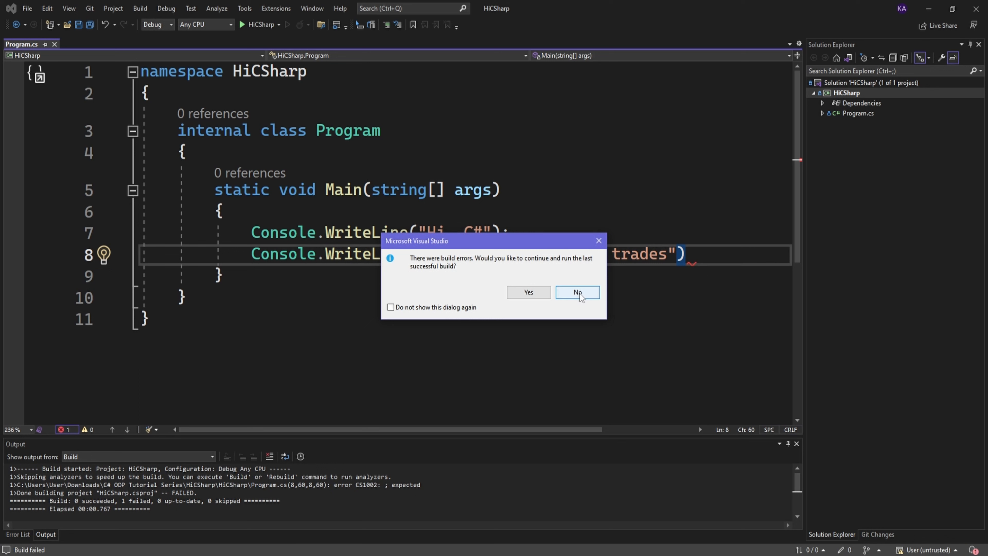
{"action": "left_click", "coordinate": [576, 292]}
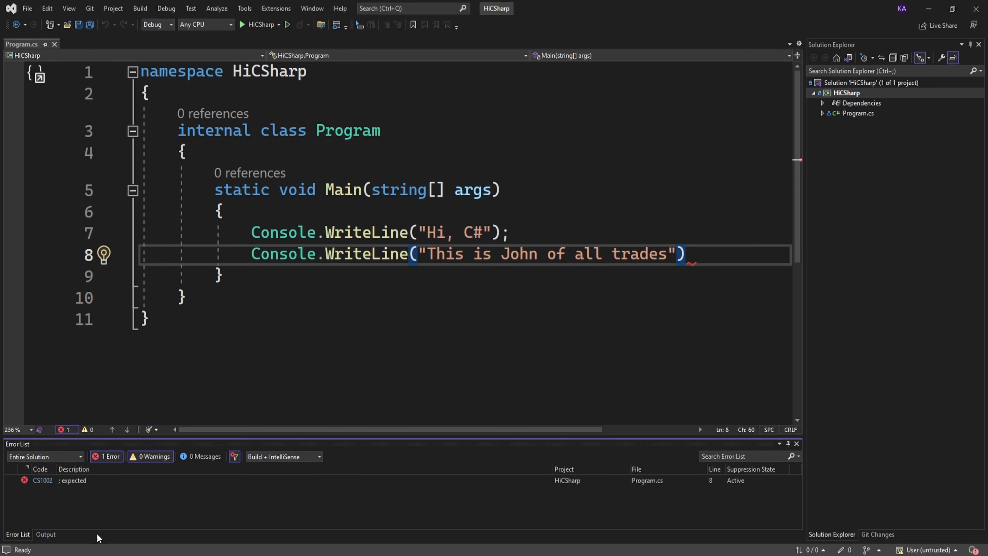
{"action": "mouse_move", "coordinate": [230, 515]}
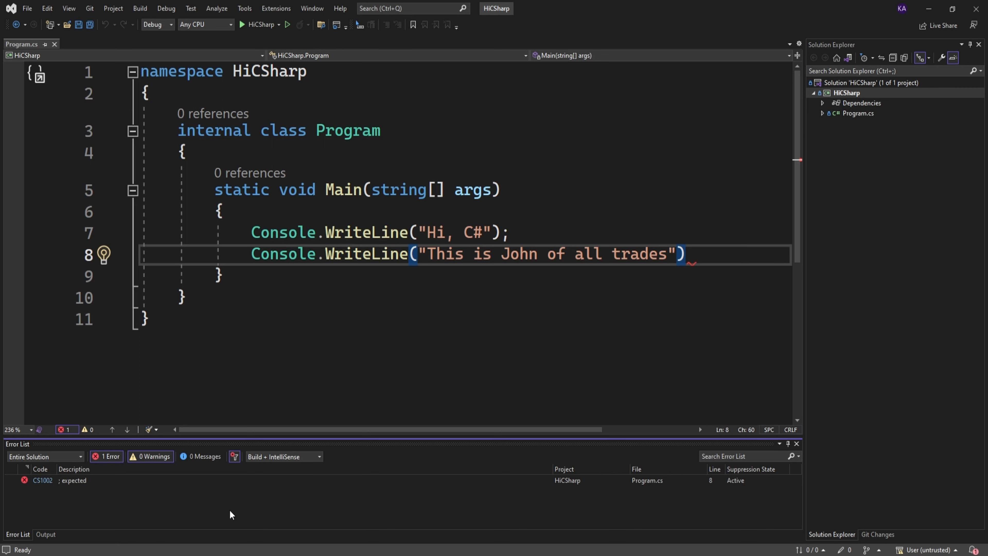
Add the missing semicolon on line 8 and run without debugging to print both greetings.
{"action": "type", "text": ";"}
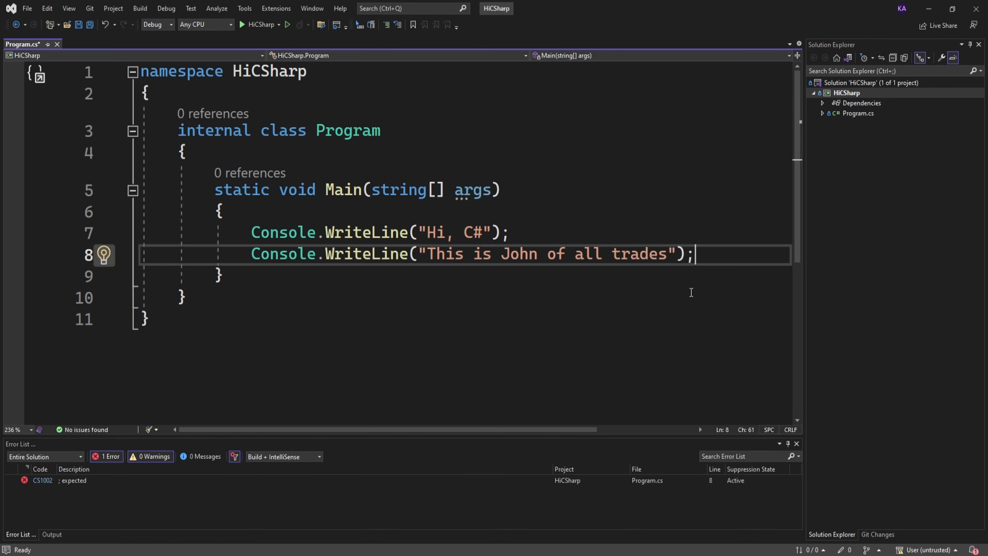
{"action": "left_click", "coordinate": [287, 25]}
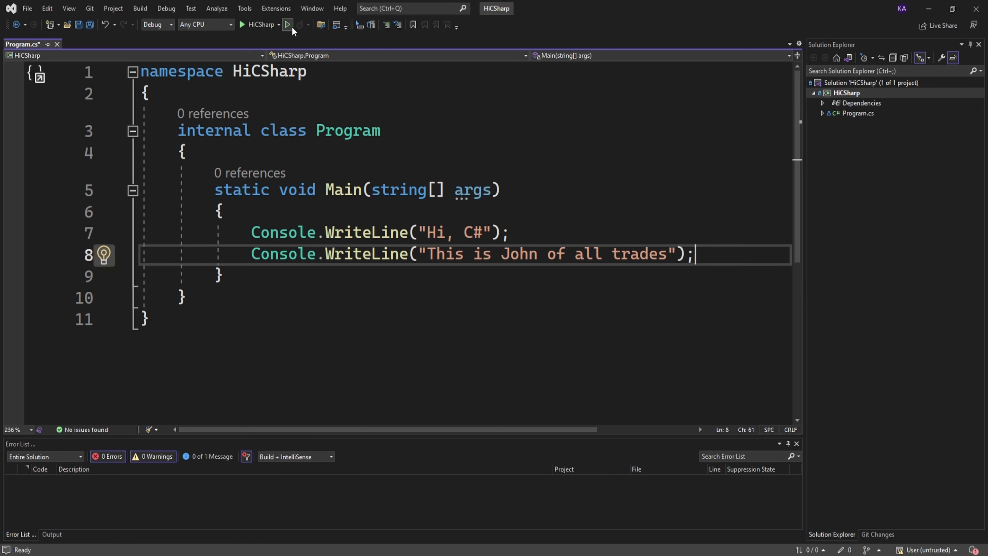
{"action": "left_click", "coordinate": [288, 25]}
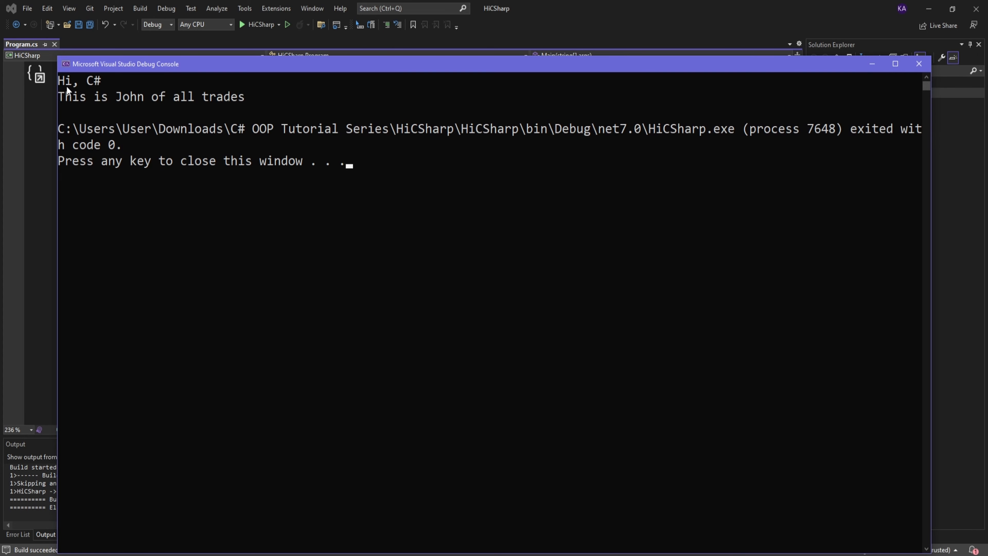
{"action": "mouse_move", "coordinate": [82, 111]}
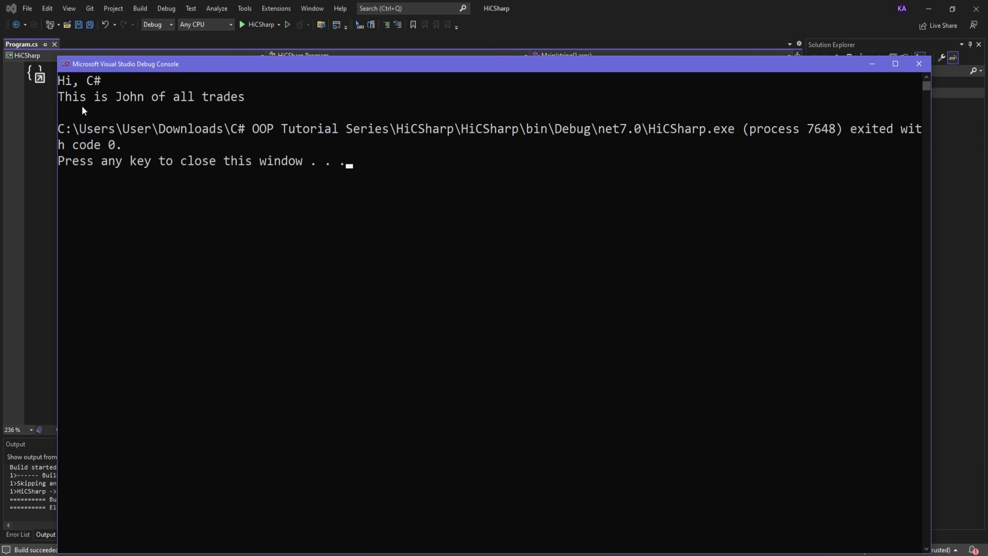
{"action": "mouse_move", "coordinate": [67, 105]}
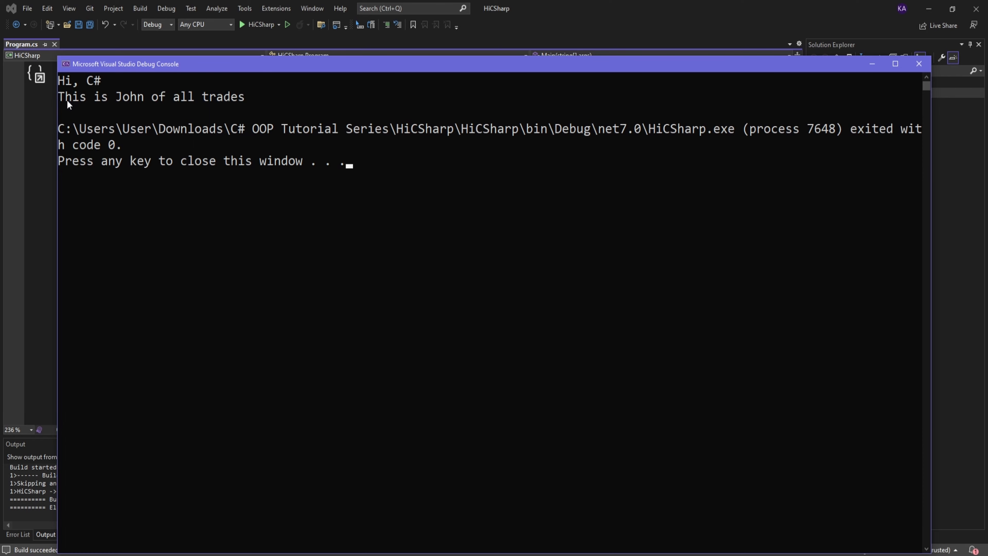
{"action": "mouse_move", "coordinate": [174, 108]}
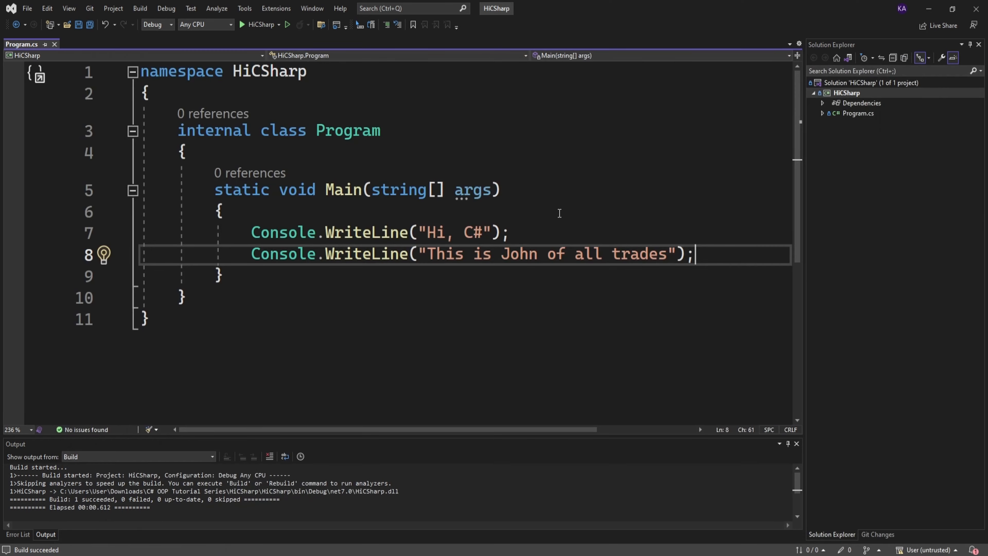
{"action": "mouse_move", "coordinate": [740, 293]}
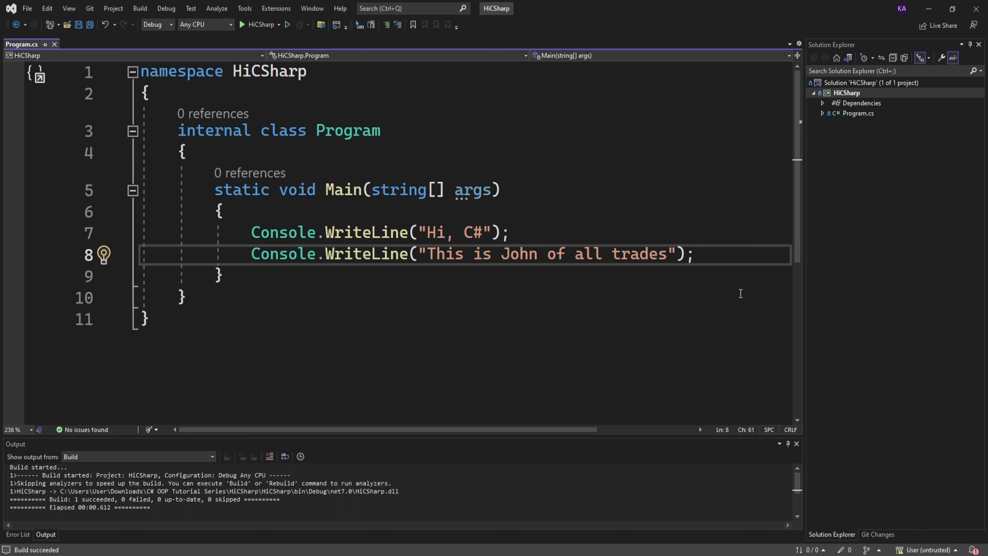
Cut the second WriteLine and extend line 7's string with \nThis is.
{"action": "key", "text": "ctrl+x"}
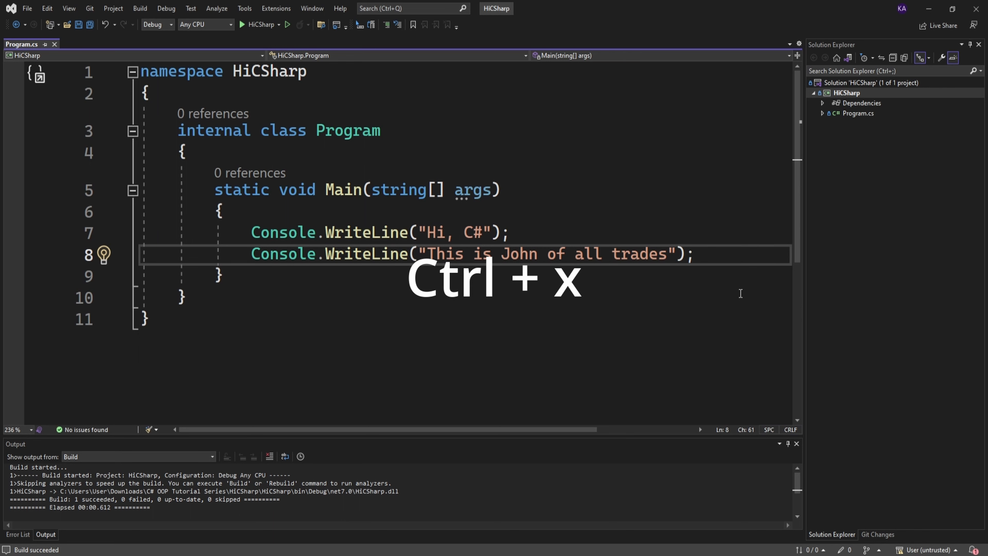
{"action": "key", "text": "ctrl+x"}
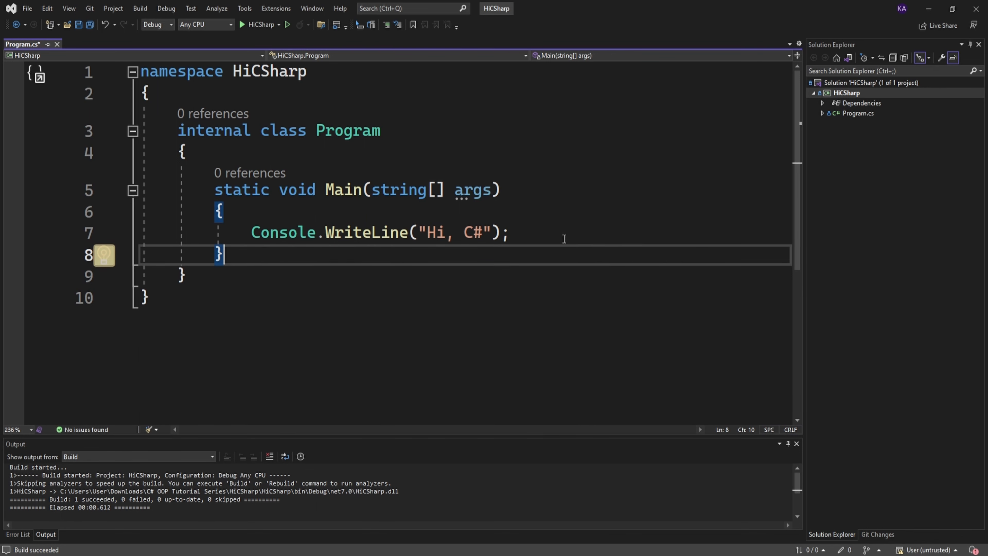
{"action": "left_click", "coordinate": [511, 233]}
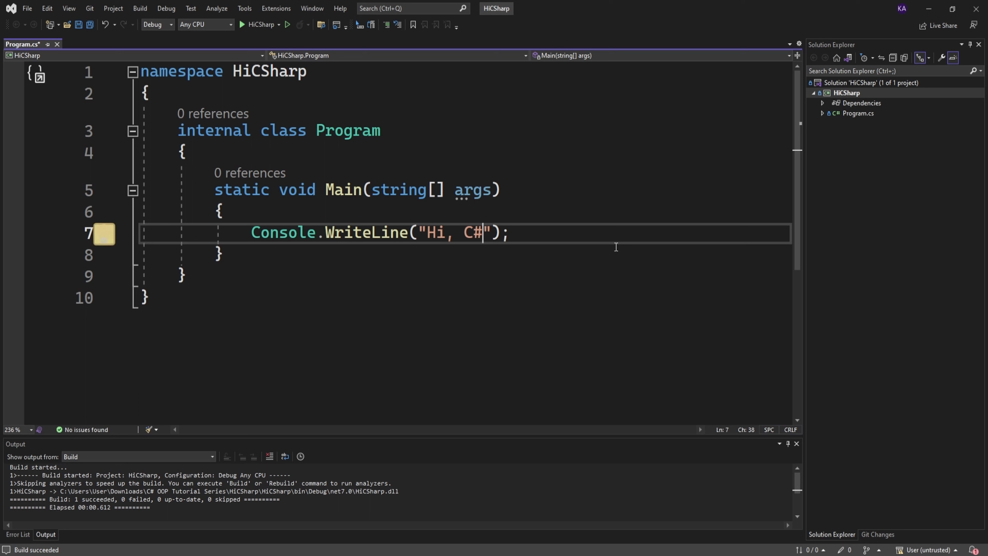
{"action": "type", "text": "\\n"}
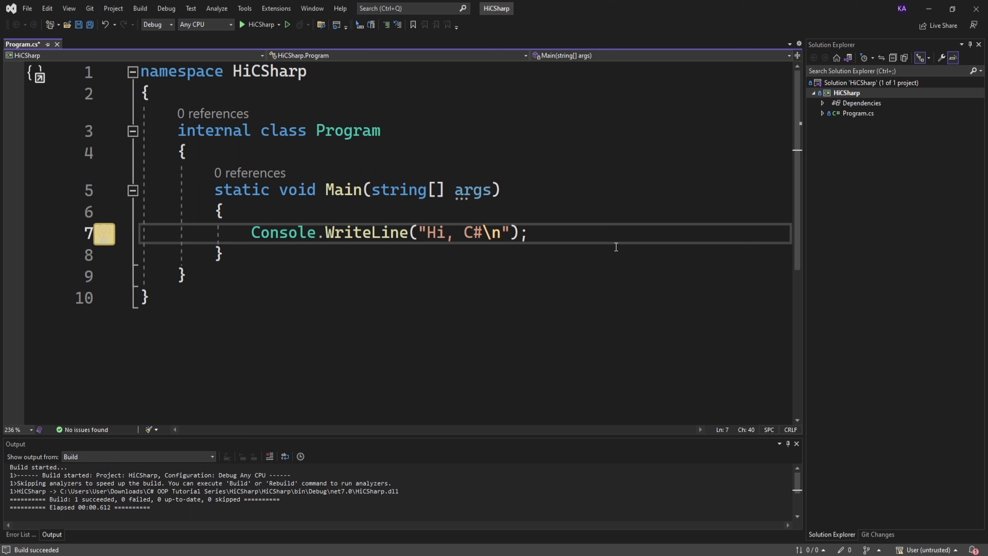
{"action": "type", "text": "This is"}
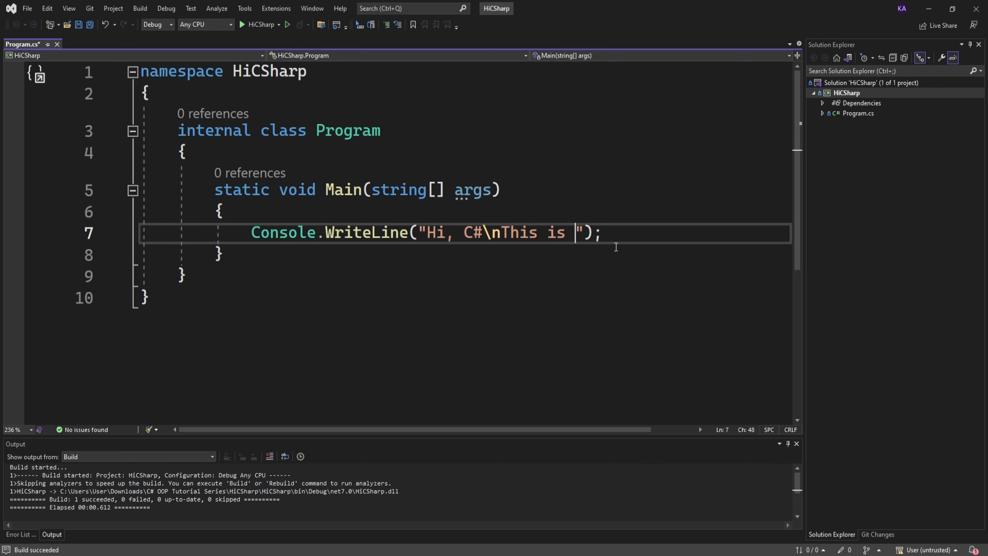
Finish the string as 'This is John of all trades', save Program.cs and build it.
{"action": "type", "text": "John of all"}
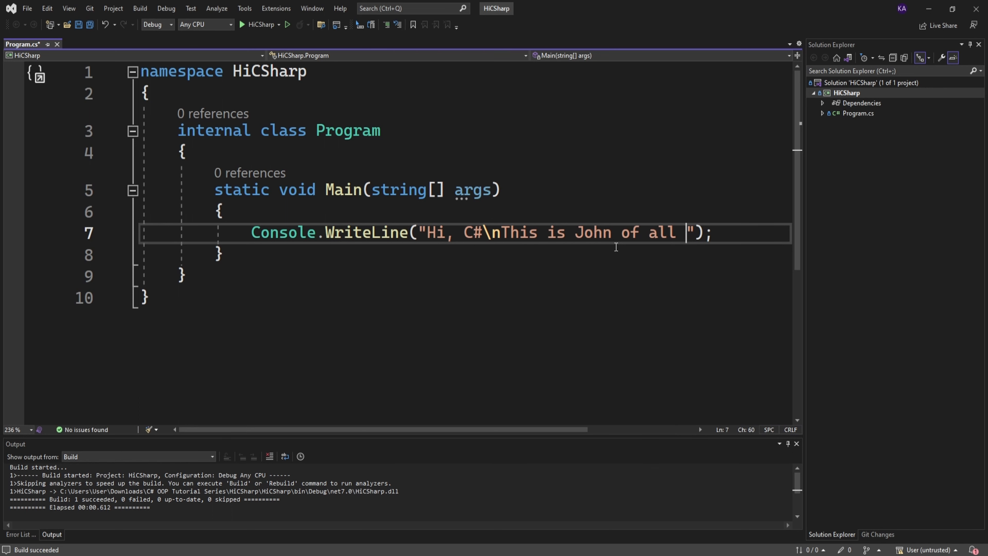
{"action": "type", "text": "trades"}
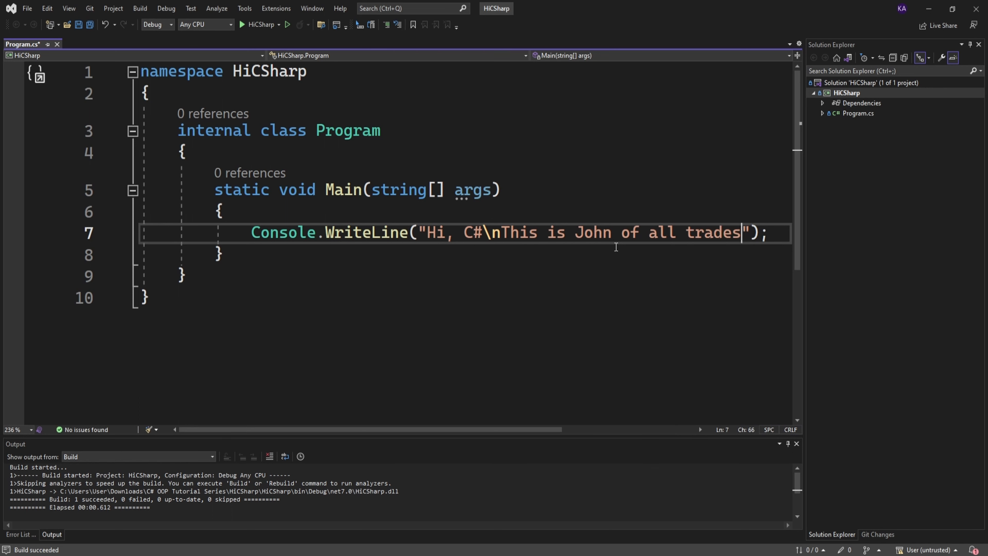
{"action": "left_click", "coordinate": [242, 25]}
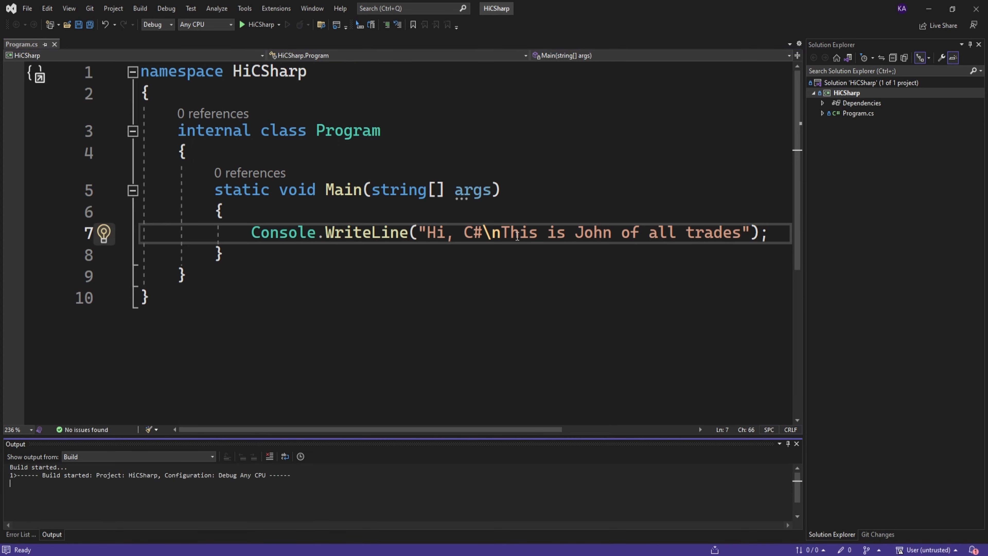
{"action": "left_click", "coordinate": [242, 25]}
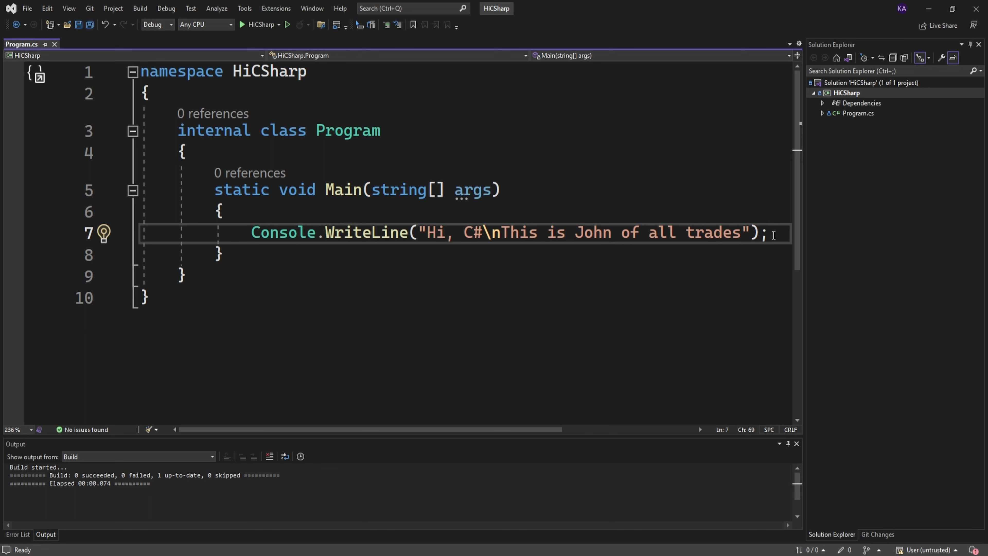
{"action": "mouse_move", "coordinate": [474, 166]}
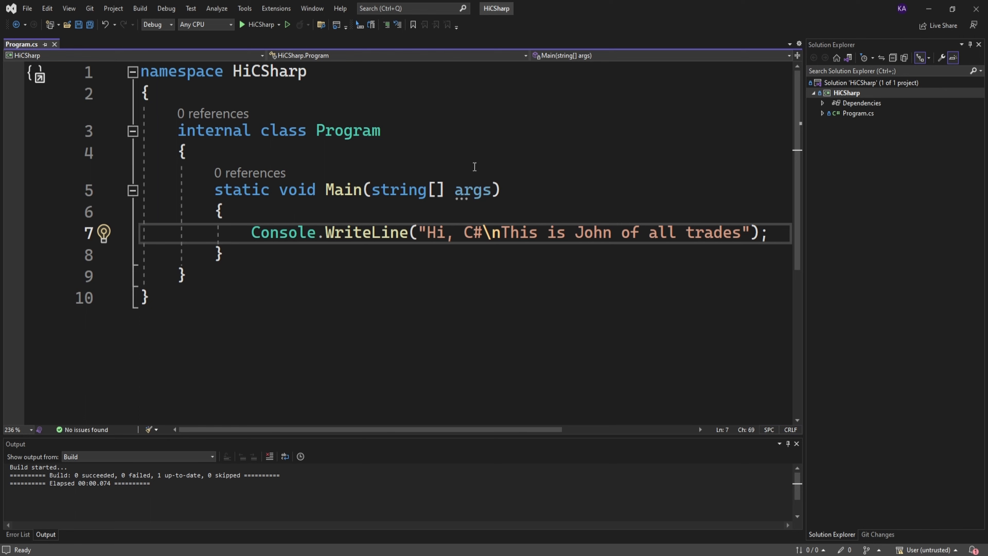
Build the solution and switch the configuration from Debug to Release.
{"action": "left_click", "coordinate": [140, 8]}
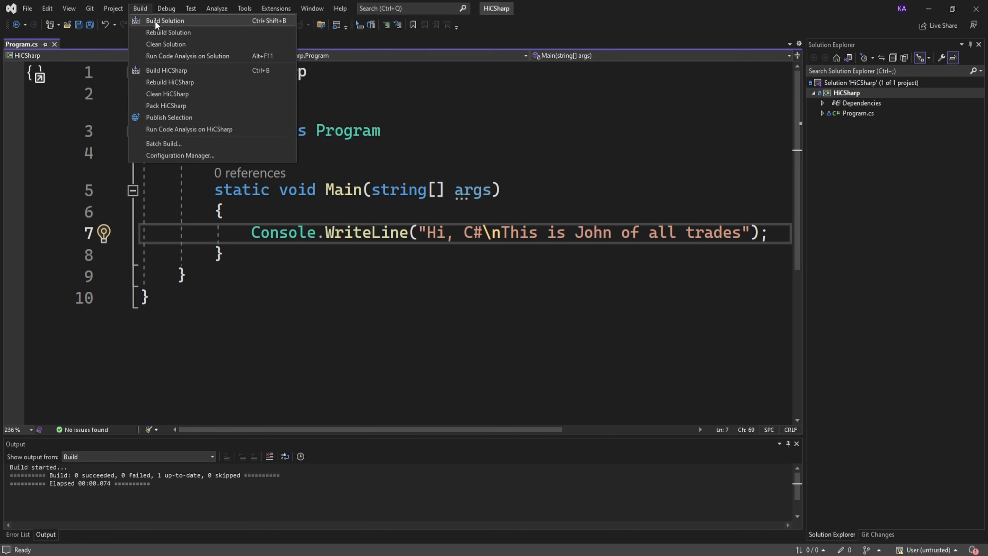
{"action": "mouse_move", "coordinate": [142, 14]}
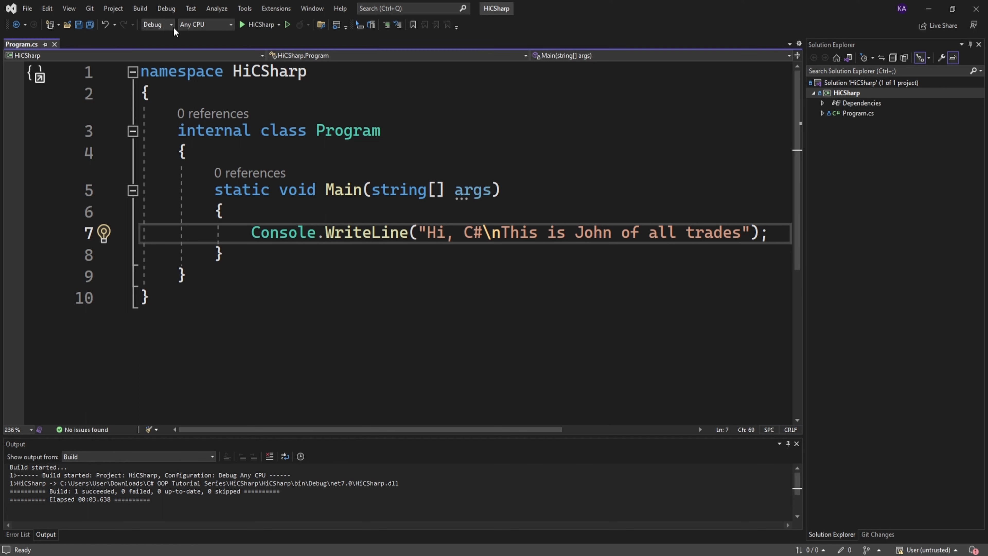
{"action": "left_click", "coordinate": [170, 24]}
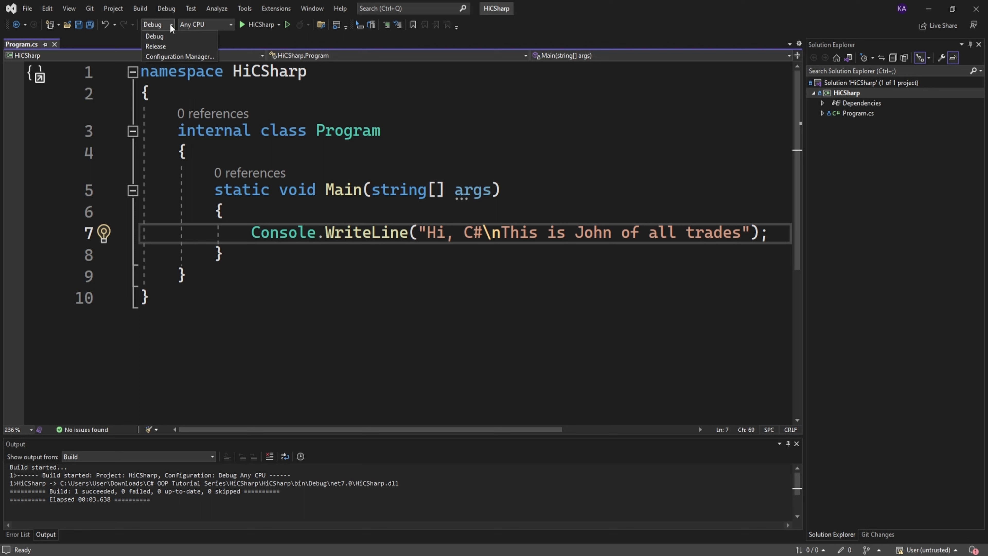
{"action": "left_click", "coordinate": [155, 46]}
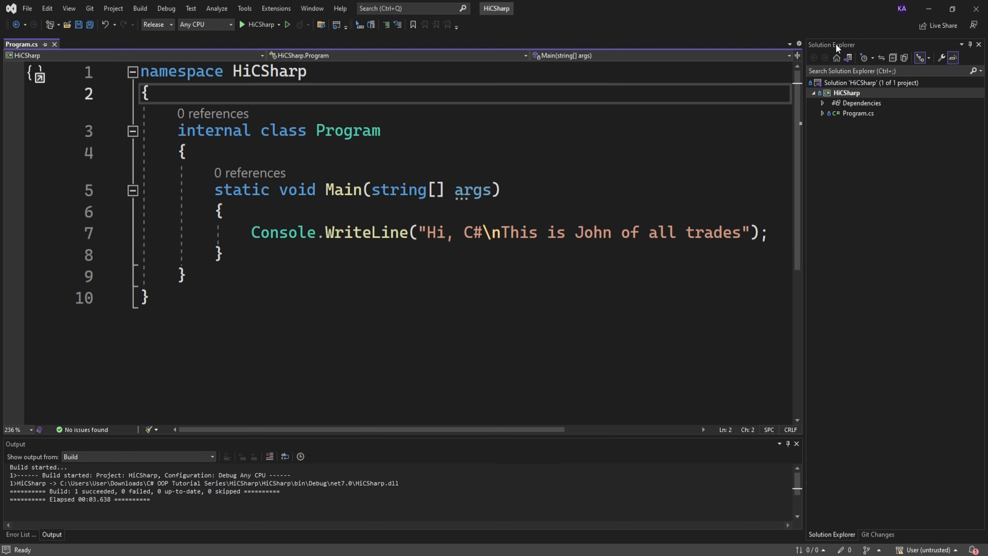
Start Publish for HiCSharp and choose a Folder target, reaching the Location step.
{"action": "right_click", "coordinate": [846, 93]}
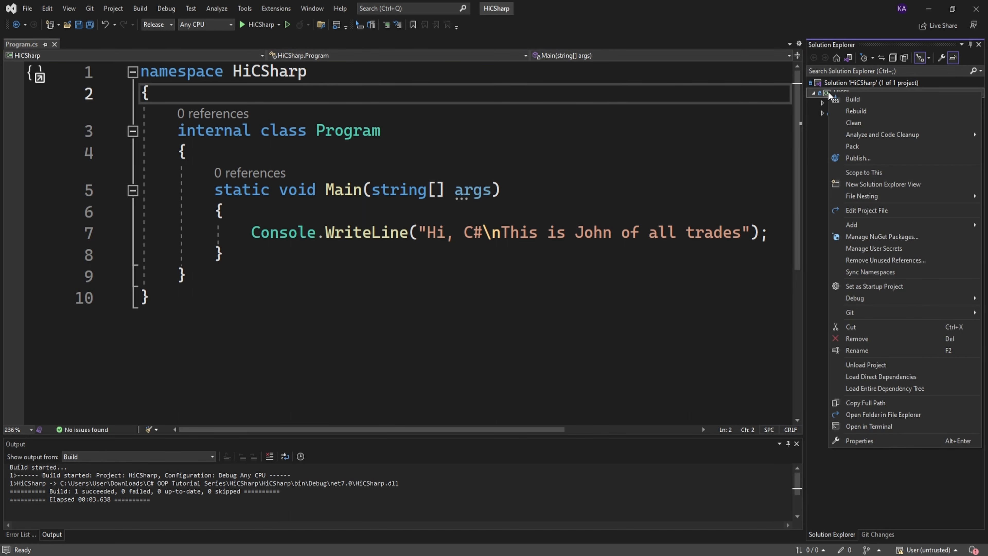
{"action": "mouse_move", "coordinate": [857, 157]}
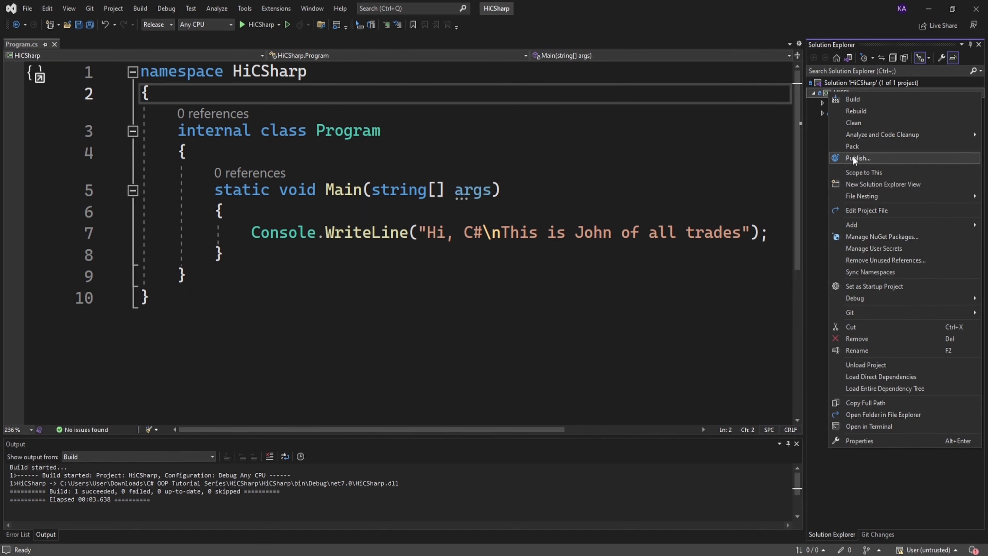
{"action": "left_click", "coordinate": [857, 158]}
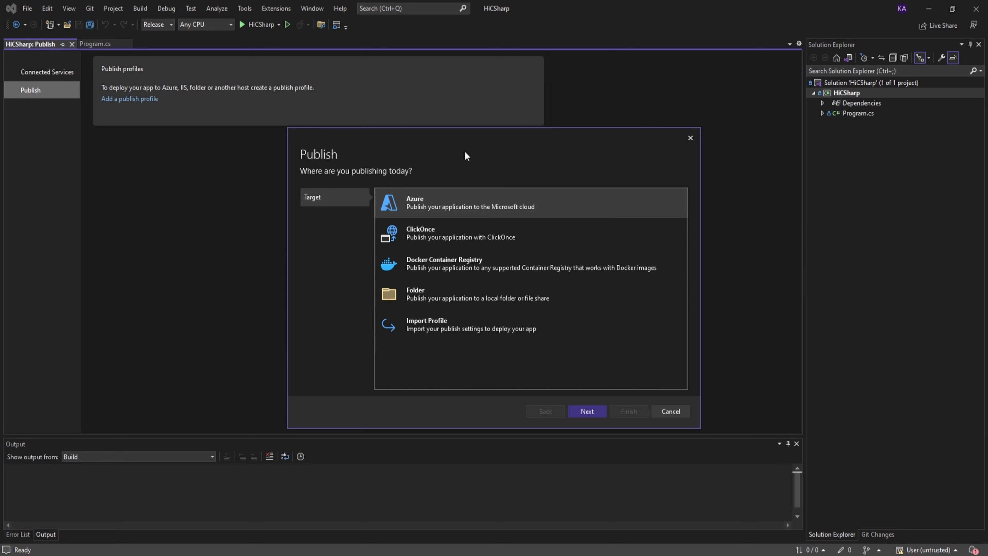
{"action": "mouse_move", "coordinate": [511, 163]}
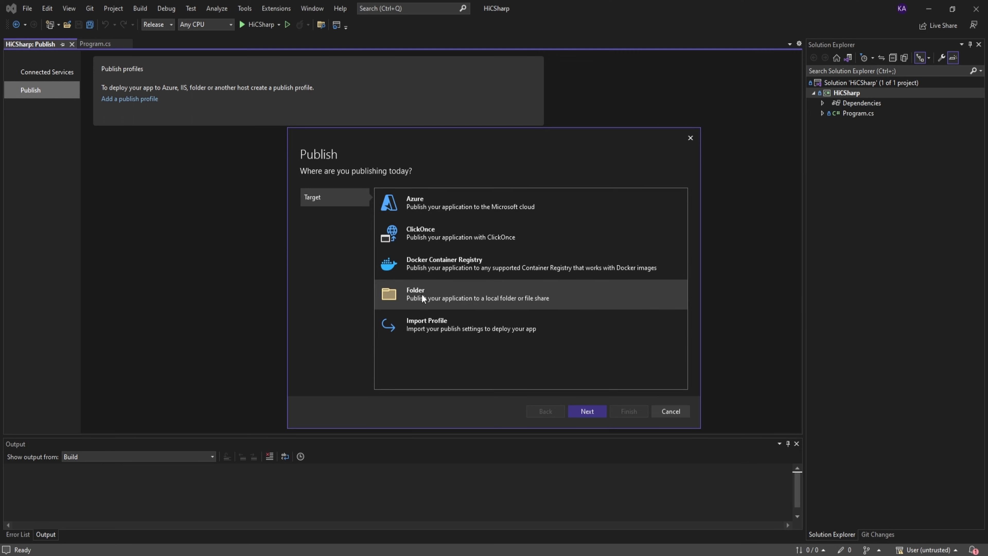
{"action": "left_click", "coordinate": [586, 411]}
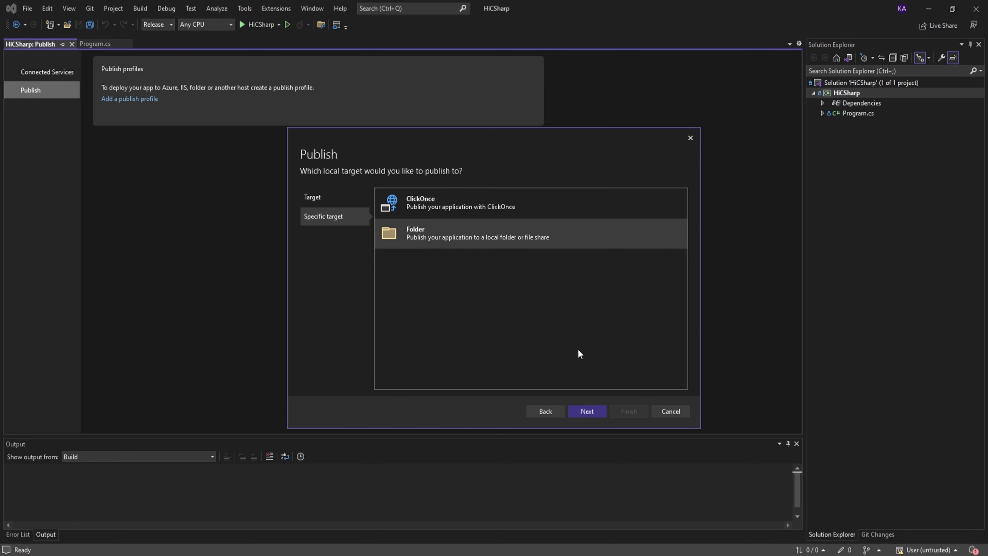
{"action": "left_click", "coordinate": [586, 411]}
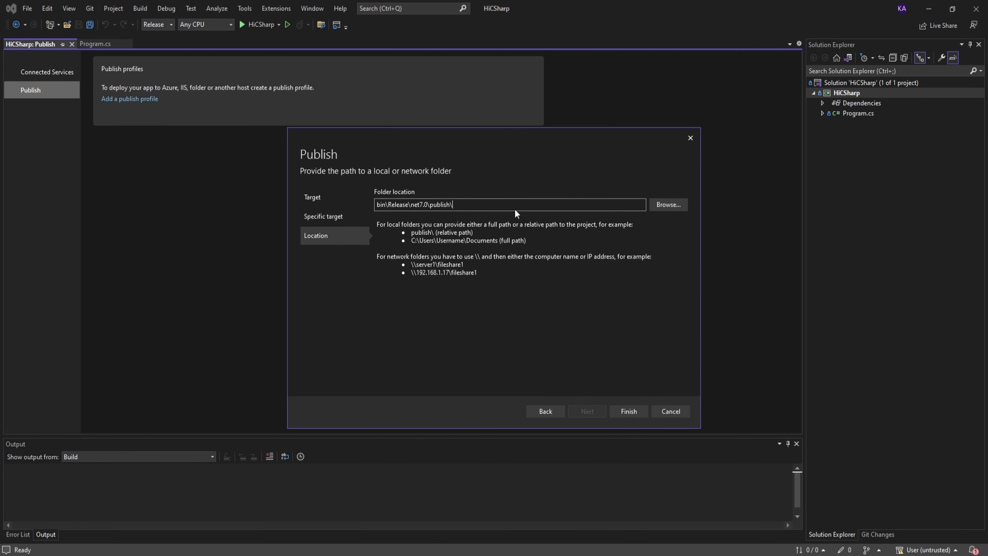
{"action": "mouse_move", "coordinate": [628, 216]}
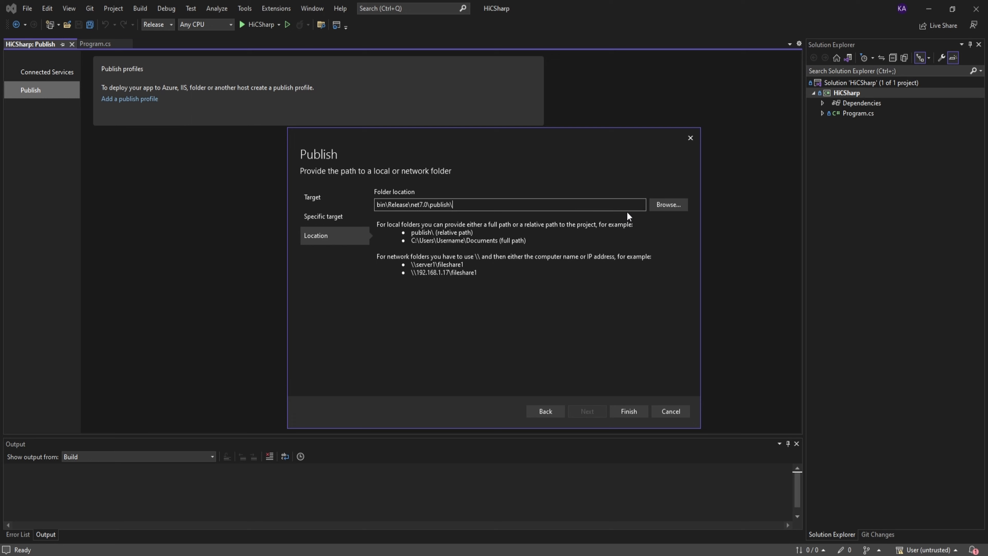
Browse to the project's Properties folder, create a new folder there and finish the FolderProfile.
{"action": "left_click", "coordinate": [667, 204]}
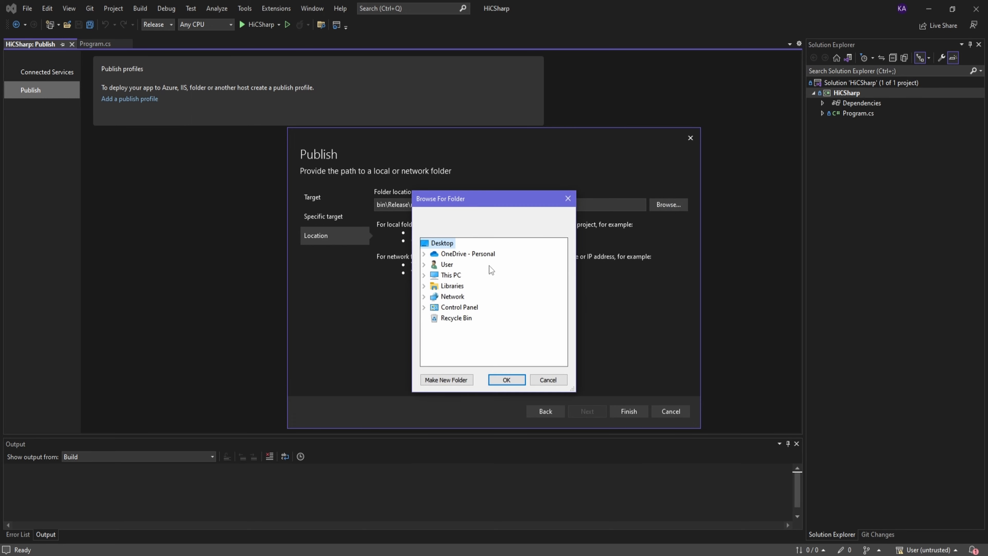
{"action": "mouse_move", "coordinate": [449, 275]}
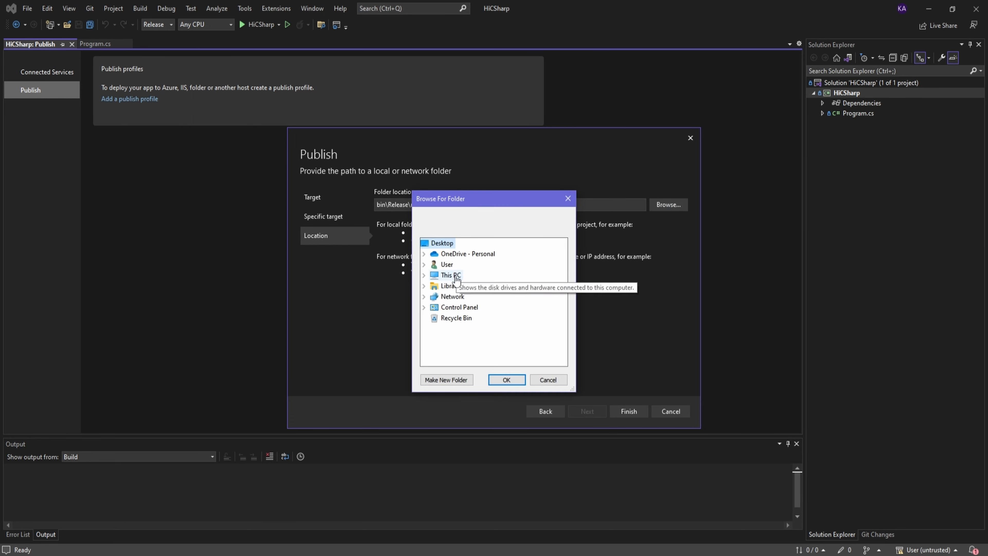
{"action": "left_click", "coordinate": [424, 275]}
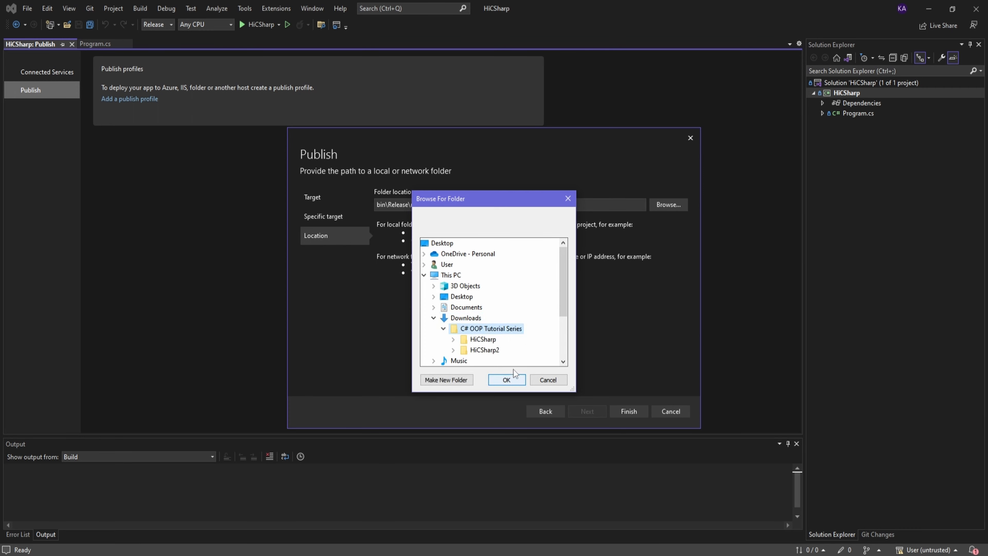
{"action": "scroll", "scroll_direction": "down", "scroll_amount": 3}
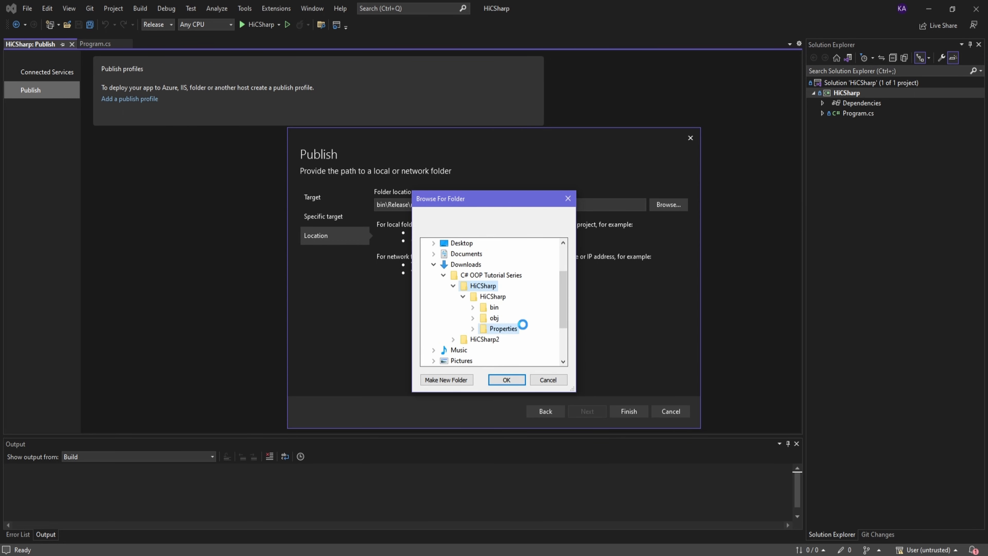
{"action": "right_click", "coordinate": [503, 328]}
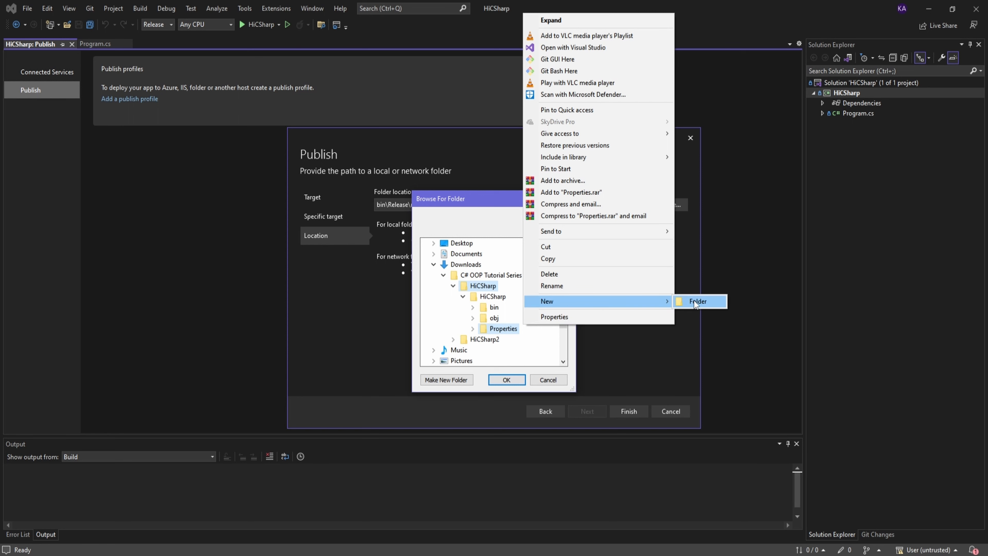
{"action": "left_click", "coordinate": [698, 301]}
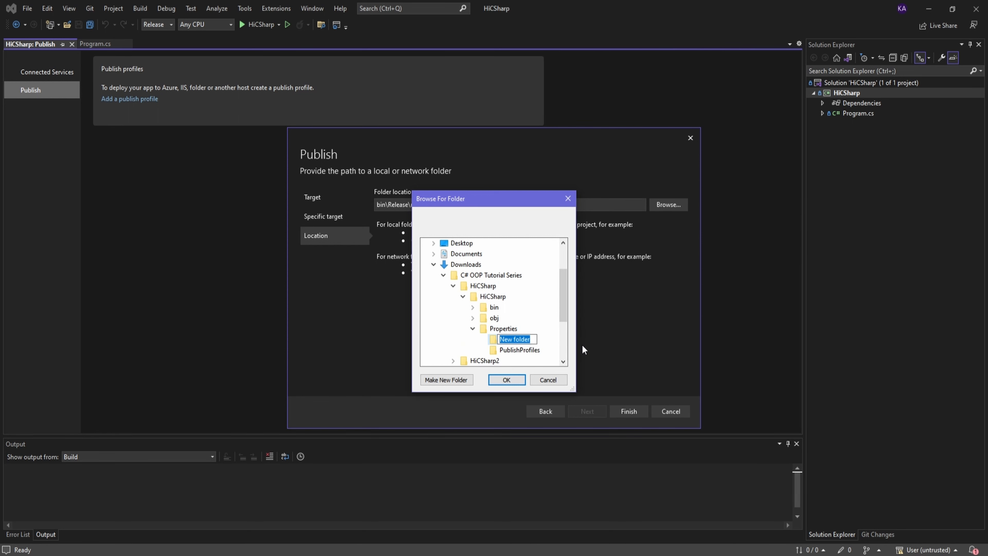
{"action": "left_click", "coordinate": [506, 380]}
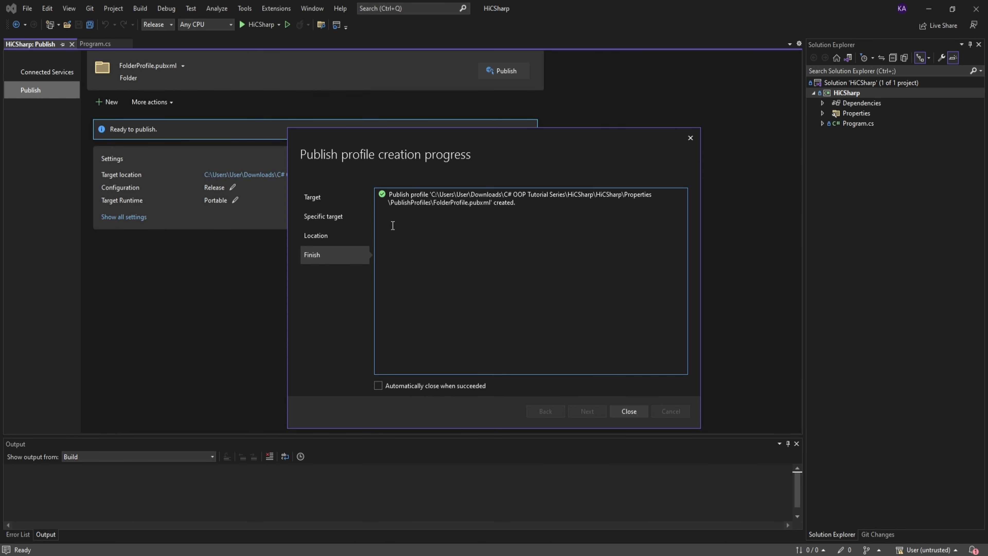
{"action": "mouse_move", "coordinate": [476, 228]}
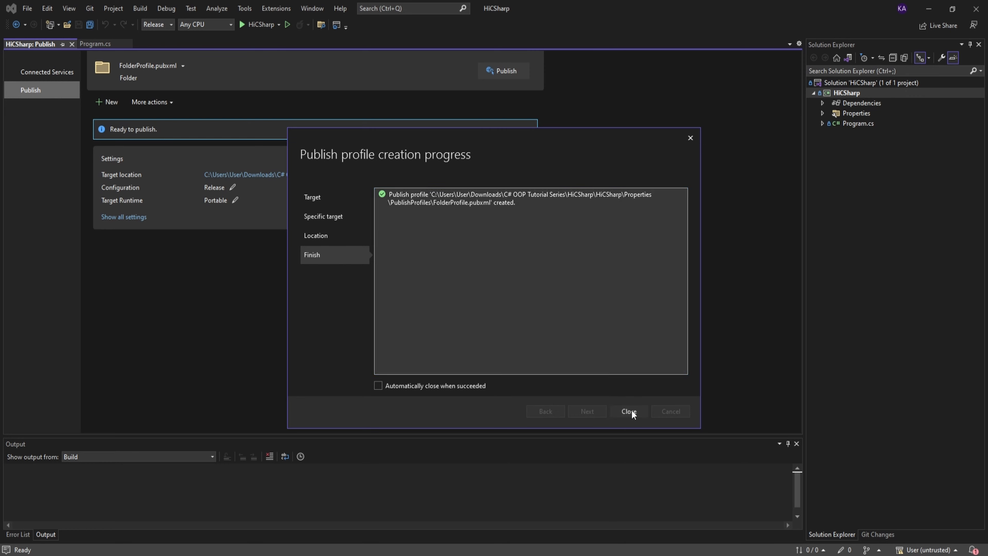
Publish HiCSharp to the folder and open the output folder from the success banner.
{"action": "left_click", "coordinate": [628, 411]}
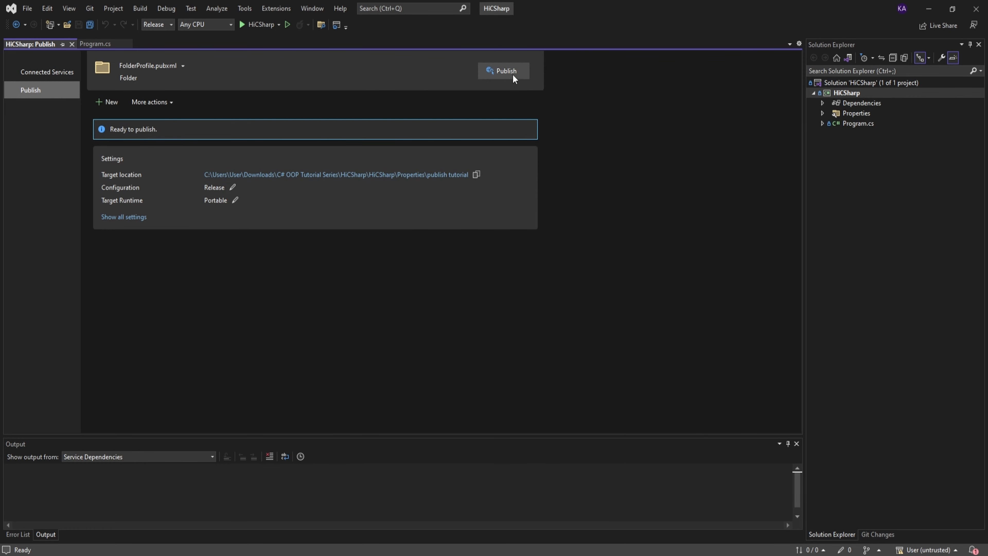
{"action": "left_click", "coordinate": [505, 70]}
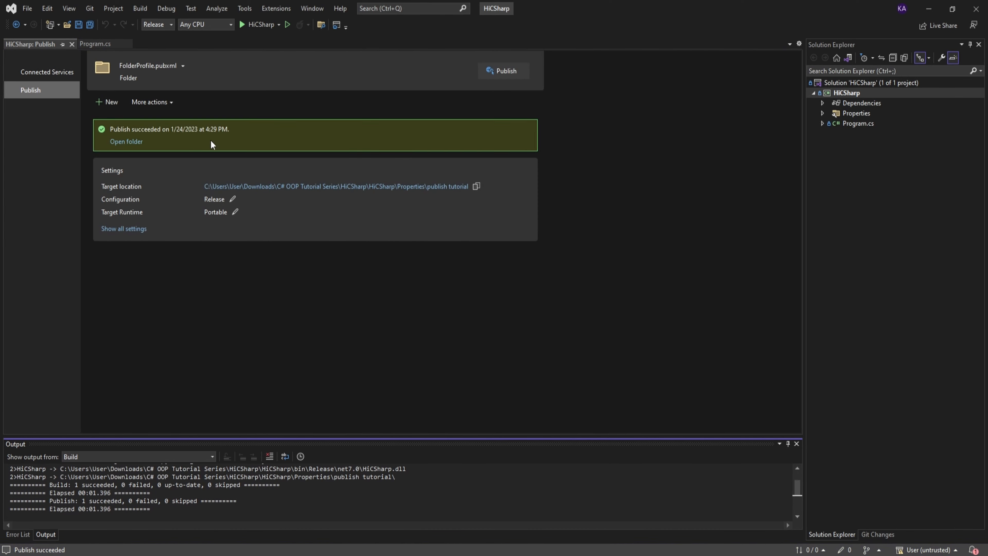
{"action": "mouse_move", "coordinate": [127, 141]}
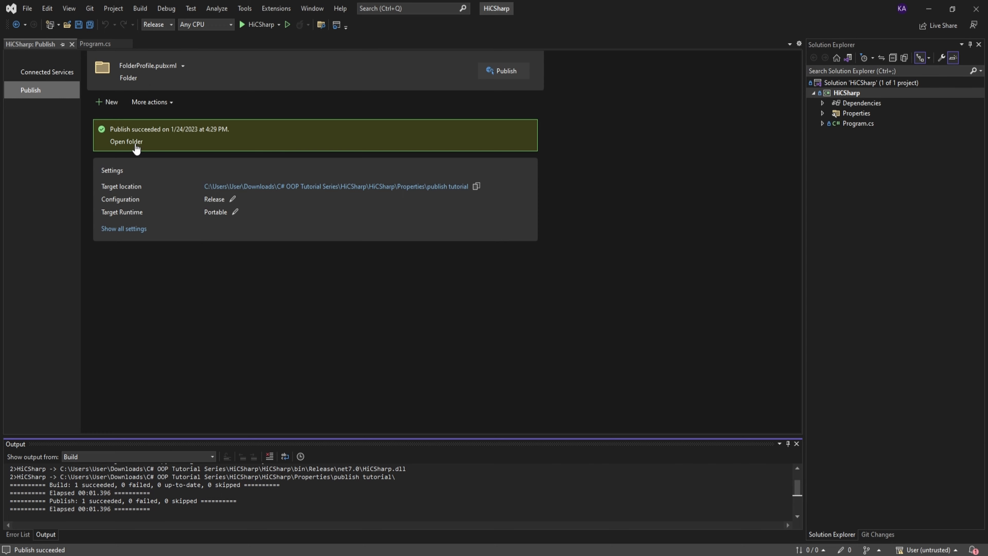
{"action": "left_click", "coordinate": [126, 141]}
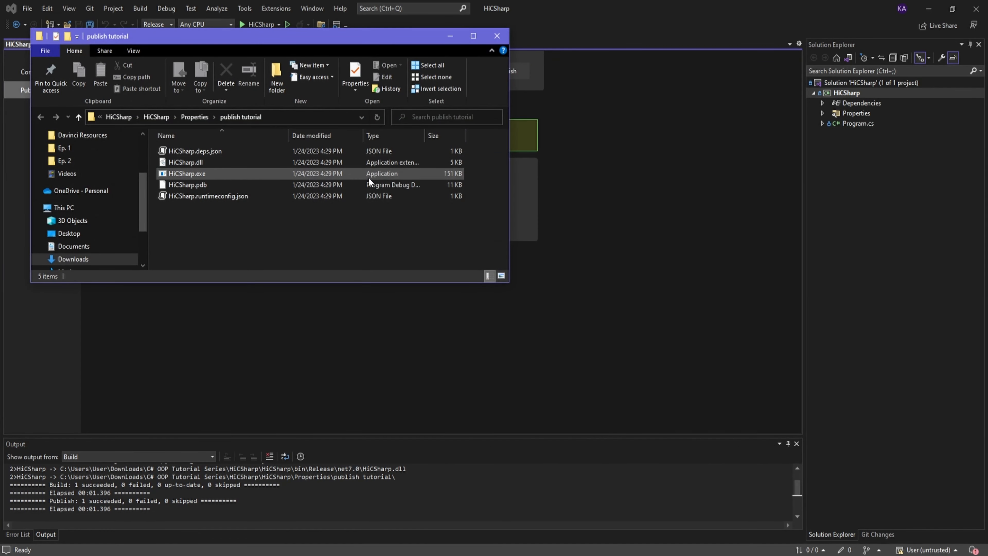
Inspect the five published files in Explorer and select HiCSharp.exe.
{"action": "left_click", "coordinate": [380, 244]}
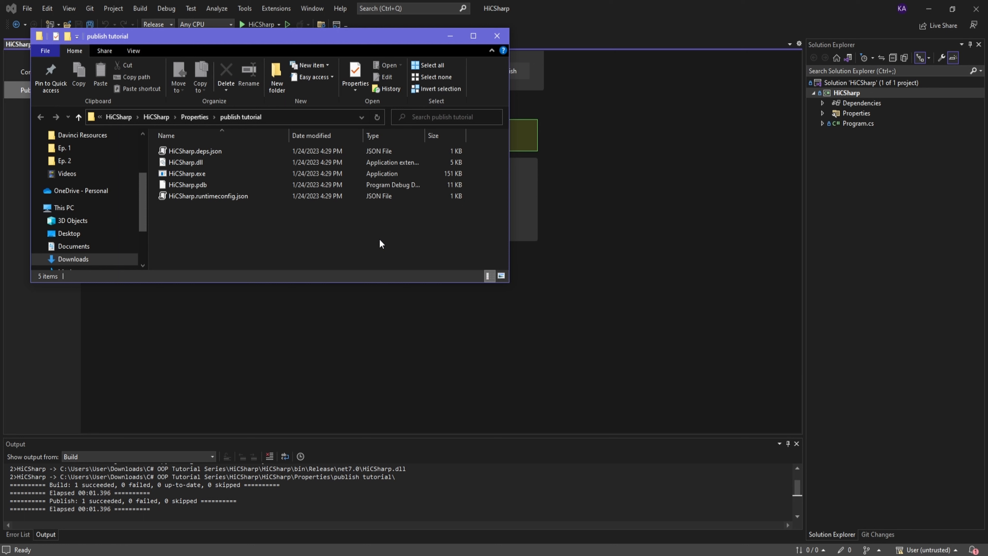
{"action": "left_click", "coordinate": [187, 173]}
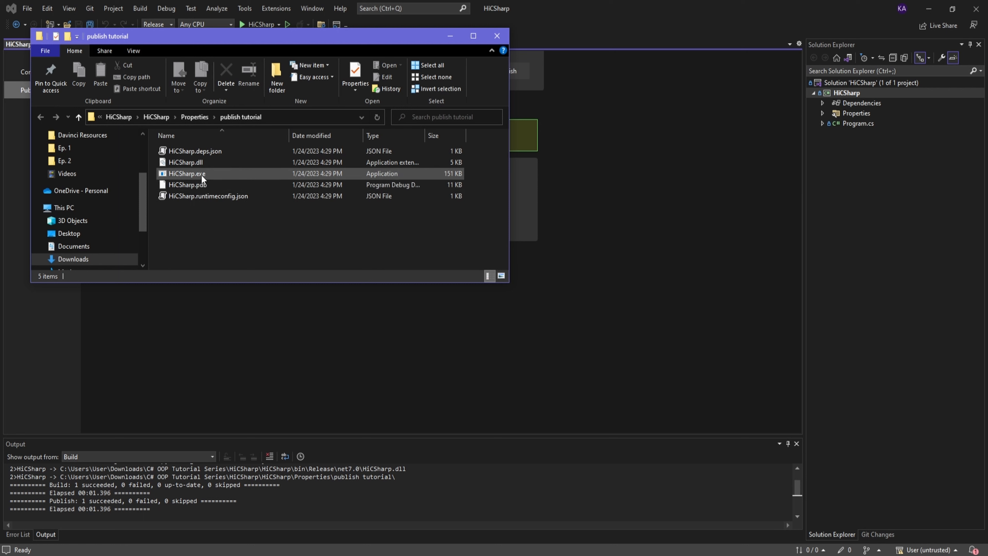
{"action": "mouse_move", "coordinate": [202, 177]}
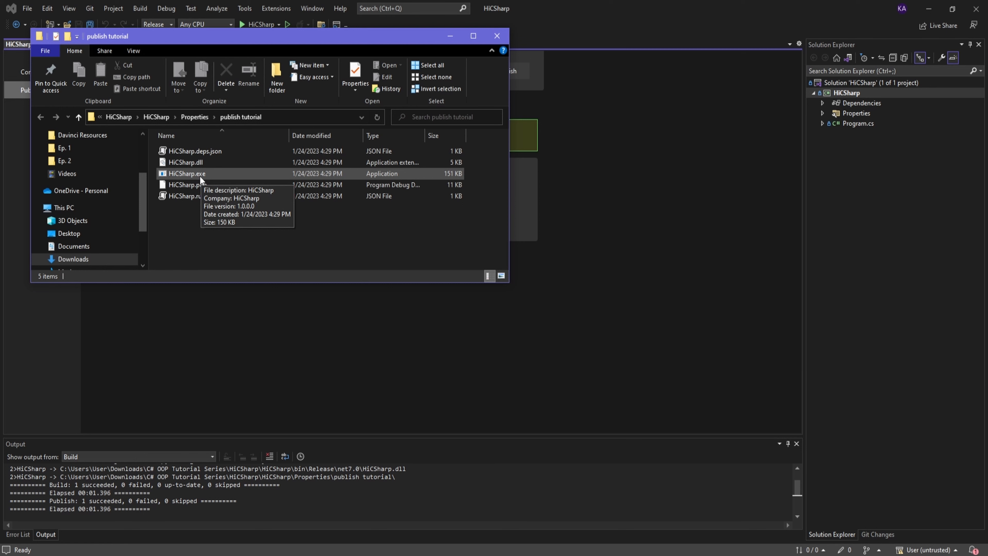
{"action": "mouse_move", "coordinate": [179, 177]}
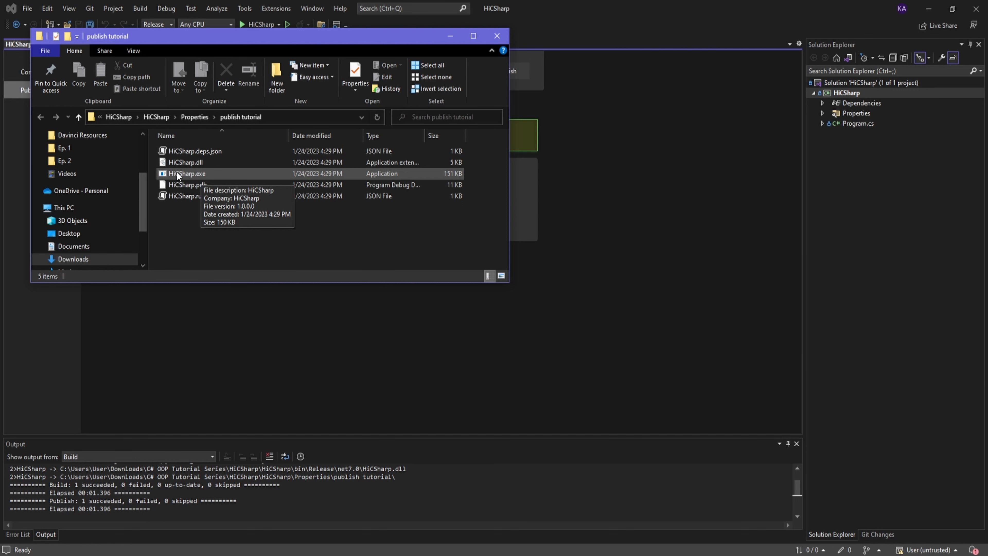
{"action": "left_click", "coordinate": [187, 174]}
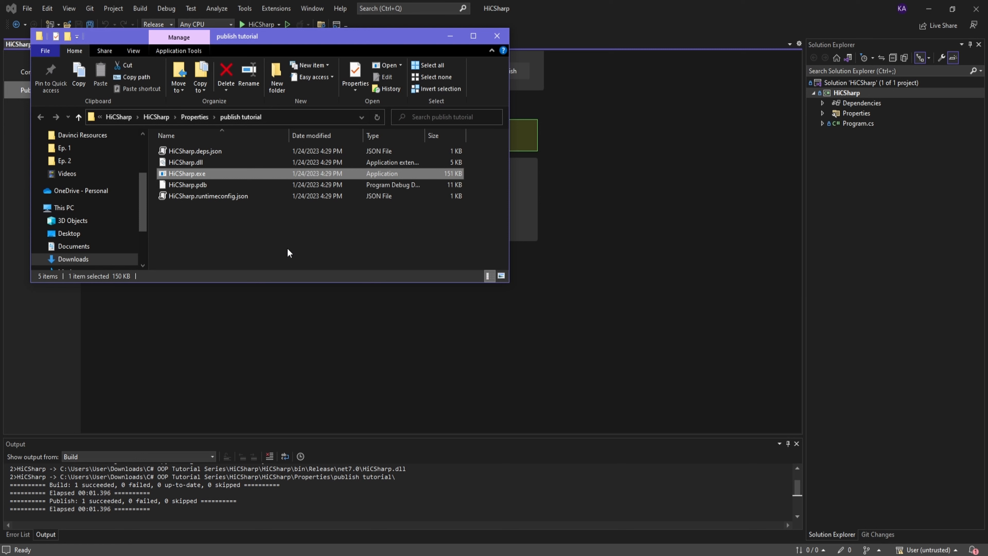
{"action": "mouse_move", "coordinate": [299, 247]}
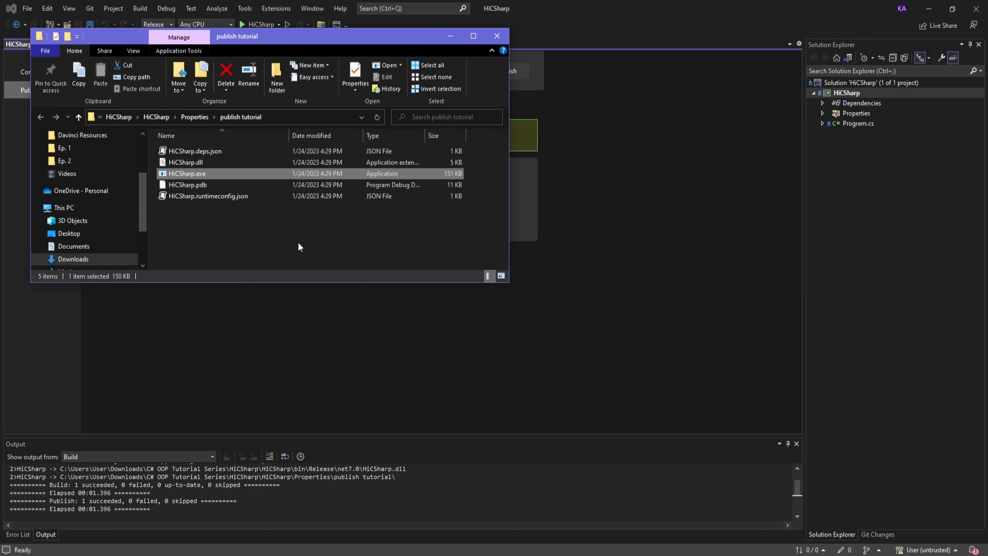
{"action": "mouse_move", "coordinate": [478, 59]}
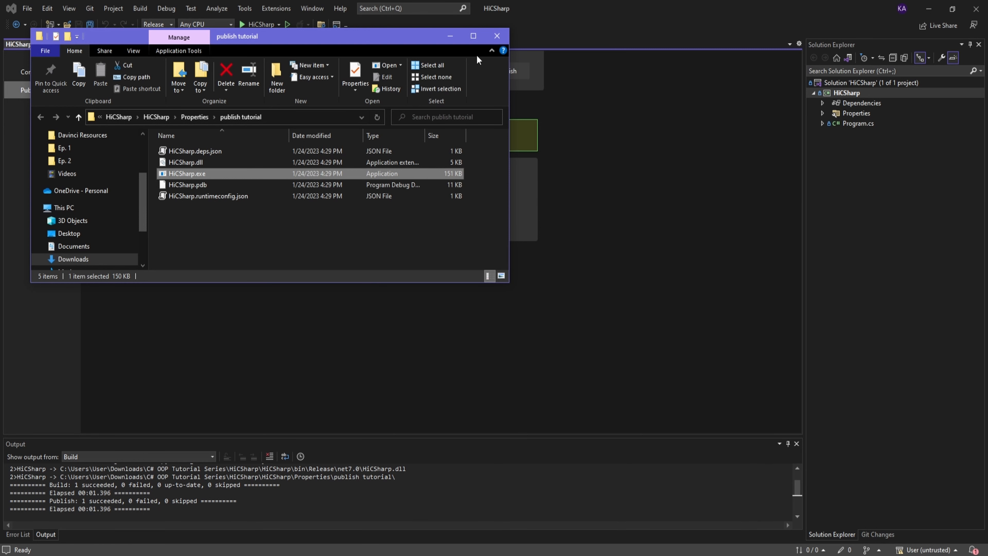
Close the folder and publish page, then add Console.ReadKey() after the WriteLine.
{"action": "left_click", "coordinate": [497, 36]}
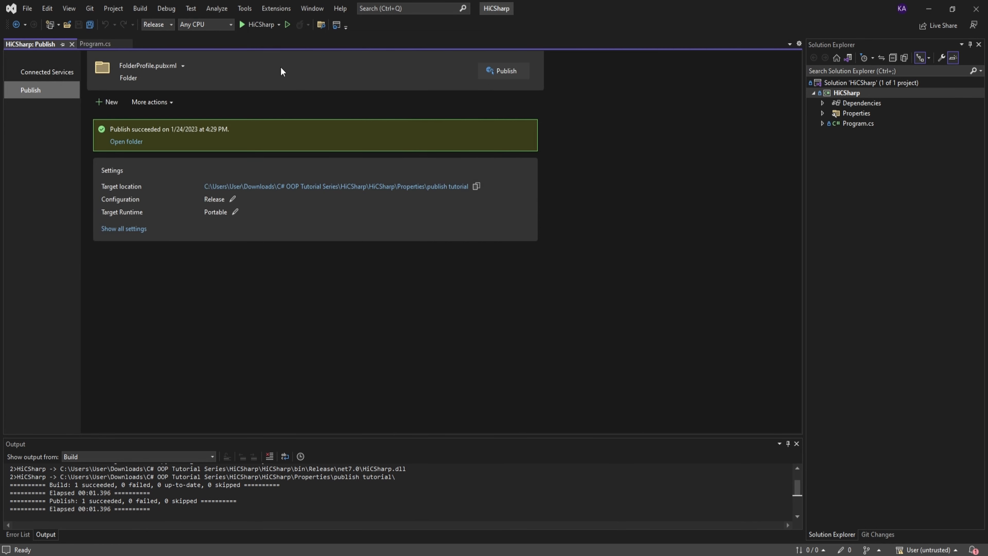
{"action": "mouse_move", "coordinate": [72, 44]}
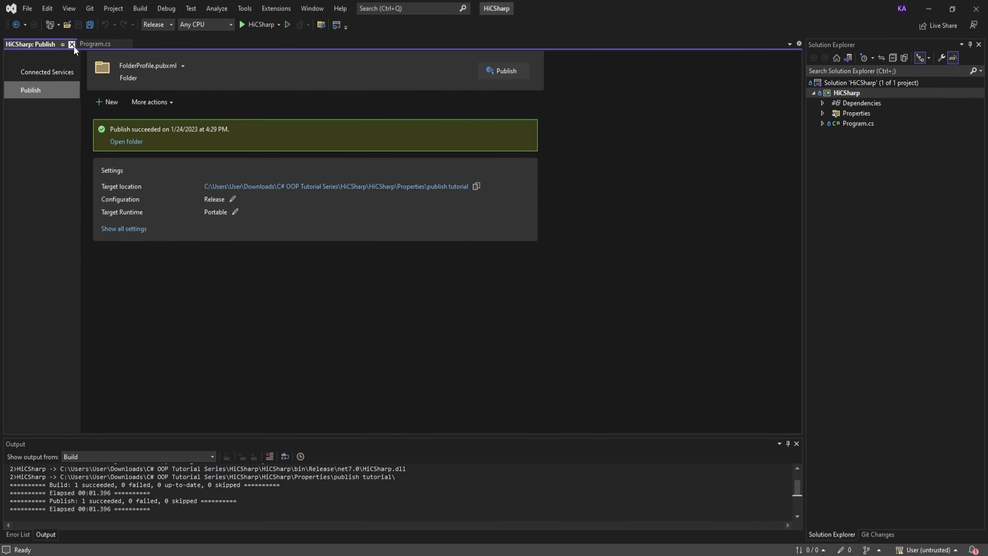
{"action": "left_click", "coordinate": [72, 44]}
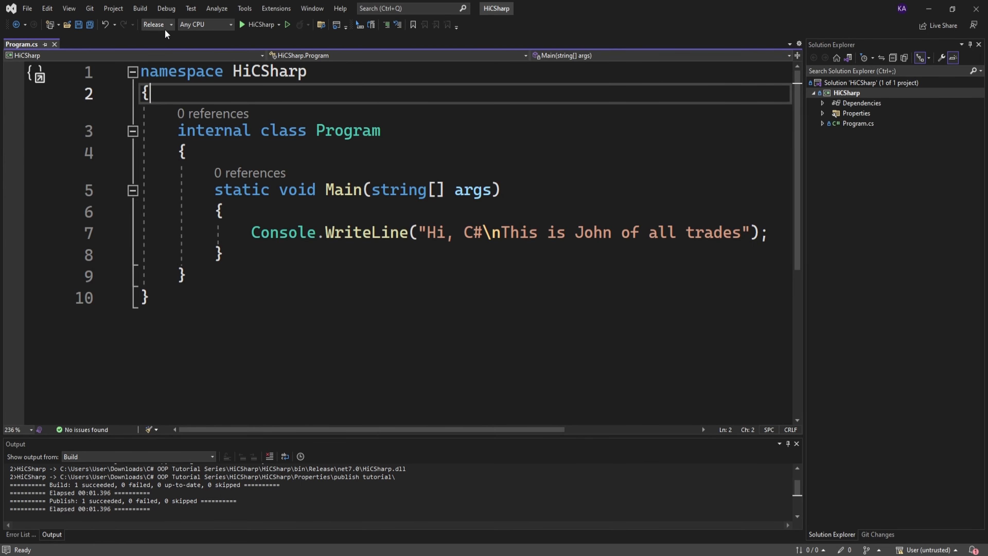
{"action": "left_click", "coordinate": [154, 24]}
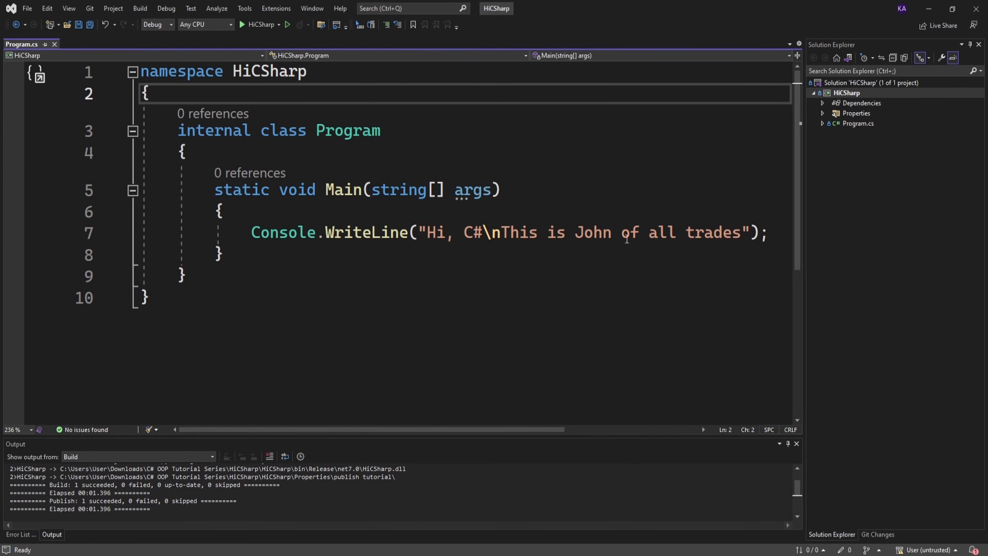
{"action": "left_click", "coordinate": [767, 232]}
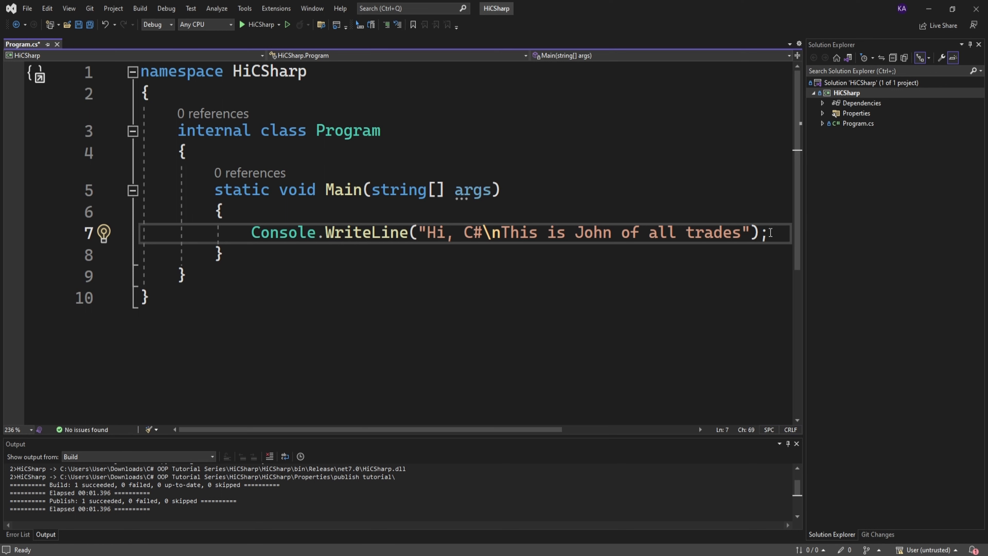
{"action": "type", "text": "Console.ReadKey();"}
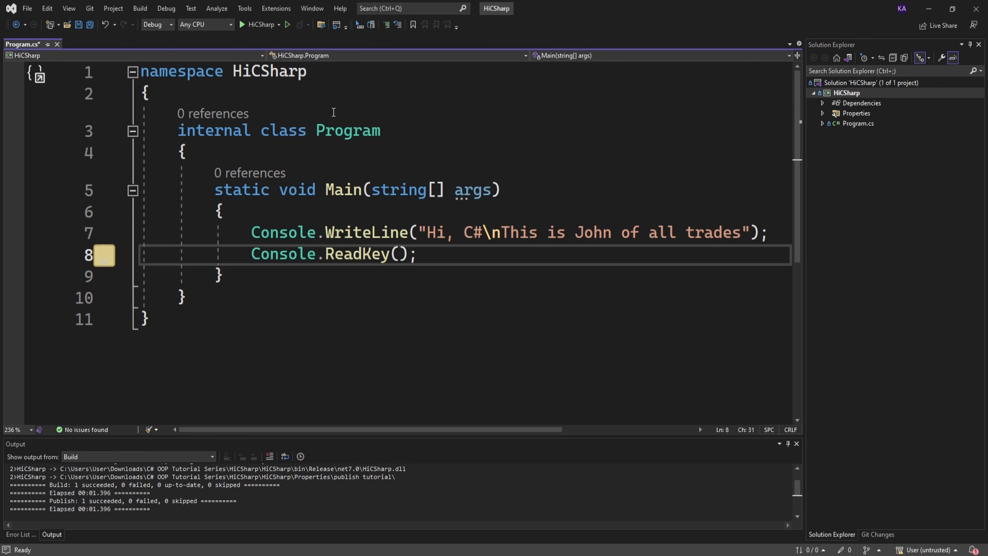
Build the project and set the configuration back to Release.
{"action": "left_click", "coordinate": [140, 9]}
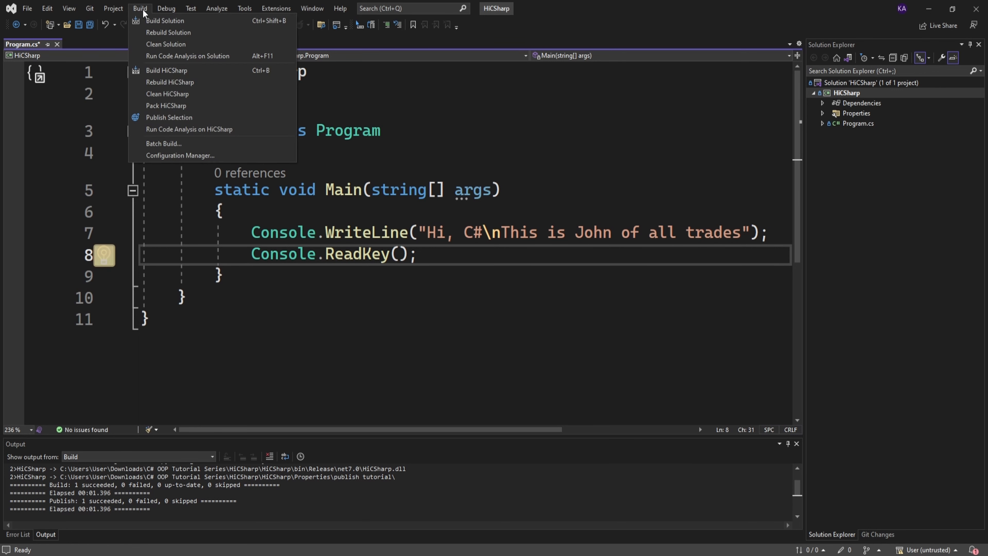
{"action": "left_click", "coordinate": [166, 70]}
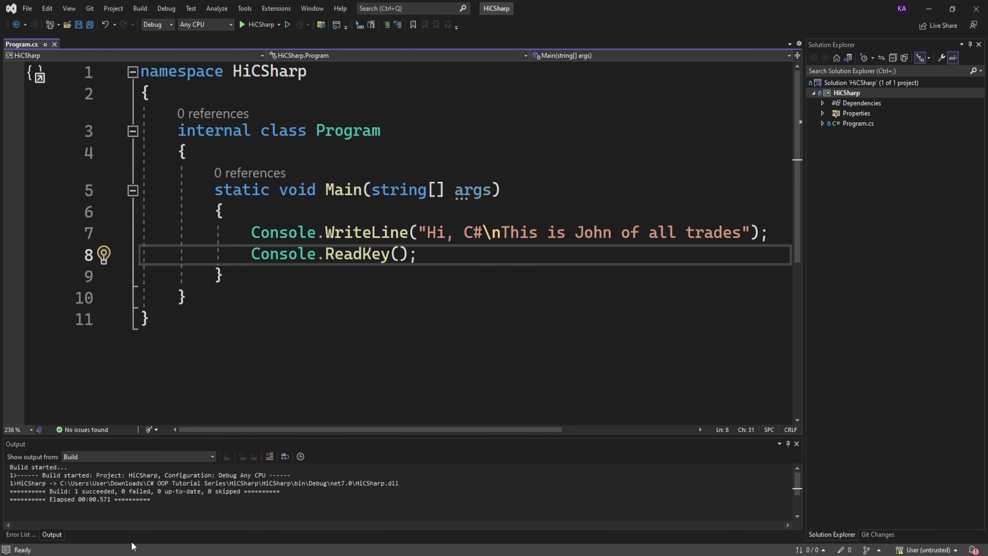
{"action": "left_click", "coordinate": [154, 24]}
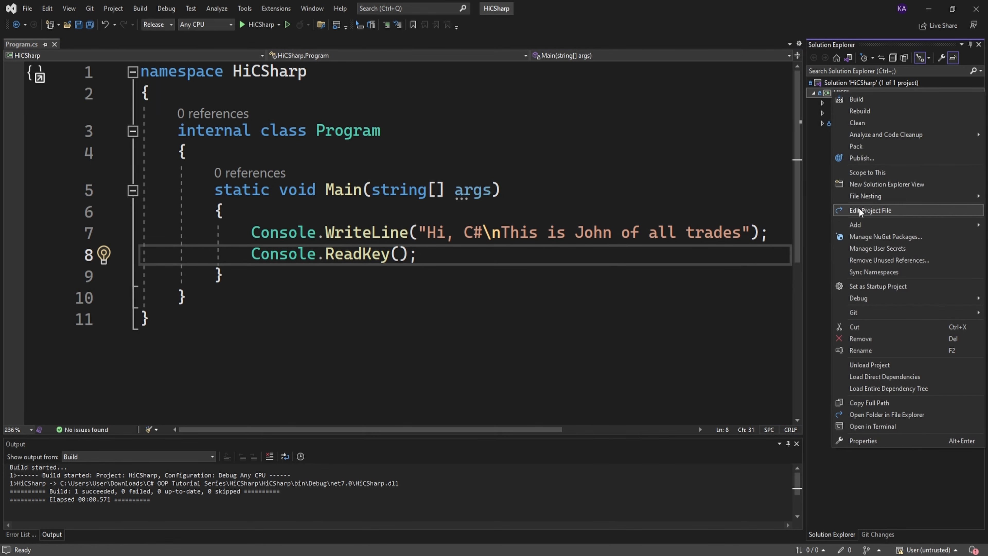
Republish HiCSharp, open the publish folder and select the updated HiCSharp.exe.
{"action": "left_click", "coordinate": [862, 157]}
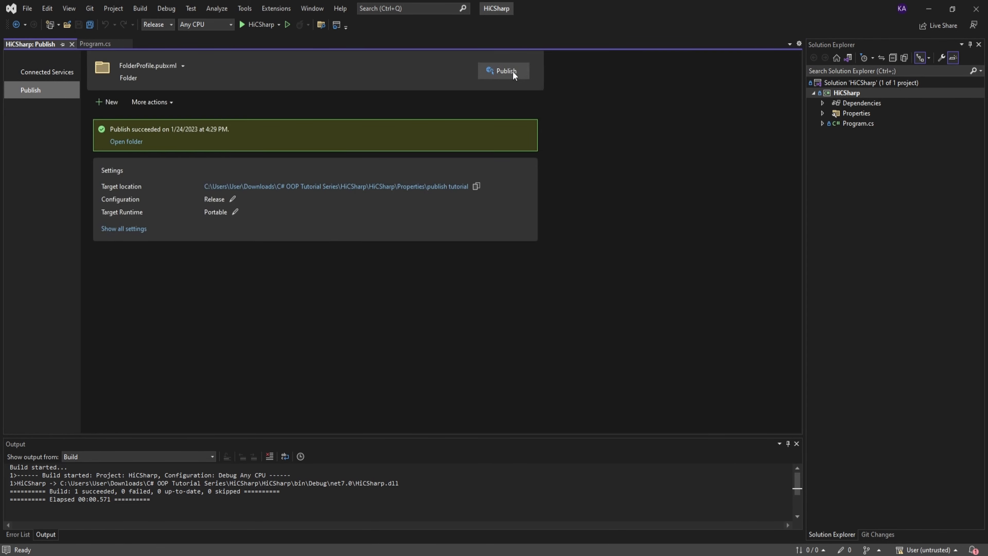
{"action": "left_click", "coordinate": [506, 71]}
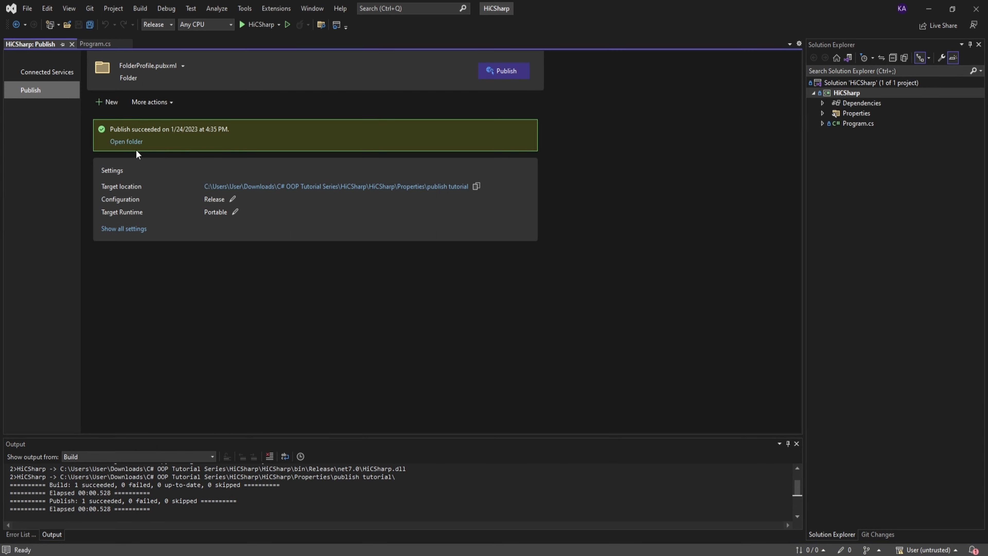
{"action": "left_click", "coordinate": [126, 141]}
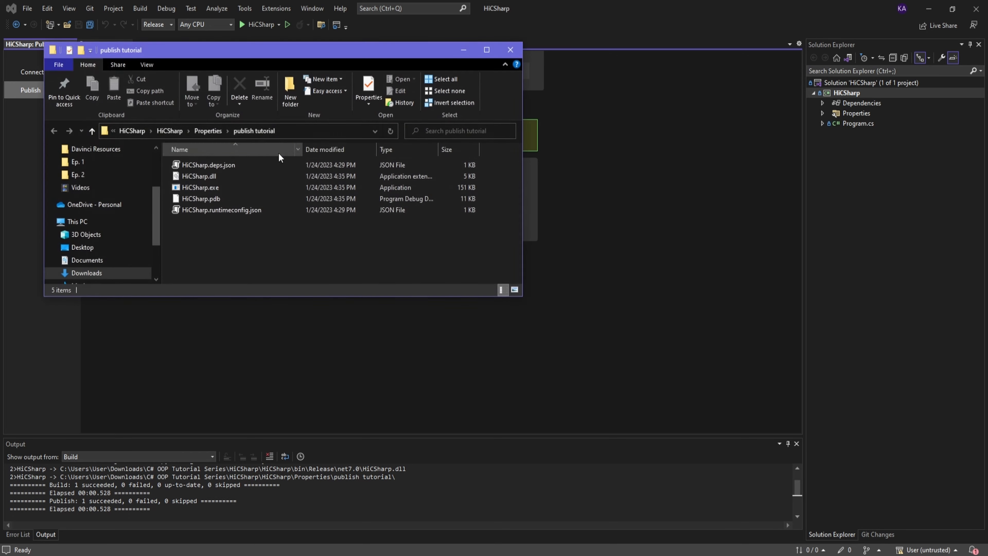
{"action": "left_click", "coordinate": [200, 187]}
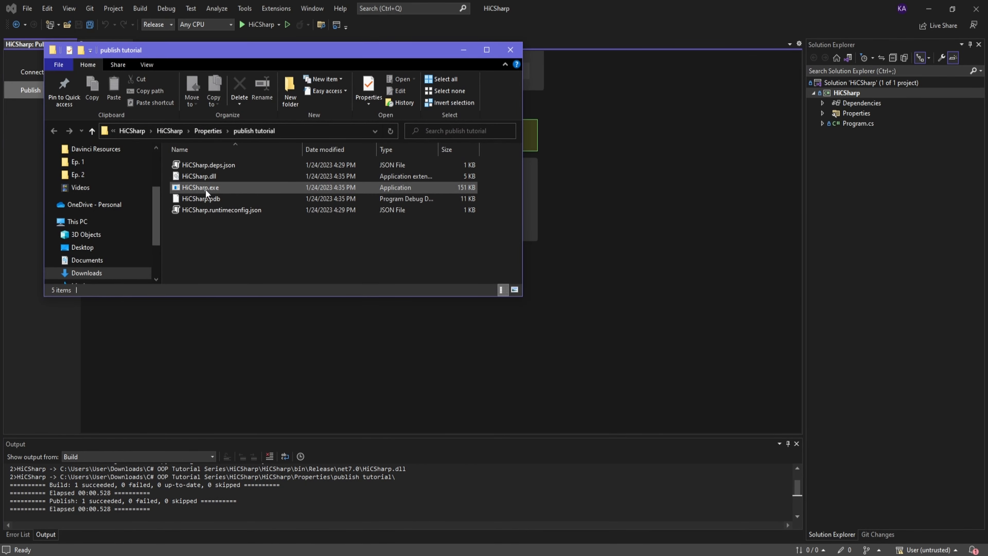
{"action": "left_click", "coordinate": [200, 187]}
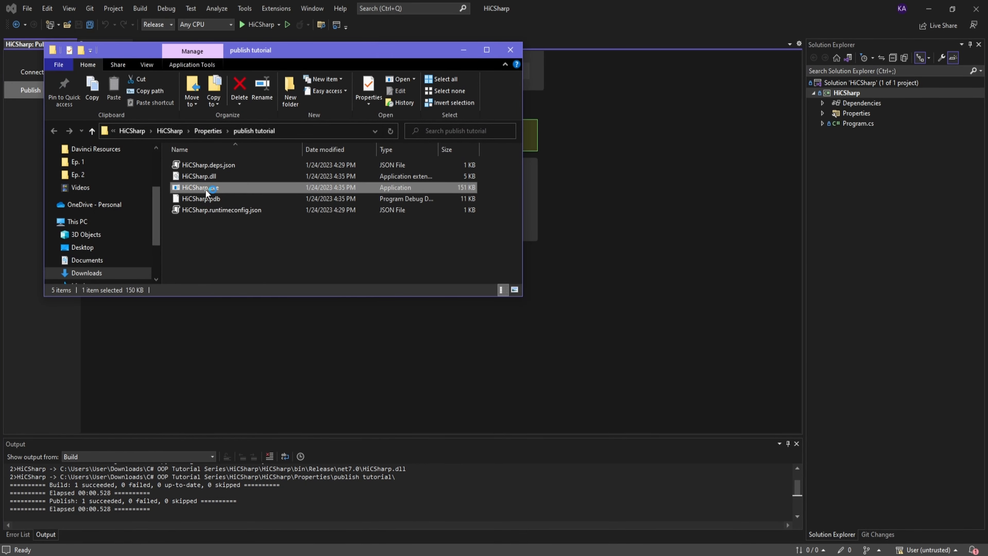
Run the published HiCSharp.exe so it prints its two greeting lines.
{"action": "double_click", "coordinate": [198, 188]}
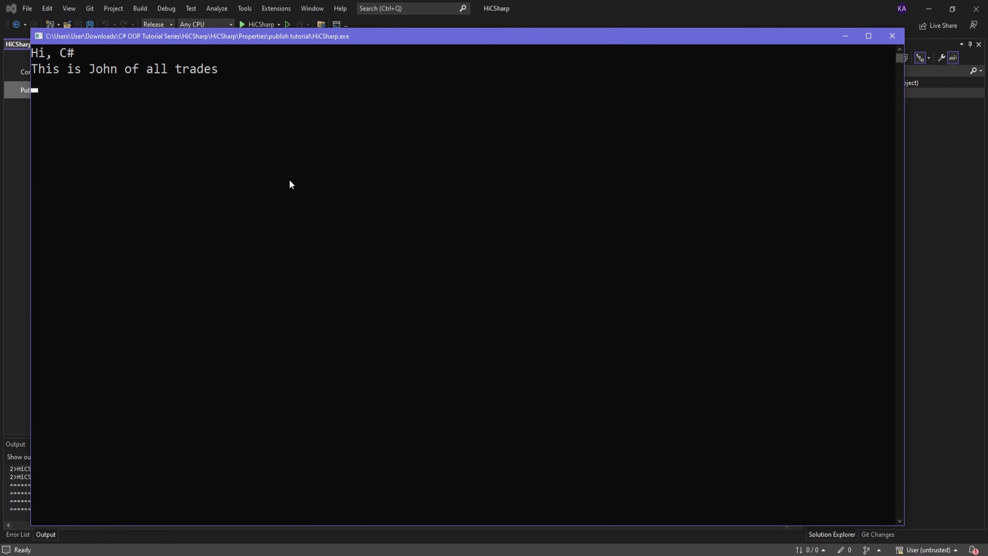
{"action": "mouse_move", "coordinate": [705, 98]}
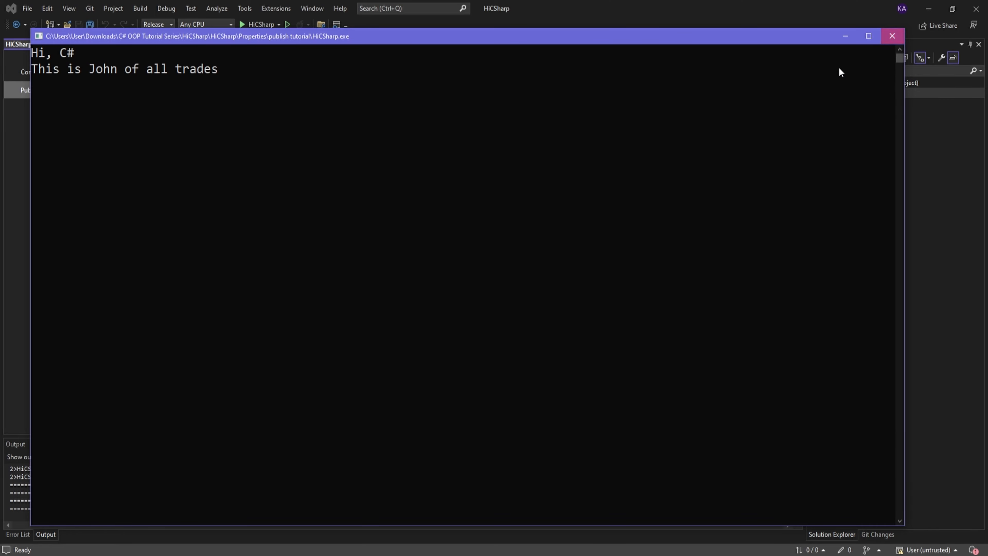
{"action": "mouse_move", "coordinate": [462, 169]}
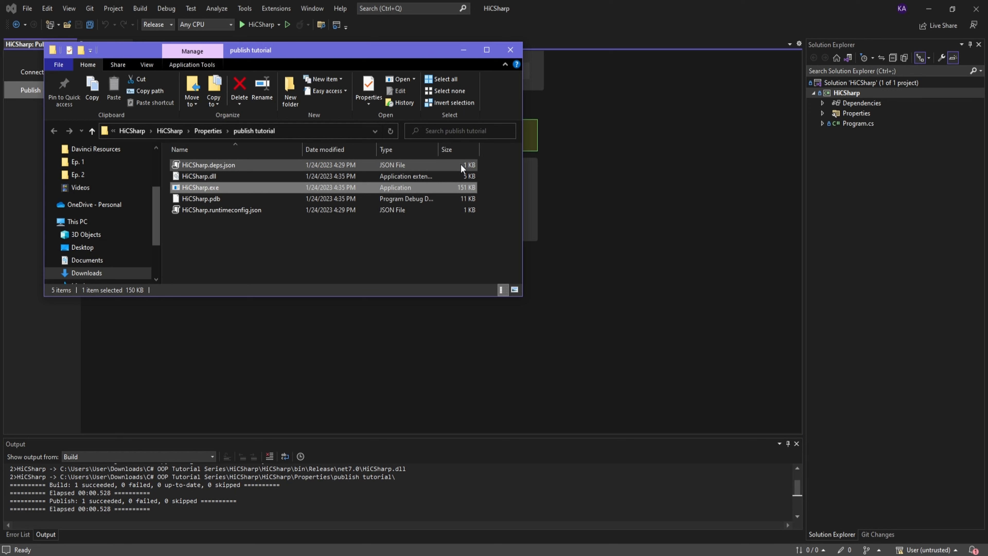
{"action": "mouse_move", "coordinate": [446, 254]}
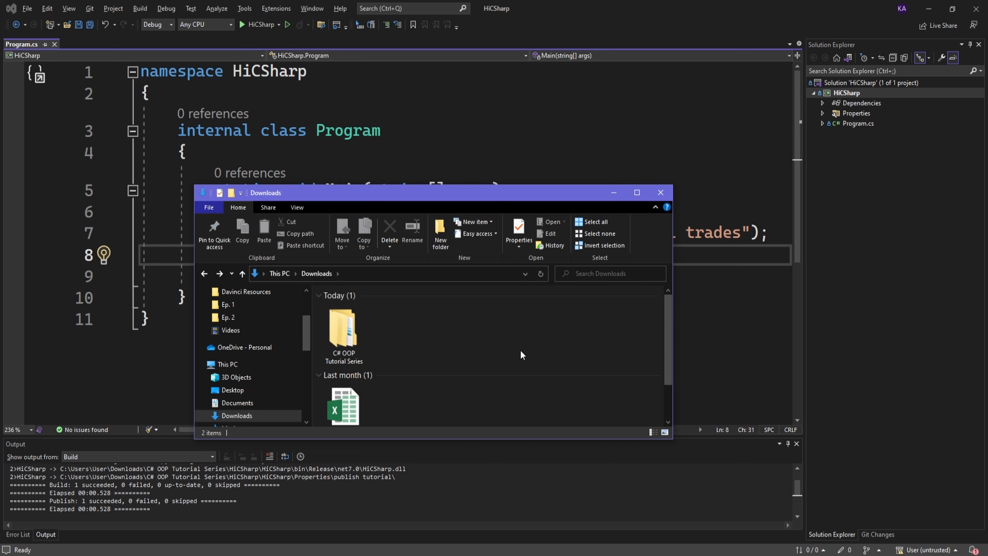
{"action": "mouse_move", "coordinate": [441, 352]}
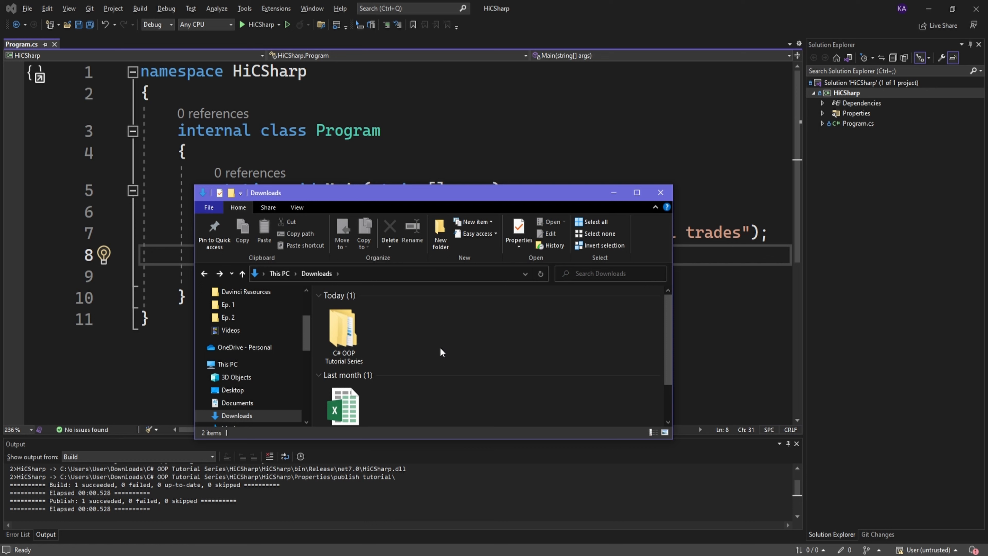
Browse into C# OOP Tutorial Series > HiCSharp > HiCSharp > bin > Debug.
{"action": "double_click", "coordinate": [342, 331]}
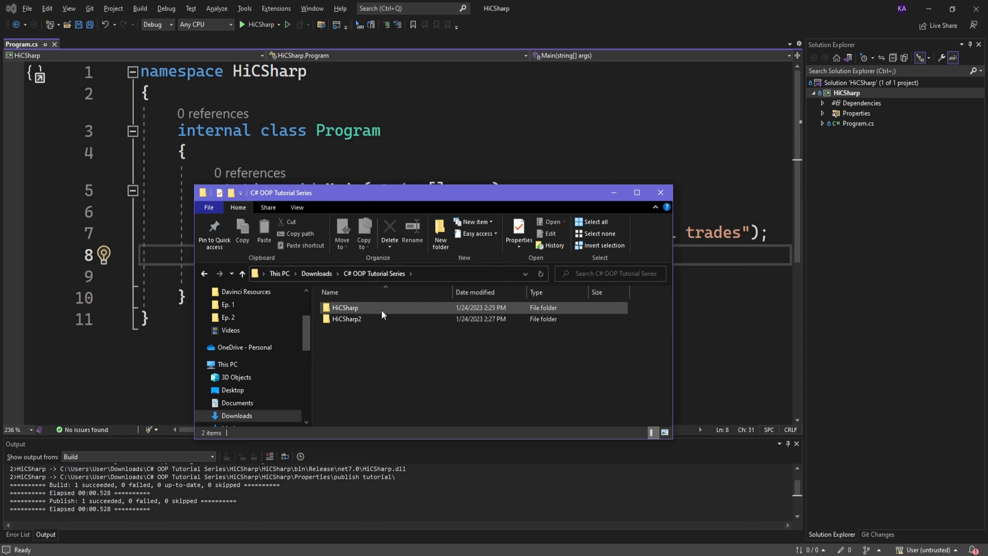
{"action": "double_click", "coordinate": [345, 308]}
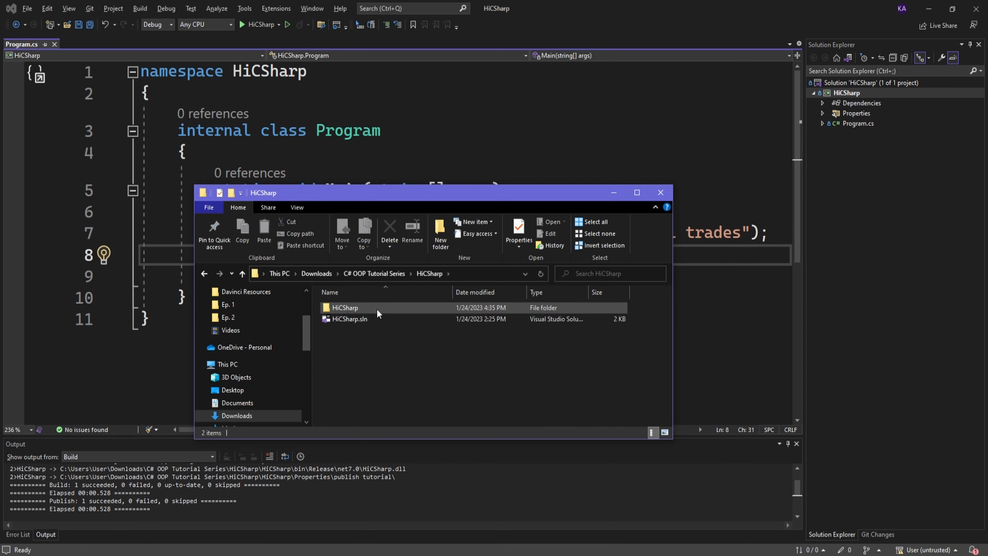
{"action": "double_click", "coordinate": [345, 308]}
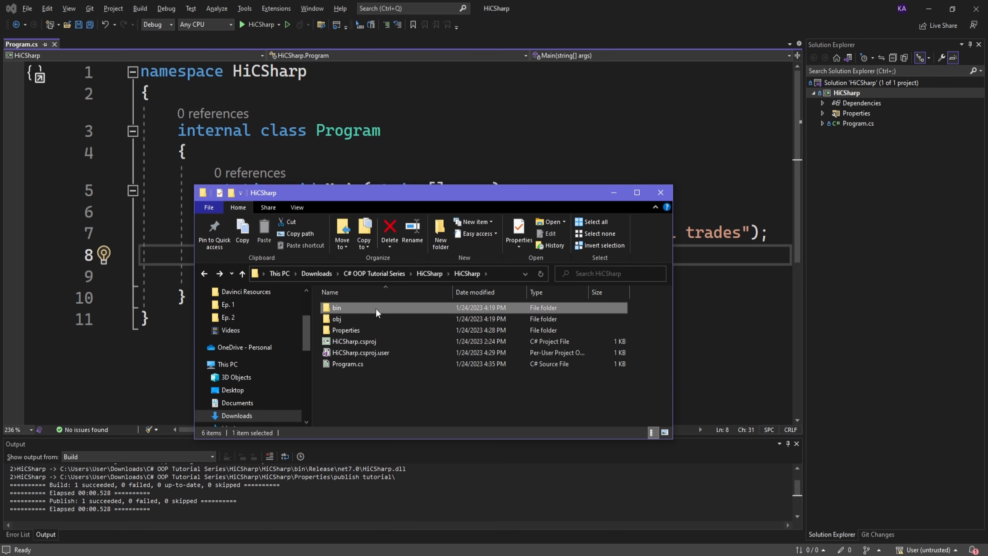
{"action": "double_click", "coordinate": [337, 308]}
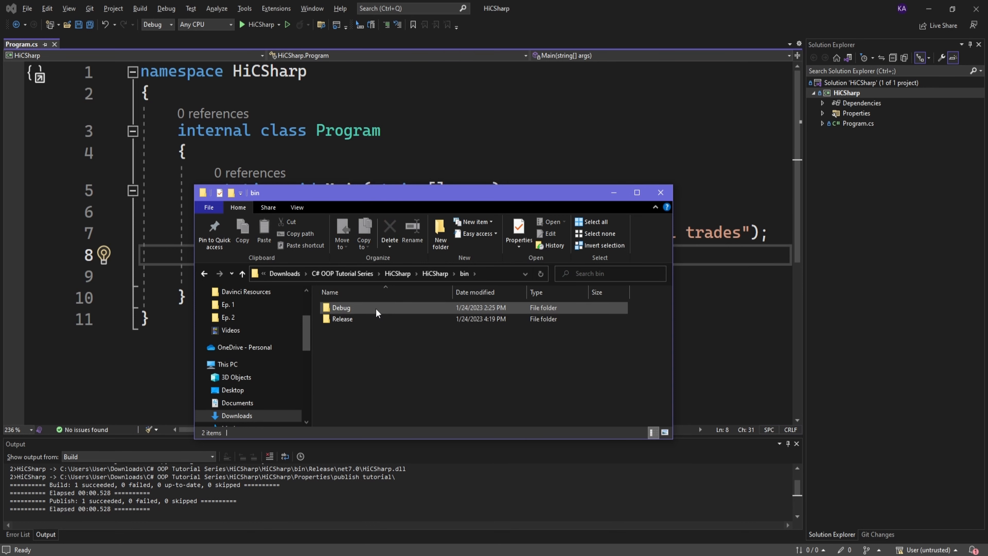
{"action": "double_click", "coordinate": [342, 308]}
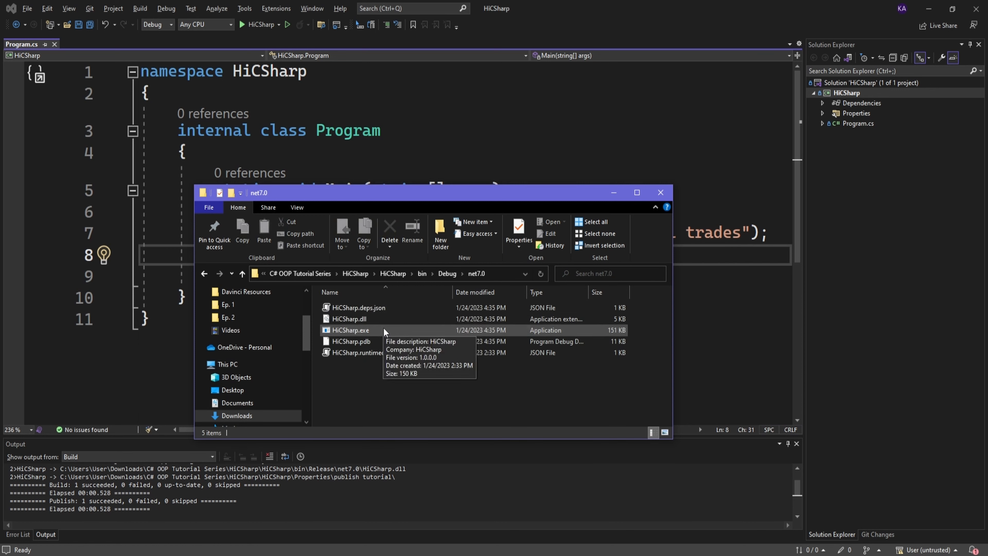
Run the Debug build of HiCSharp.exe from the net7.0 folder.
{"action": "left_click", "coordinate": [351, 330]}
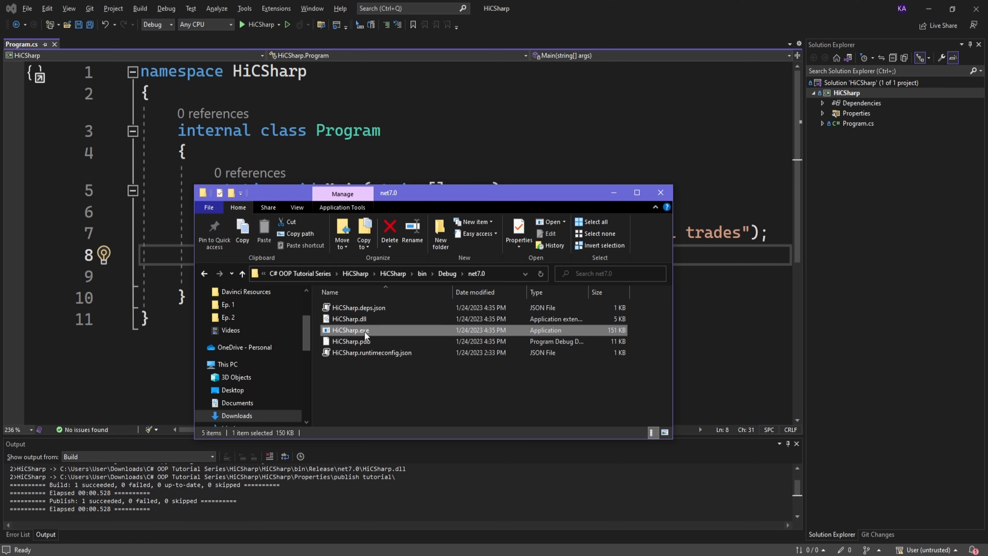
{"action": "mouse_move", "coordinate": [362, 331]}
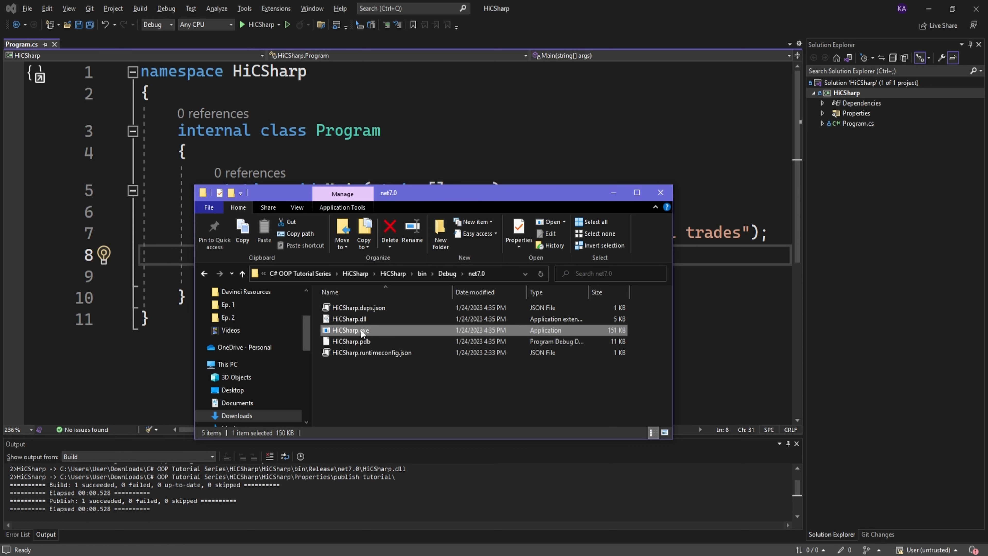
{"action": "double_click", "coordinate": [349, 330]}
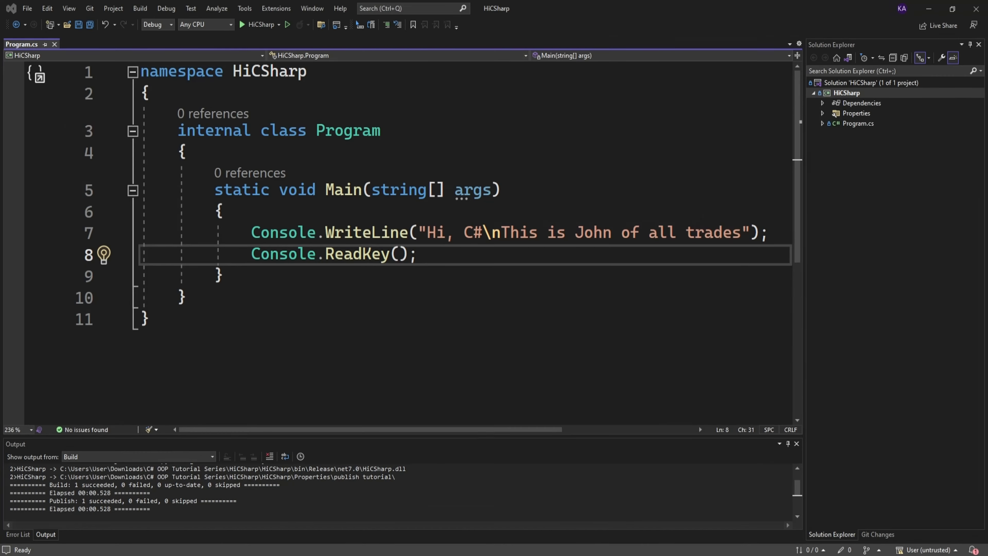
{"action": "mouse_move", "coordinate": [365, 102]}
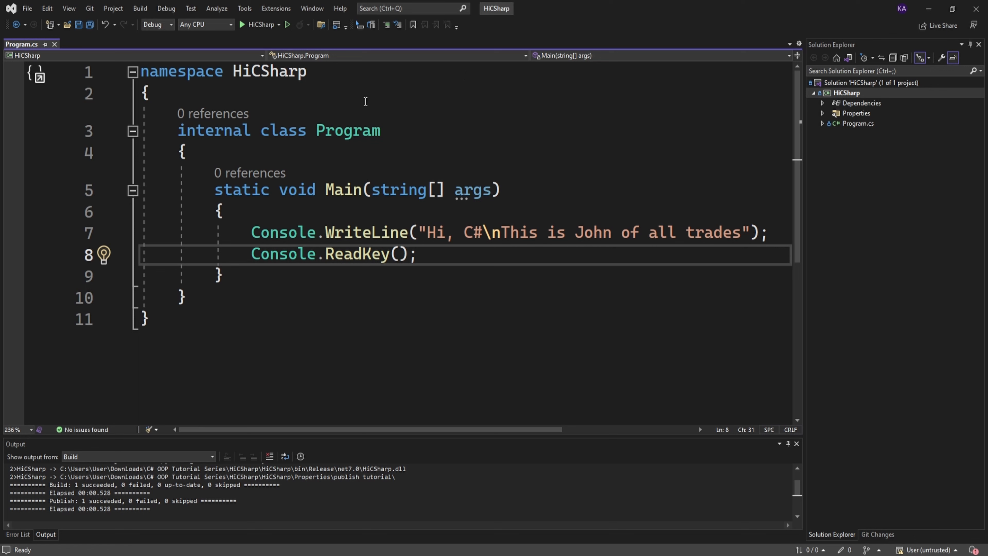
{"action": "mouse_move", "coordinate": [244, 8]}
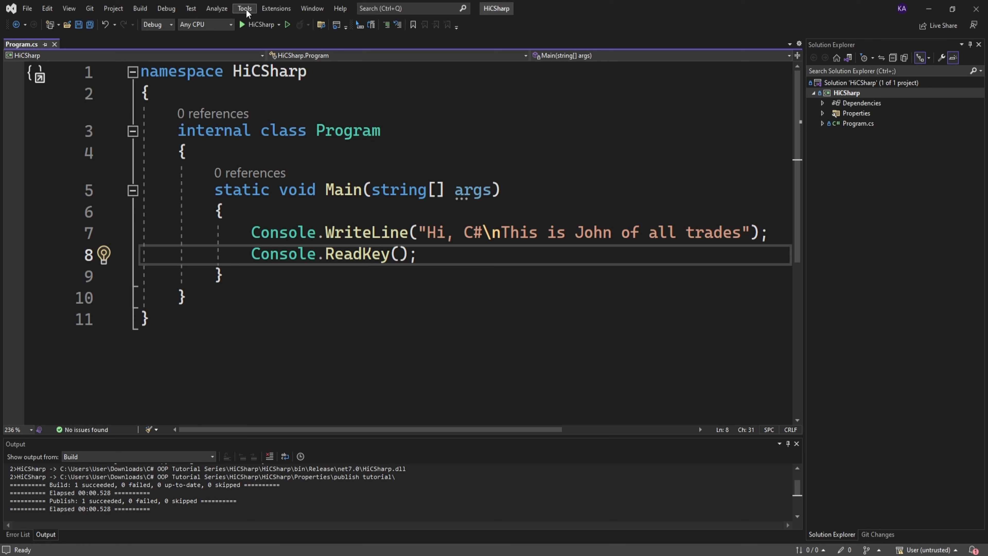
Set the Color Theme to Blue in Options > Environment > General.
{"action": "left_click", "coordinate": [244, 8]}
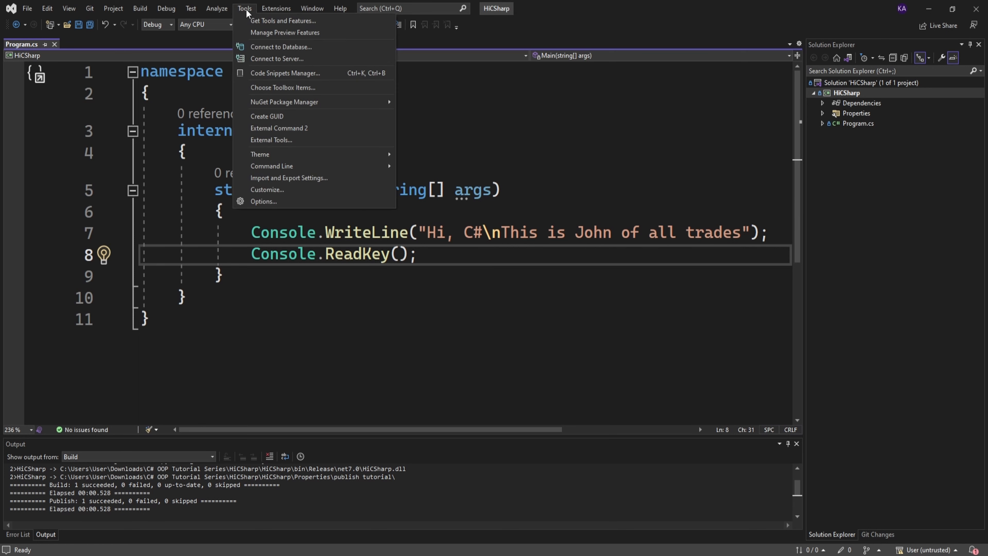
{"action": "mouse_move", "coordinate": [264, 202]}
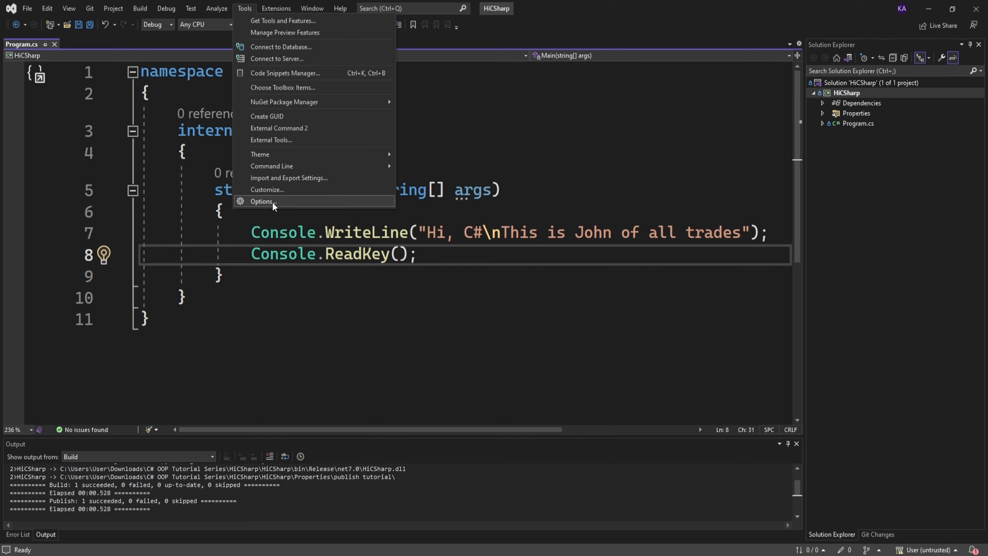
{"action": "left_click", "coordinate": [263, 201]}
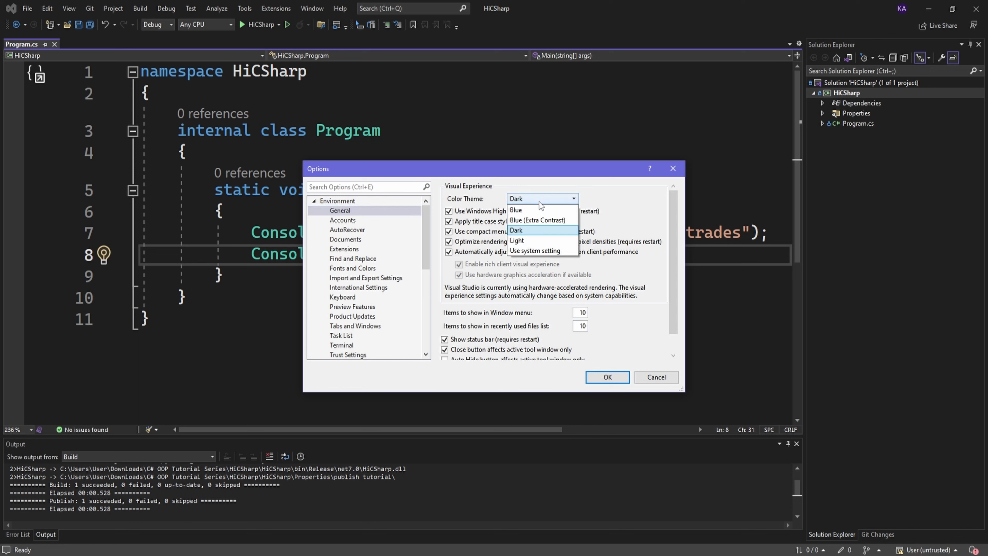
{"action": "left_click", "coordinate": [516, 210]}
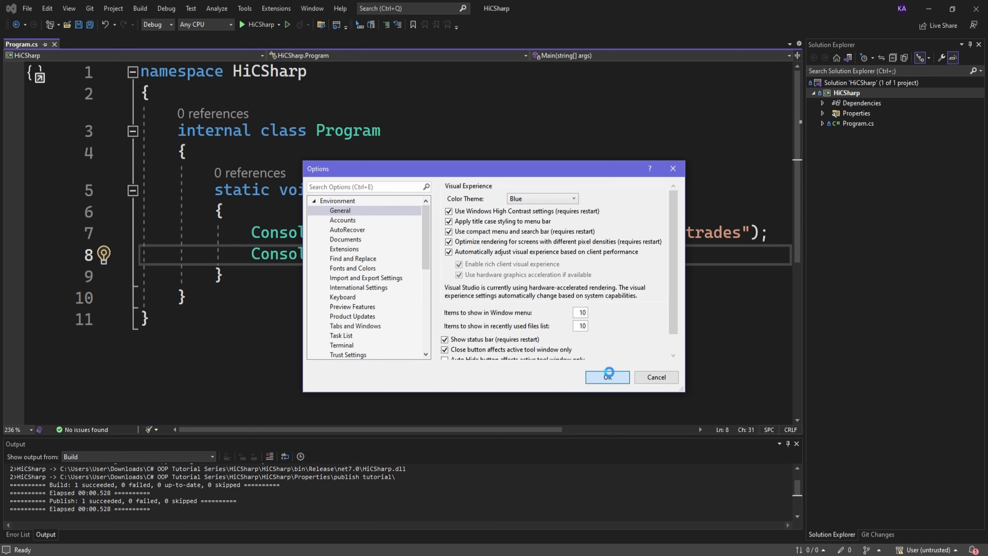
{"action": "left_click", "coordinate": [606, 377]}
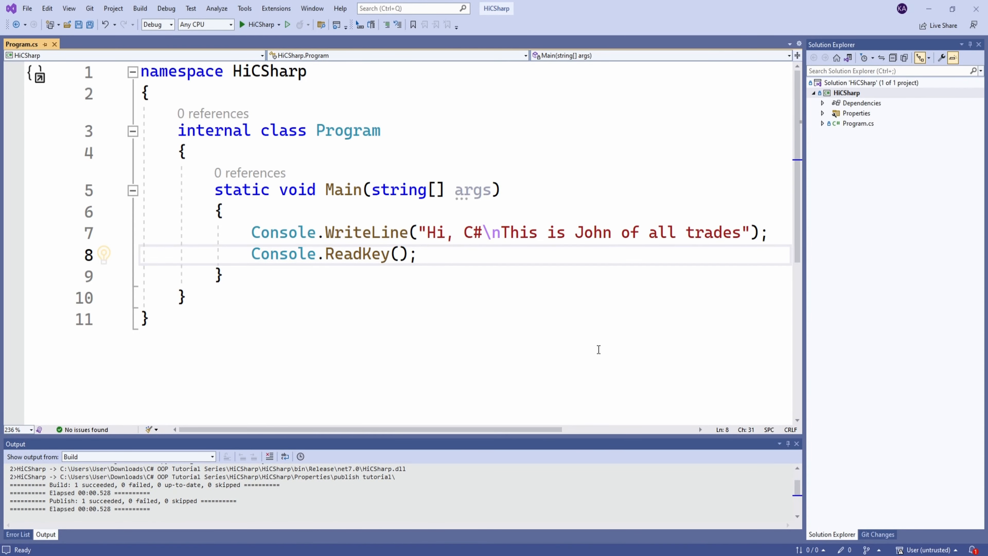
{"action": "mouse_move", "coordinate": [244, 8]}
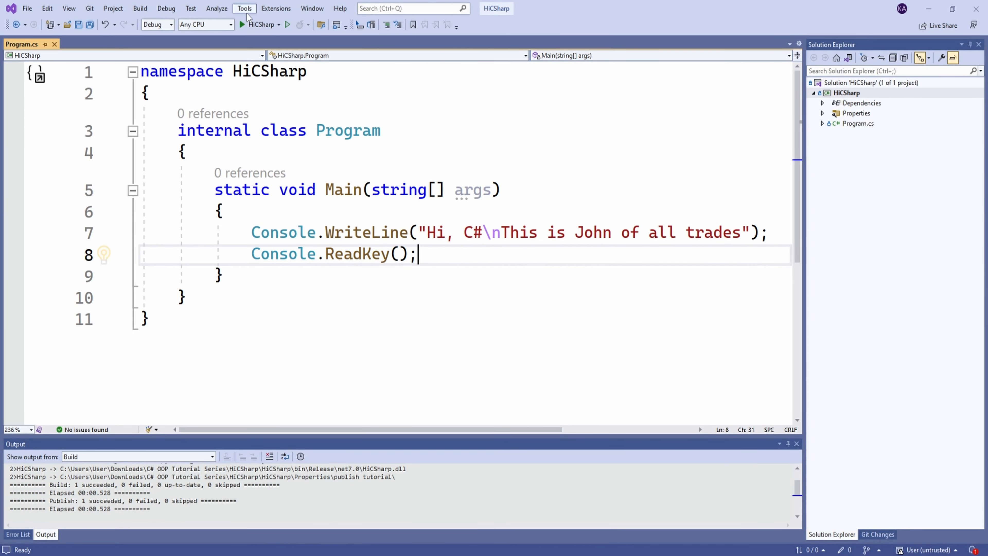
Change the Color Theme to Blue (Extra Contrast).
{"action": "left_click", "coordinate": [245, 8]}
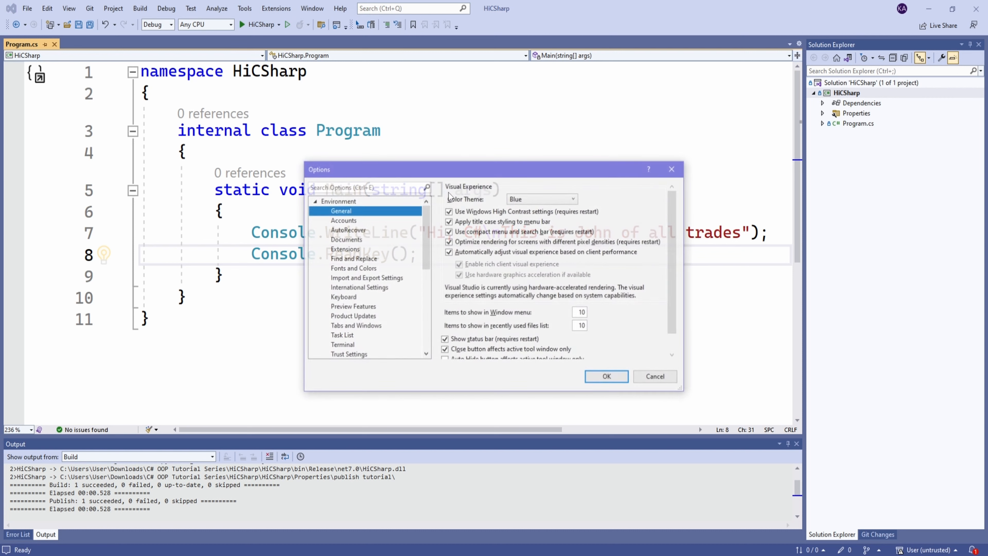
{"action": "left_click", "coordinate": [540, 199]}
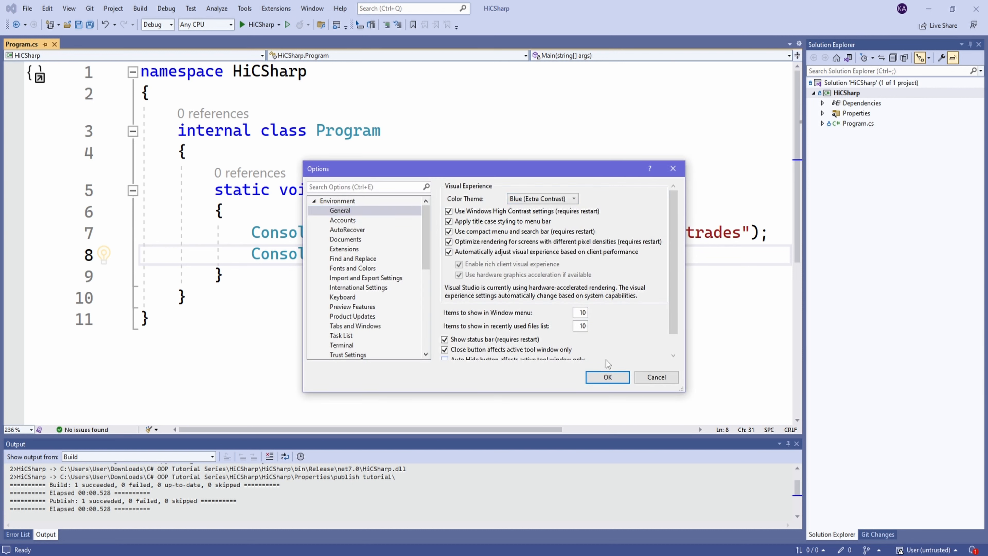
{"action": "left_click", "coordinate": [606, 377]}
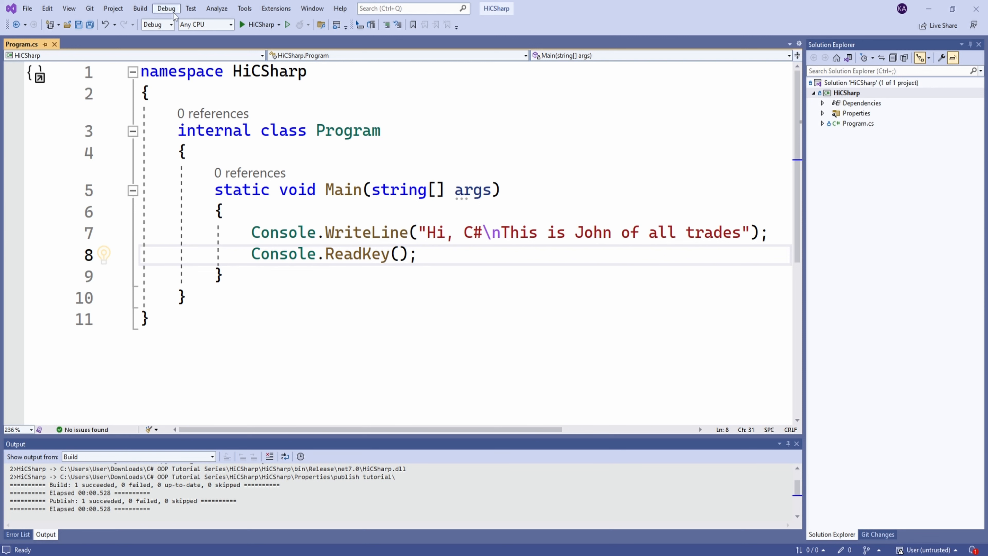
{"action": "mouse_move", "coordinate": [413, 199]}
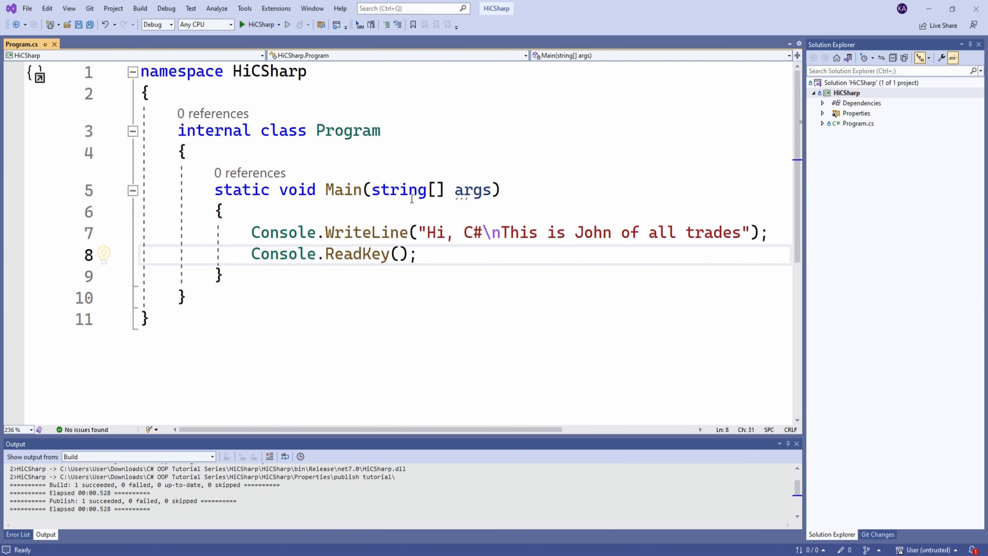
Switch the Color Theme to Dark, then settle on Light.
{"action": "left_click", "coordinate": [572, 199]}
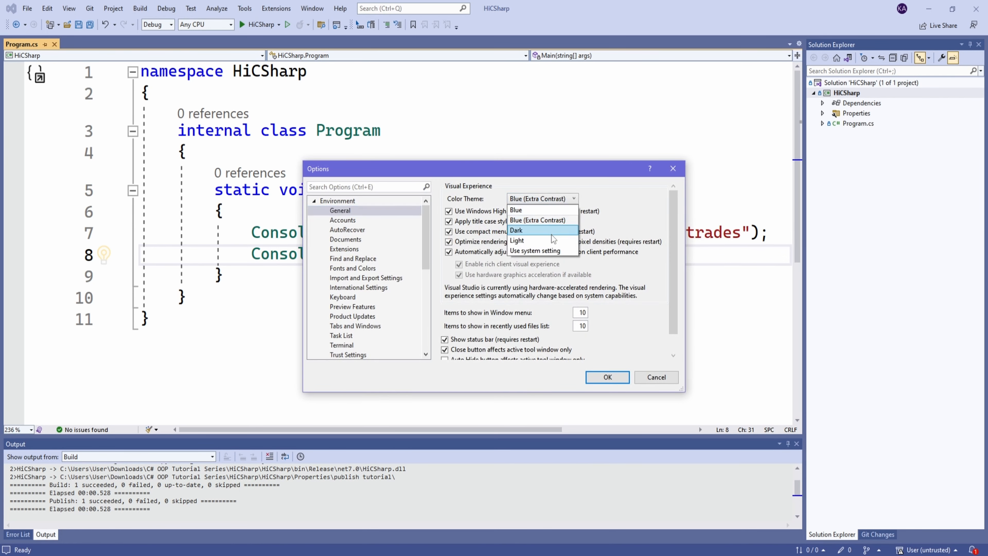
{"action": "left_click", "coordinate": [516, 230]}
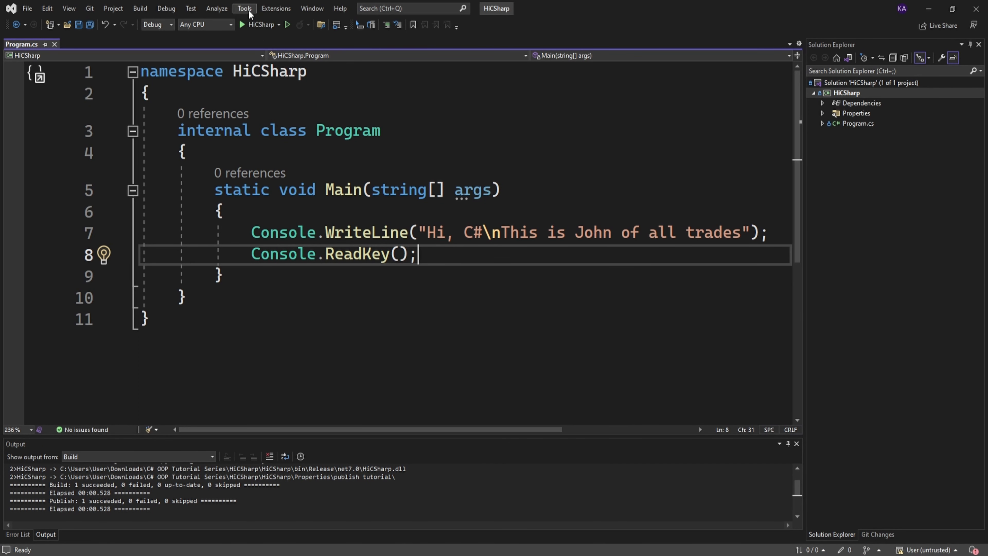
{"action": "mouse_move", "coordinate": [490, 148]}
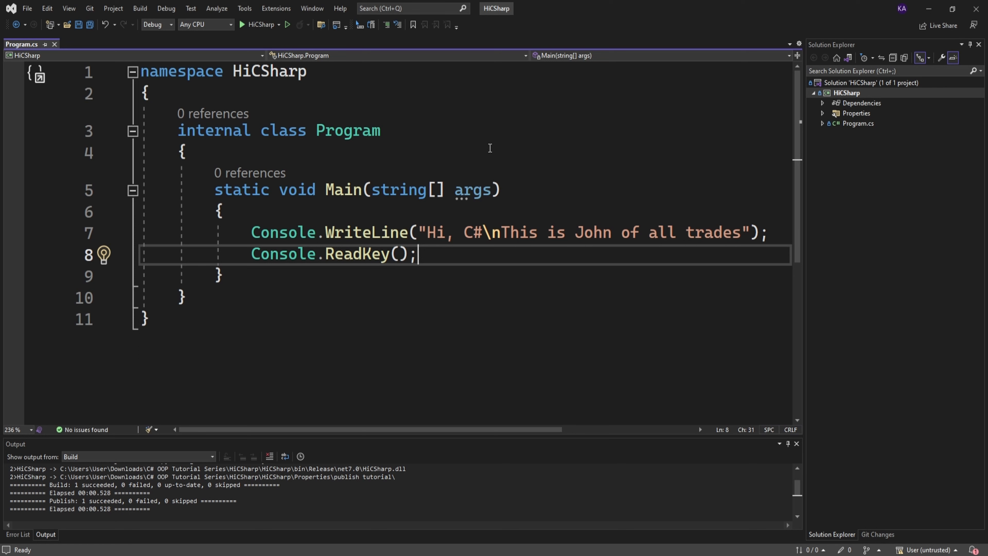
{"action": "mouse_move", "coordinate": [251, 36]}
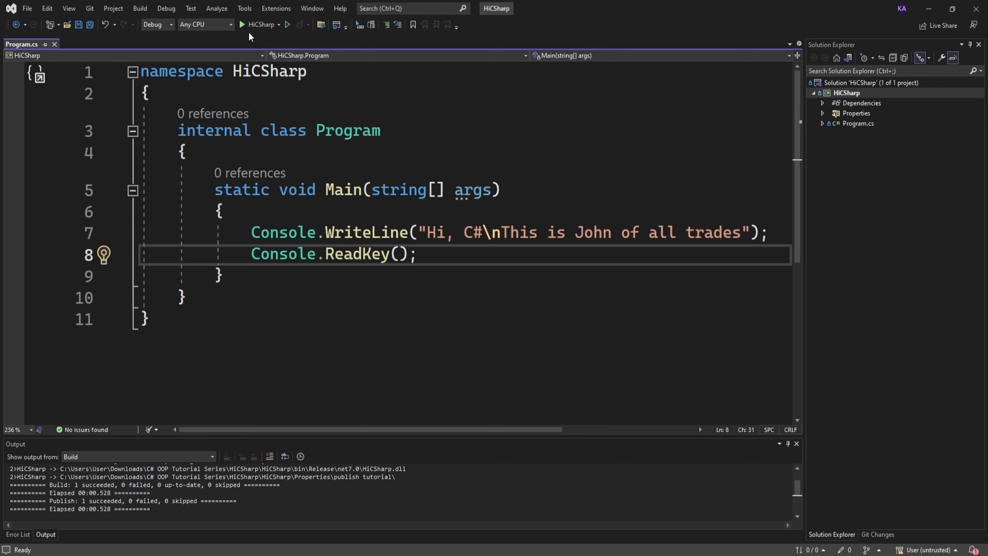
{"action": "left_click", "coordinate": [244, 8]}
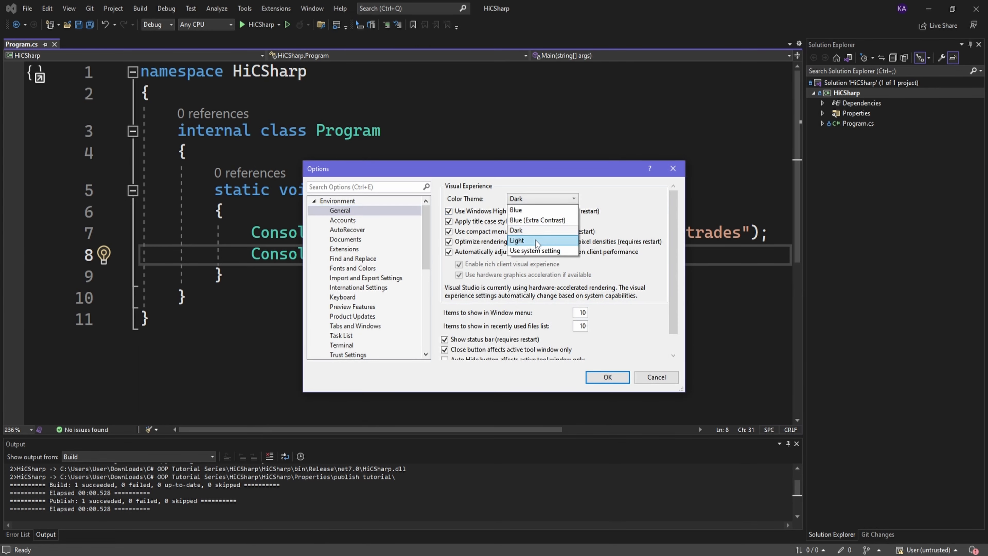
{"action": "left_click", "coordinate": [517, 240]}
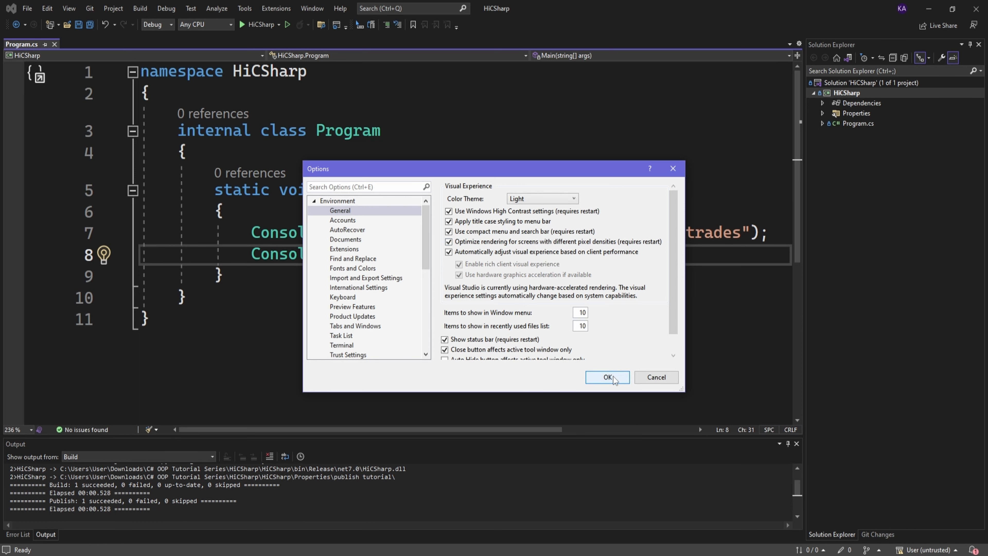
{"action": "left_click", "coordinate": [606, 377]}
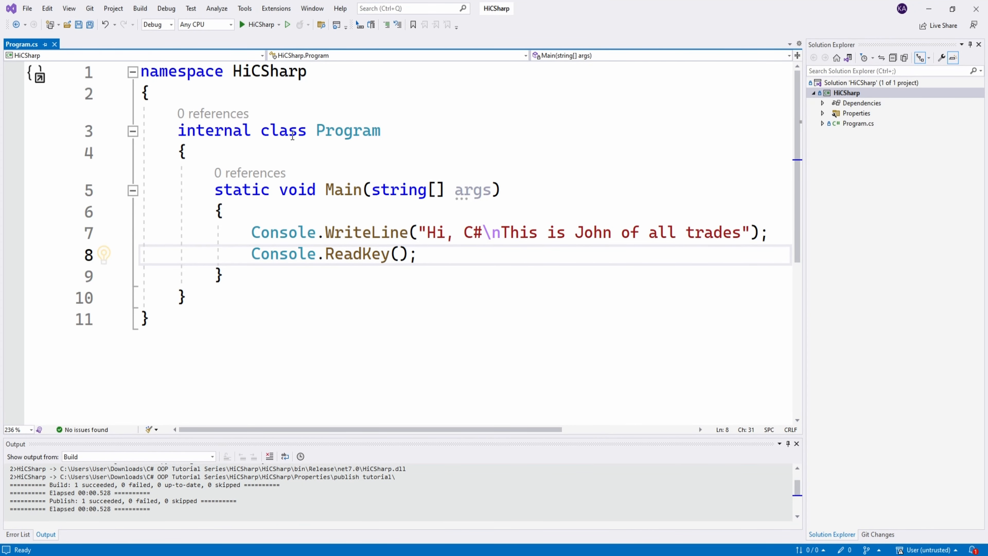
Set the Color Theme to Use system setting in Environment options.
{"action": "left_click", "coordinate": [245, 8]}
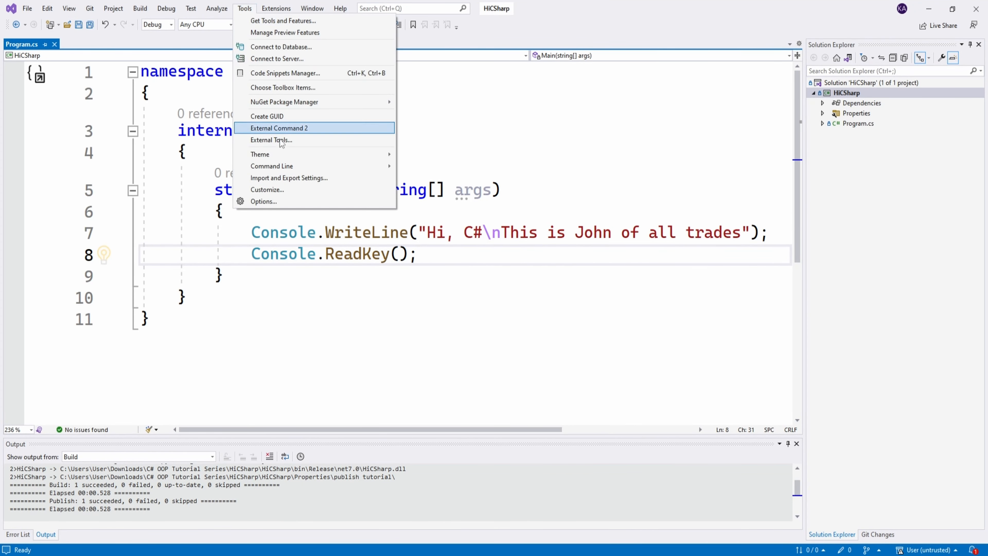
{"action": "left_click", "coordinate": [264, 202]}
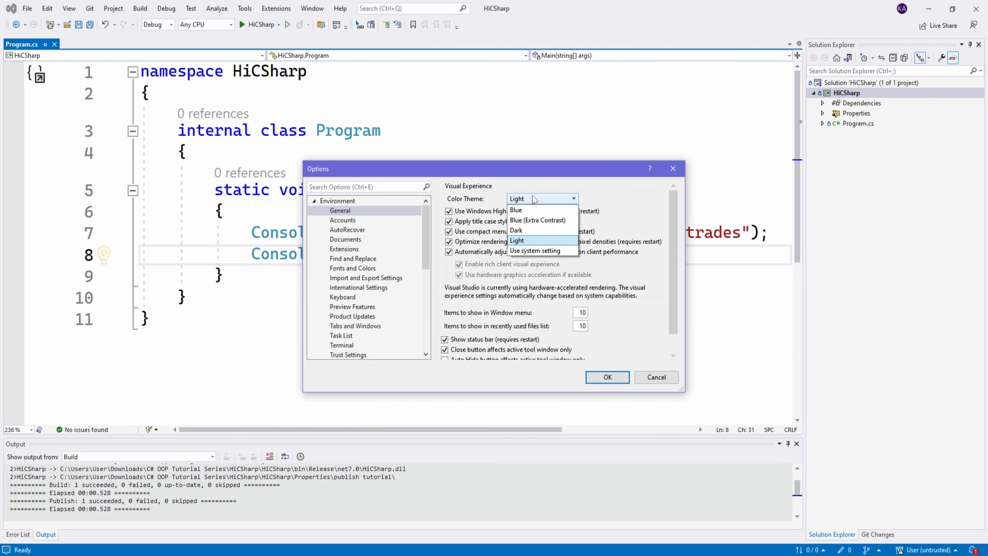
{"action": "mouse_move", "coordinate": [536, 251]}
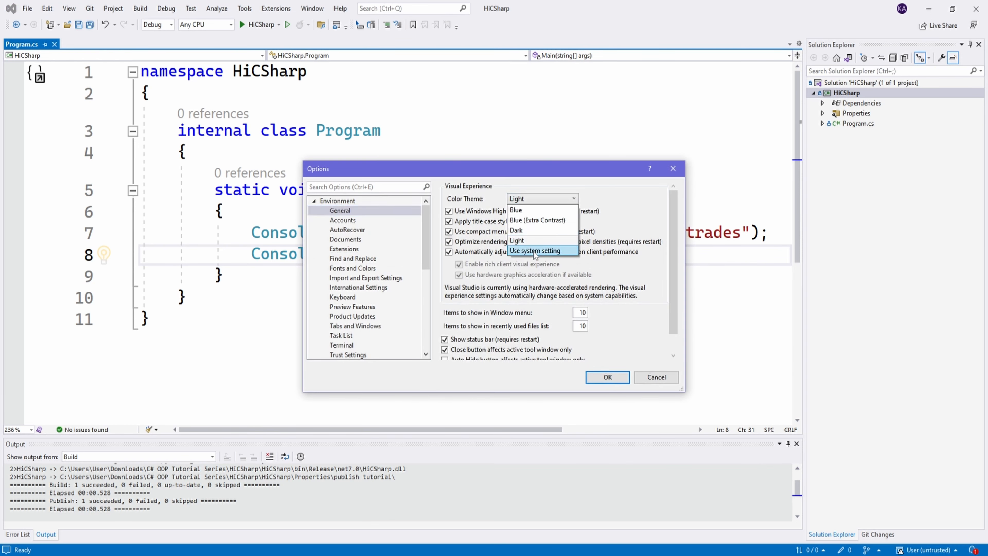
{"action": "left_click", "coordinate": [535, 251]}
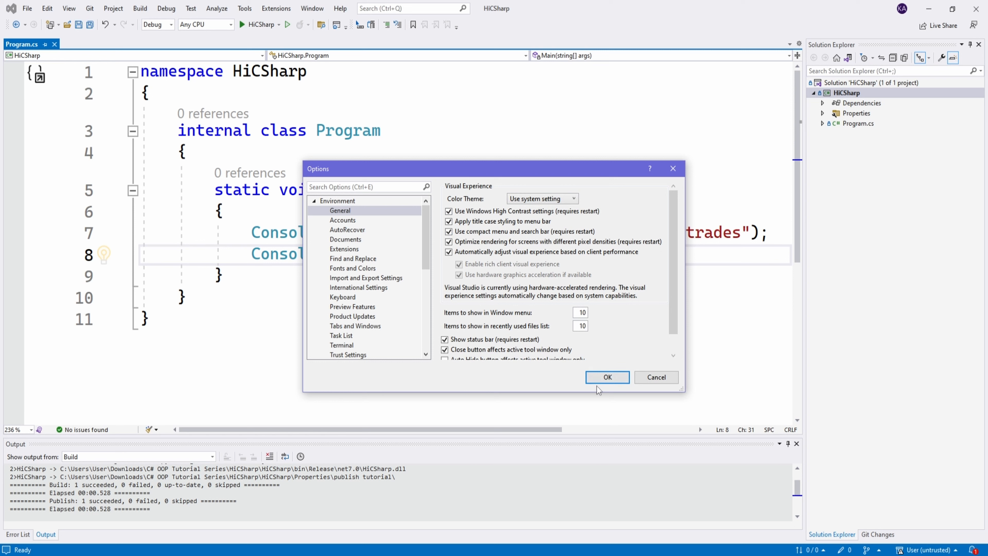
{"action": "left_click", "coordinate": [607, 376]}
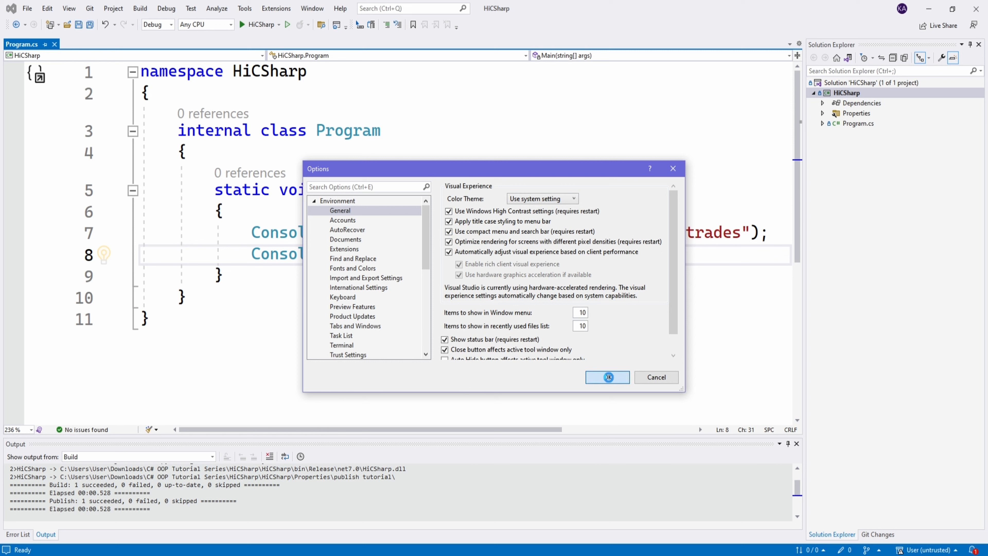
{"action": "left_click", "coordinate": [607, 376]}
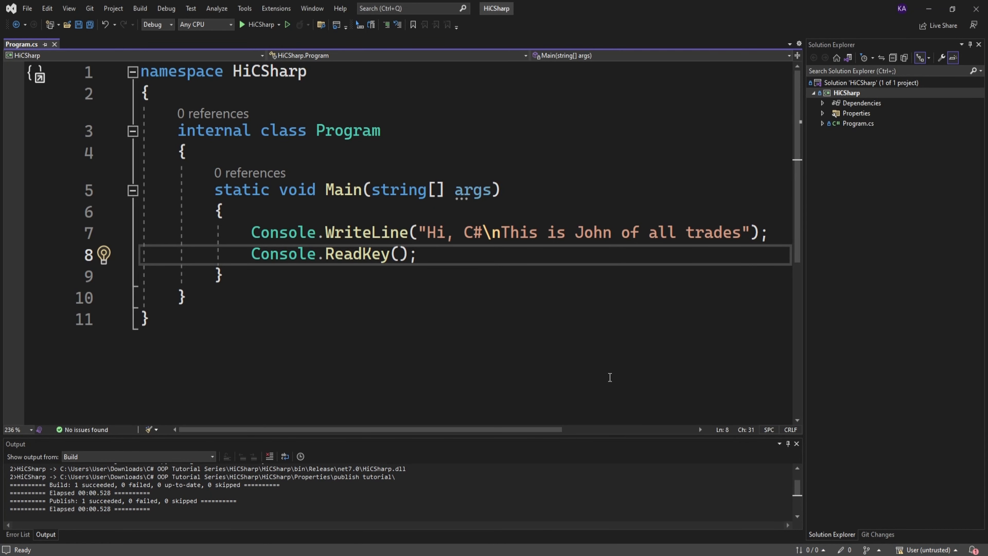
{"action": "mouse_move", "coordinate": [549, 335]}
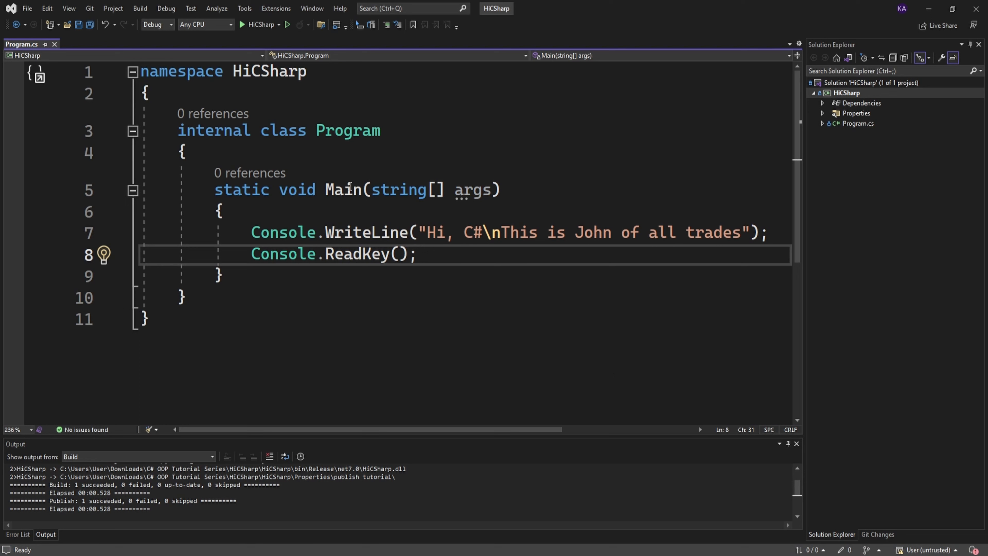
Keep the Dark theme as the current Color Theme.
{"action": "left_click", "coordinate": [244, 9]}
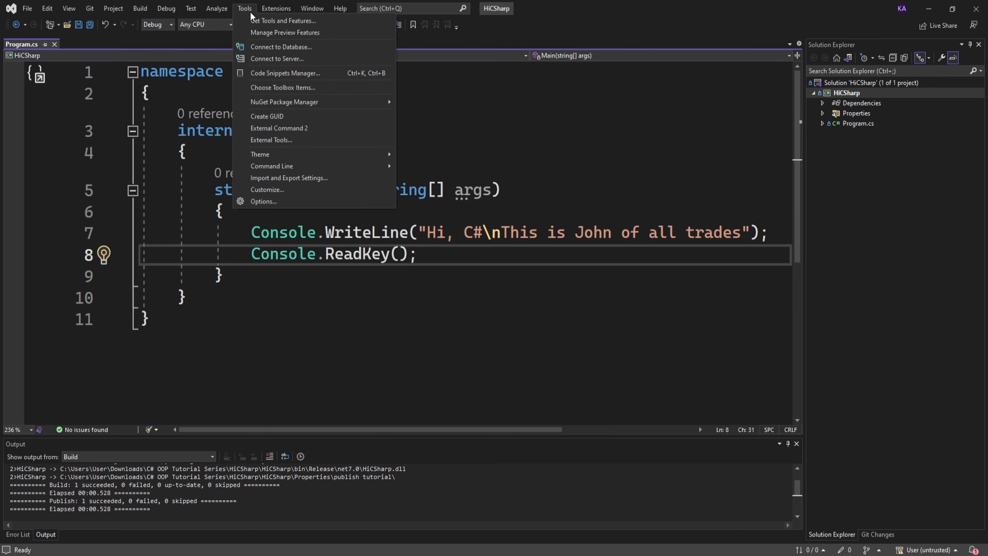
{"action": "left_click", "coordinate": [264, 201]}
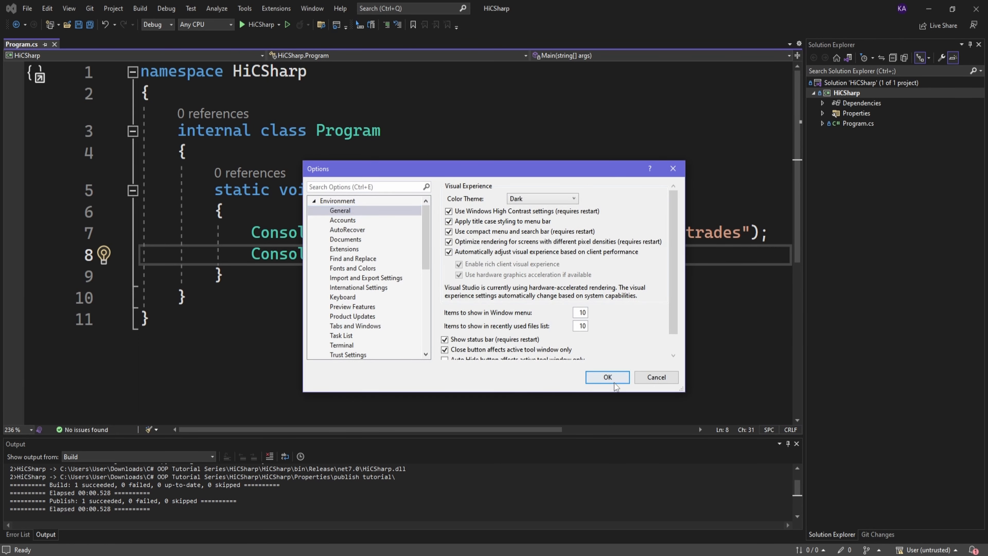
{"action": "mouse_move", "coordinate": [606, 377]}
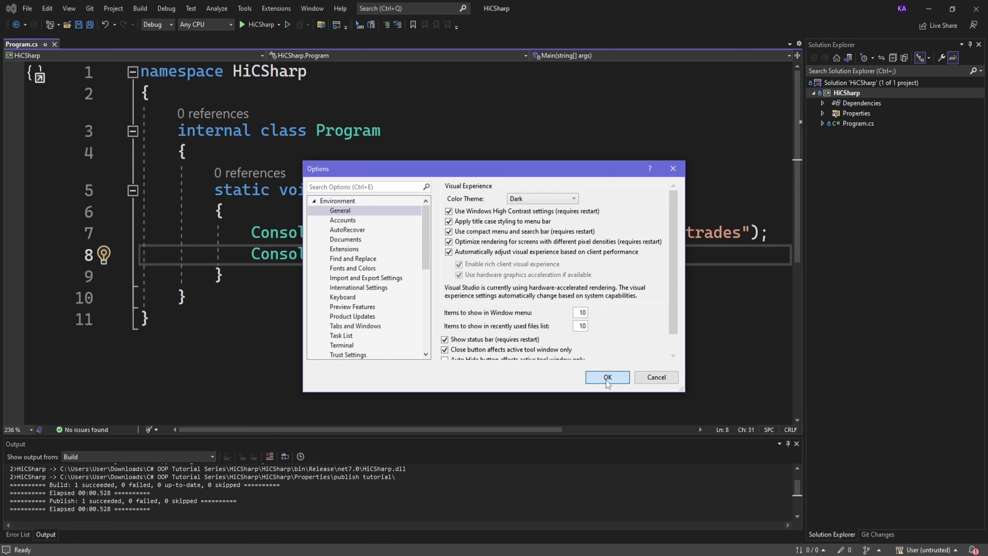
{"action": "left_click", "coordinate": [606, 377]}
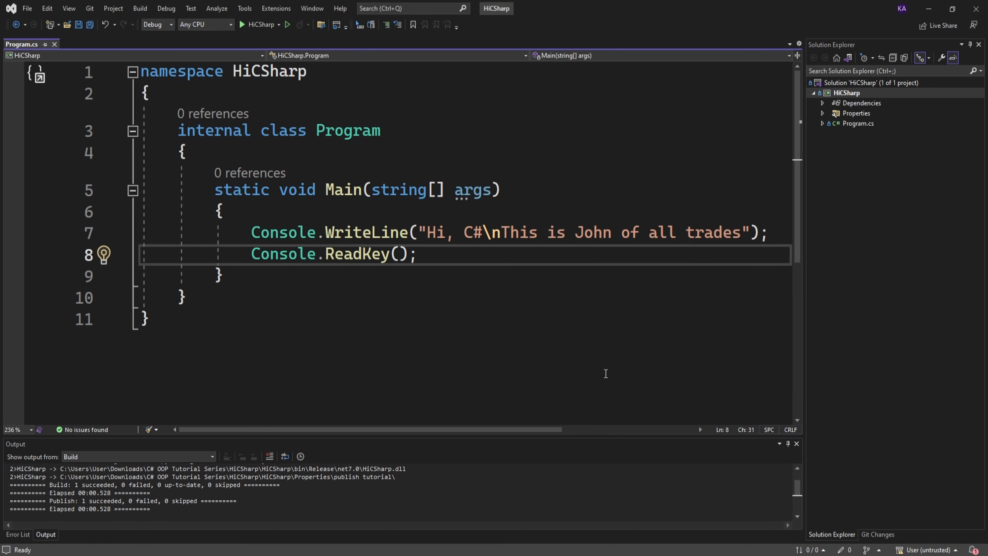
{"action": "mouse_move", "coordinate": [415, 277]}
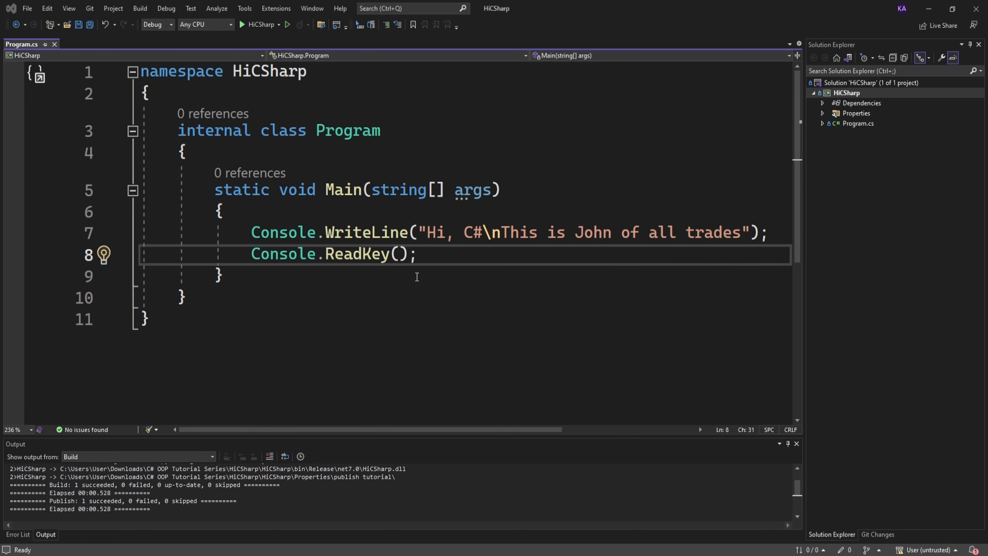
Show the Theme submenu listing available themes, with Dark current.
{"action": "left_click", "coordinate": [244, 8]}
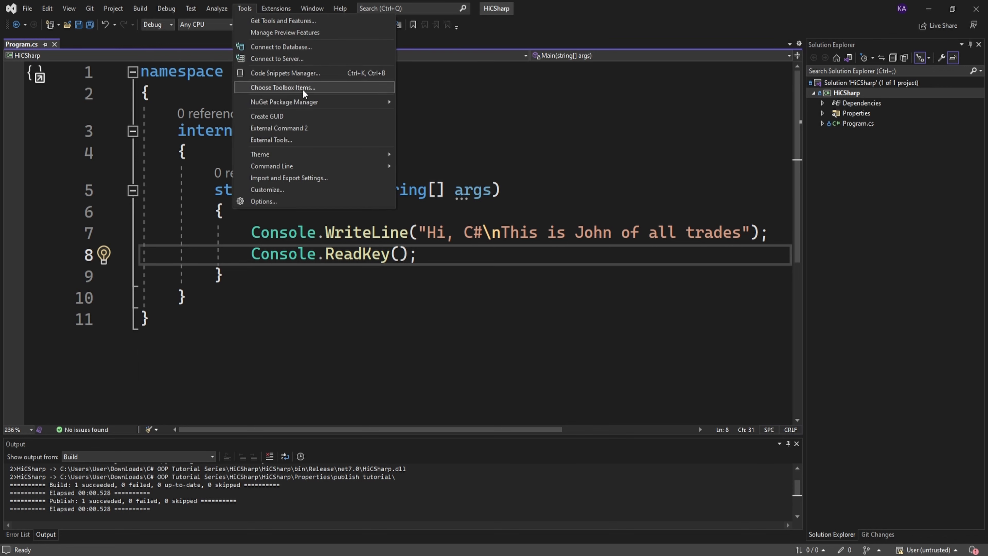
{"action": "mouse_move", "coordinate": [260, 155]}
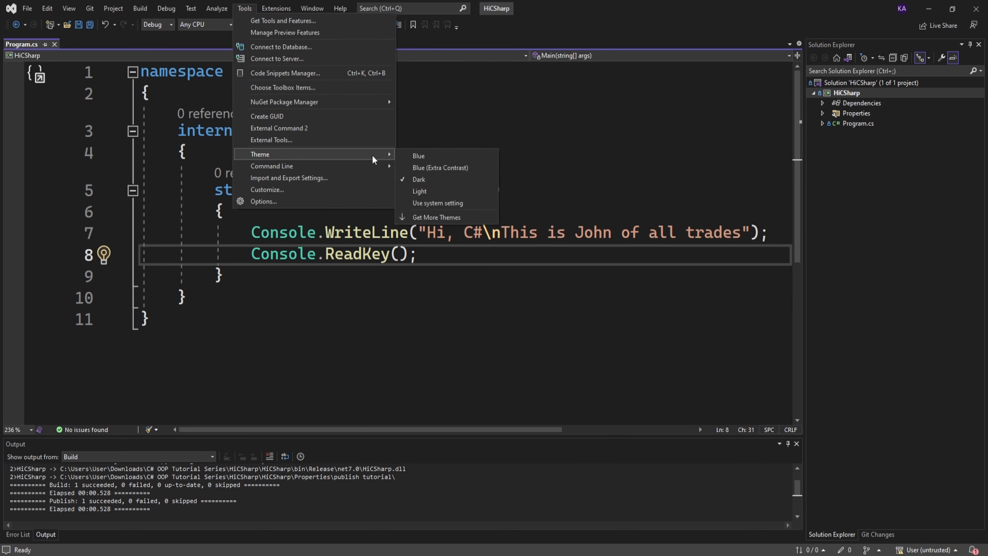
{"action": "mouse_move", "coordinate": [433, 191]}
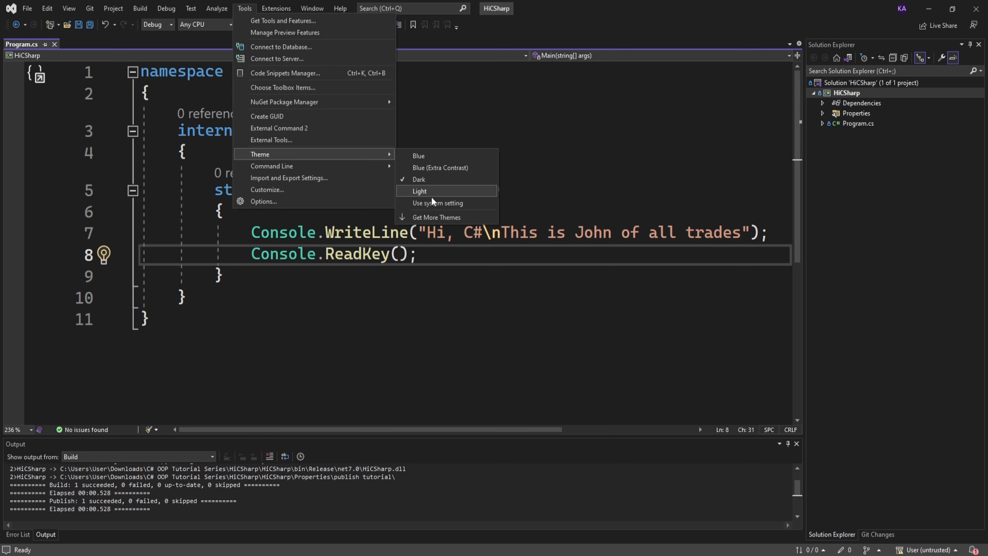
{"action": "mouse_move", "coordinate": [447, 196]}
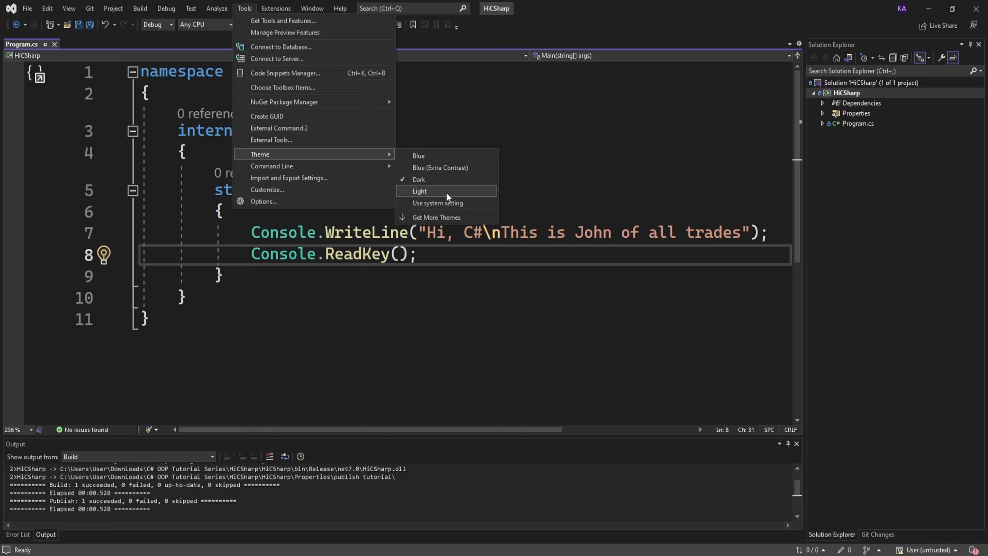
{"action": "mouse_move", "coordinate": [447, 217]}
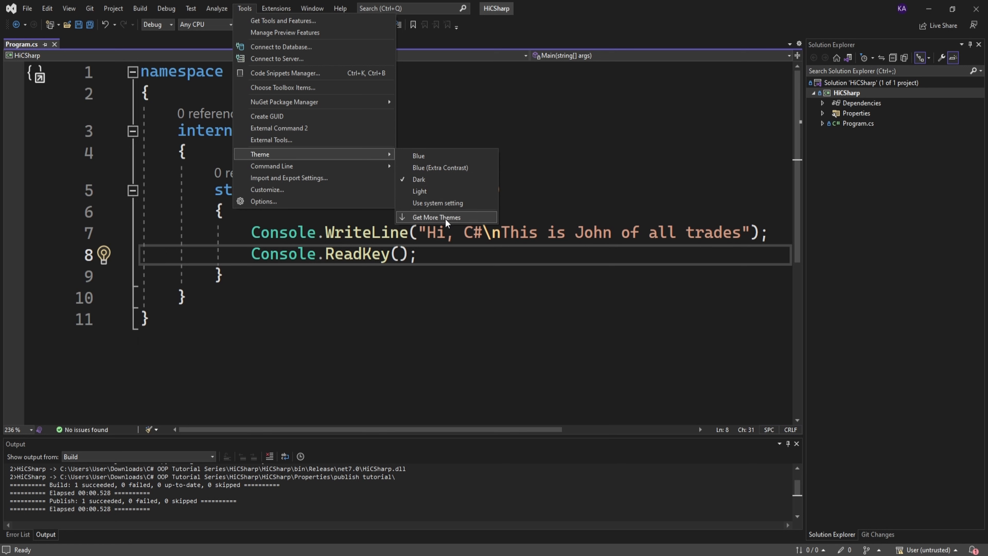
Download Cobalt2Theme.vsix from the Cobalt2 Theme page on Visual Studio Marketplace.
{"action": "left_click", "coordinate": [436, 217]}
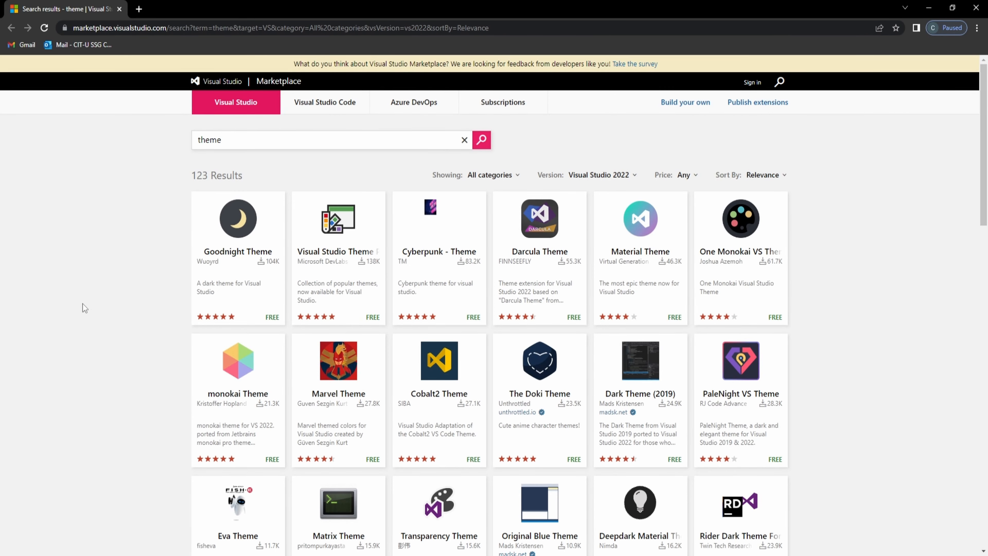
{"action": "mouse_move", "coordinate": [283, 427]}
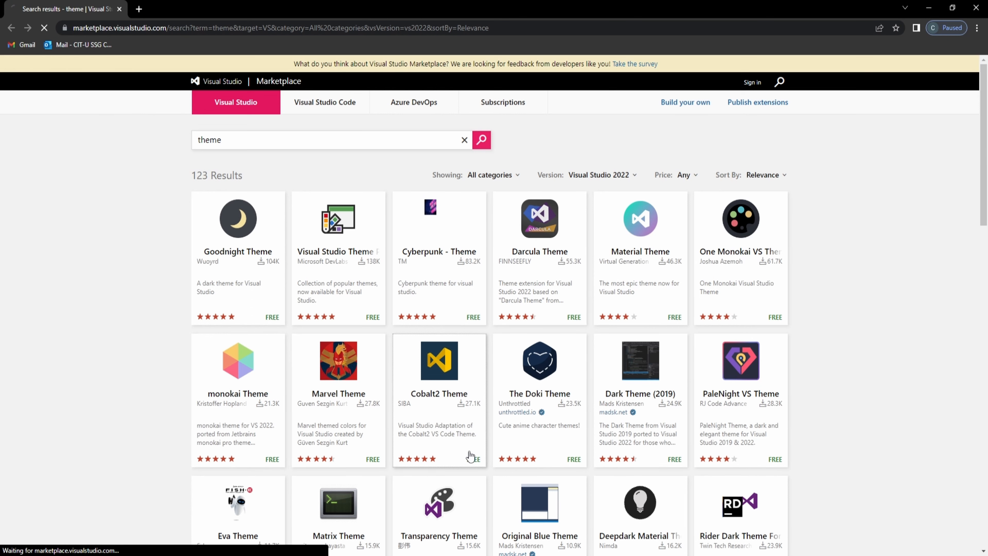
{"action": "left_click", "coordinate": [439, 360]}
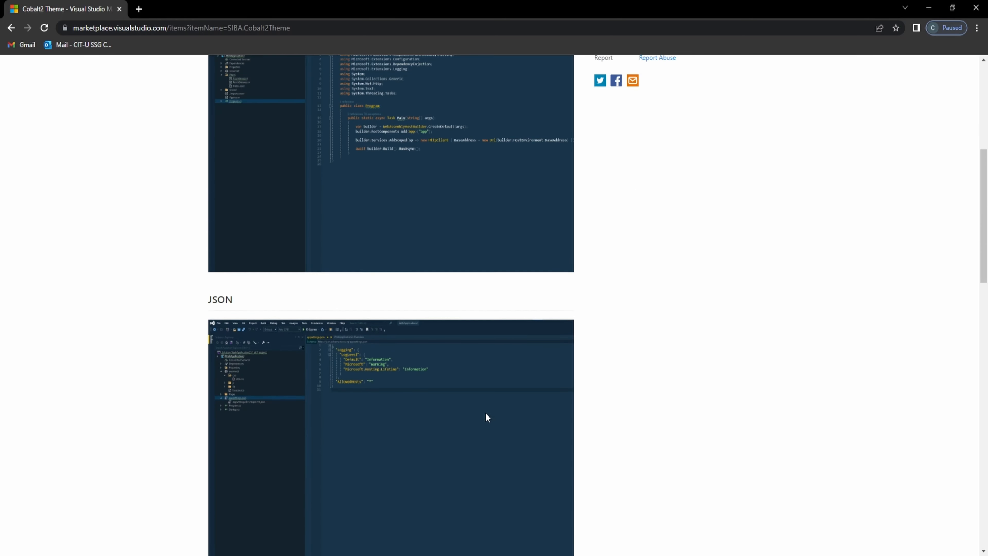
{"action": "scroll", "scroll_direction": "up", "scroll_amount": 3}
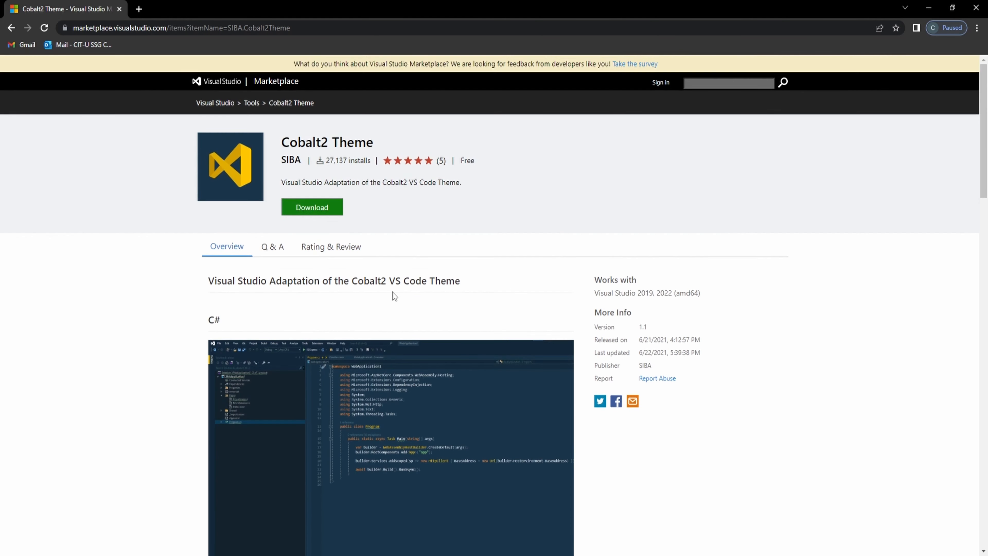
{"action": "left_click", "coordinate": [311, 207]}
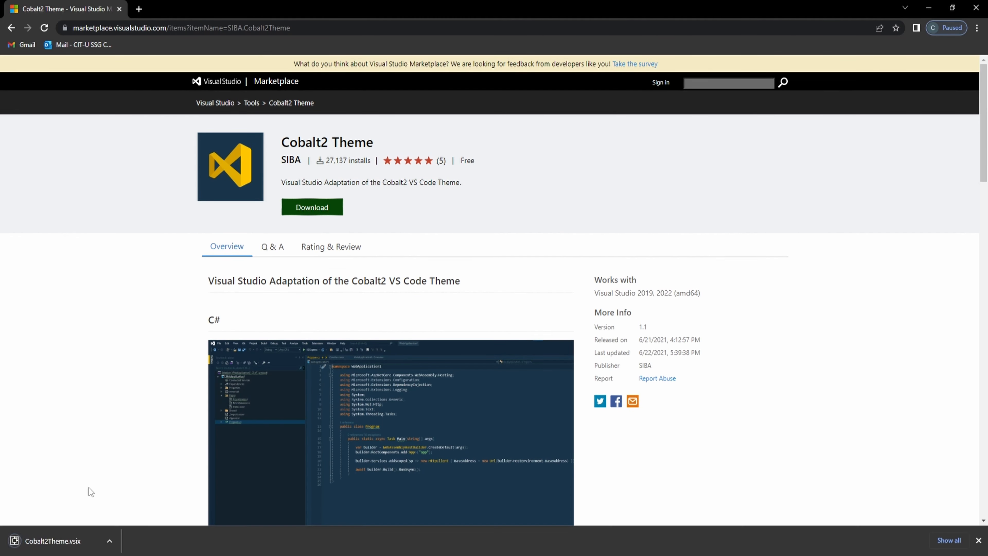
Install Cobalt2 Theme via VSIX Installer, ending running Visual Studio processes.
{"action": "left_click", "coordinate": [53, 541]}
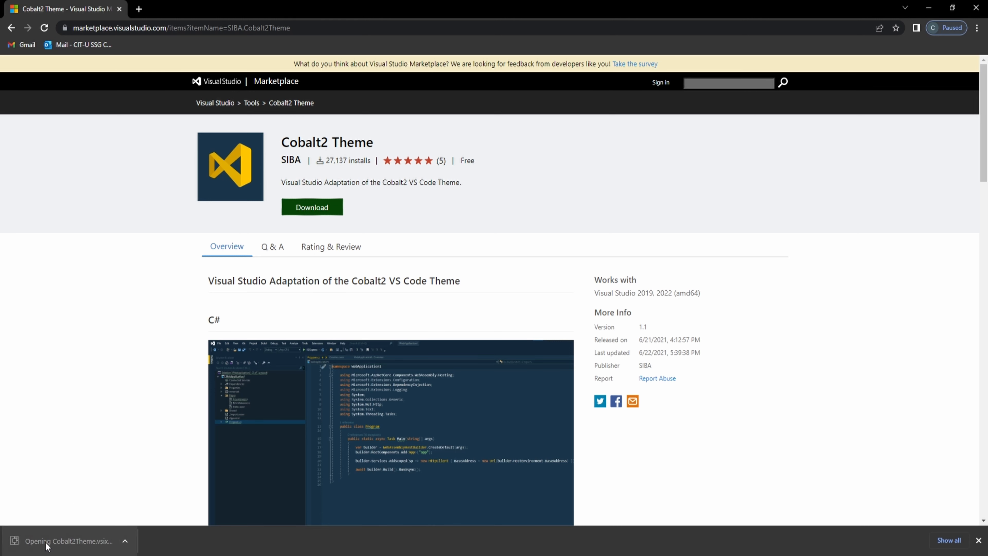
{"action": "mouse_move", "coordinate": [475, 360]}
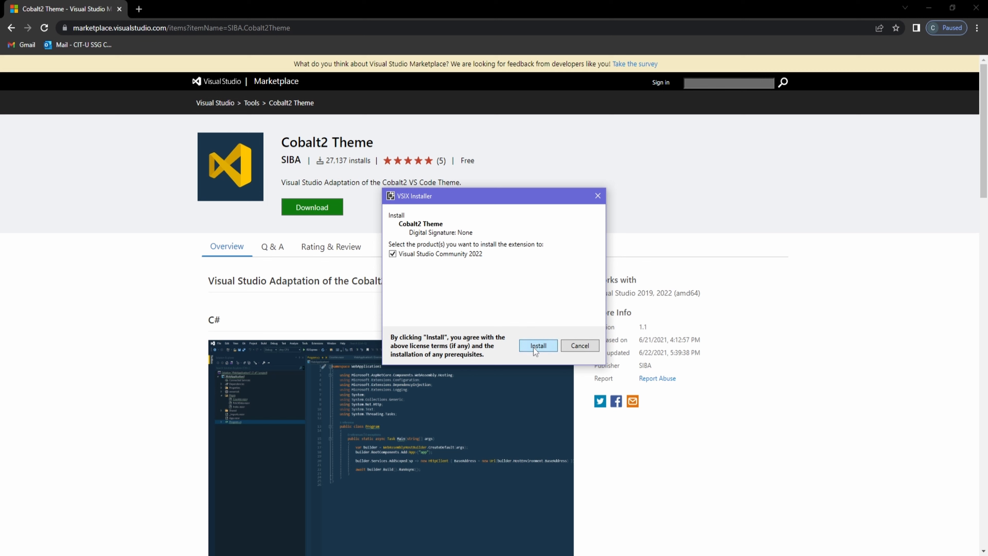
{"action": "left_click", "coordinate": [537, 346]}
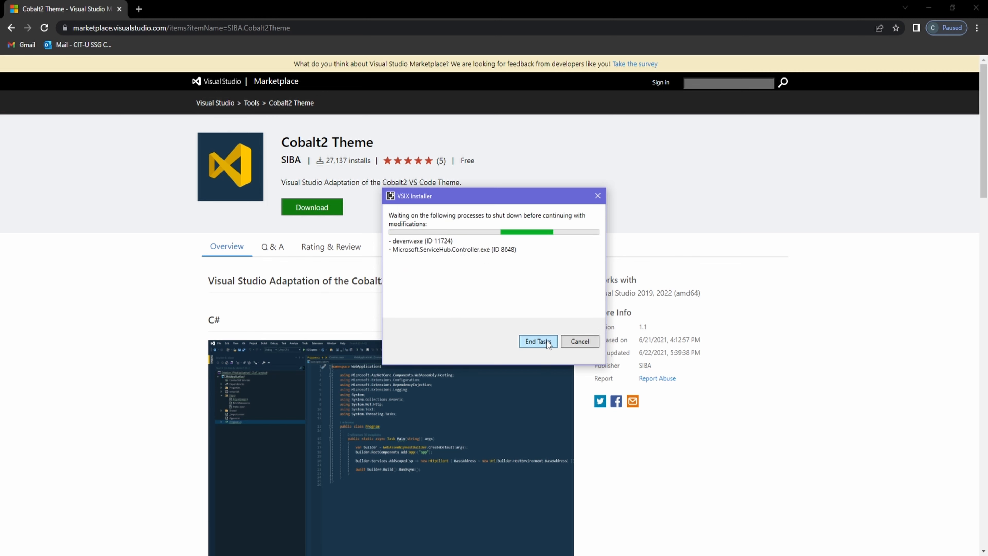
{"action": "mouse_move", "coordinate": [609, 353]}
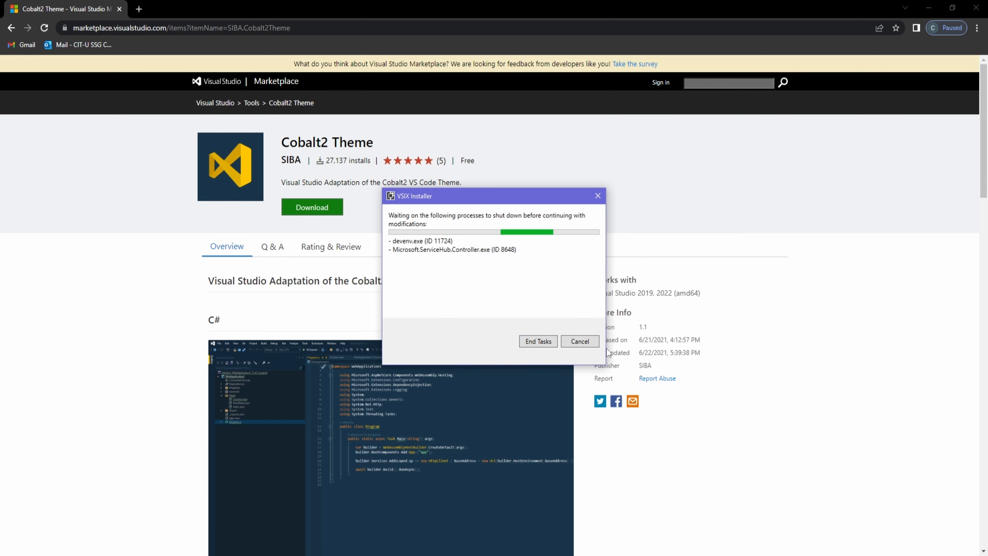
{"action": "left_click", "coordinate": [537, 341]}
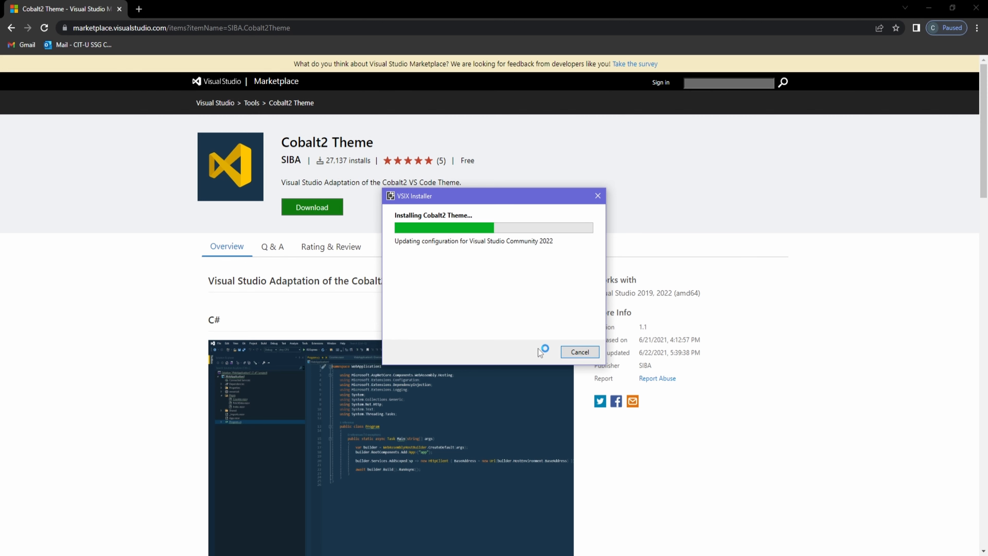
{"action": "mouse_move", "coordinate": [542, 351]}
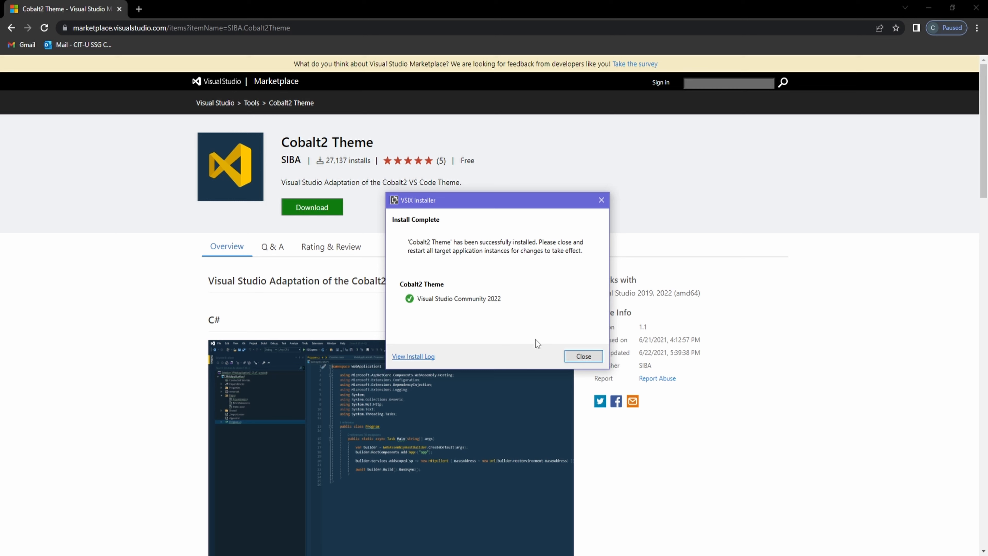
{"action": "left_click", "coordinate": [581, 356]}
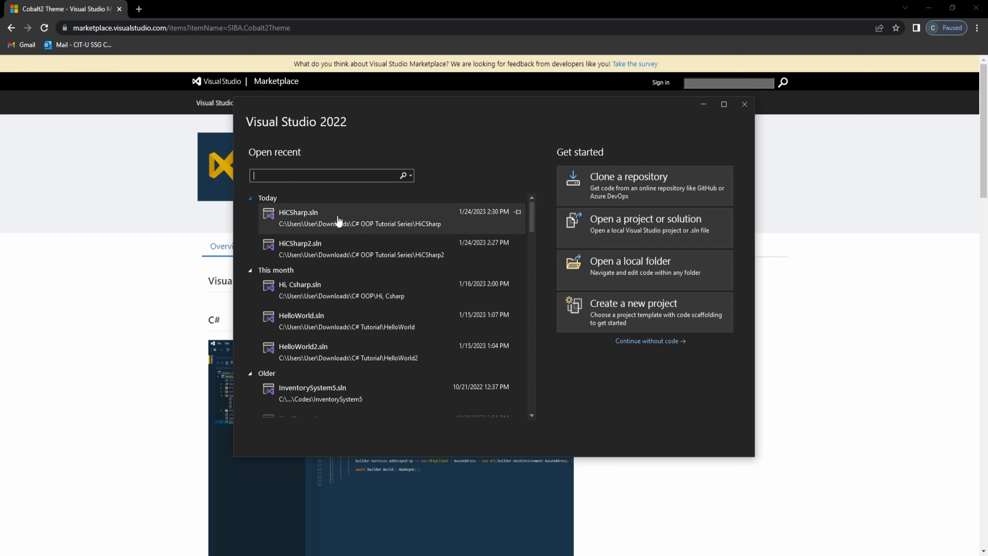
{"action": "mouse_move", "coordinate": [338, 217]}
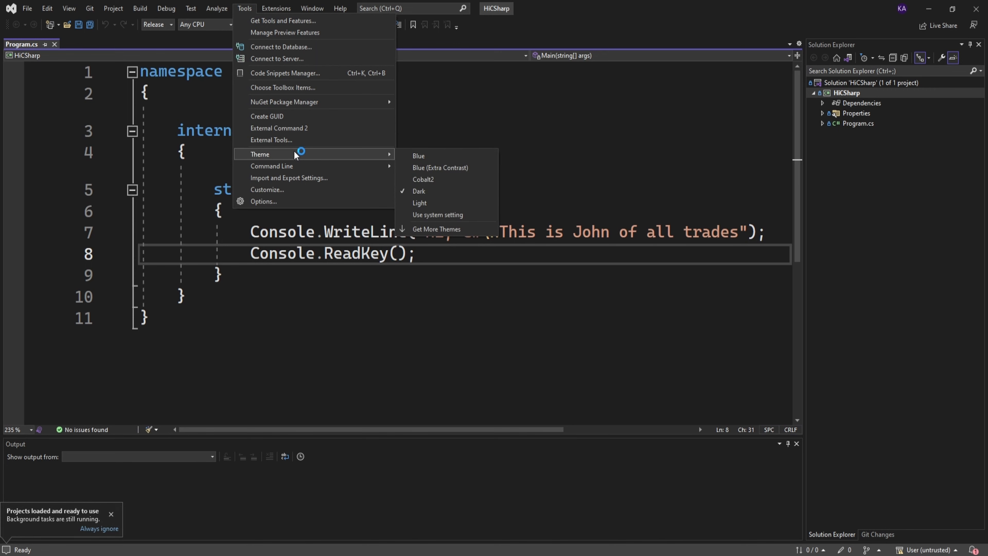
{"action": "mouse_move", "coordinate": [432, 167]}
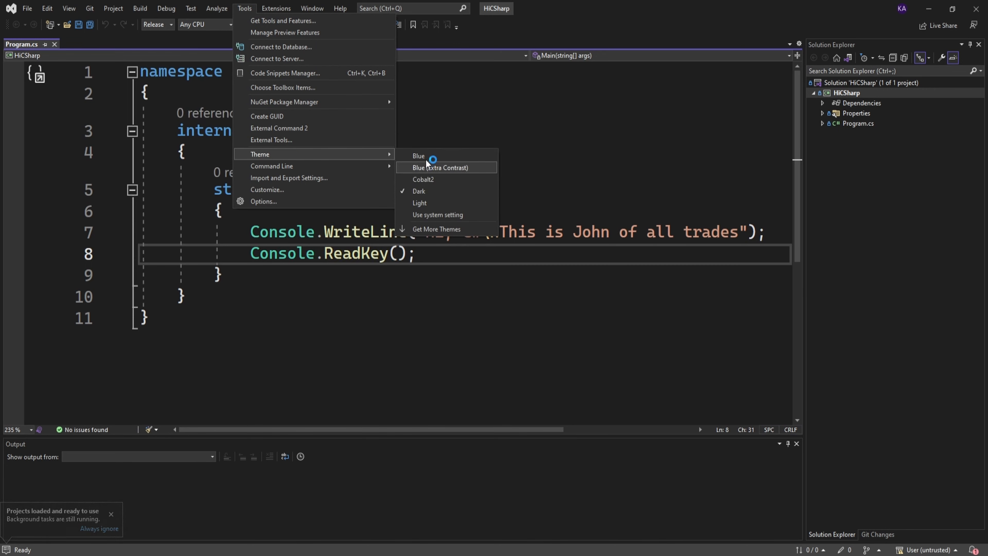
{"action": "mouse_move", "coordinate": [428, 180]}
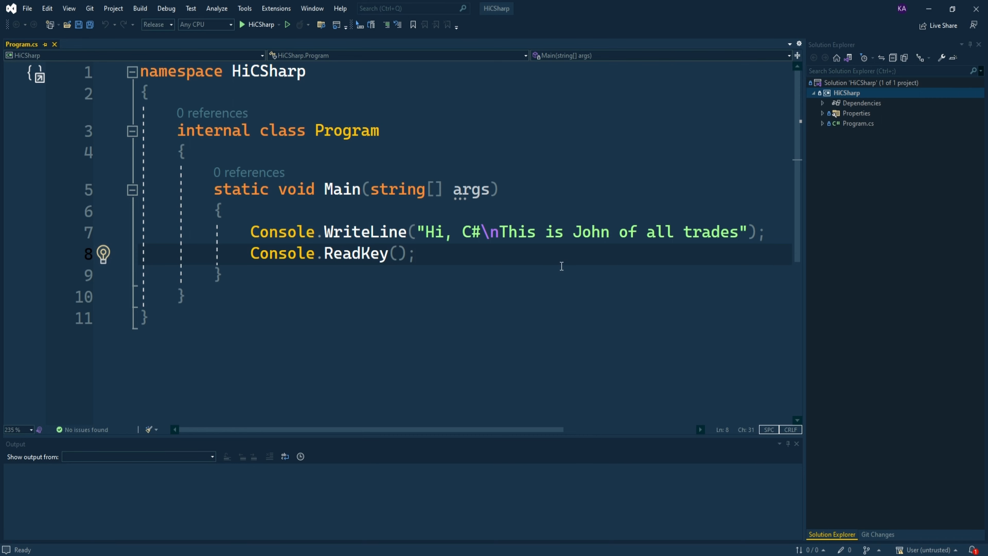
{"action": "mouse_move", "coordinate": [268, 40]}
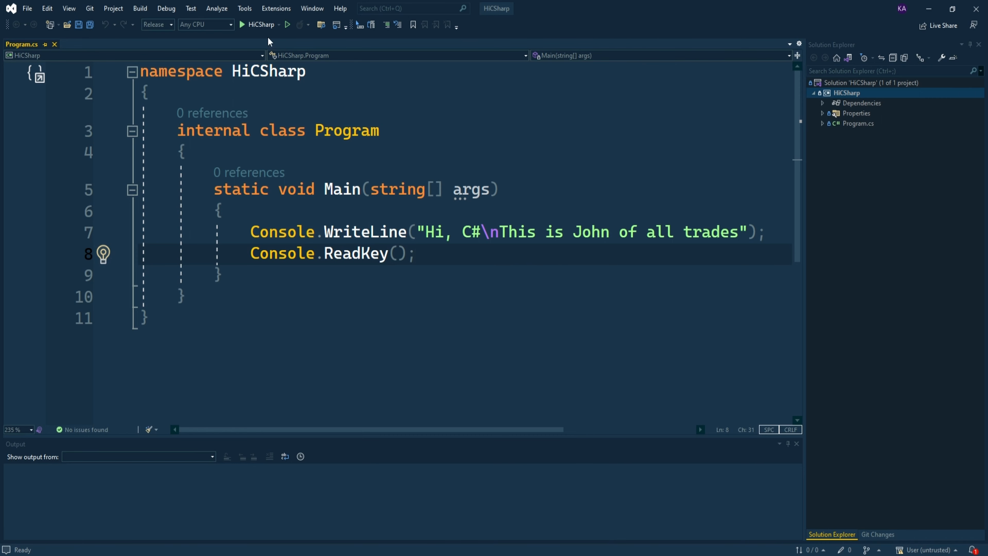
Switch the theme back from Cobalt2 to Dark via Tools > Theme.
{"action": "left_click", "coordinate": [244, 8]}
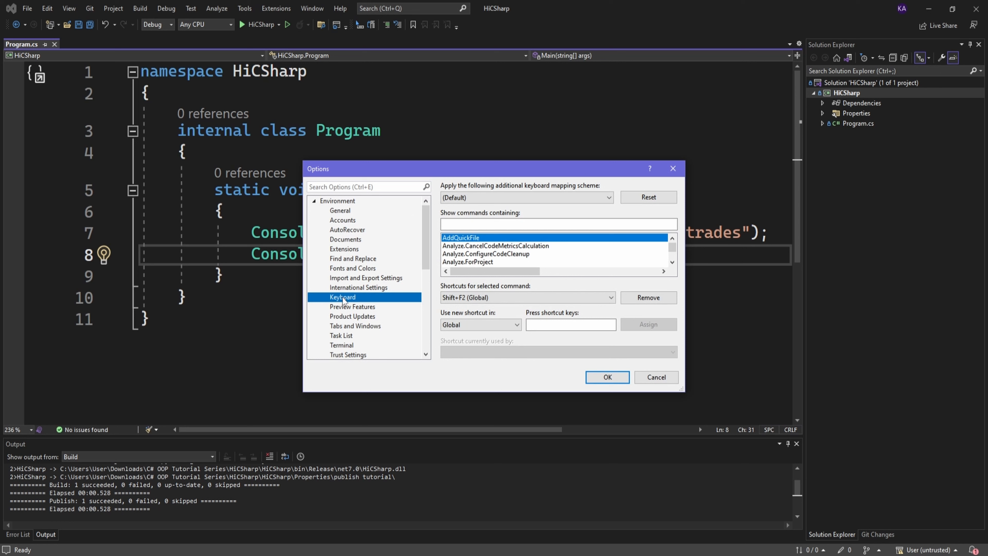
{"action": "mouse_move", "coordinate": [623, 216]}
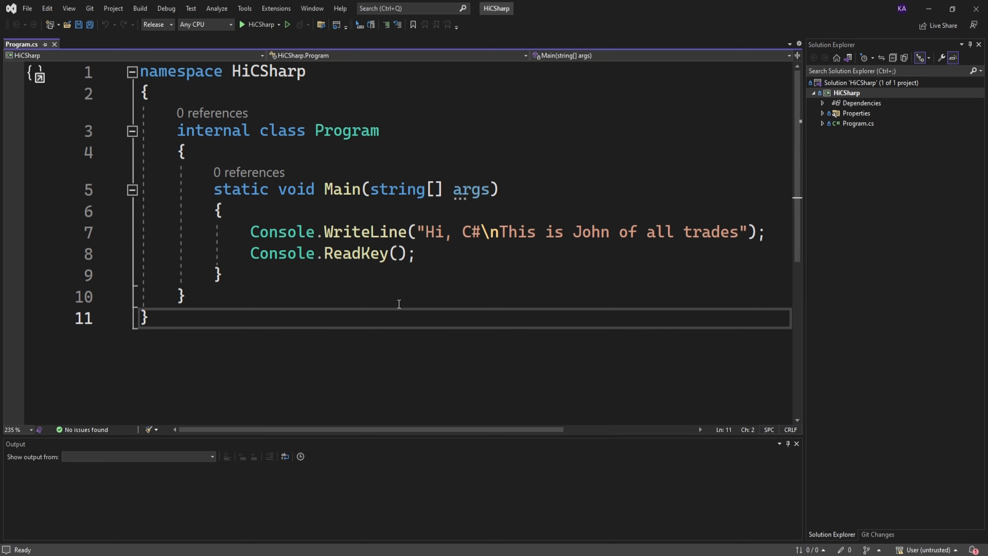
{"action": "key", "text": "ctrl+a"}
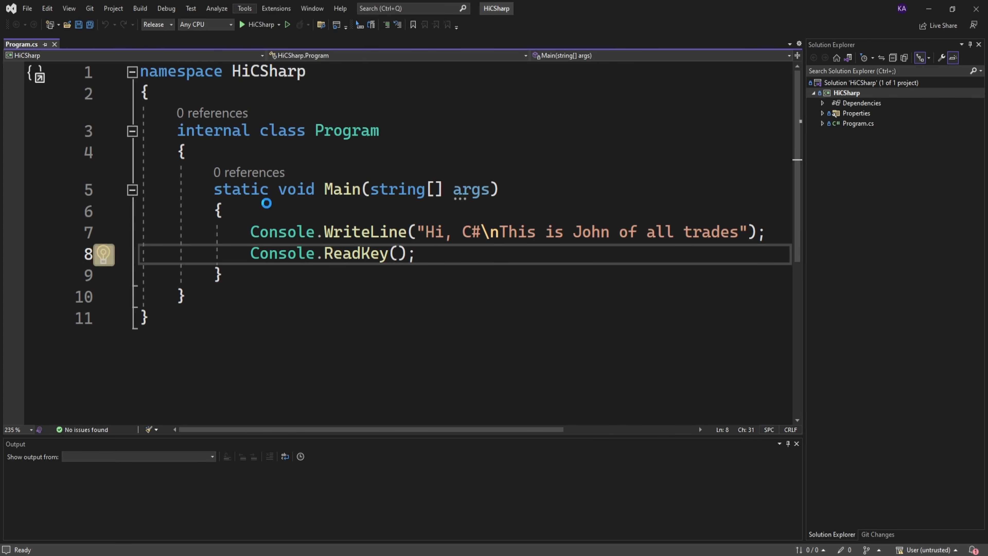
{"action": "left_click", "coordinate": [244, 8]}
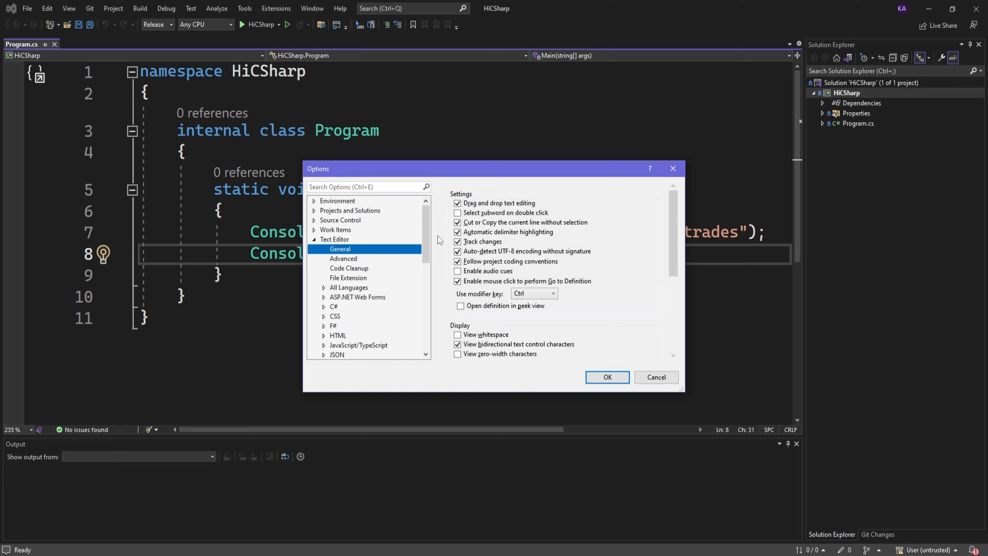
{"action": "mouse_move", "coordinate": [629, 239]}
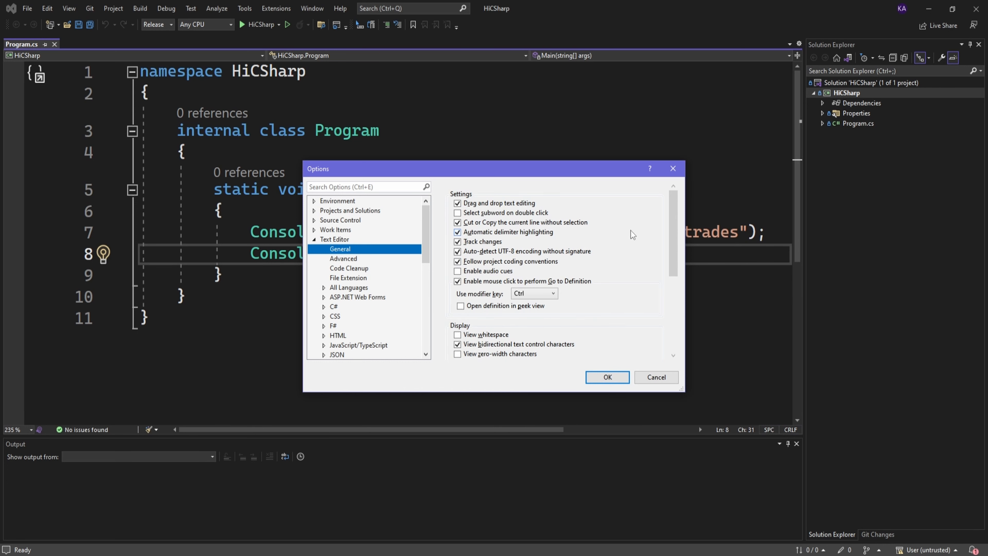
{"action": "scroll", "scroll_direction": "down", "scroll_amount": 3}
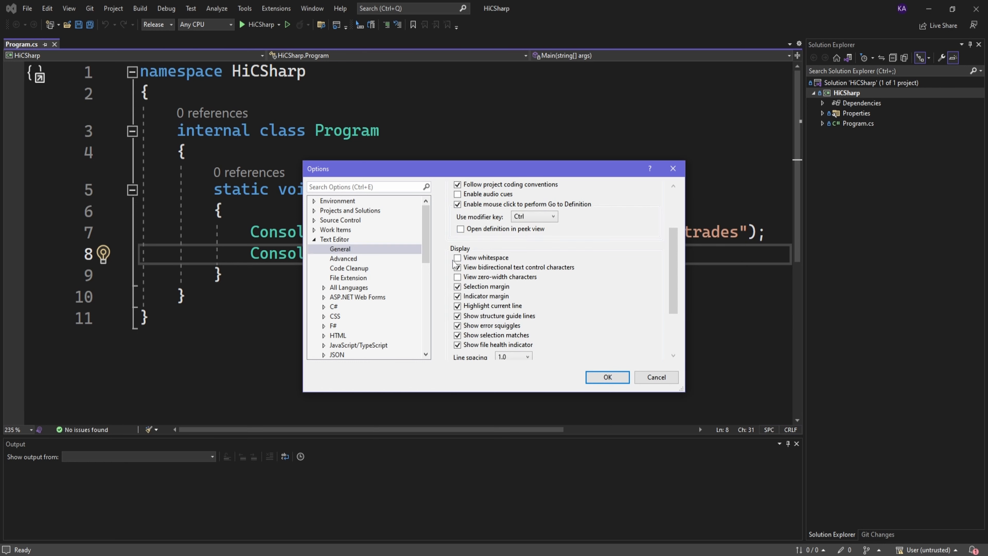
{"action": "left_click", "coordinate": [457, 258]}
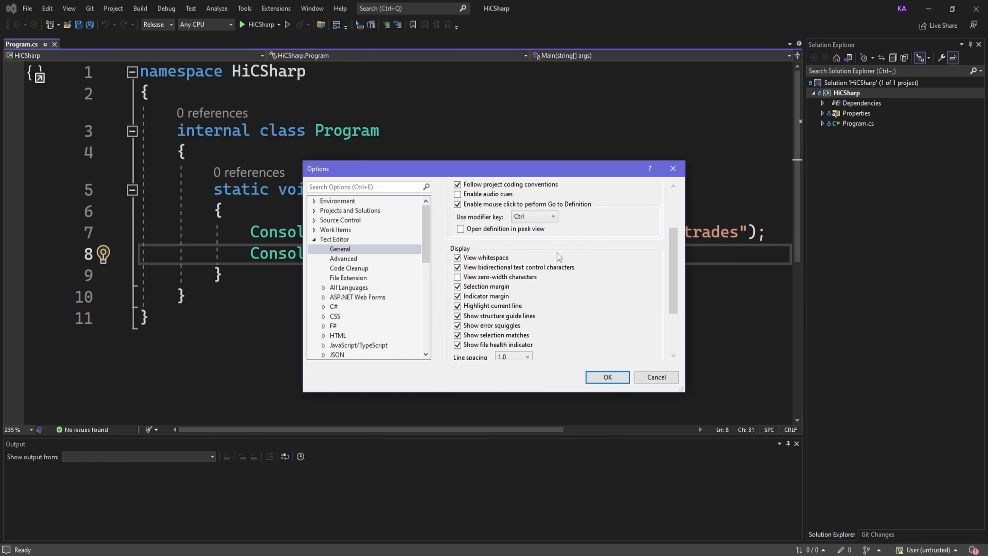
{"action": "left_click", "coordinate": [457, 277]}
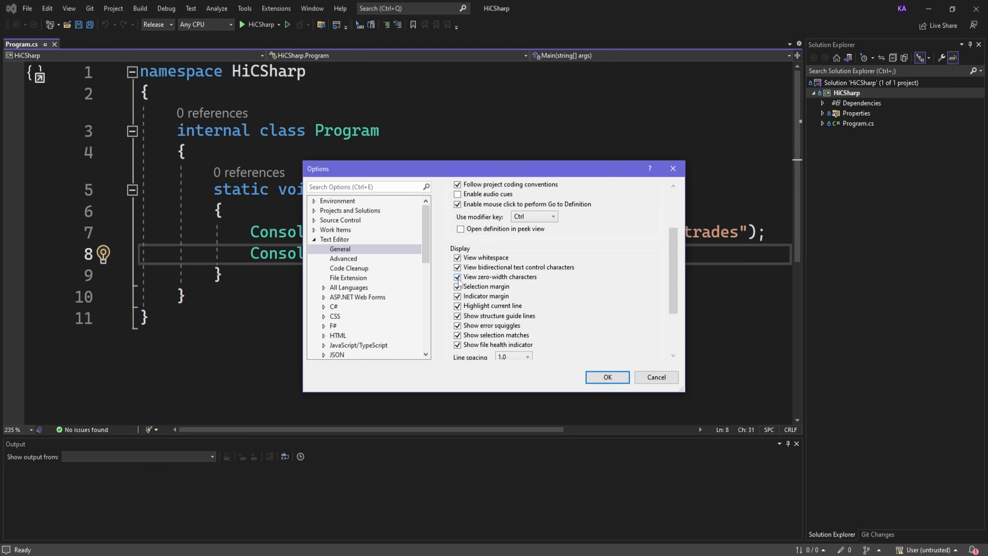
{"action": "left_click", "coordinate": [607, 377]}
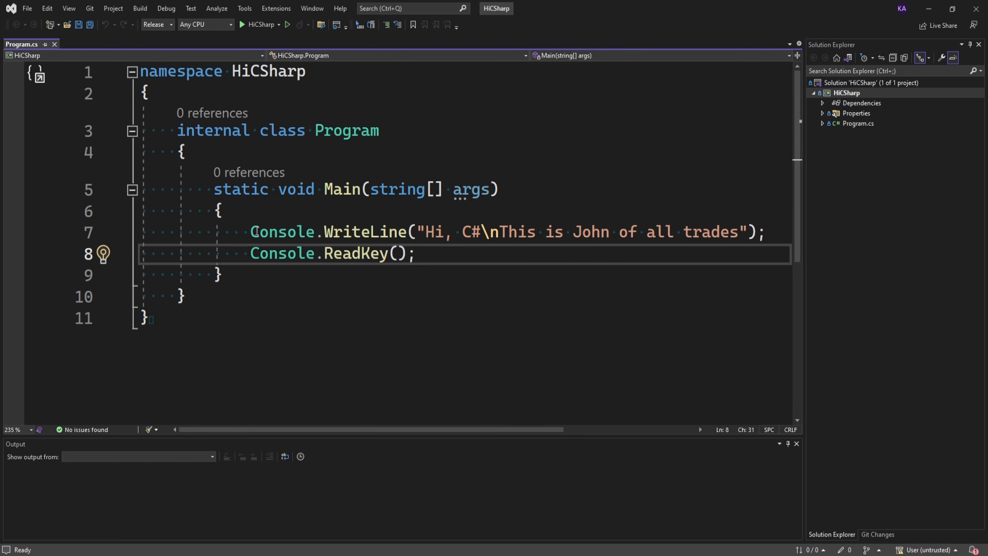
{"action": "mouse_move", "coordinate": [232, 260]}
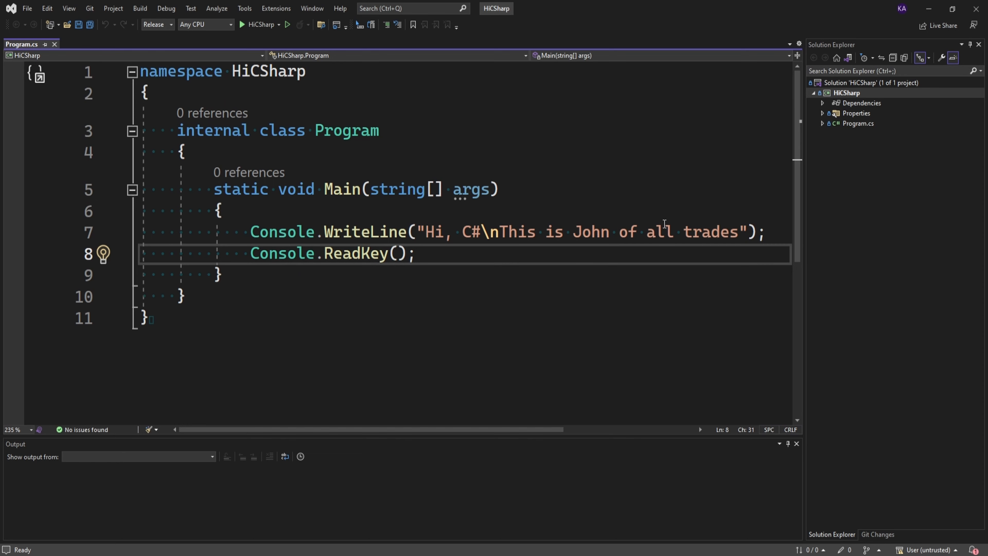
{"action": "left_click", "coordinate": [245, 8]}
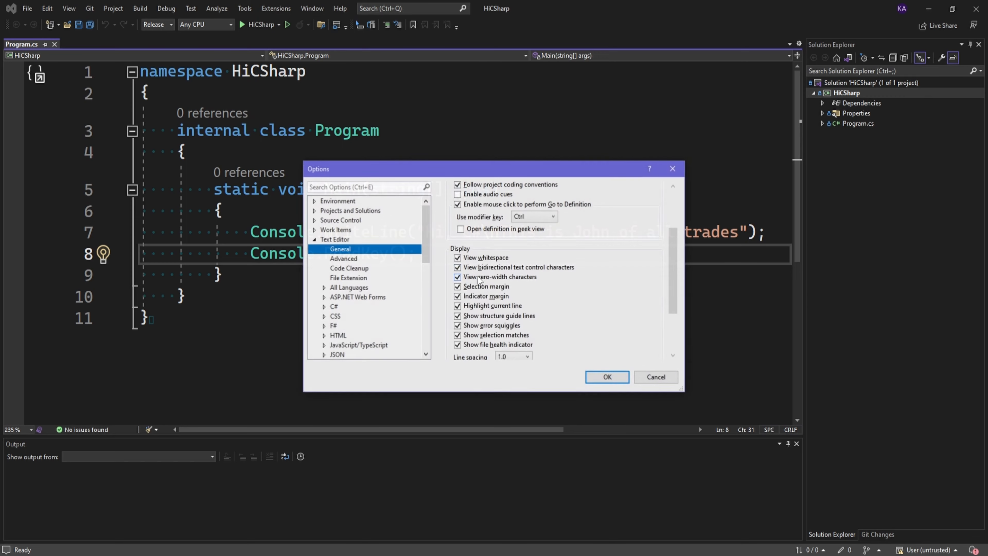
{"action": "left_click", "coordinate": [457, 257]}
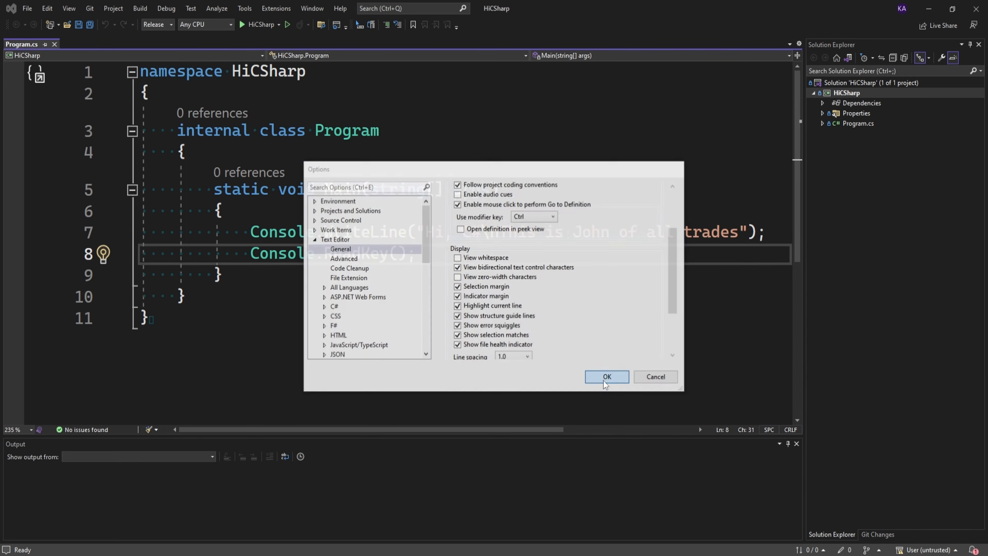
{"action": "left_click", "coordinate": [606, 376]}
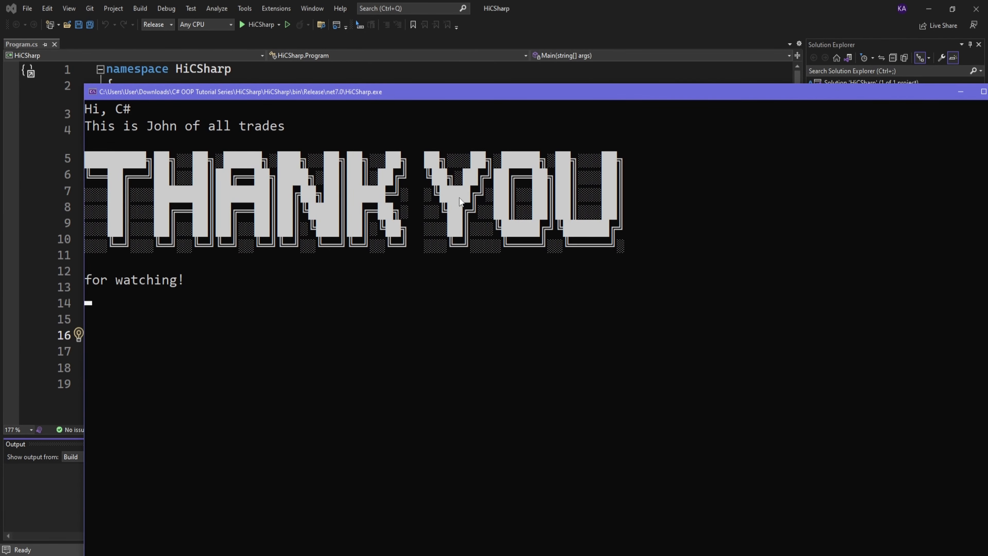
{"action": "mouse_move", "coordinate": [713, 269]}
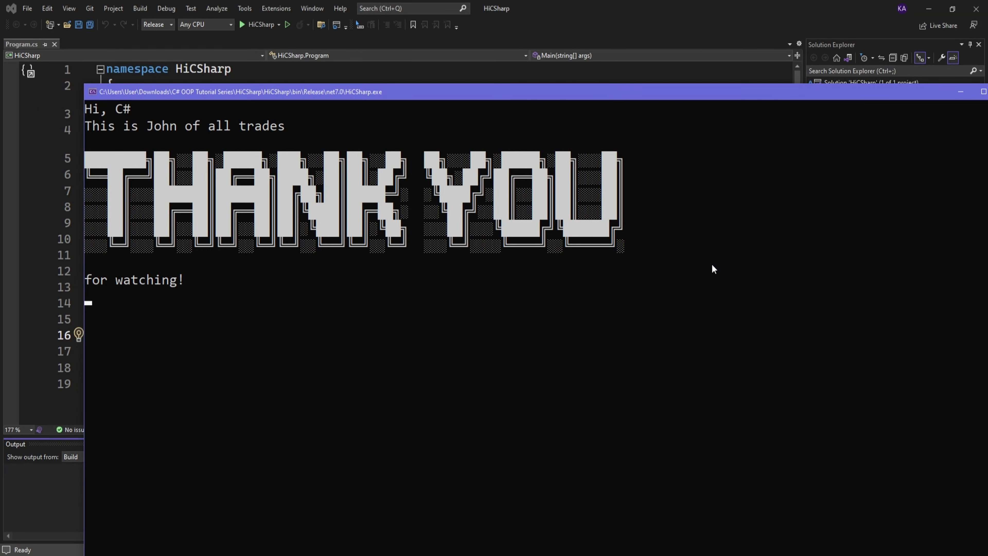